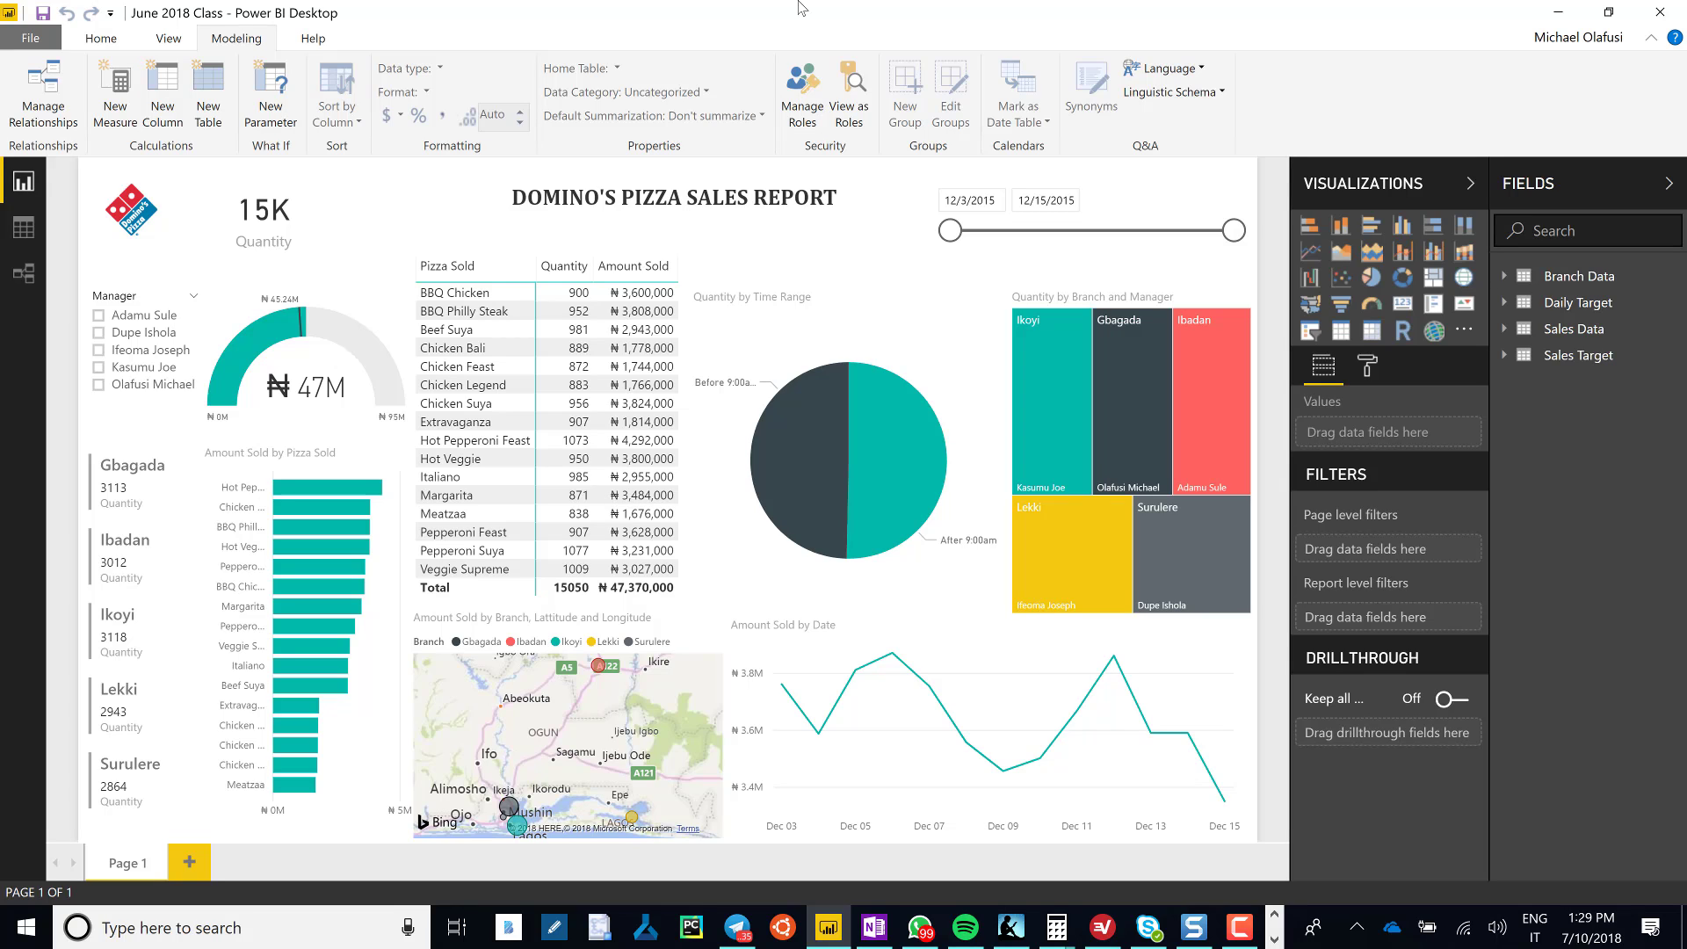
mouse_move(1316, 8)
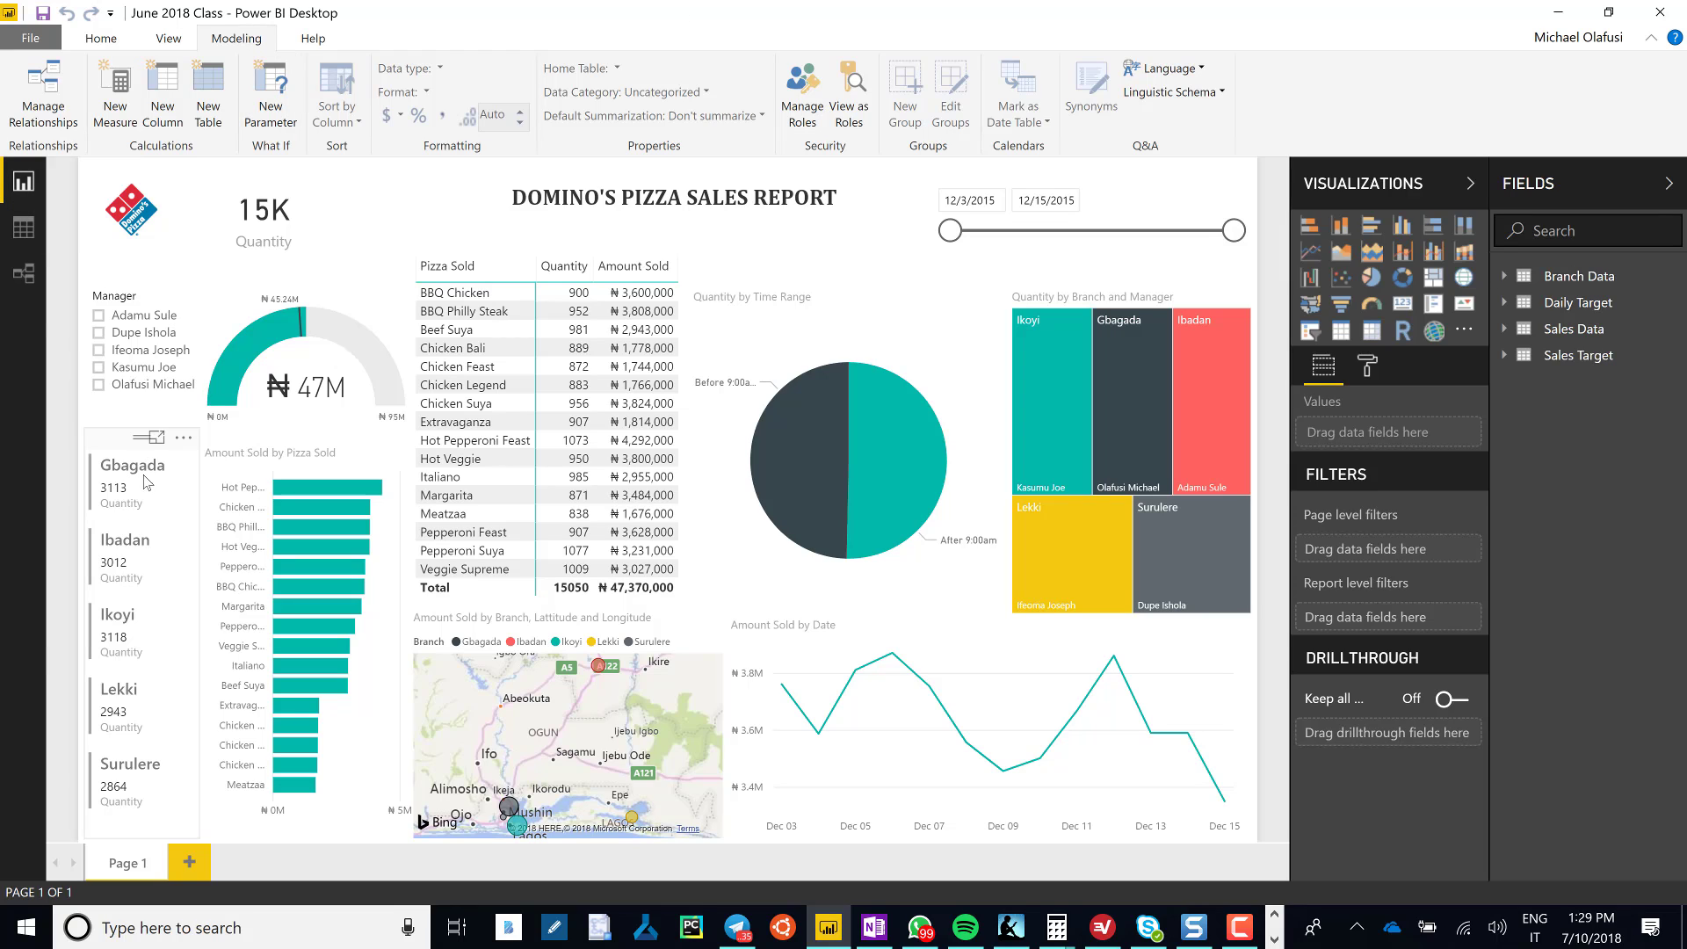
mouse_move(181, 740)
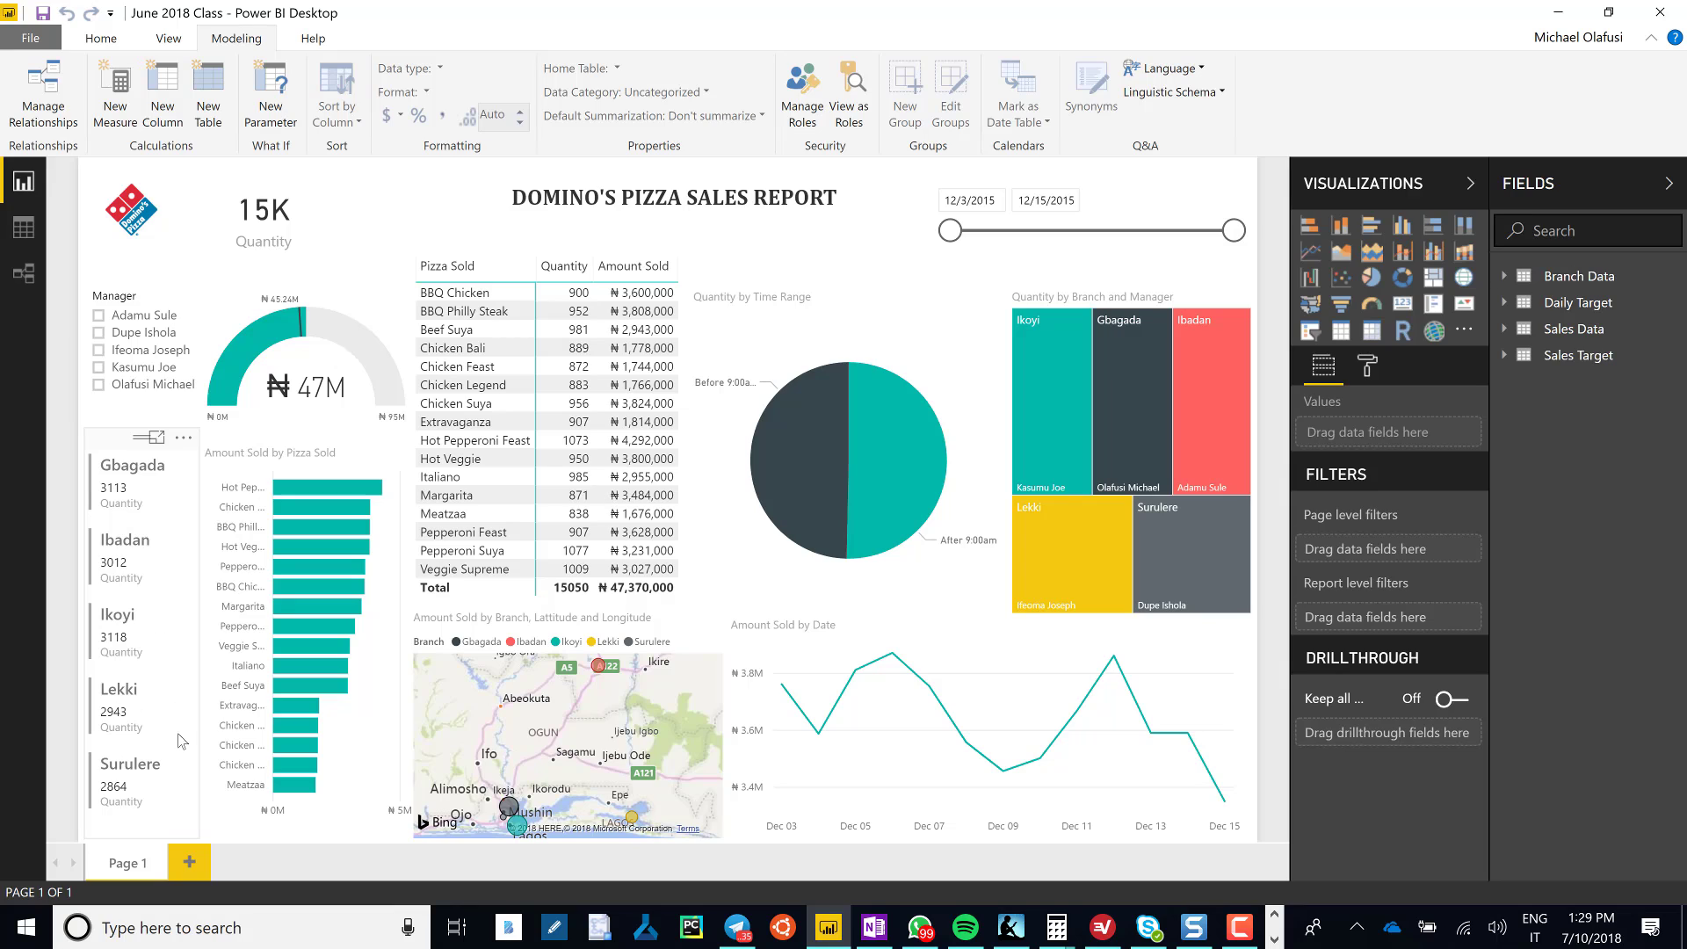
mouse_move(140, 786)
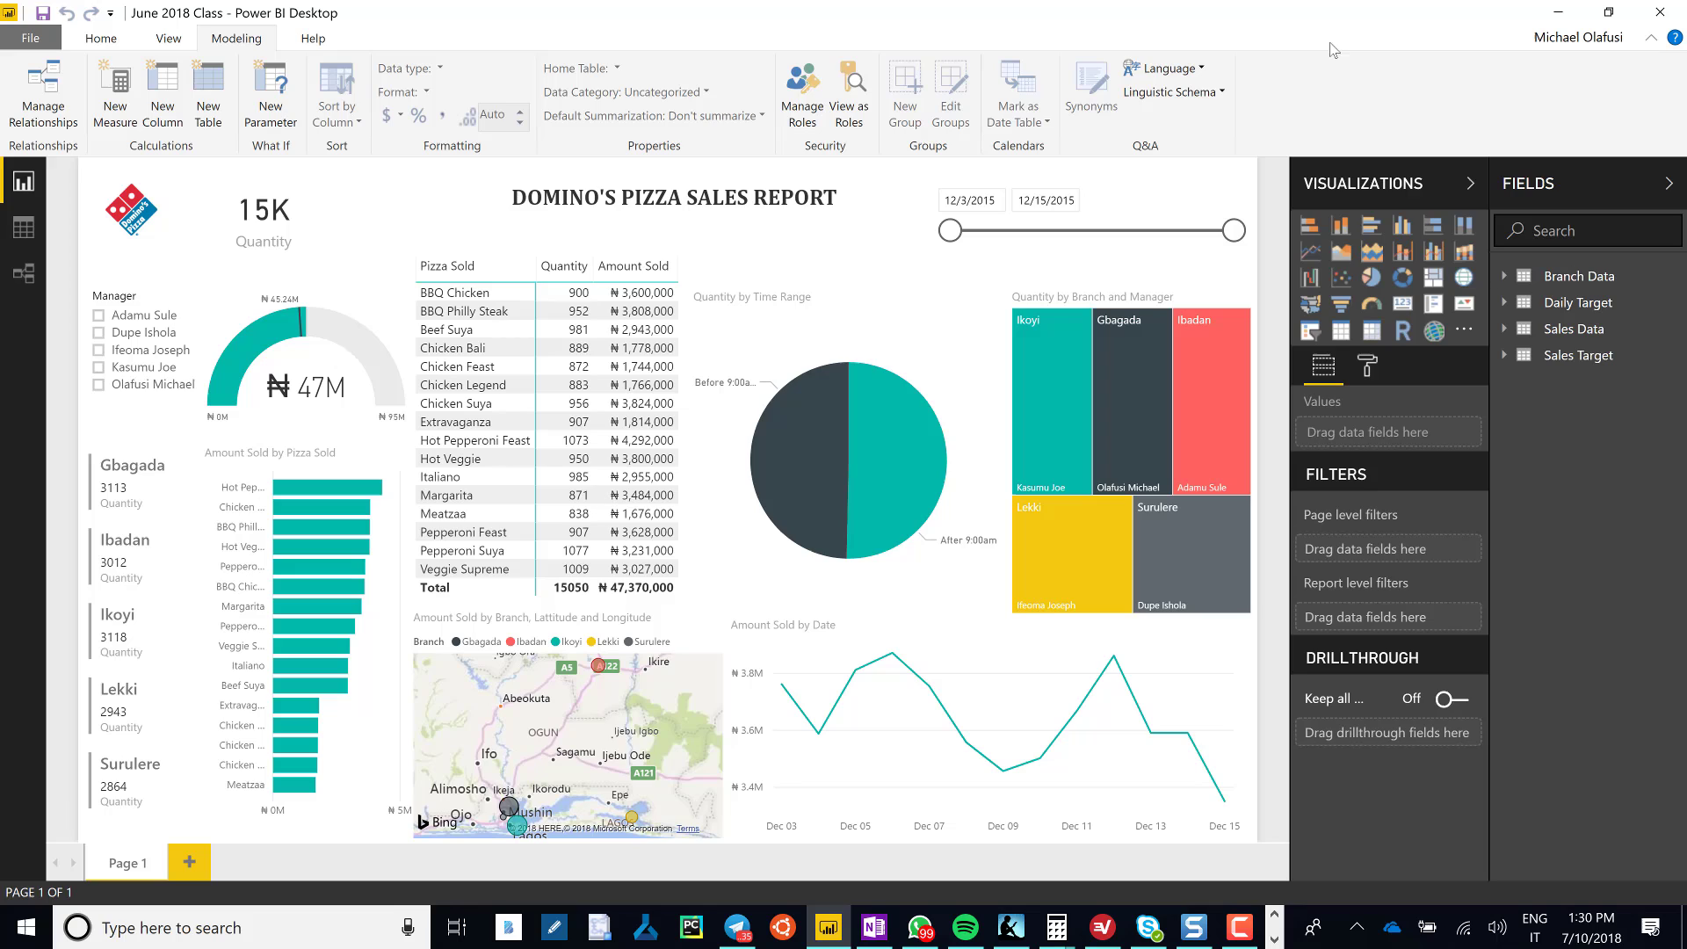
mouse_move(801, 94)
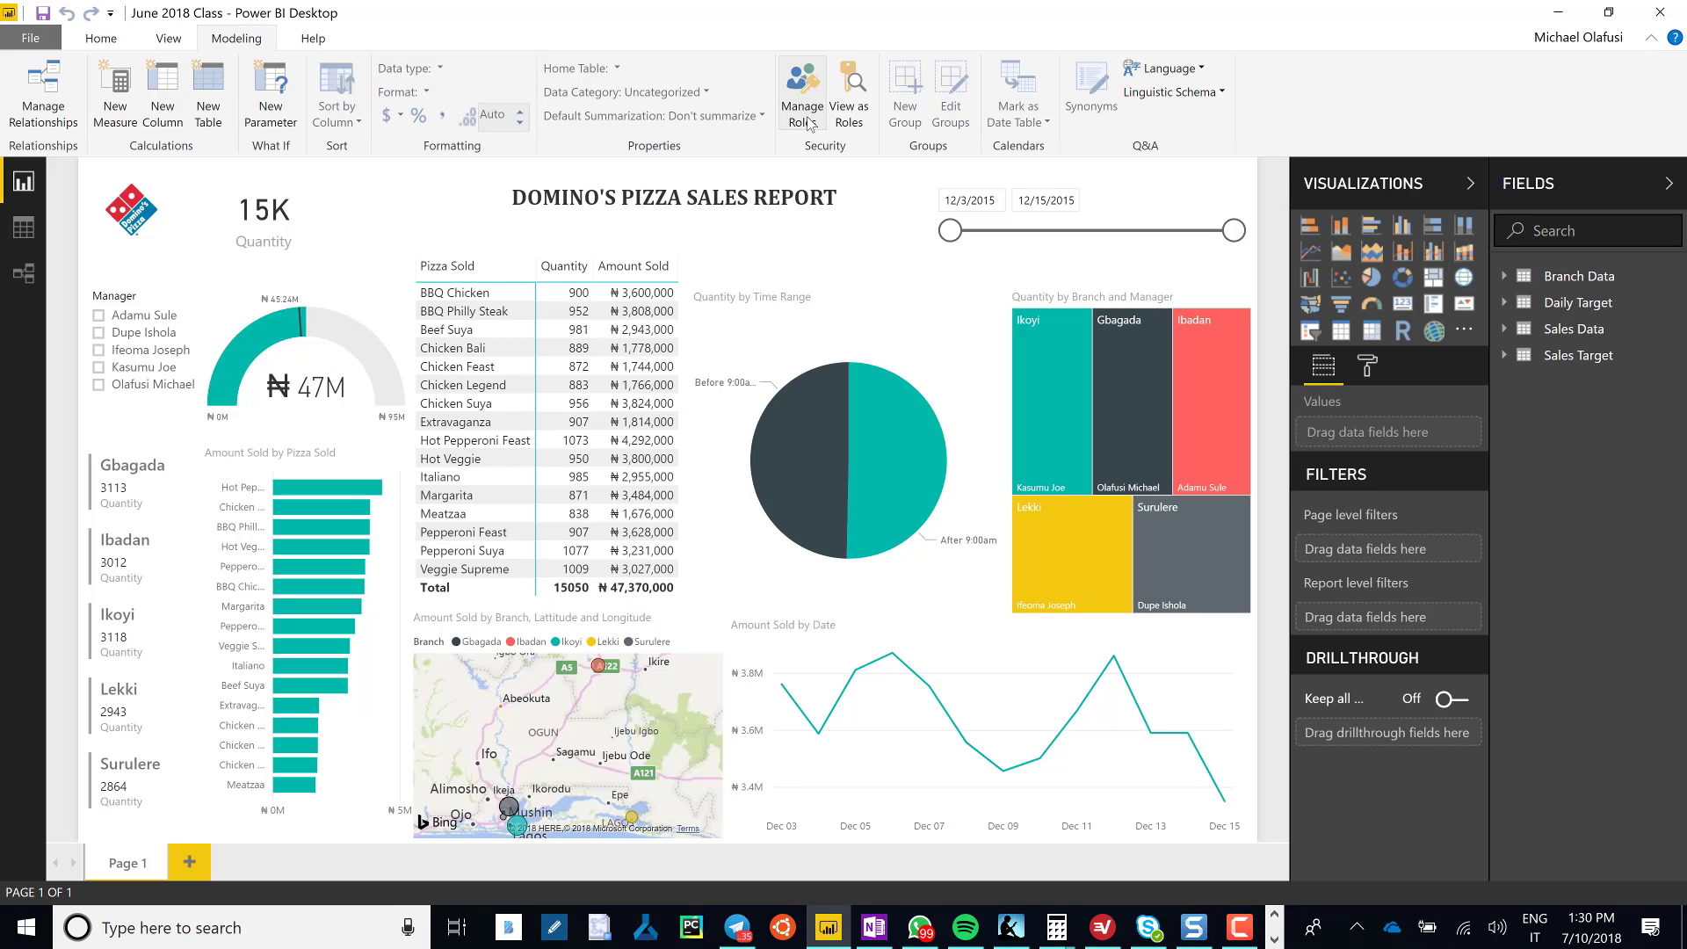
Open Manage Roles and add a role named Gbagada, with no filter yet.
click(802, 95)
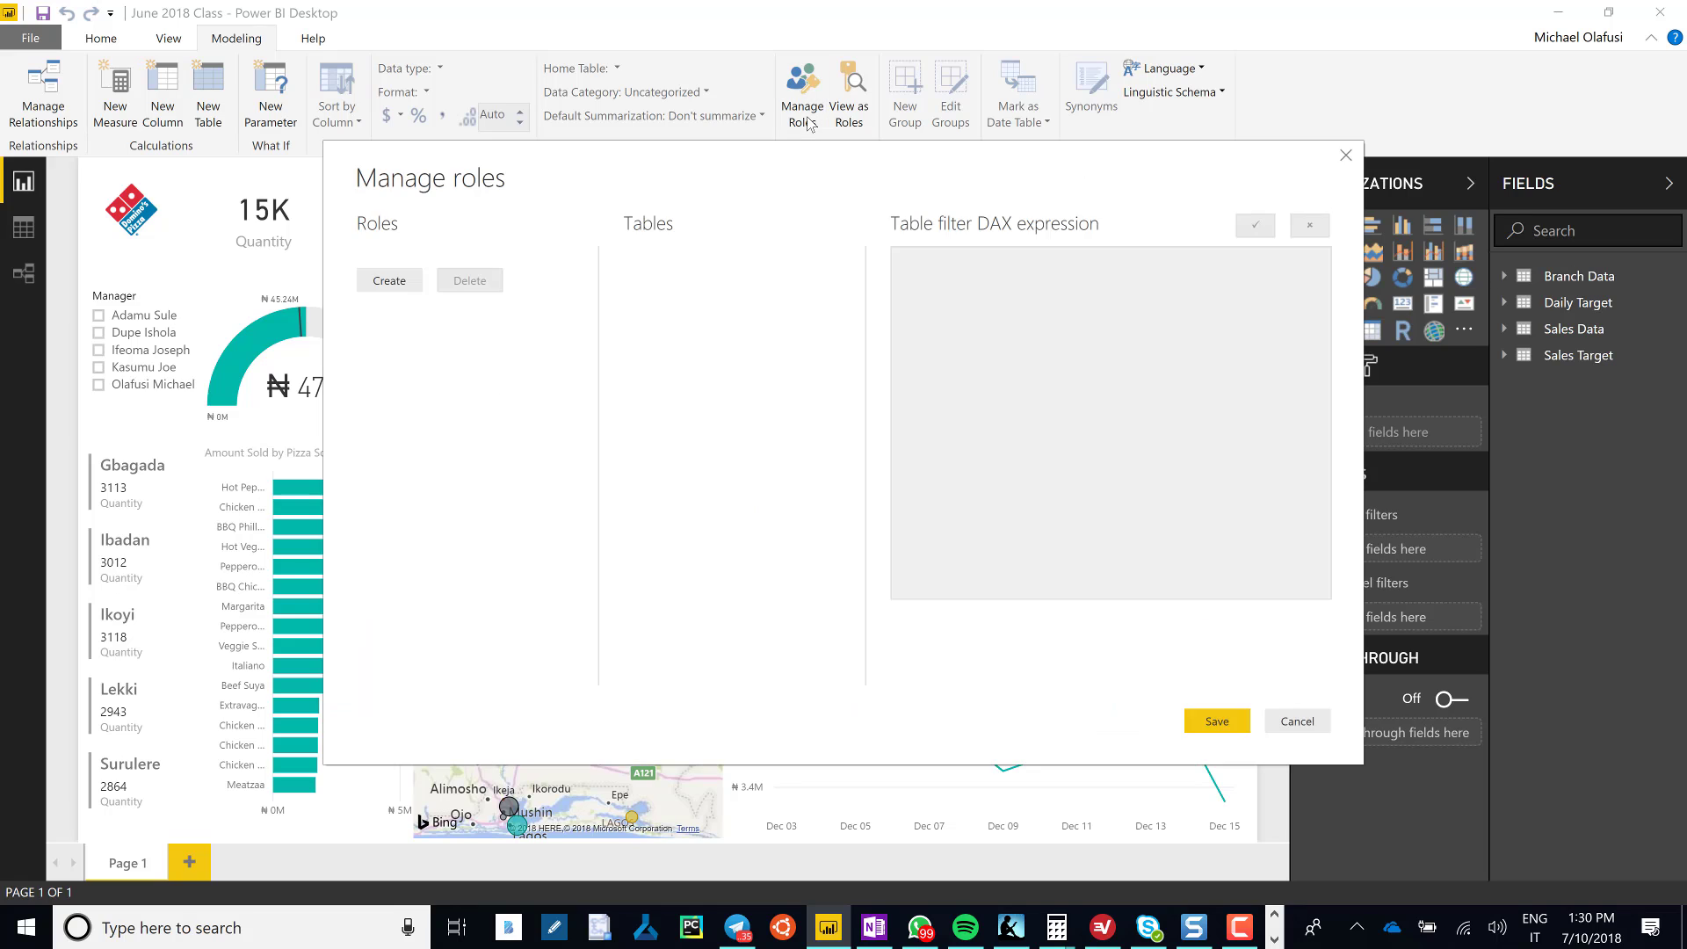
click(388, 280)
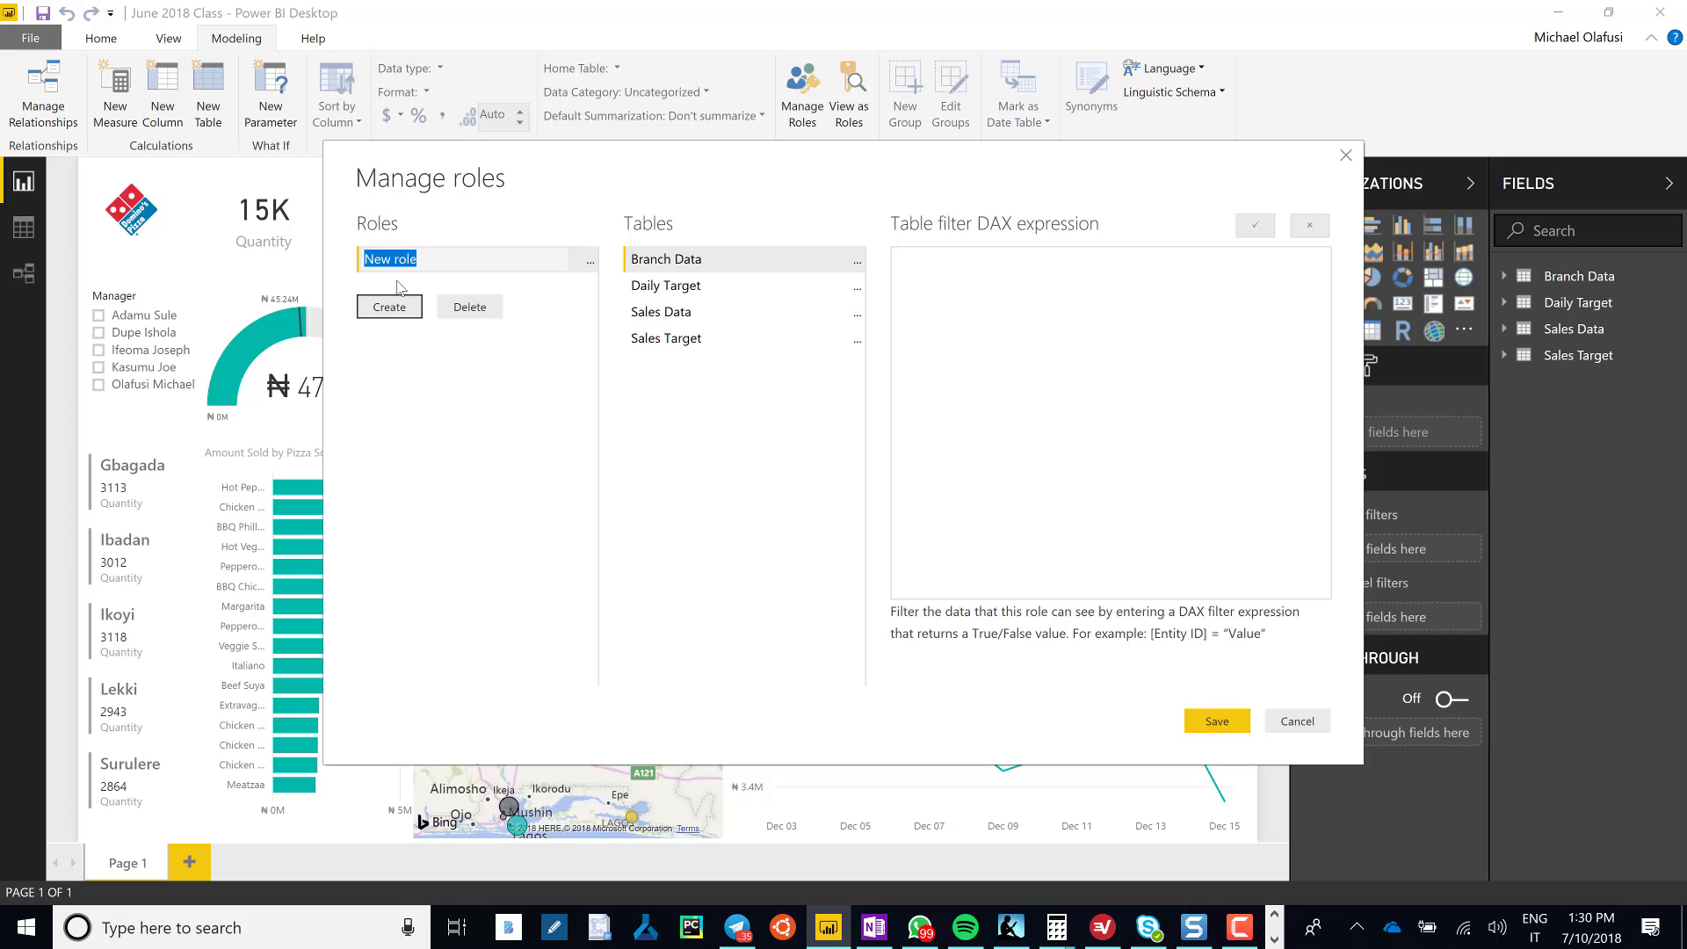
text(Gba)
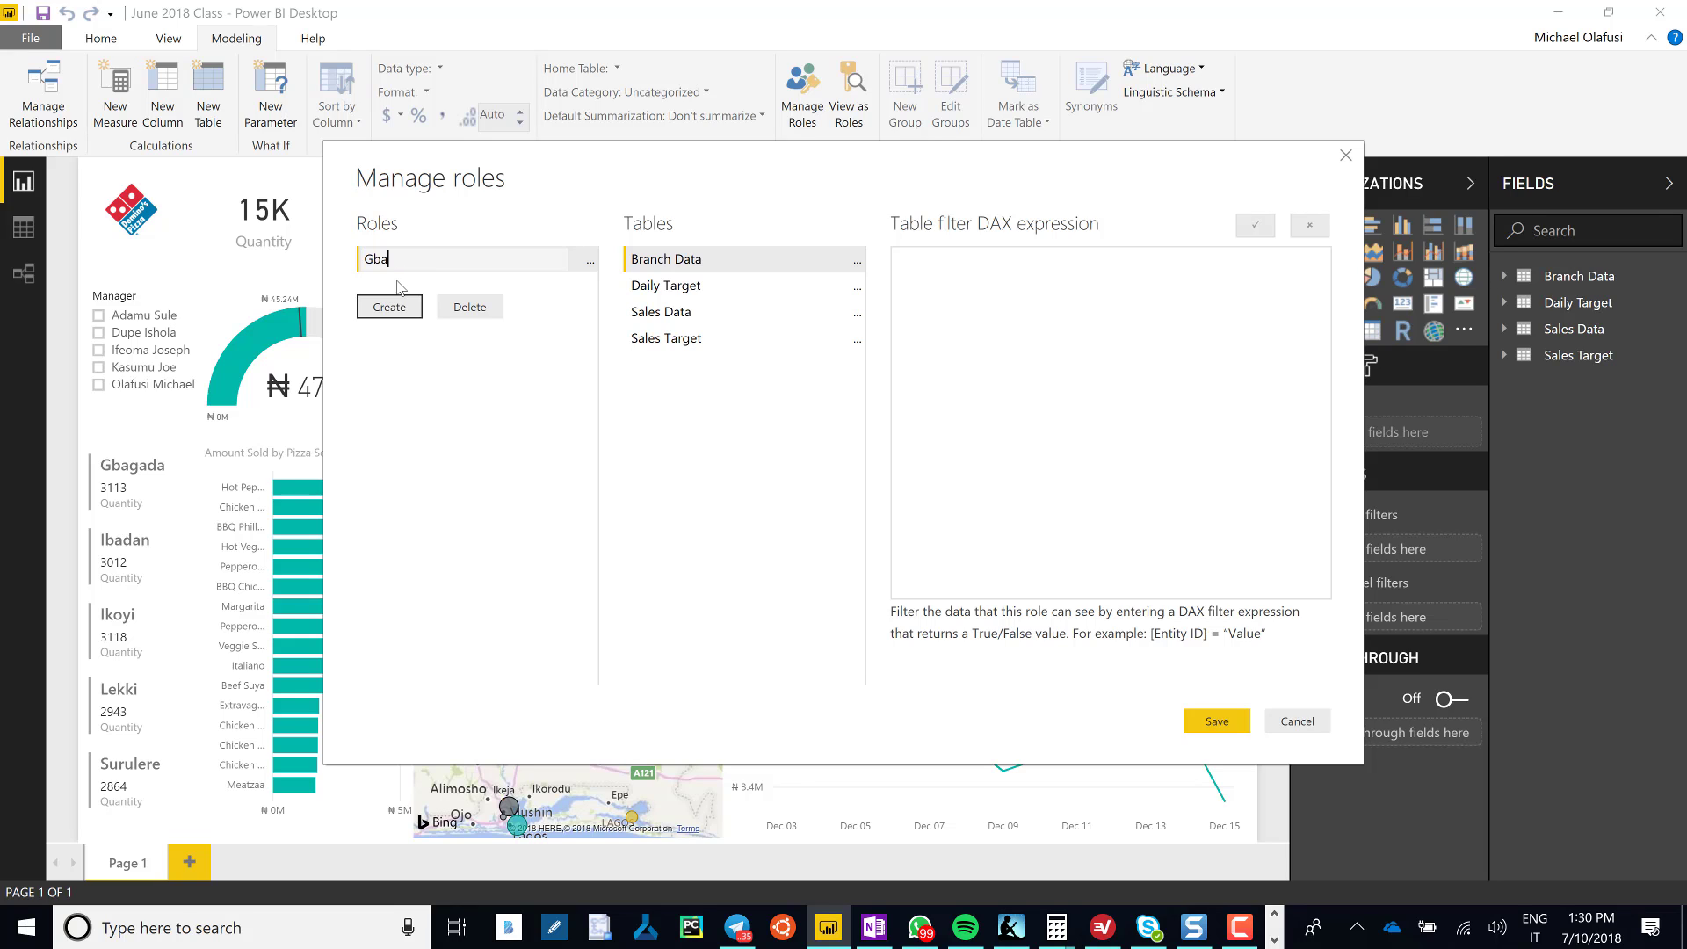
text(gada)
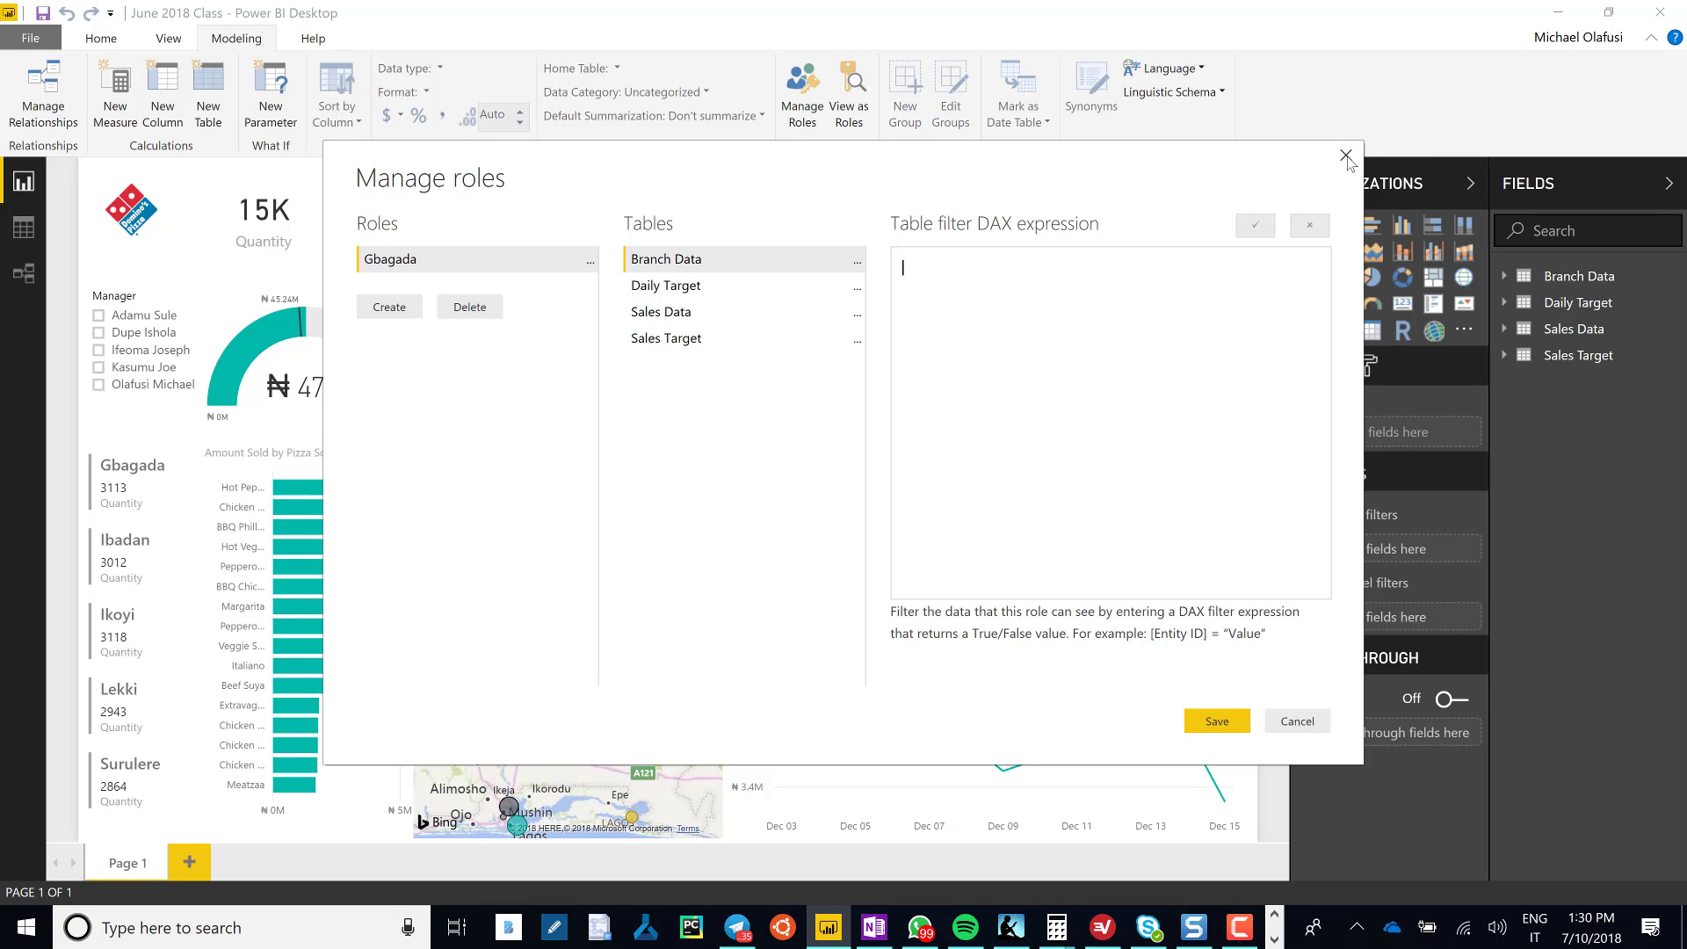
Close Manage roles without saving, review Branch Data, and return to Report view.
click(1347, 157)
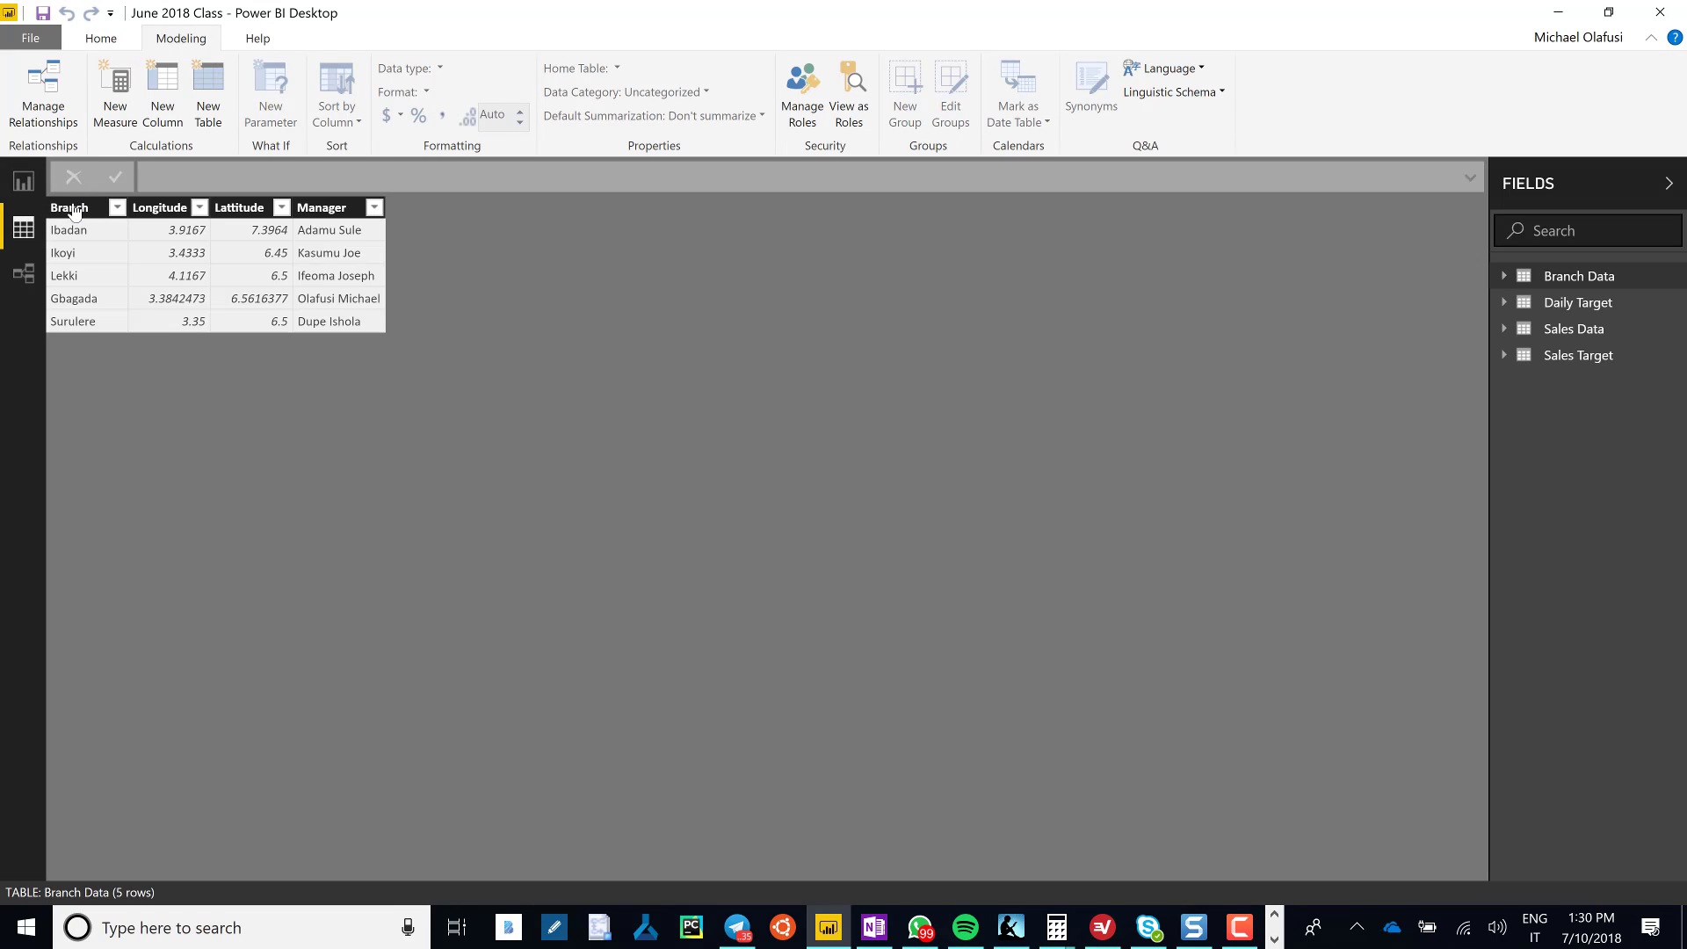
mouse_move(251, 241)
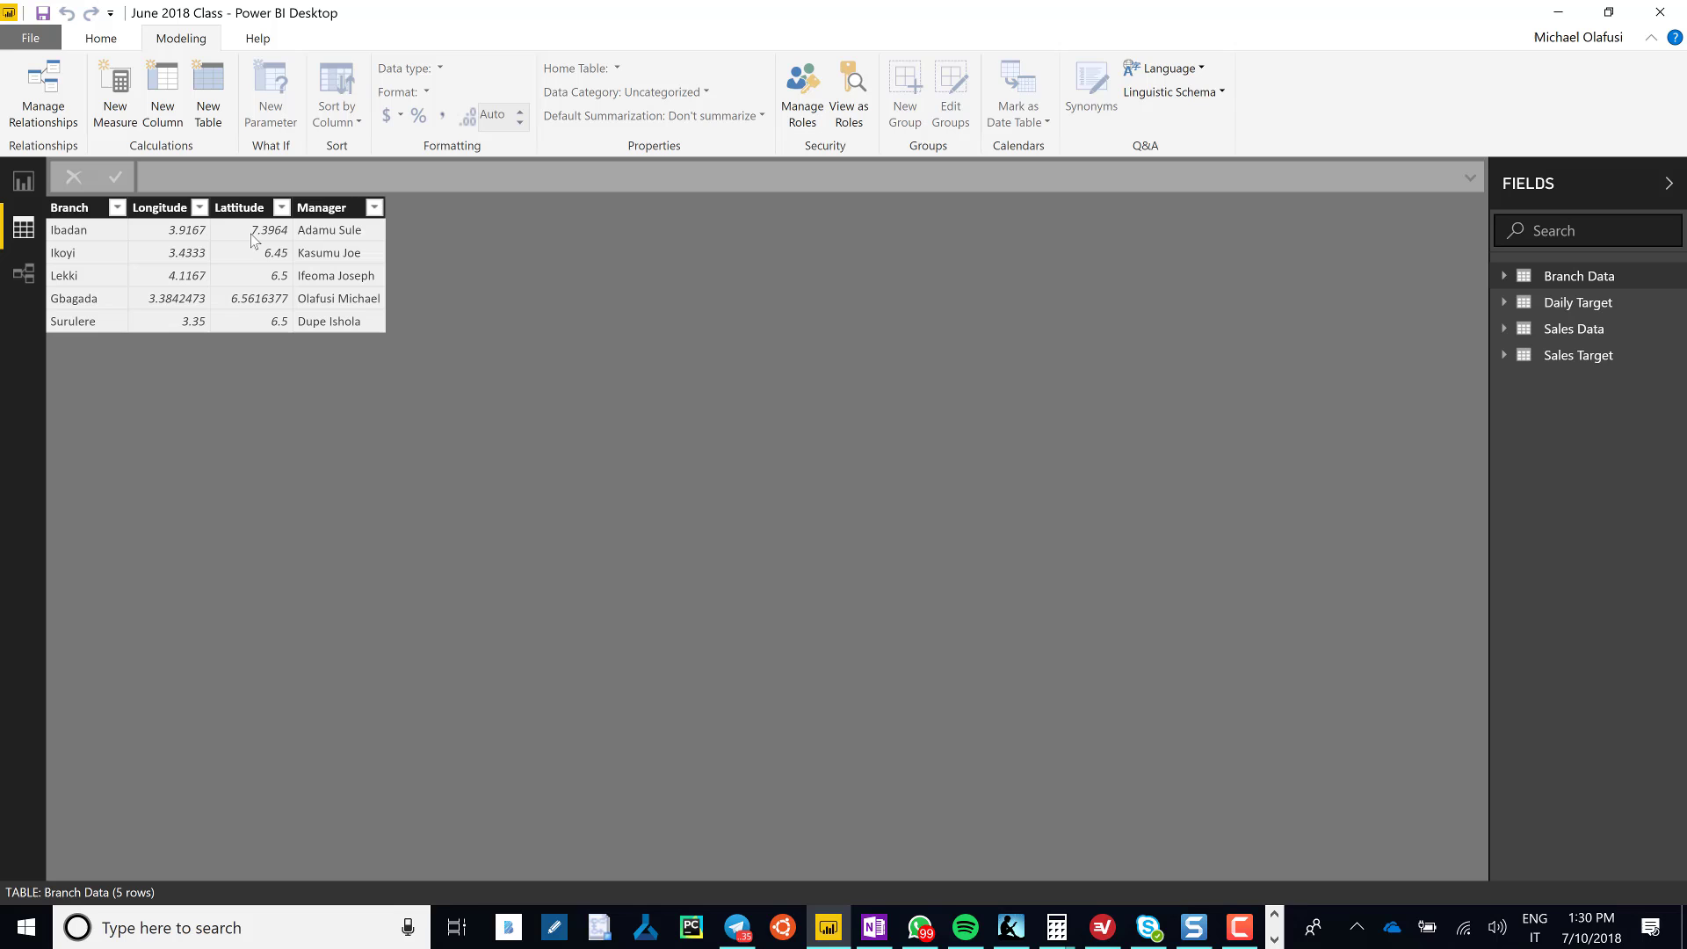
click(24, 181)
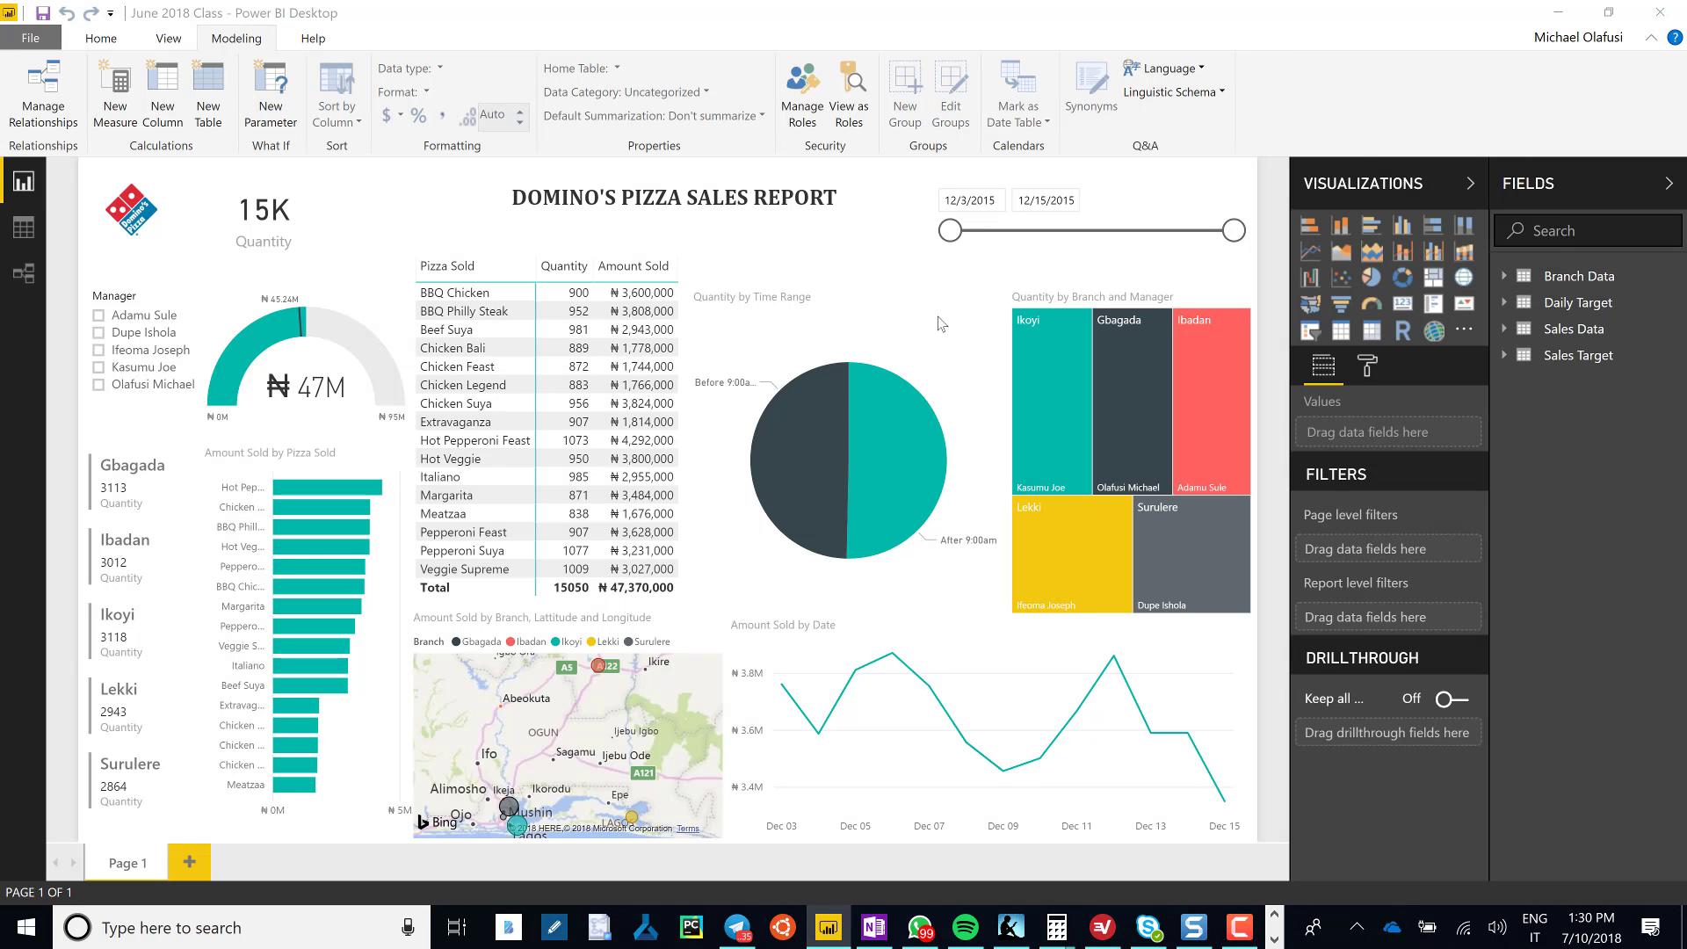
Recreate the Gbagada role filtering Branch Data with [Branch]="Gbagada".
click(801, 91)
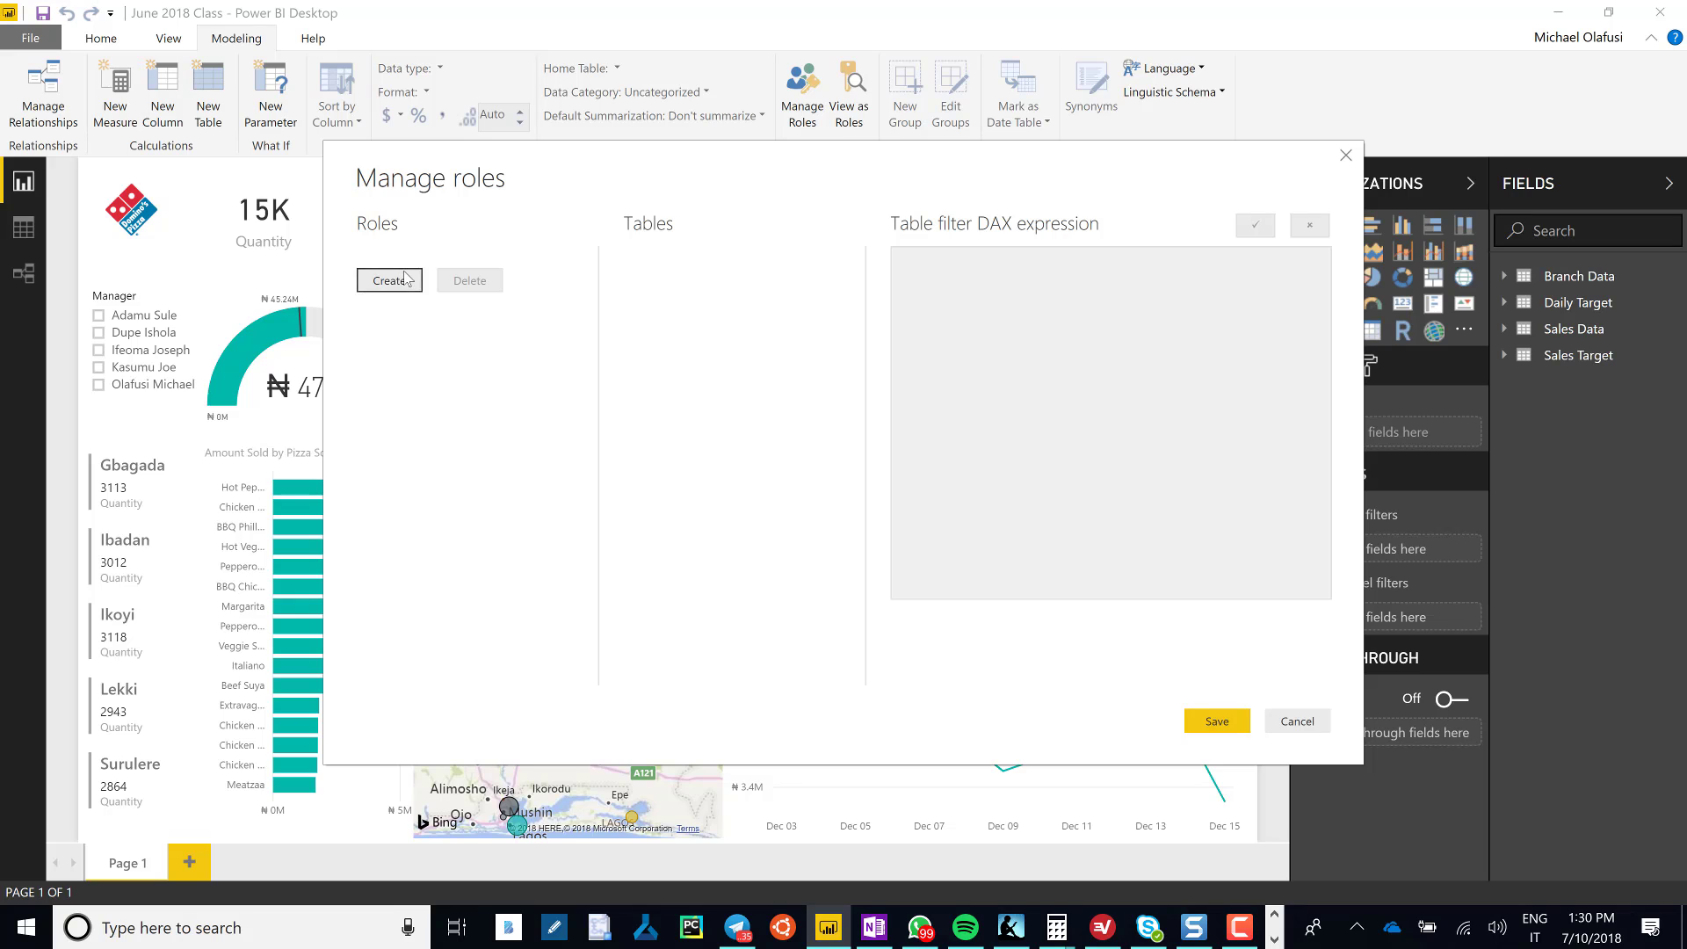
click(389, 279)
text(Gbagada)
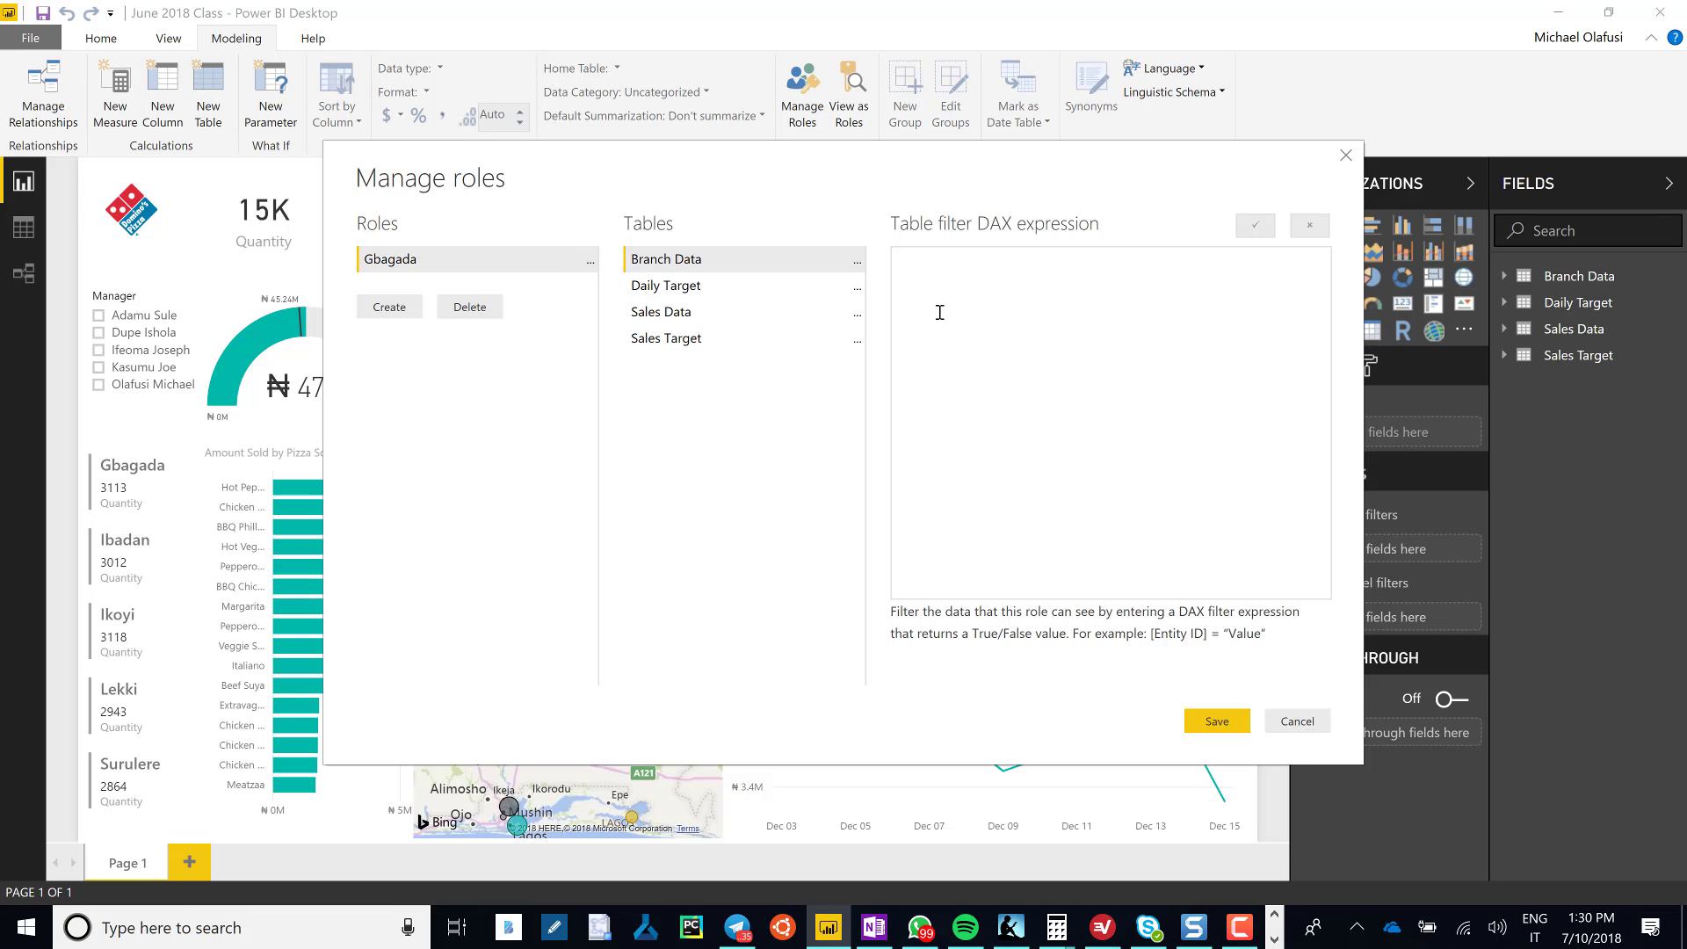
text([)
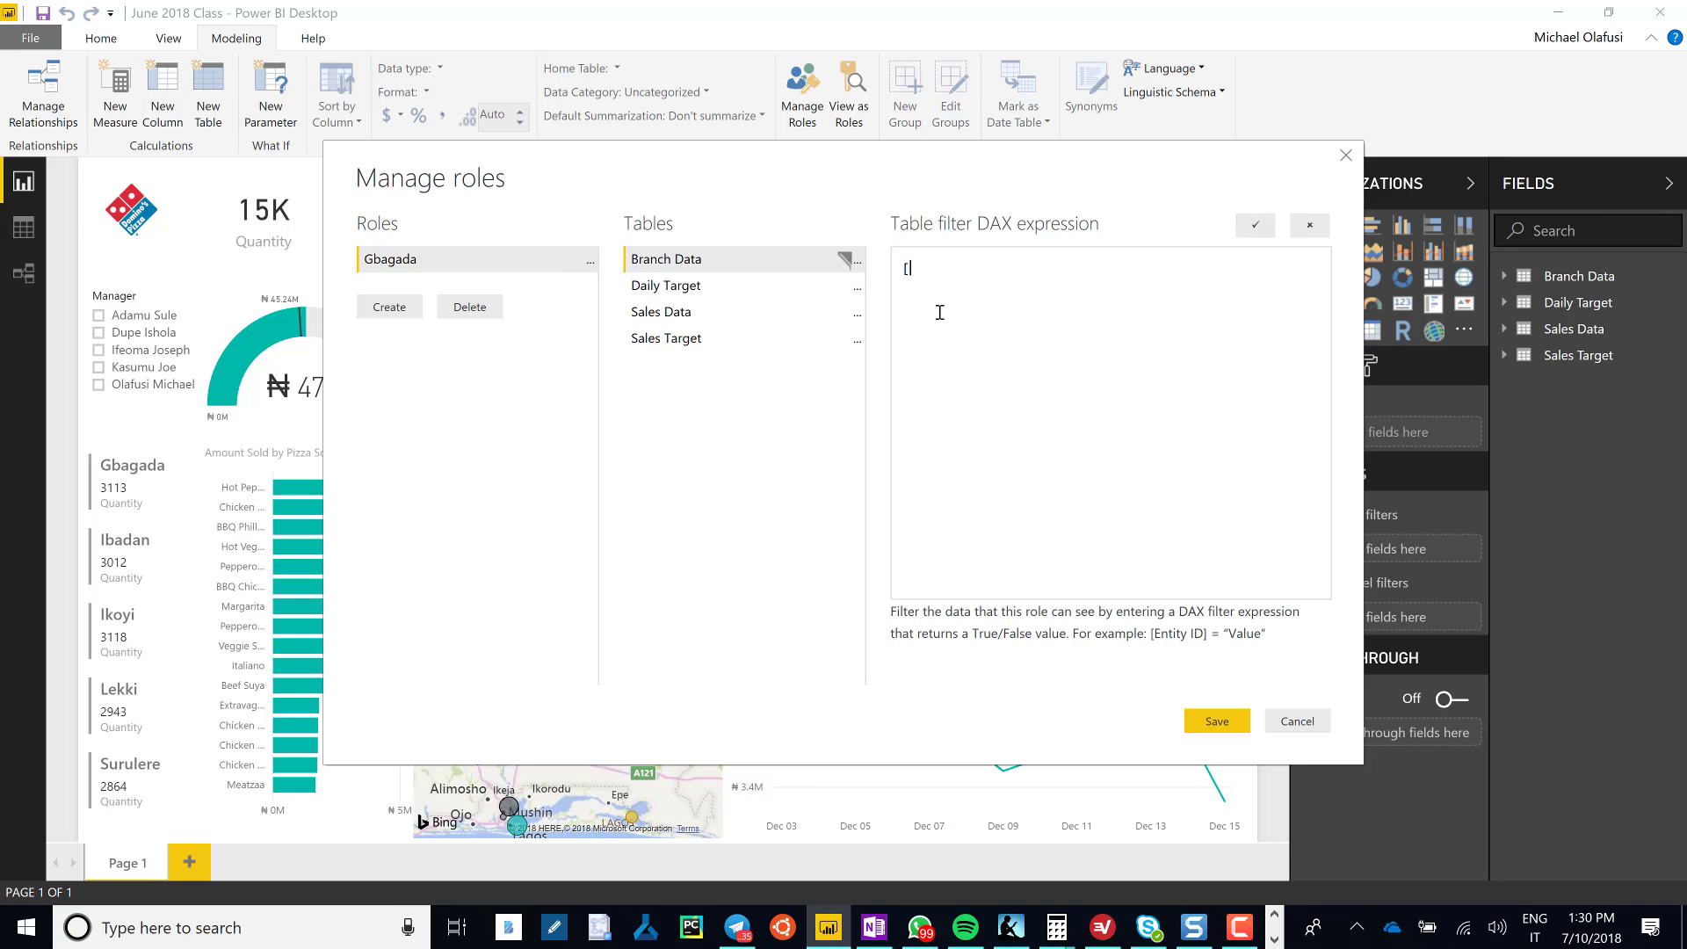
text(Branc)
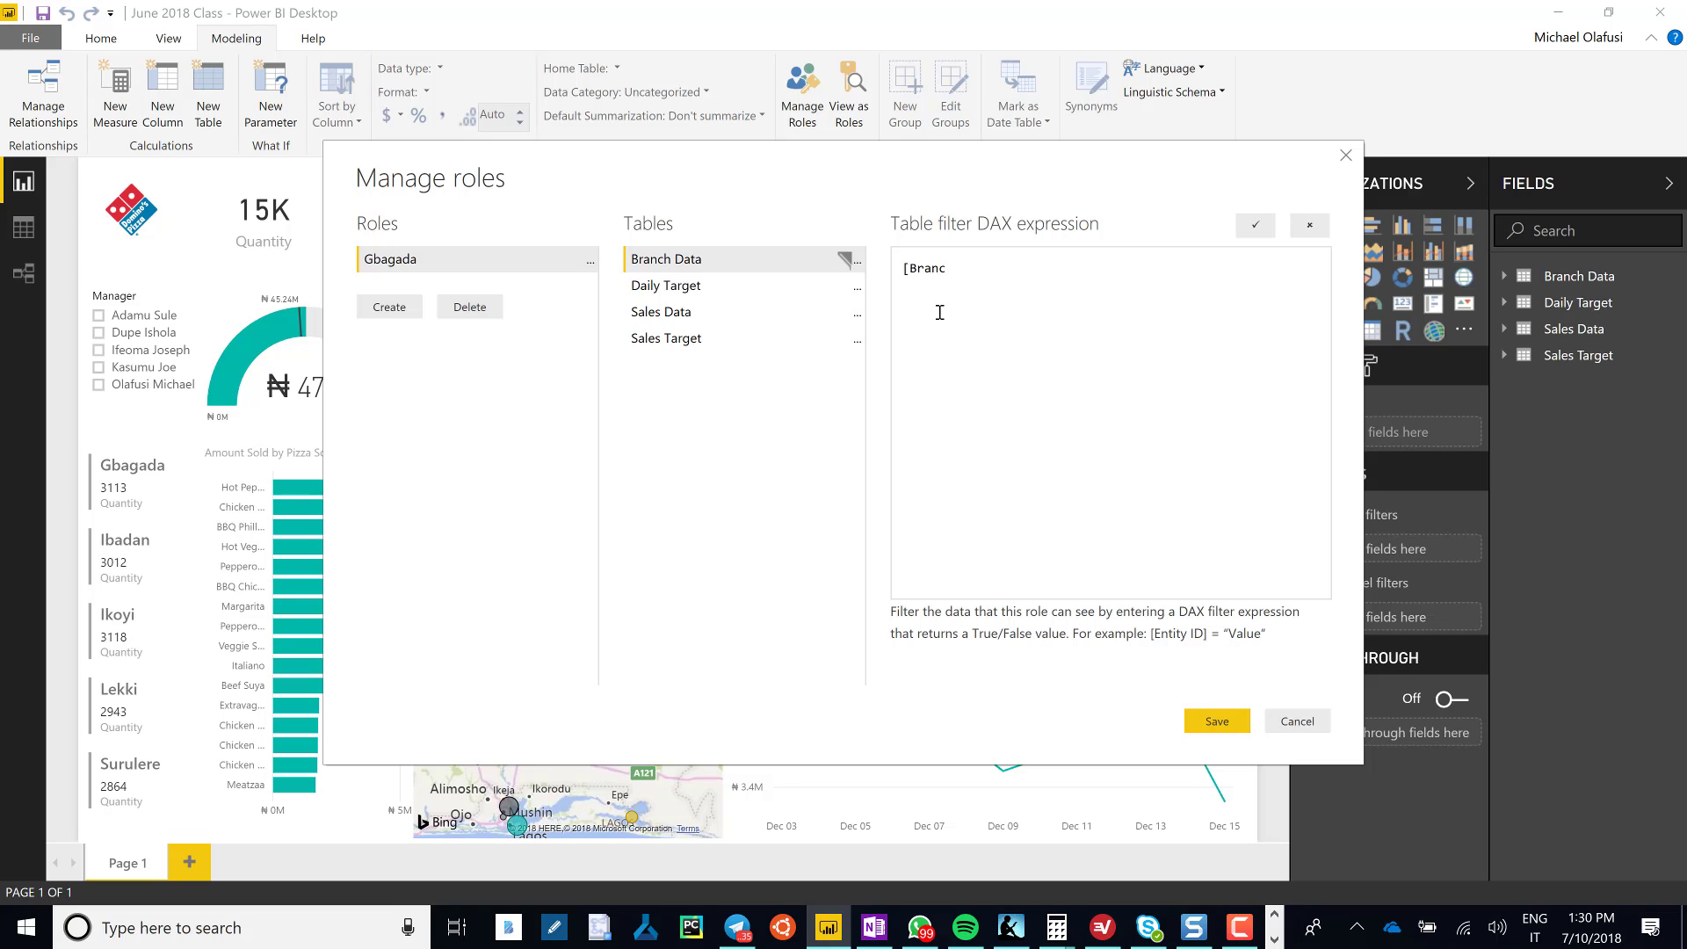
text(h])
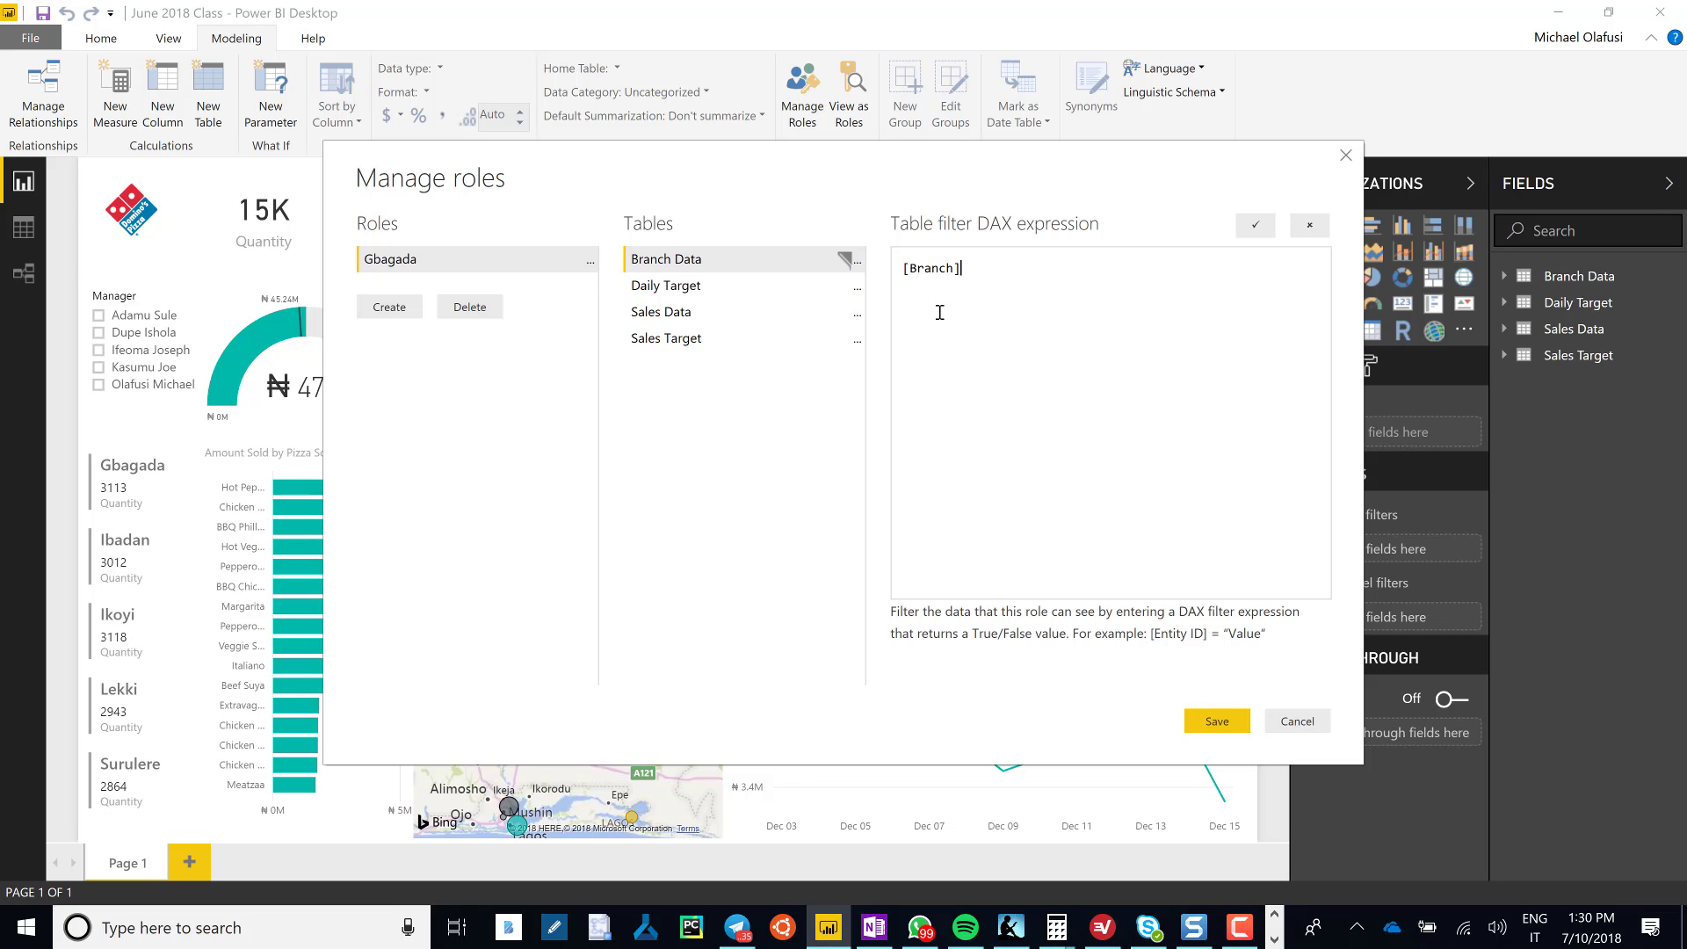
text(=)
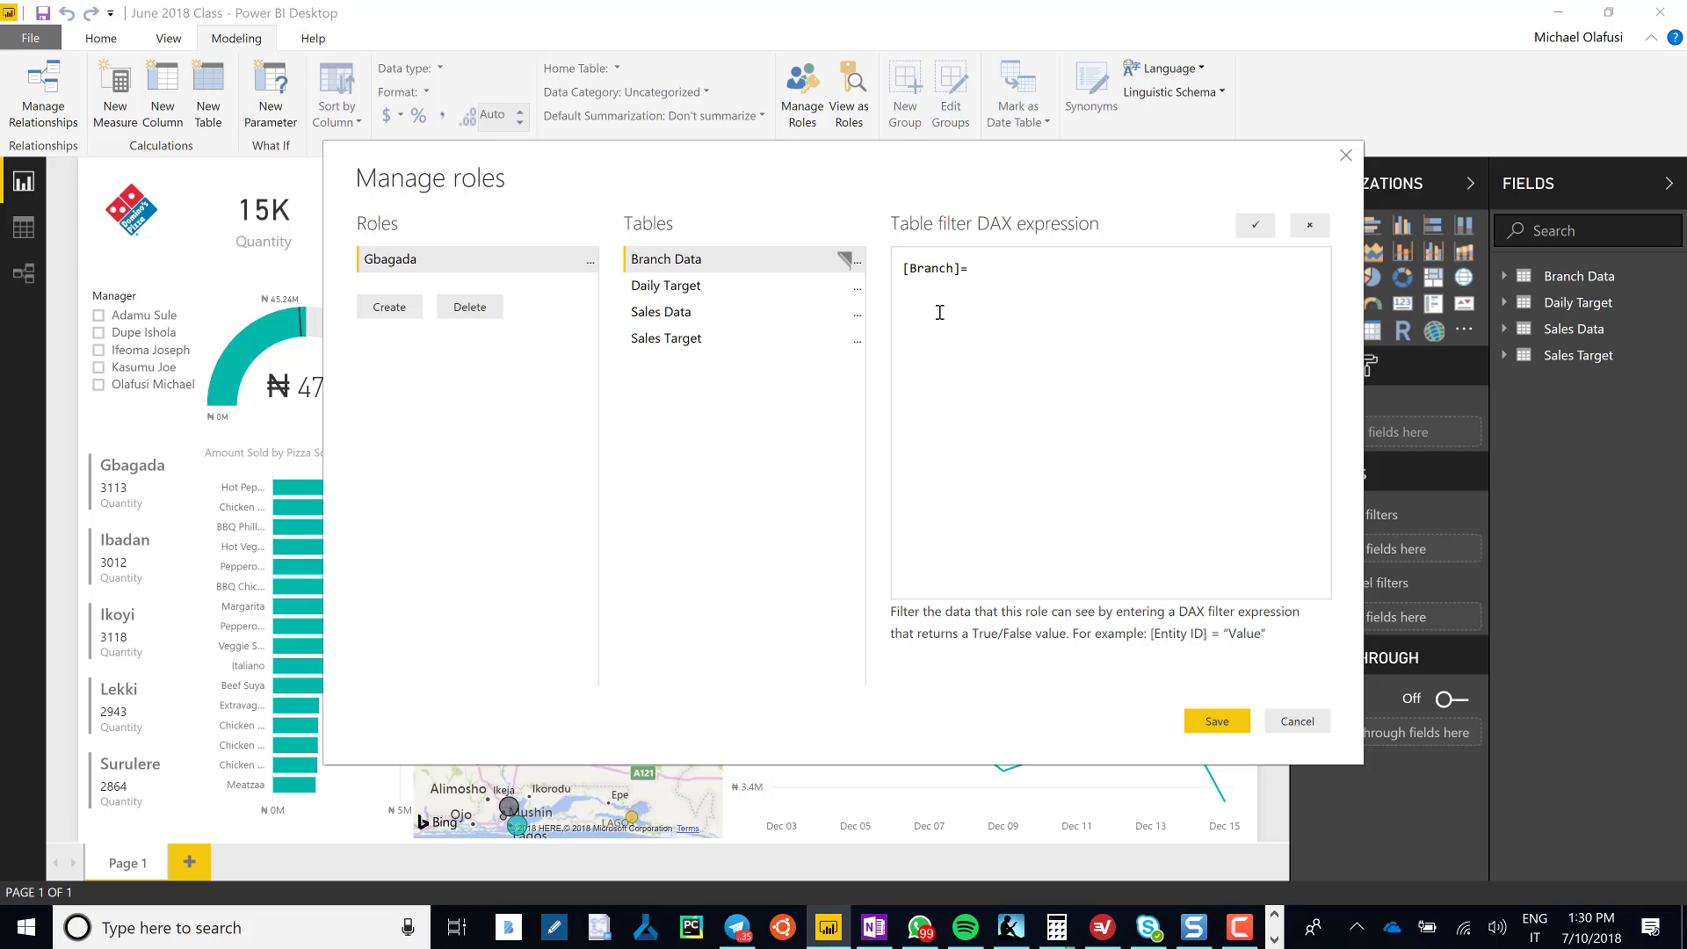
text("Gbahg)
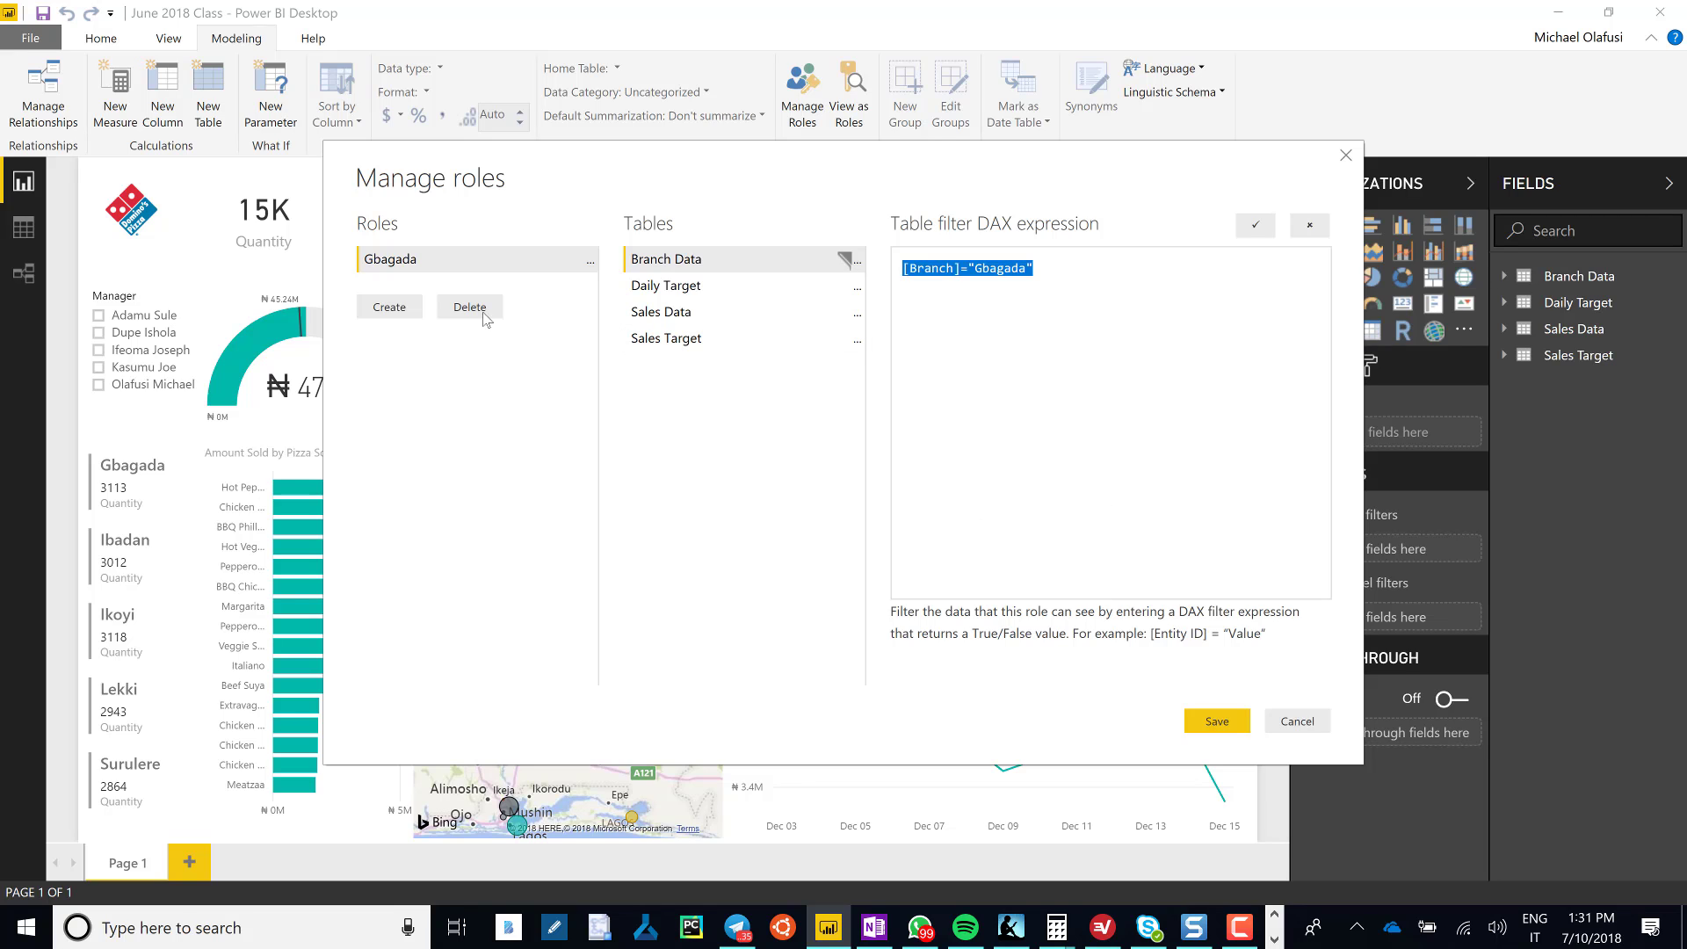
Add Ibadan and Ikoyi roles, each filtering Branch Data to its own branch.
click(389, 307)
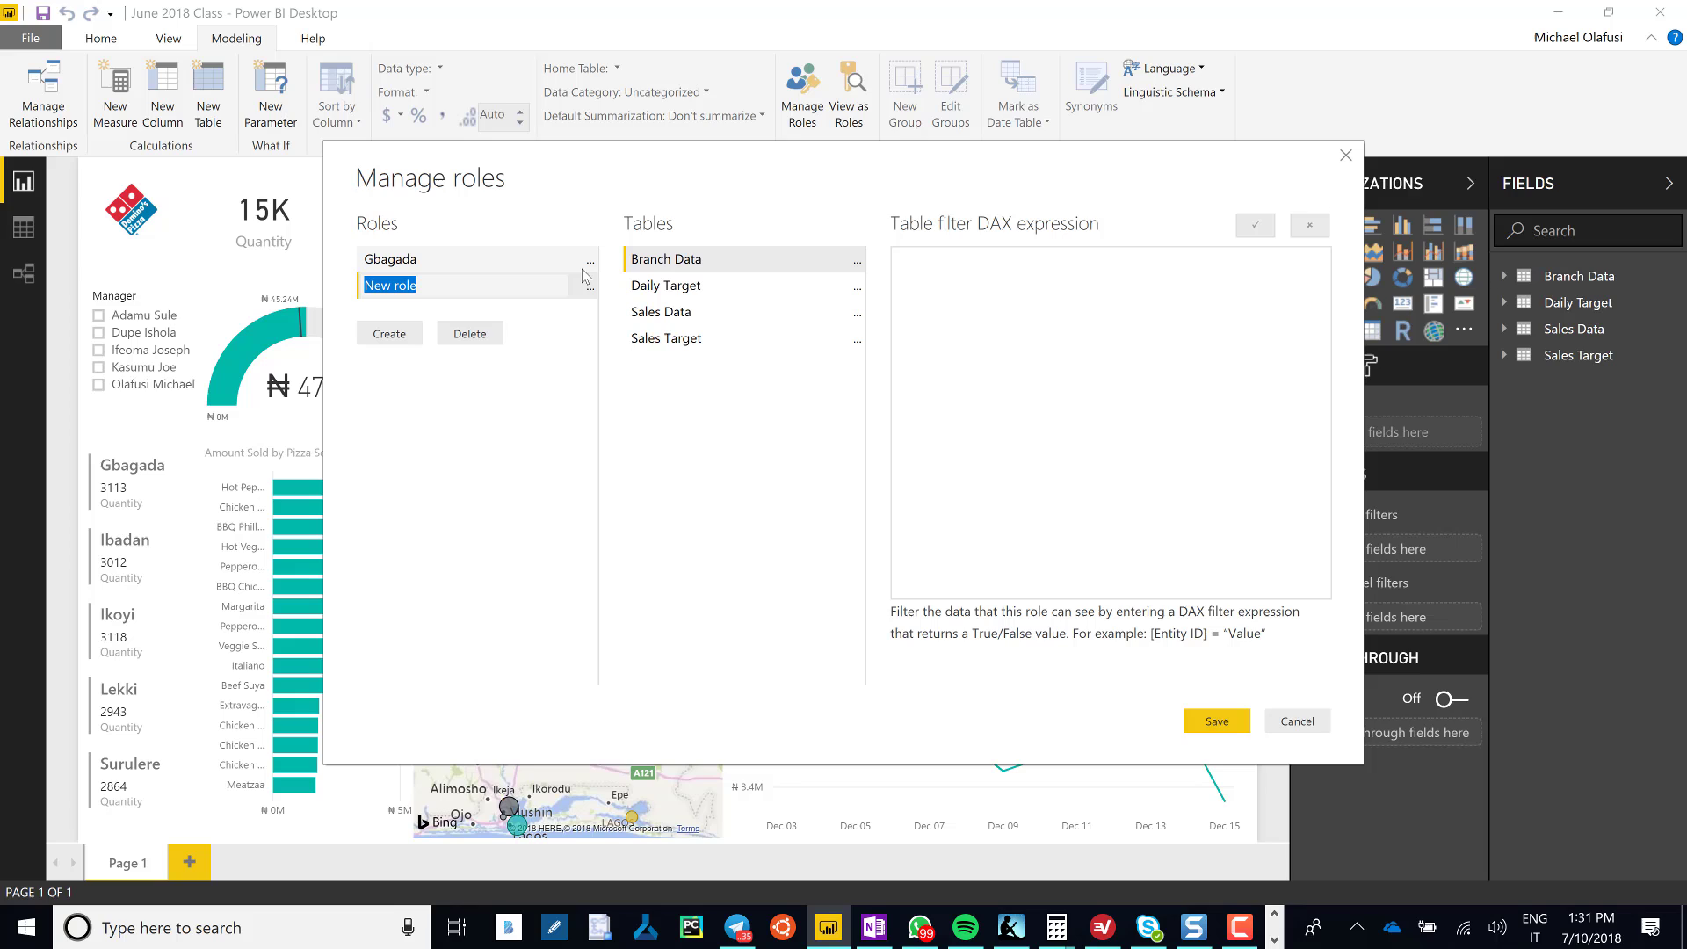
text(Ibadab)
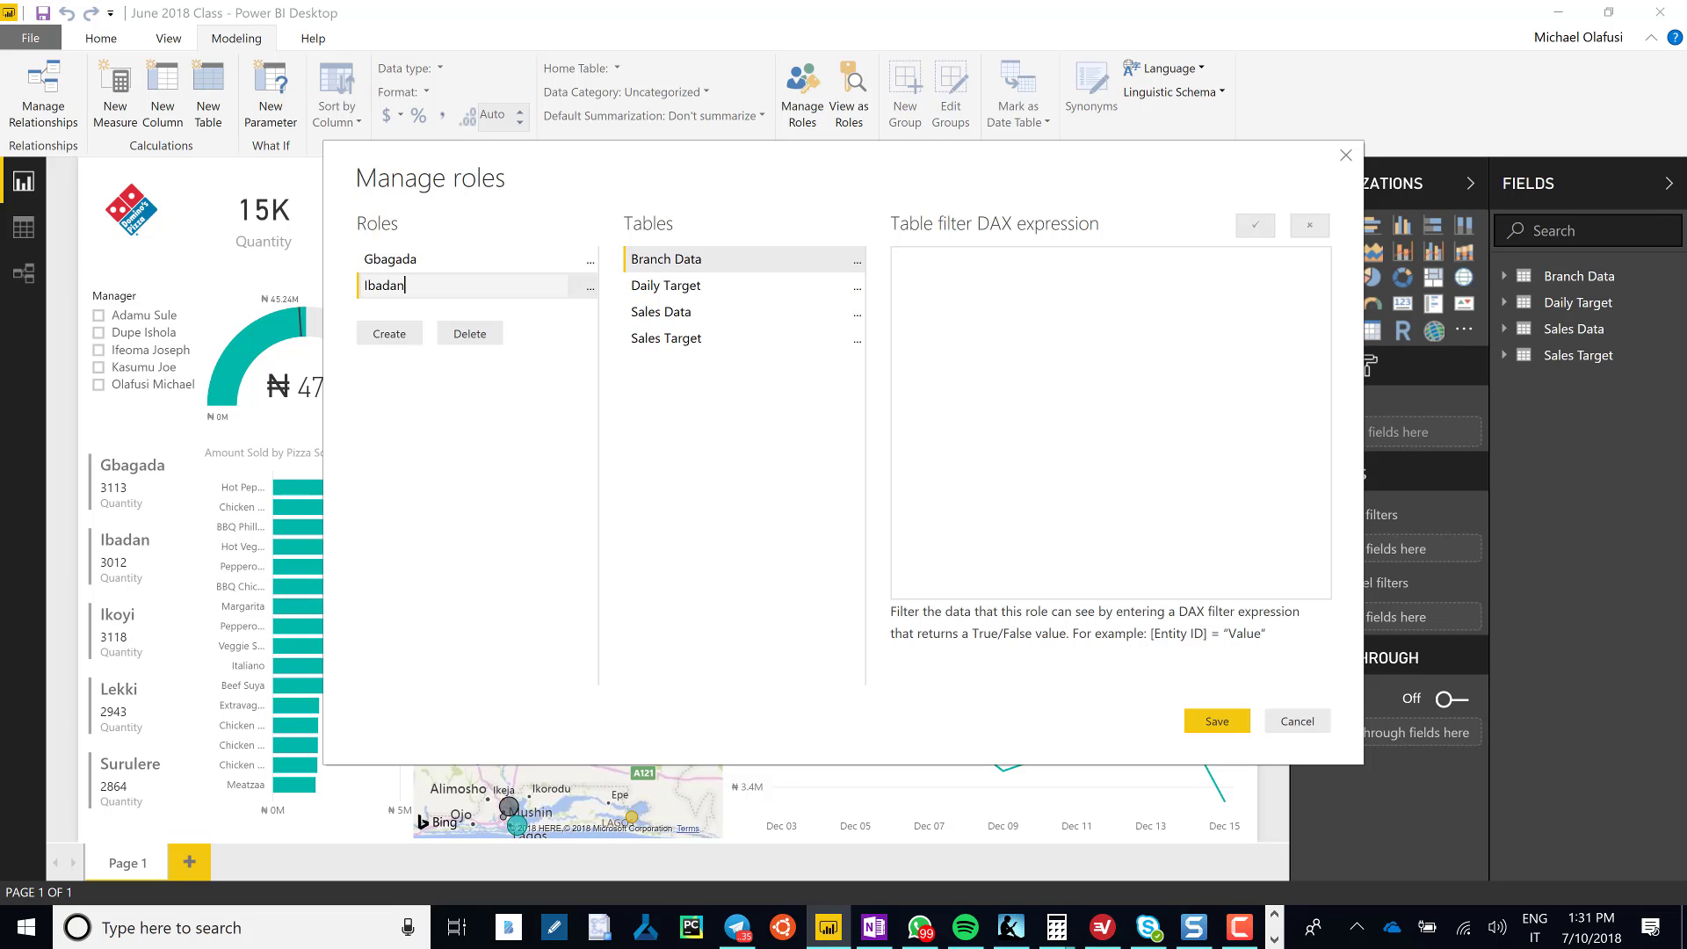
click(1108, 420)
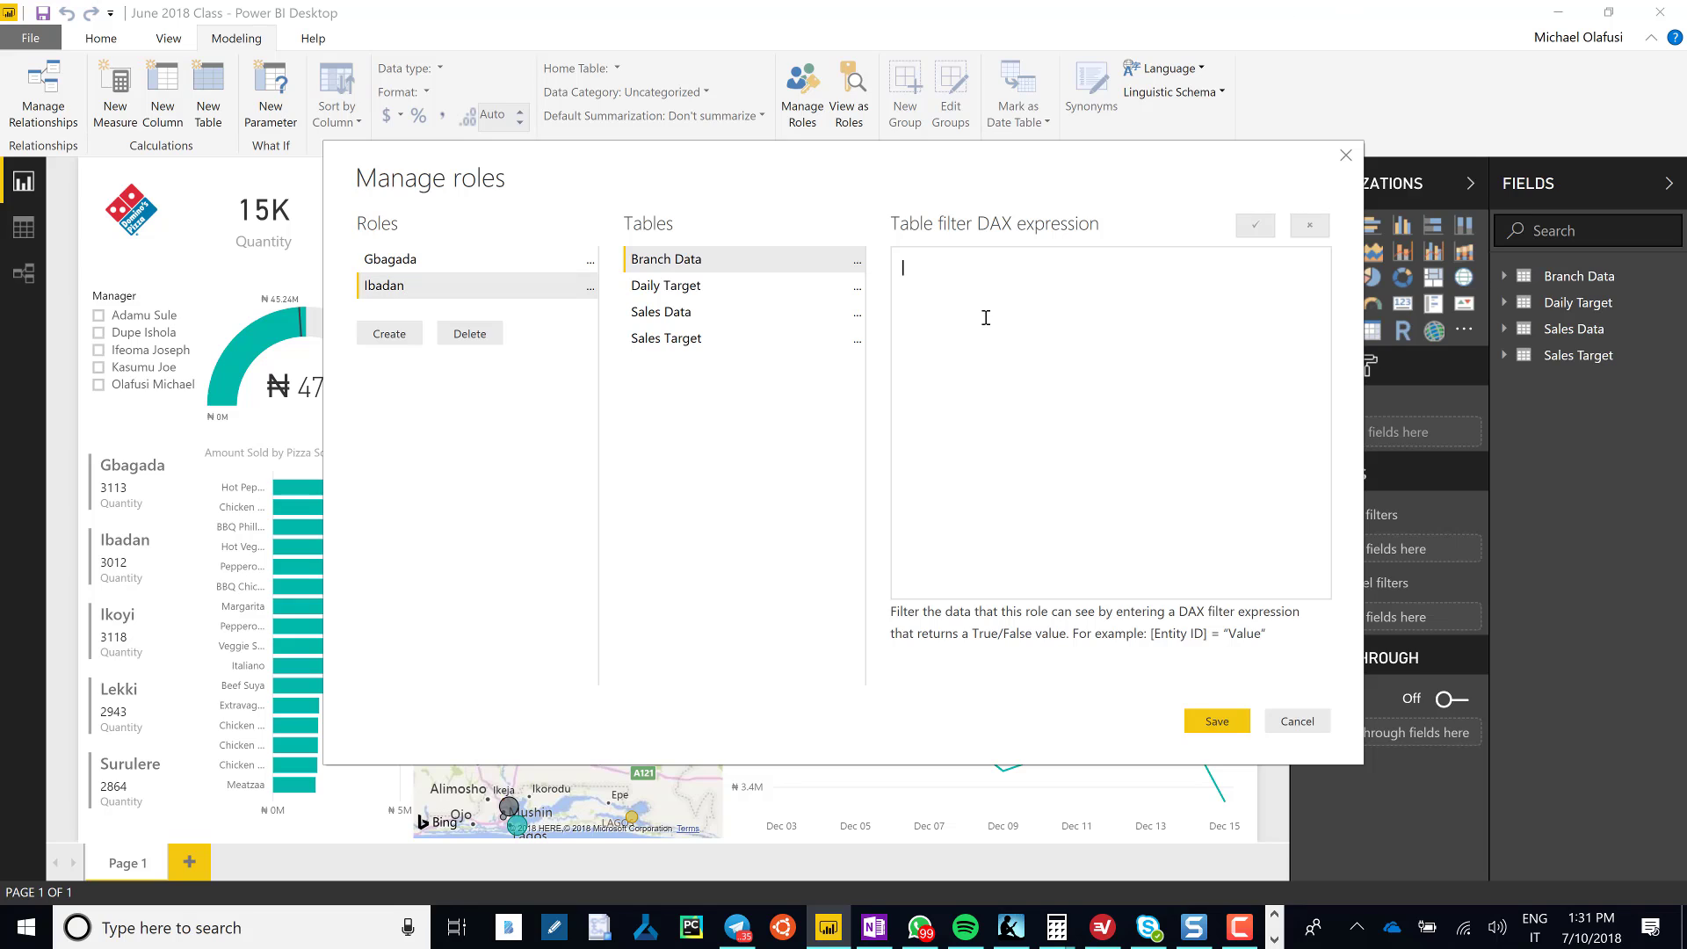
text([Branch]="Gbagada")
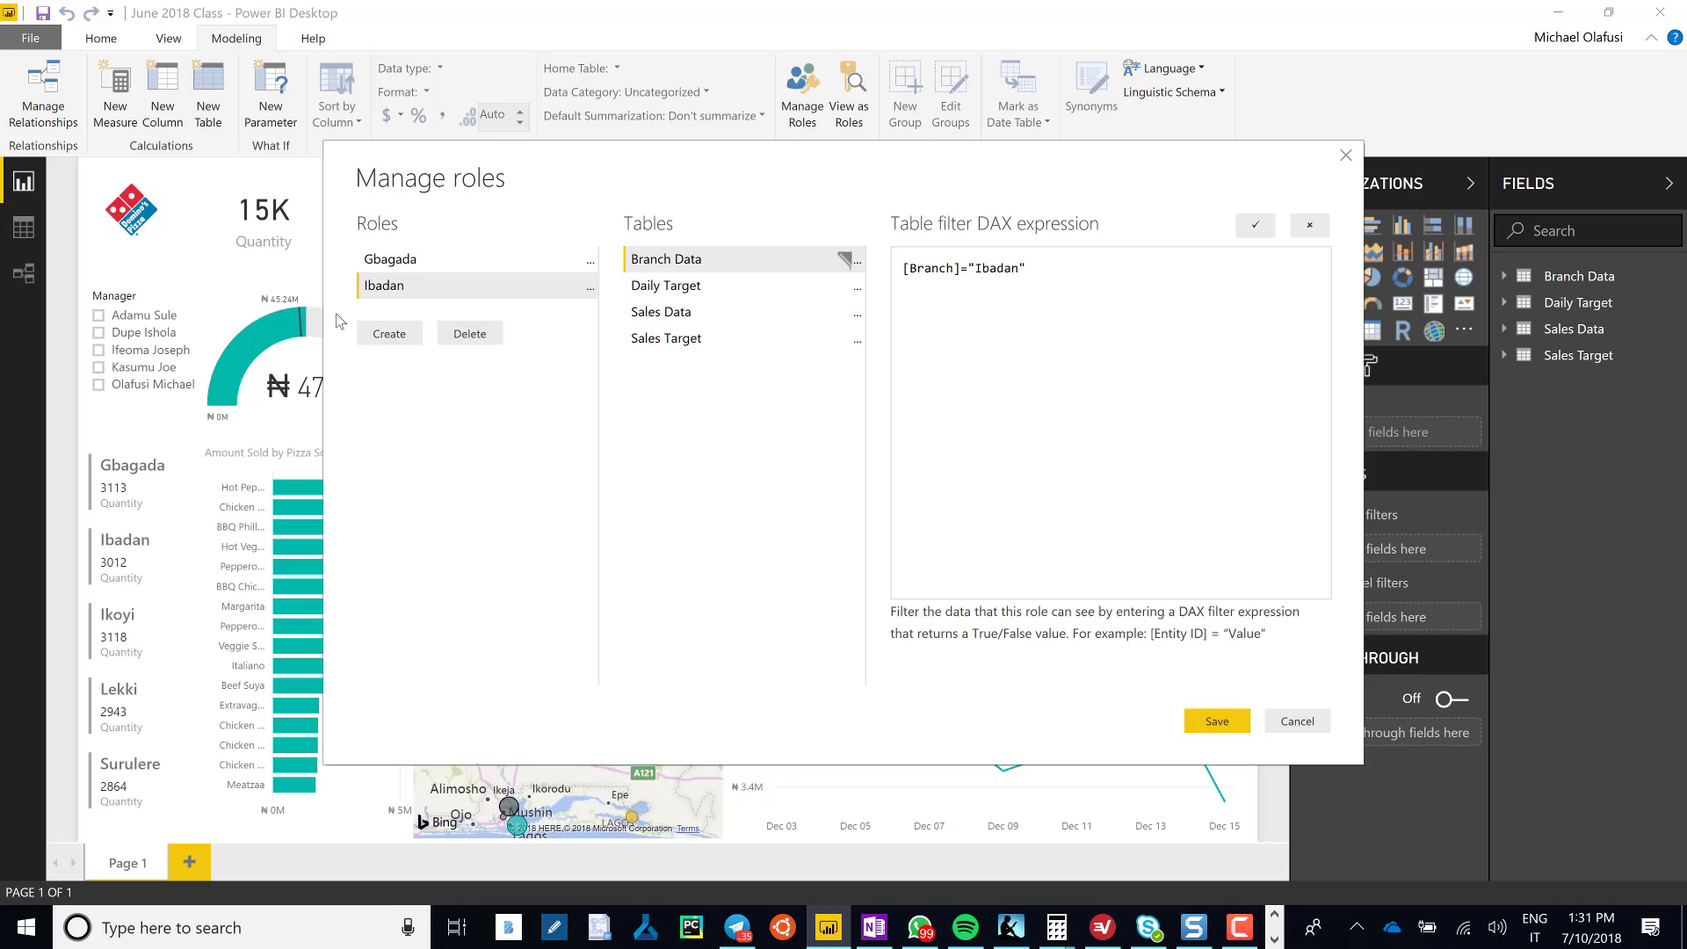
click(389, 334)
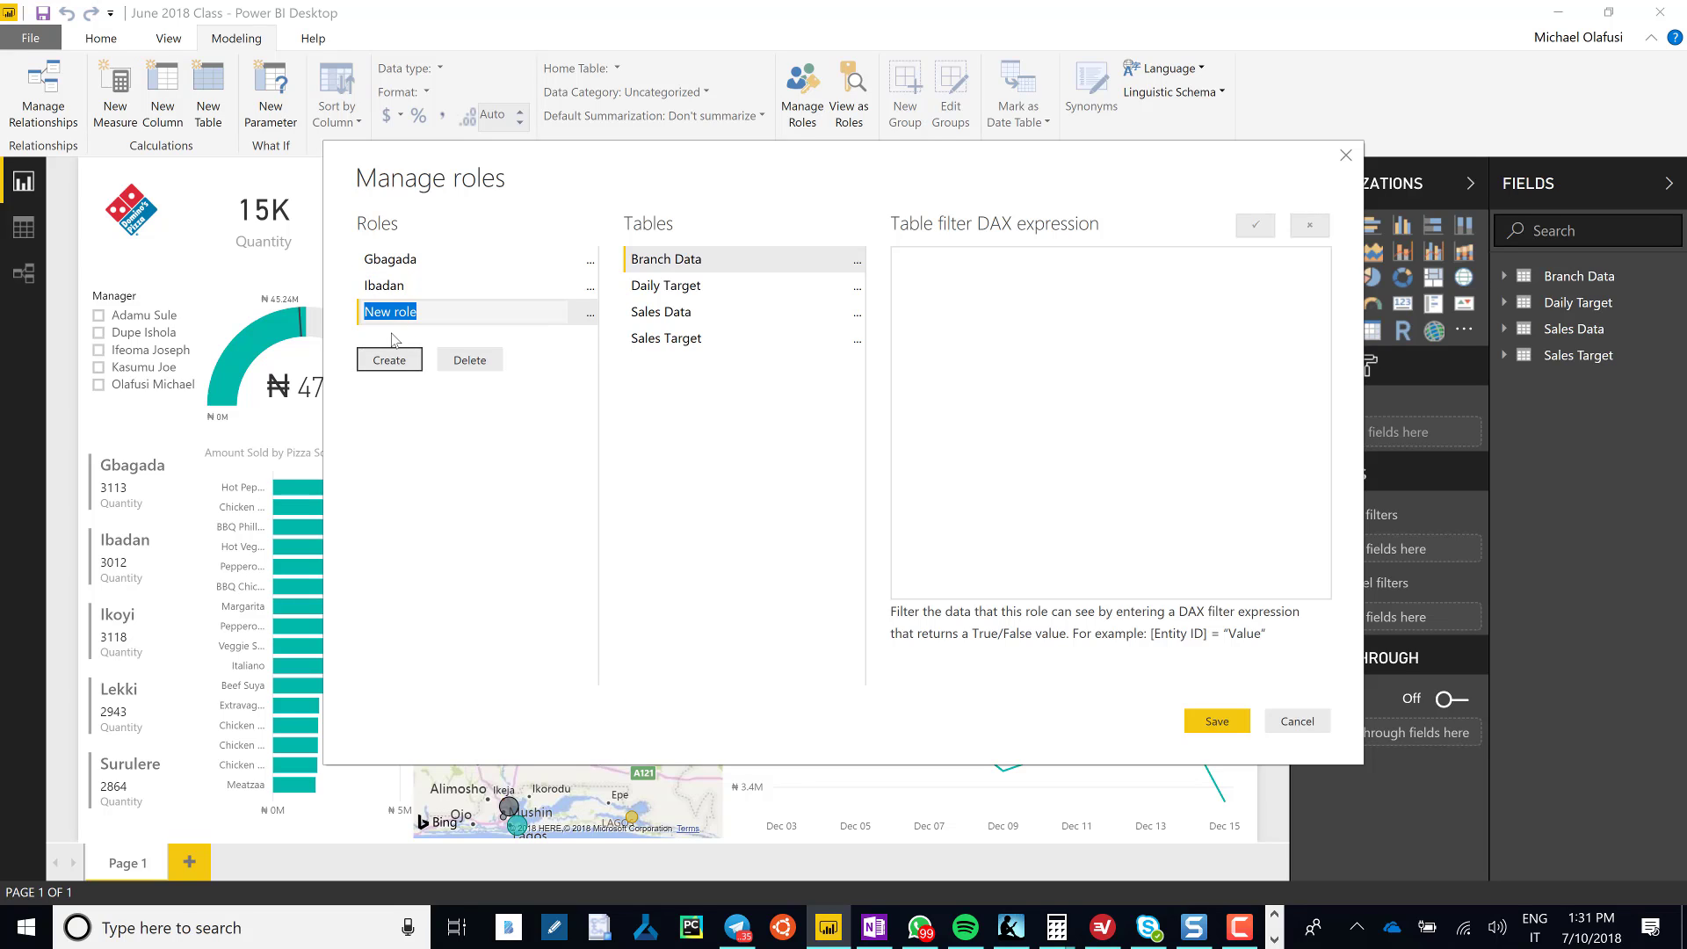
text(Ikoyi)
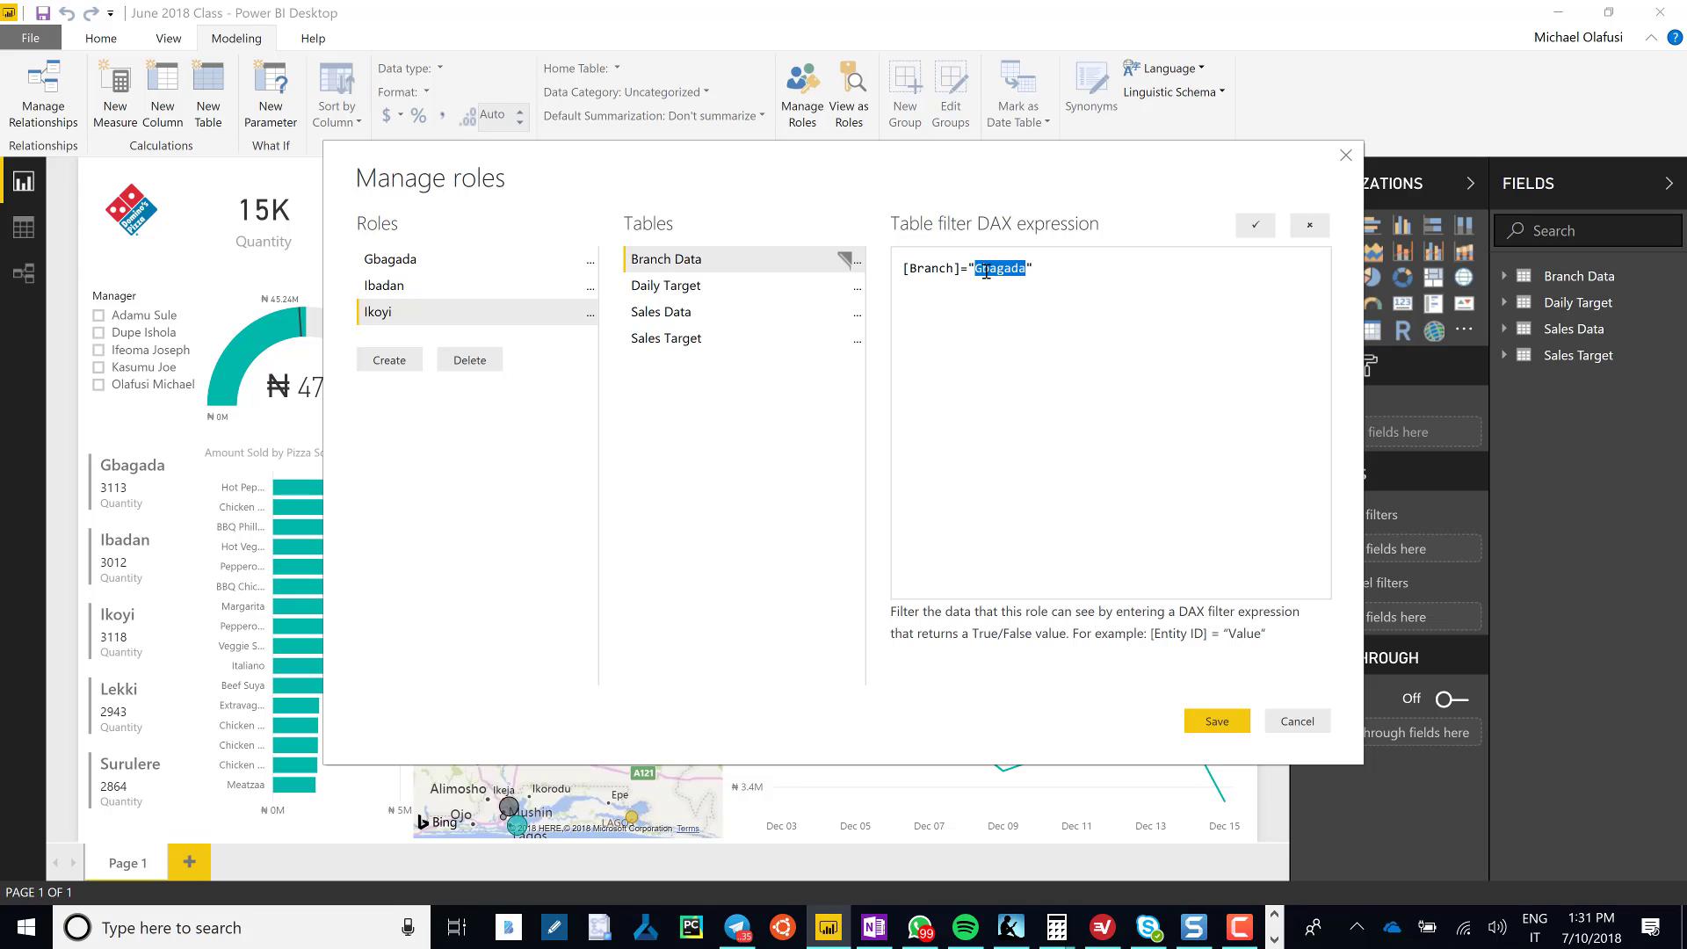
text(Ikoyi)
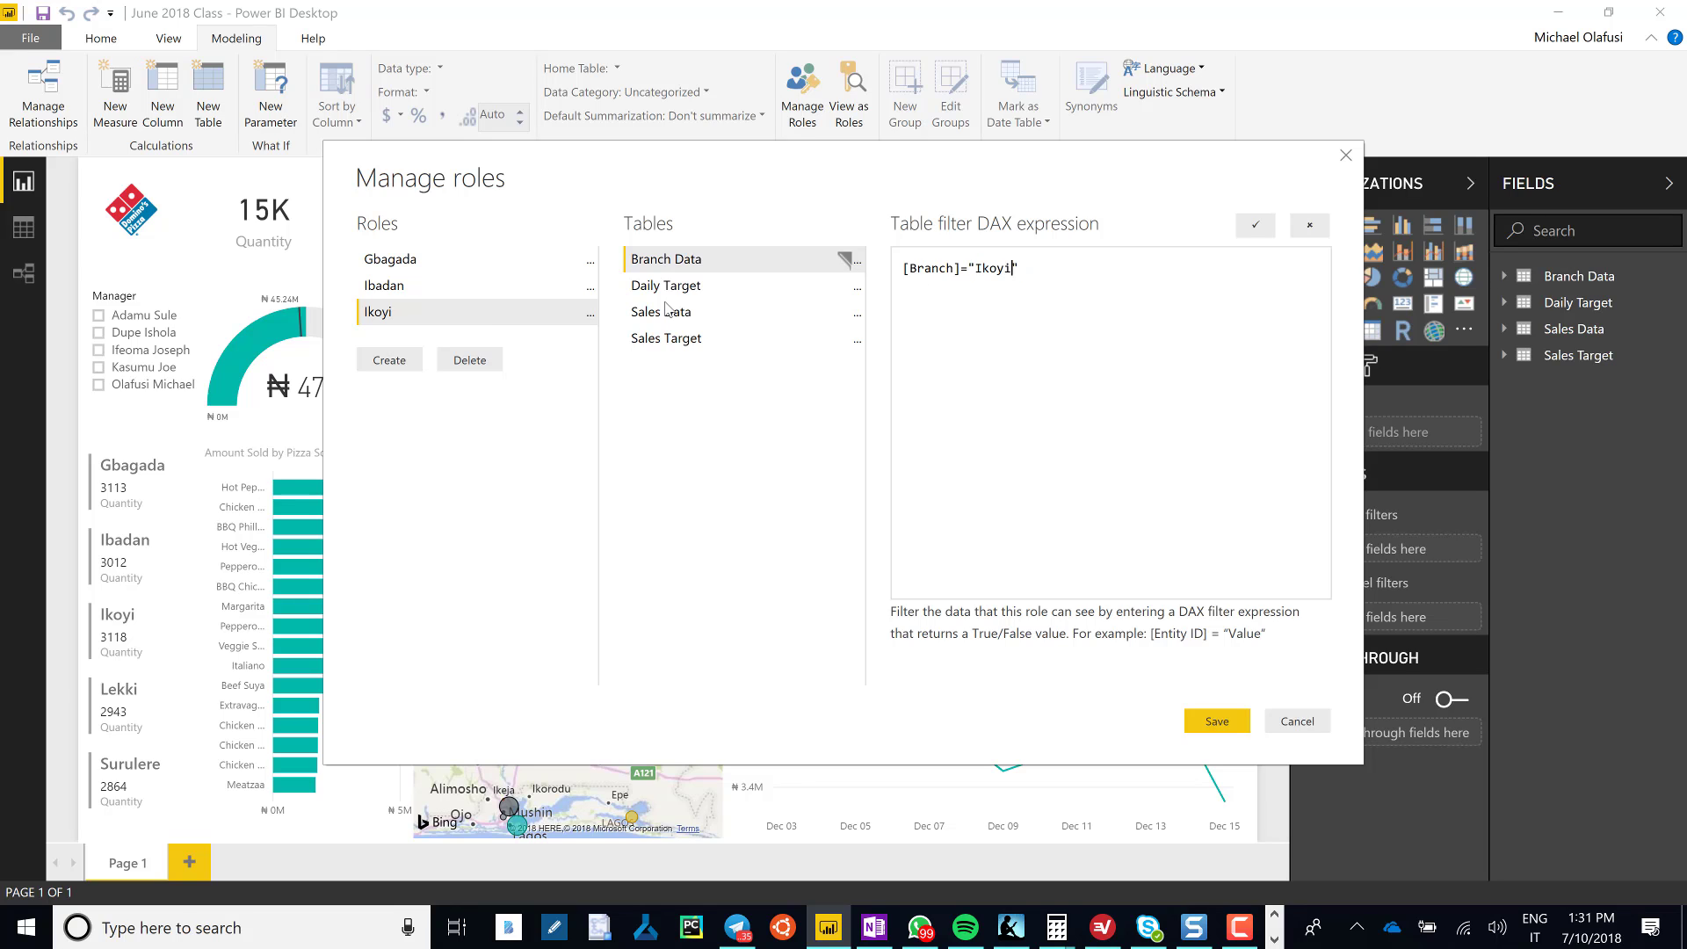
Add Lekki and Surulere roles, each filtering Branch Data to its own branch.
click(389, 359)
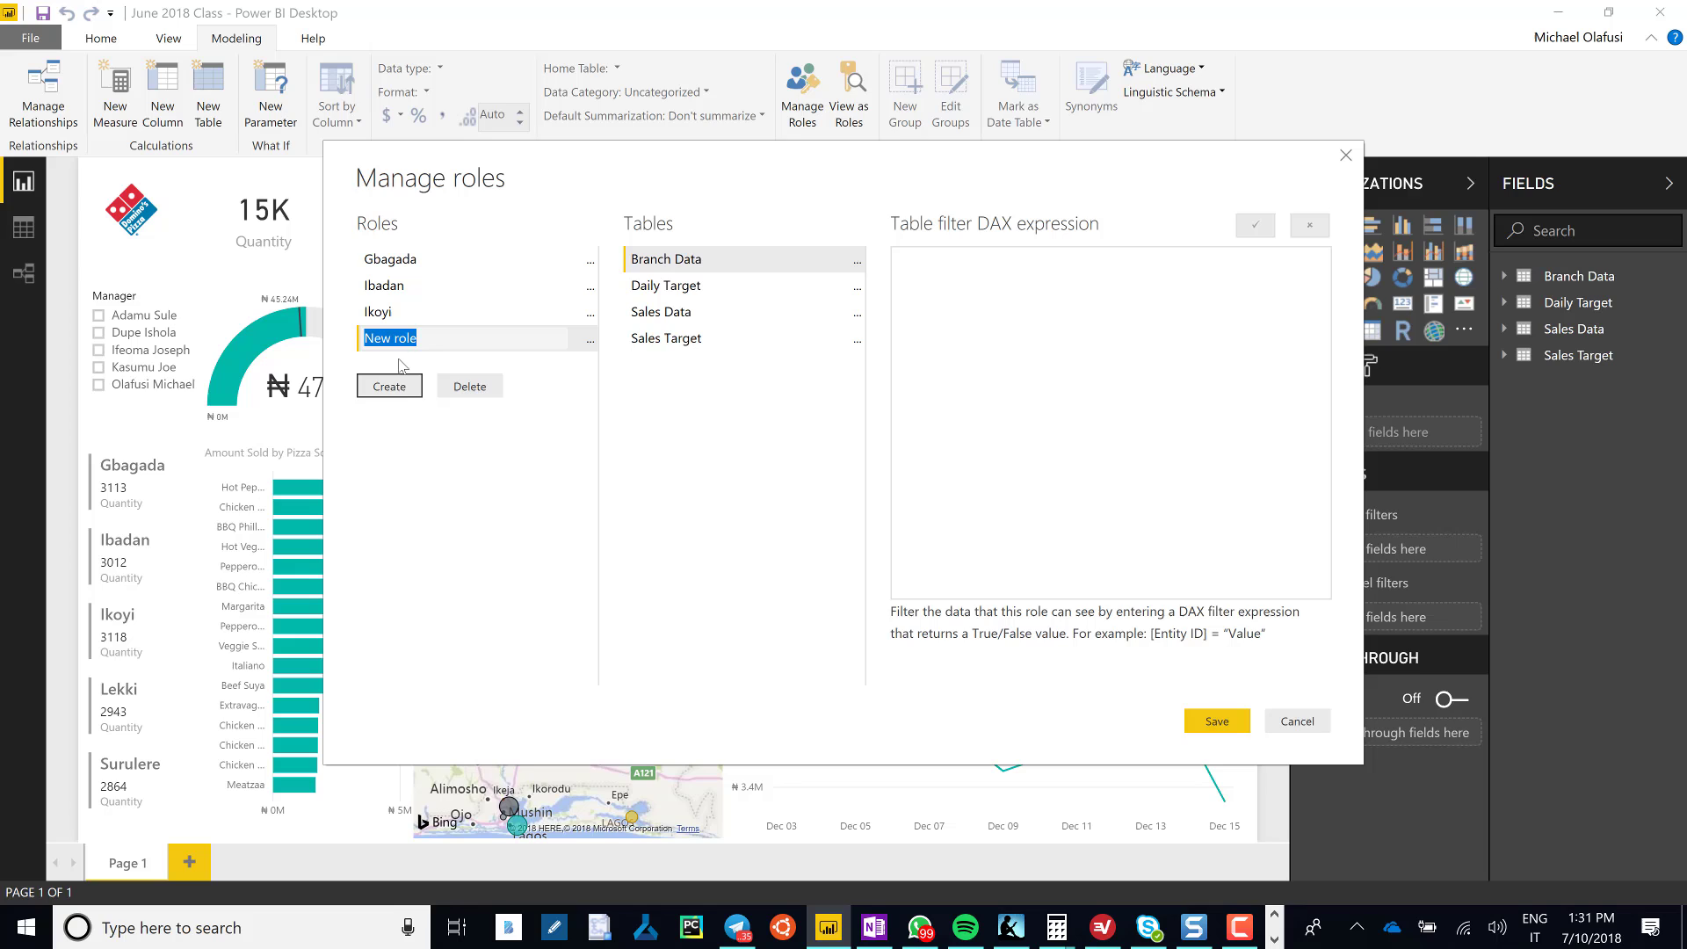
text(Lekki)
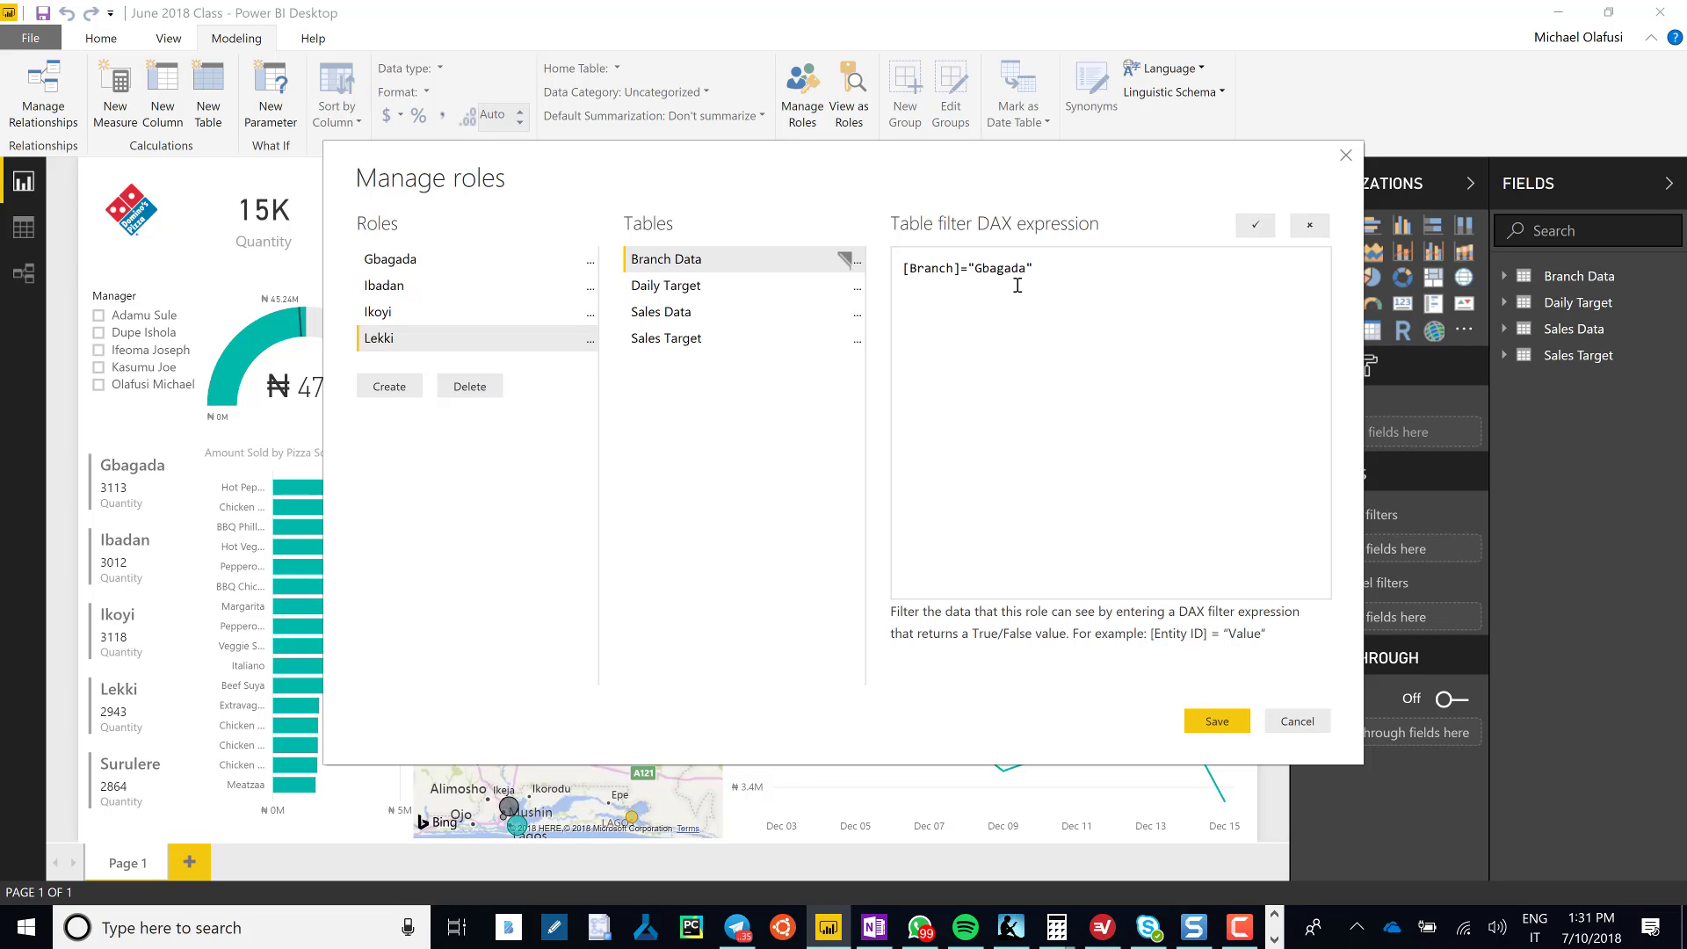
text(Lekki)
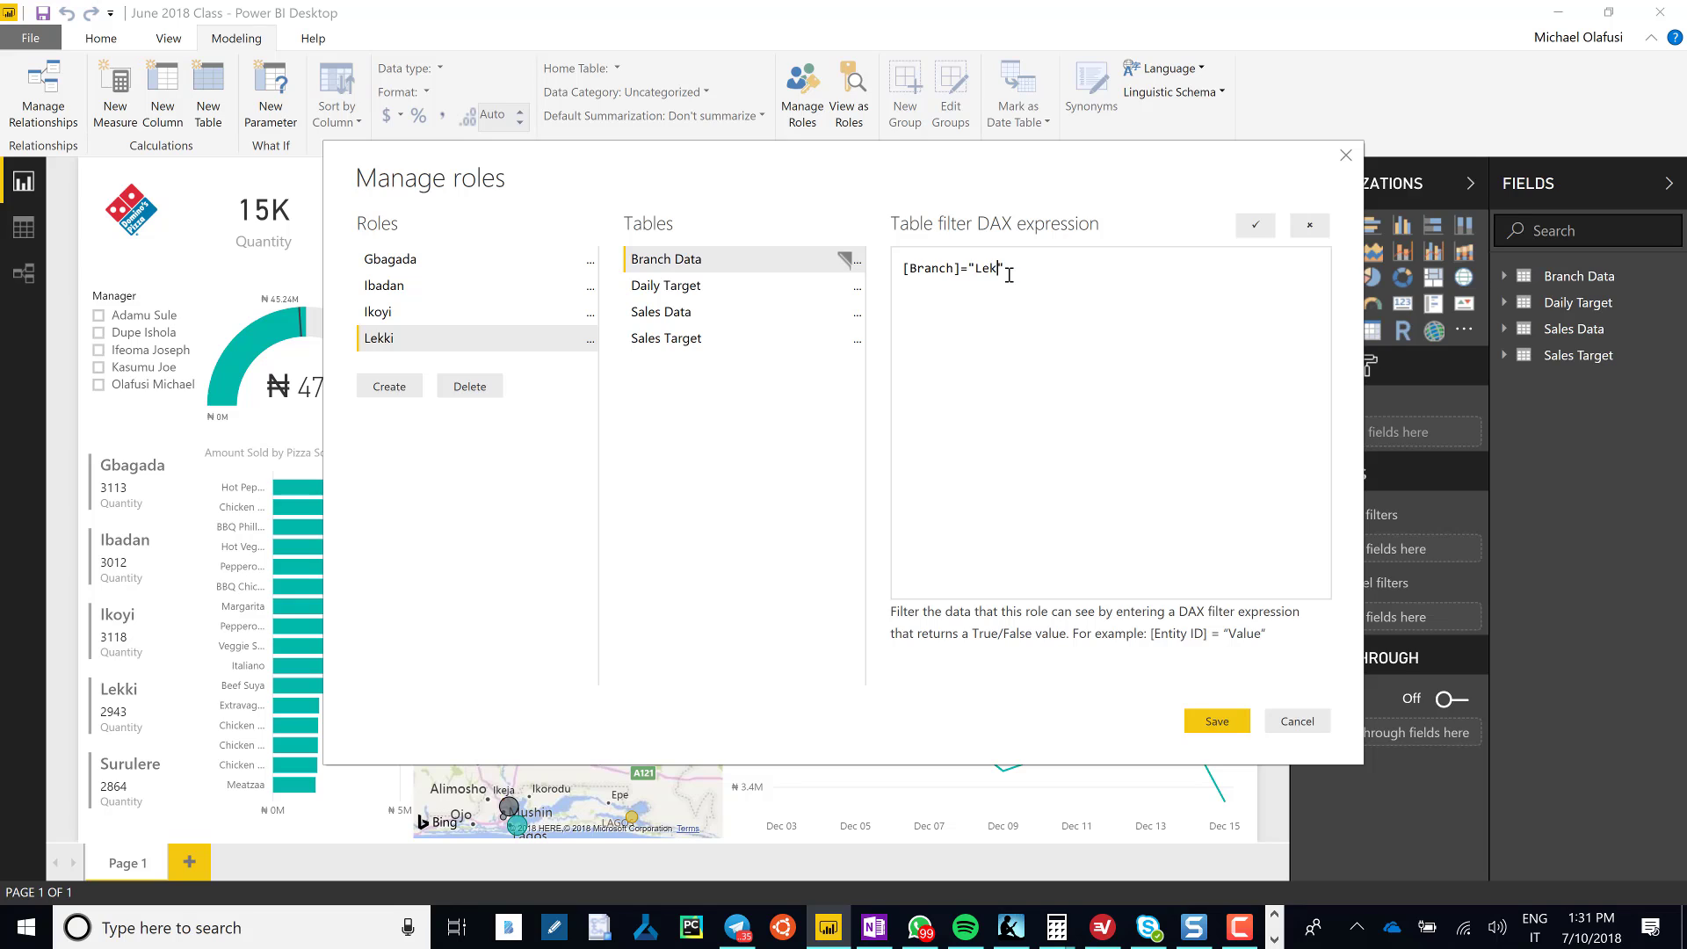
click(388, 385)
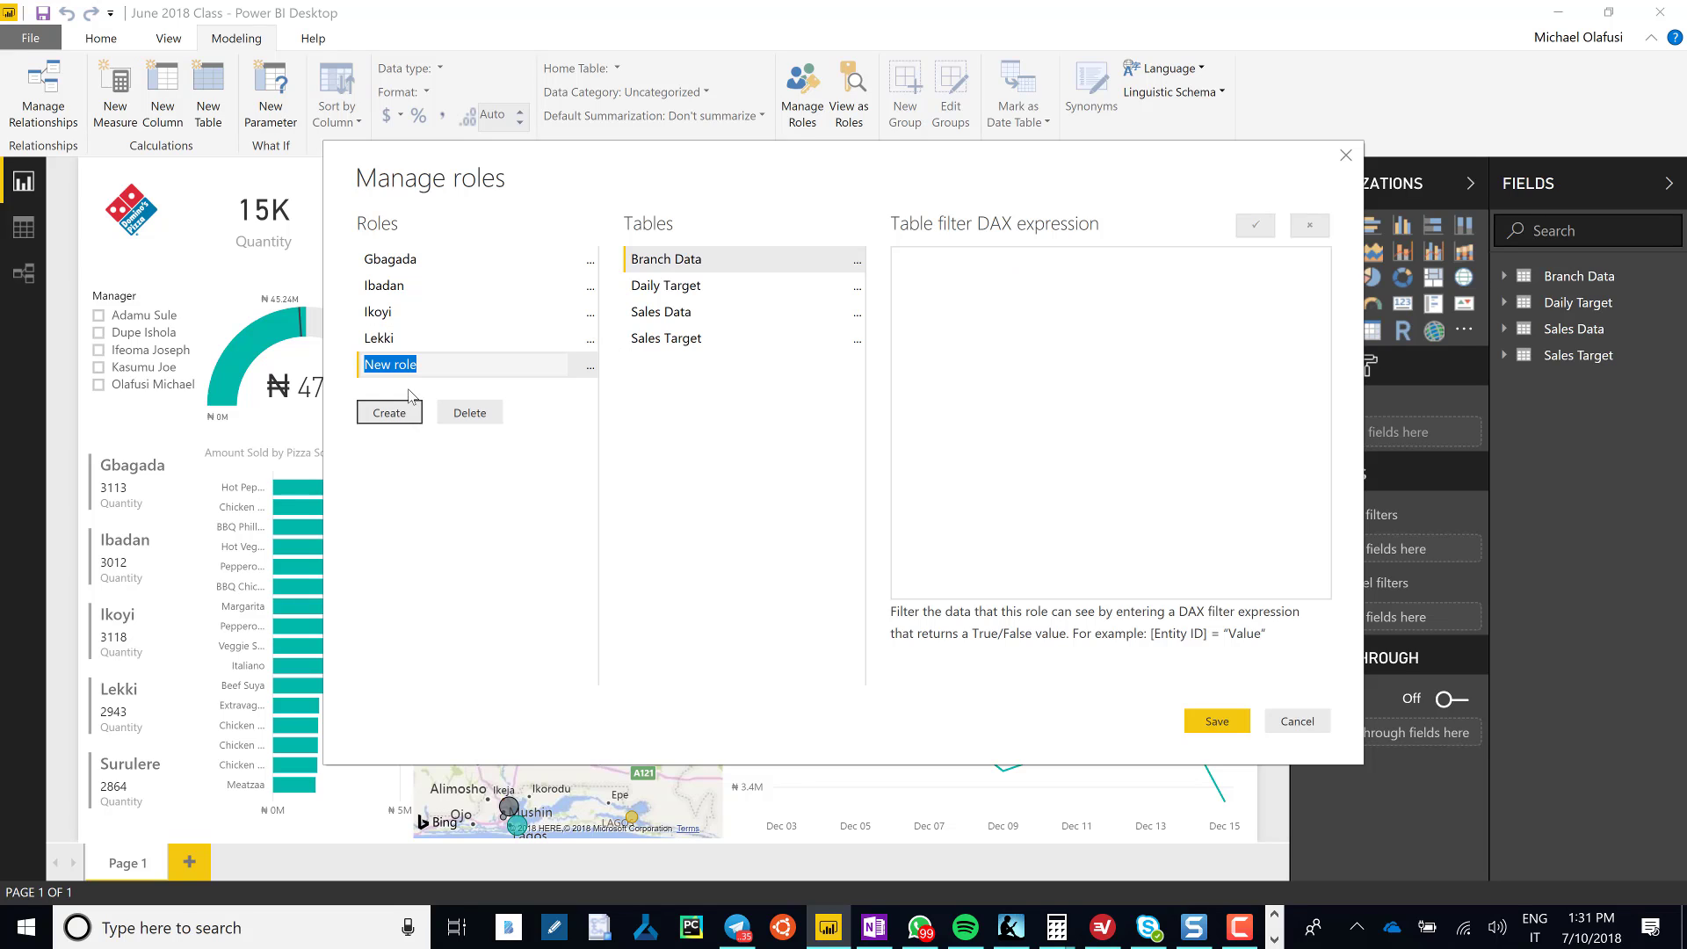
text(Surulere)
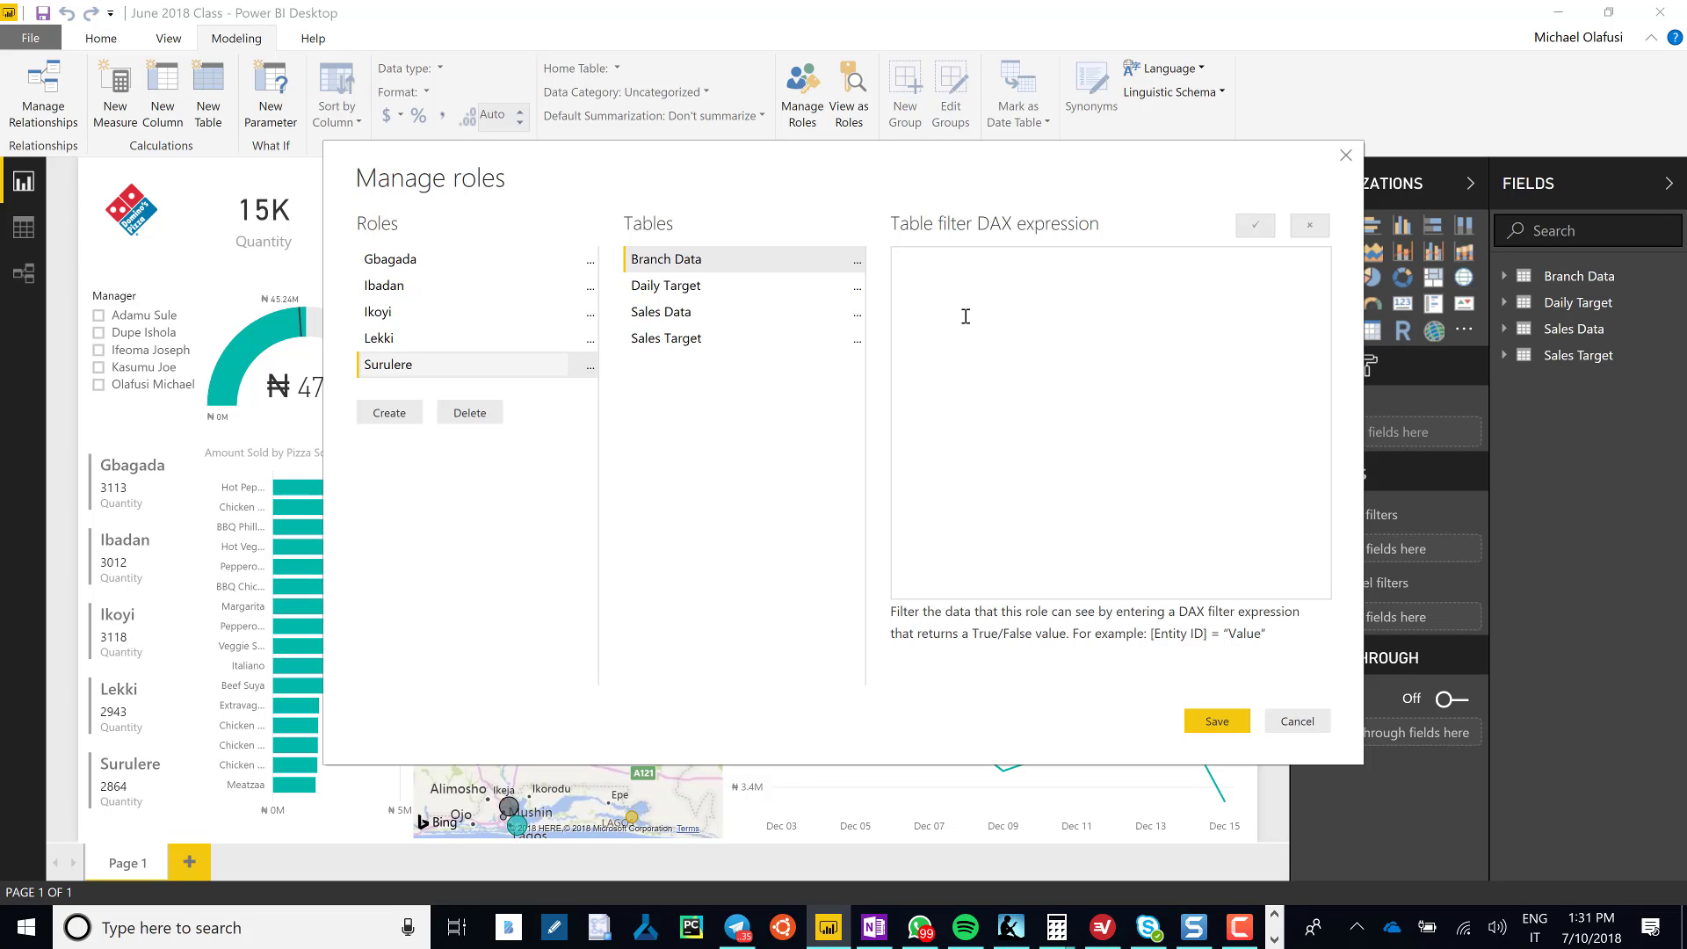
text([Branch]="Gbagada")
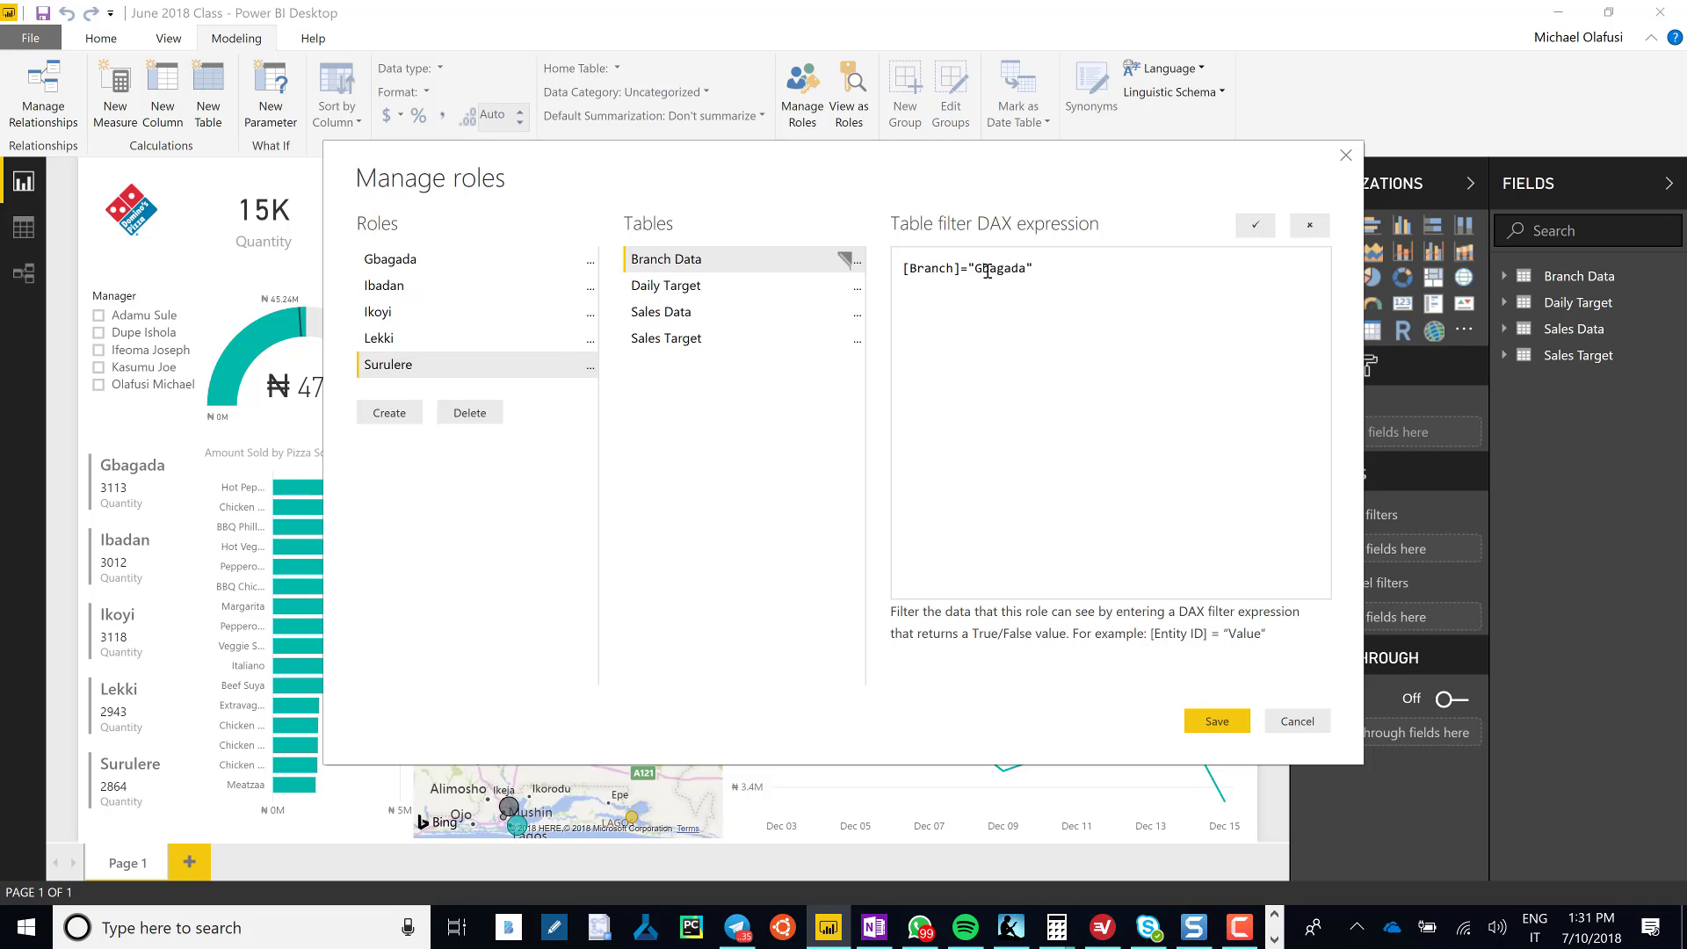
text(Surulere)
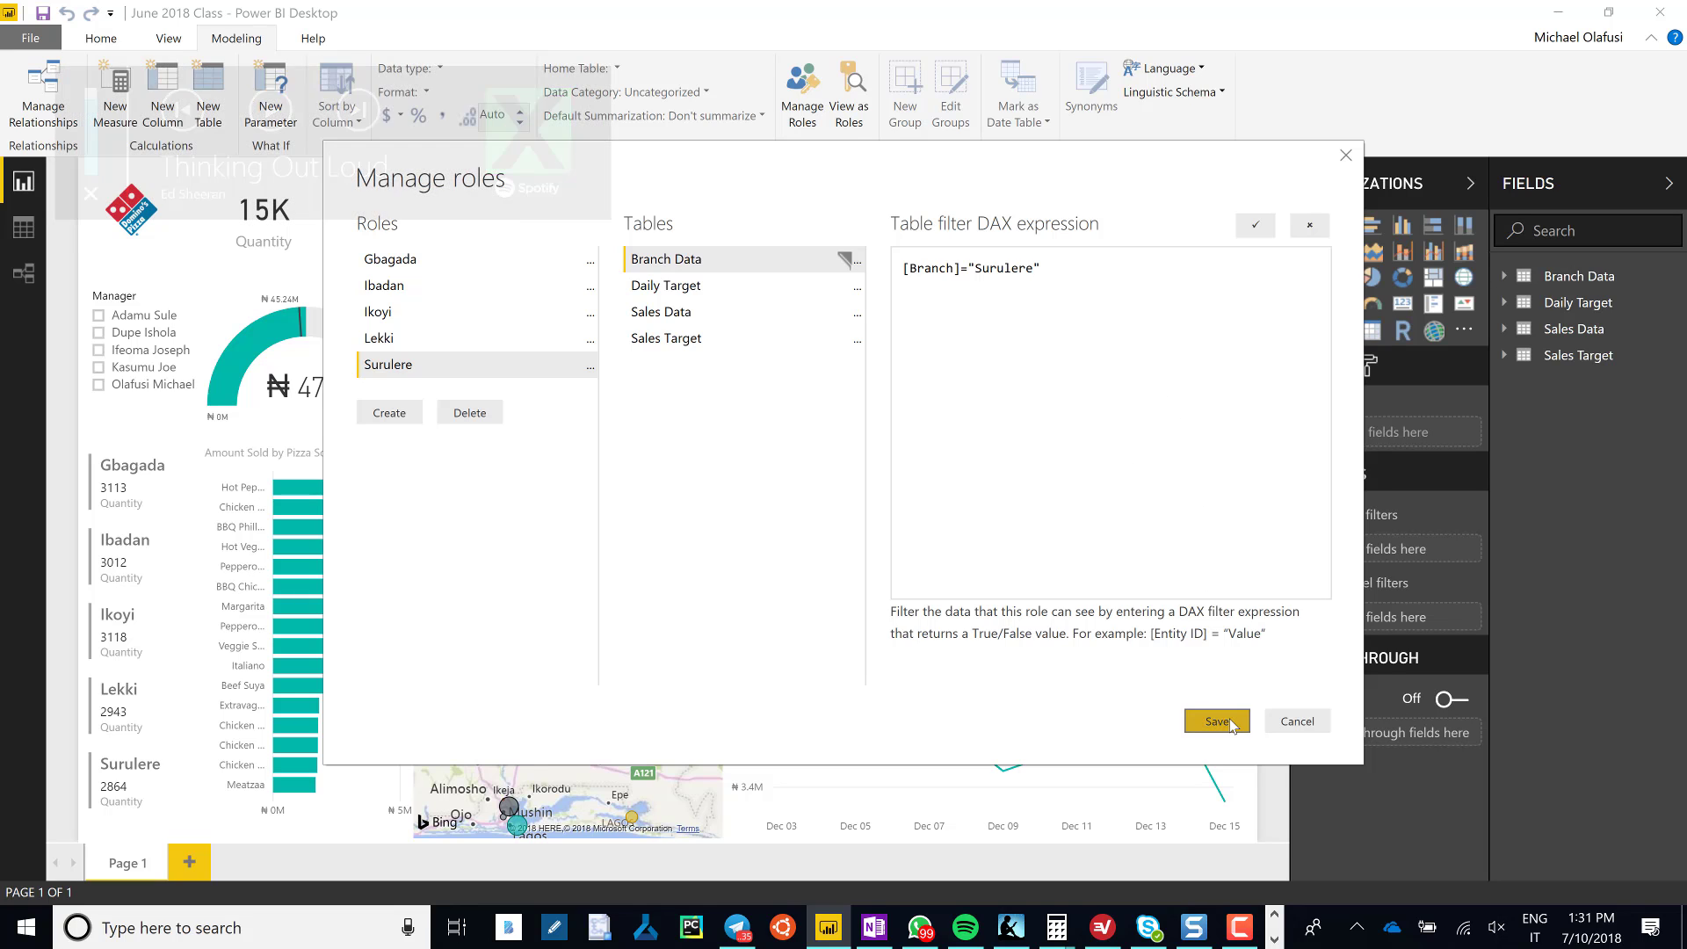
click(1214, 720)
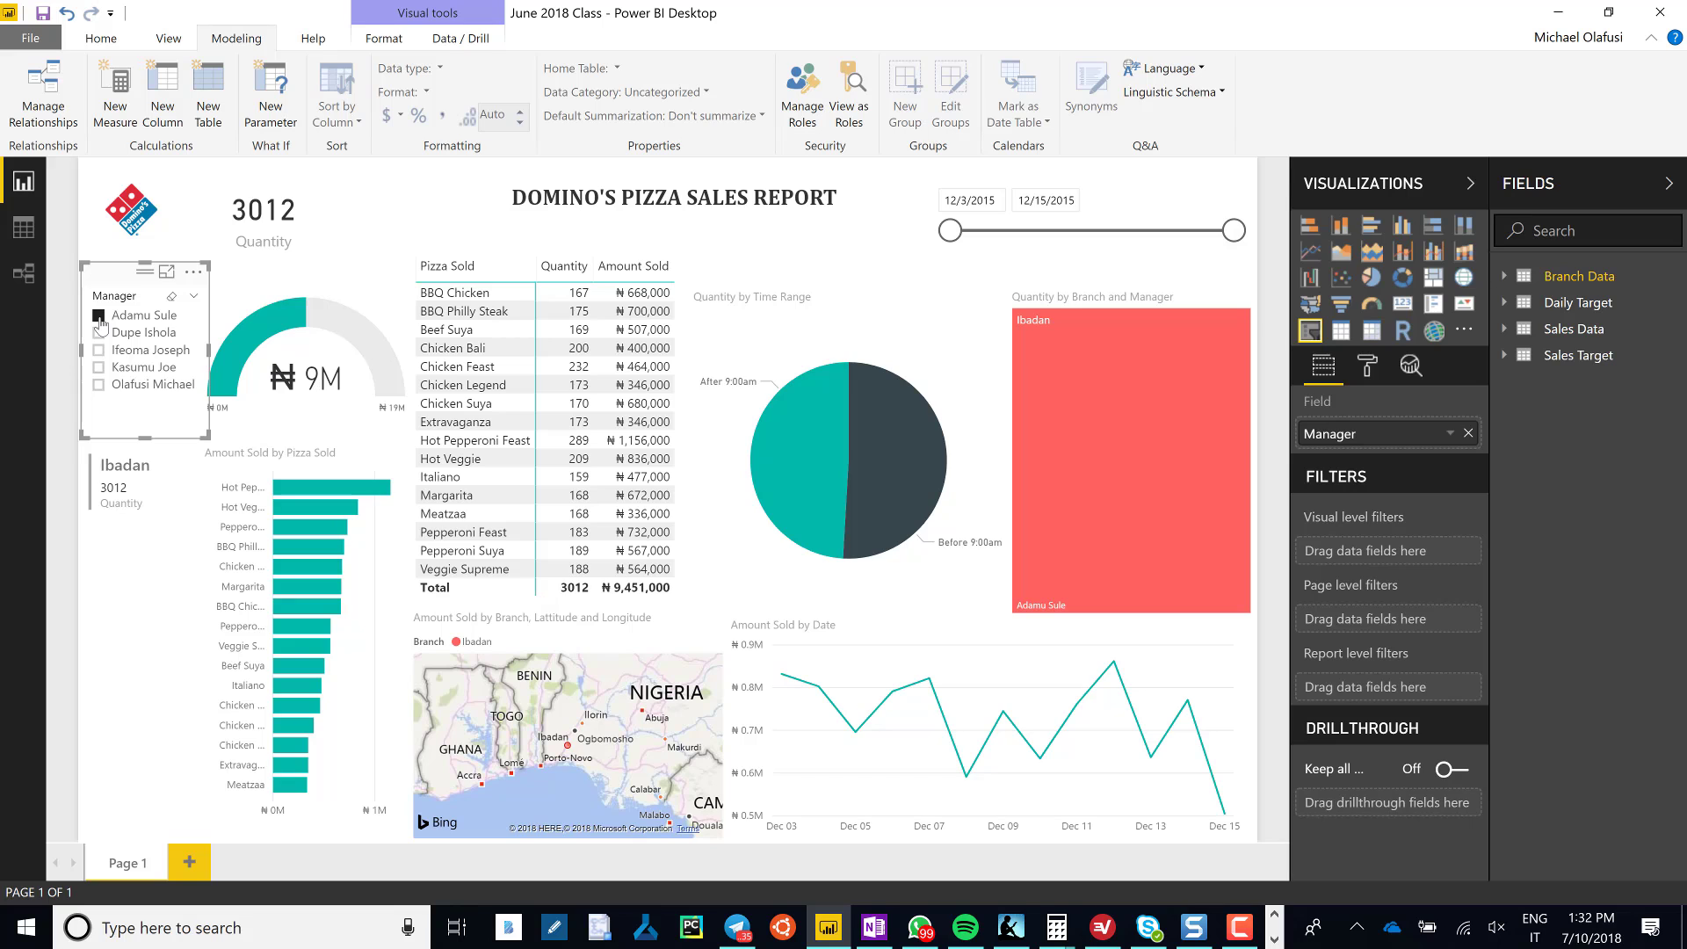
click(99, 314)
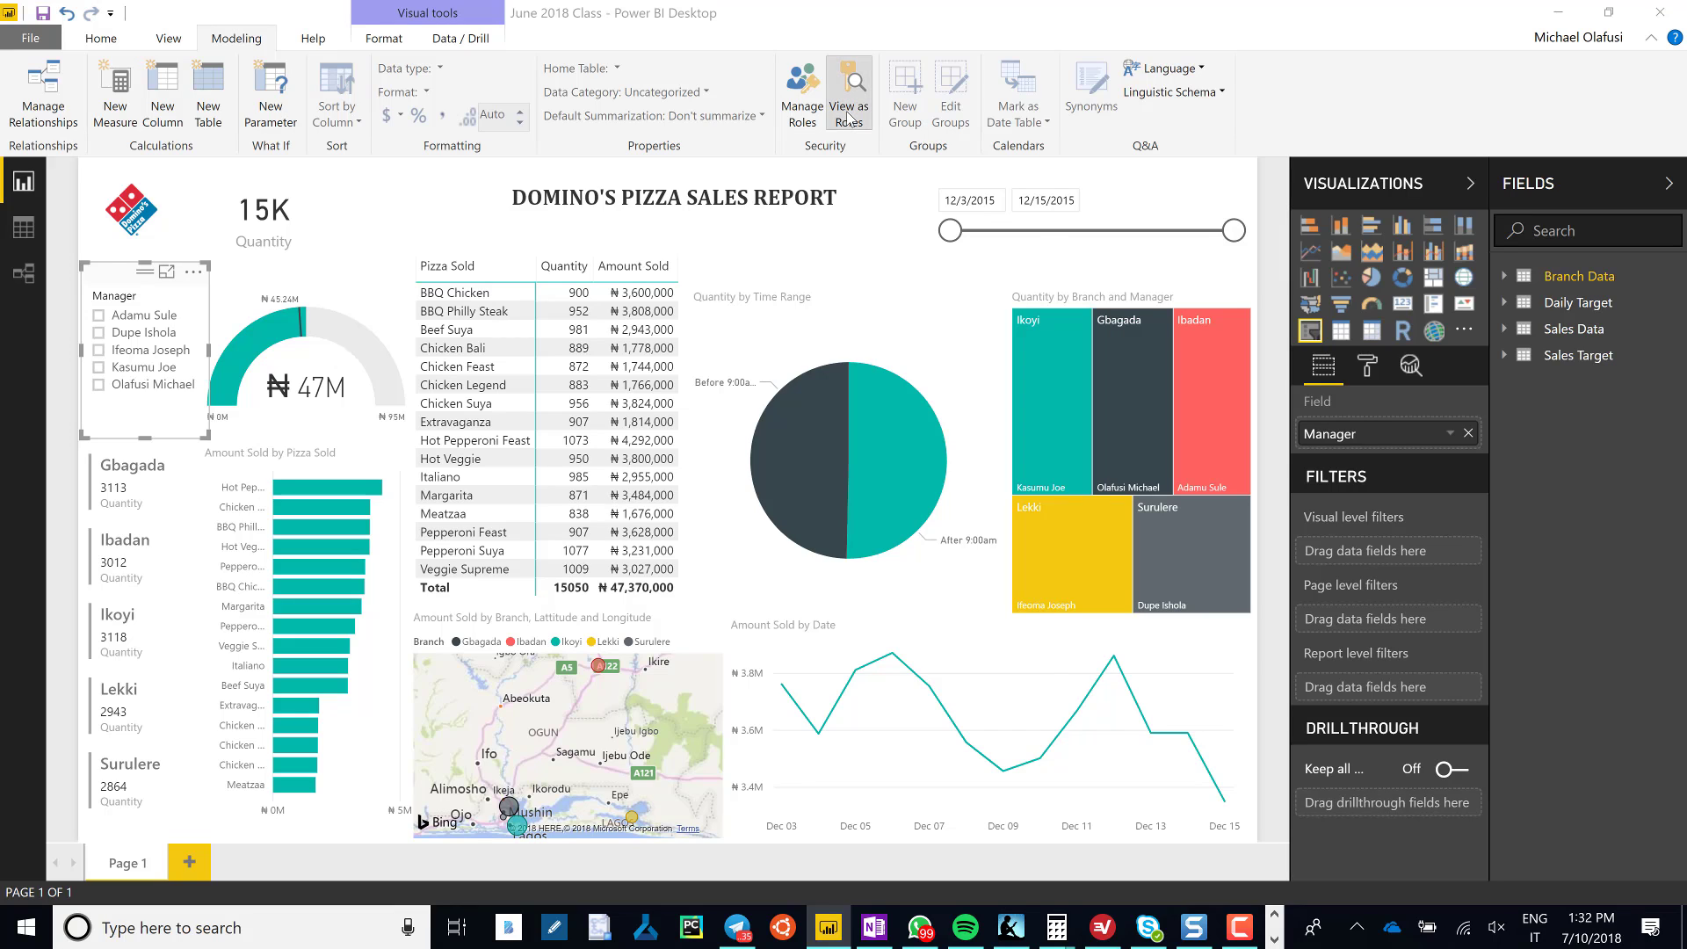
click(849, 90)
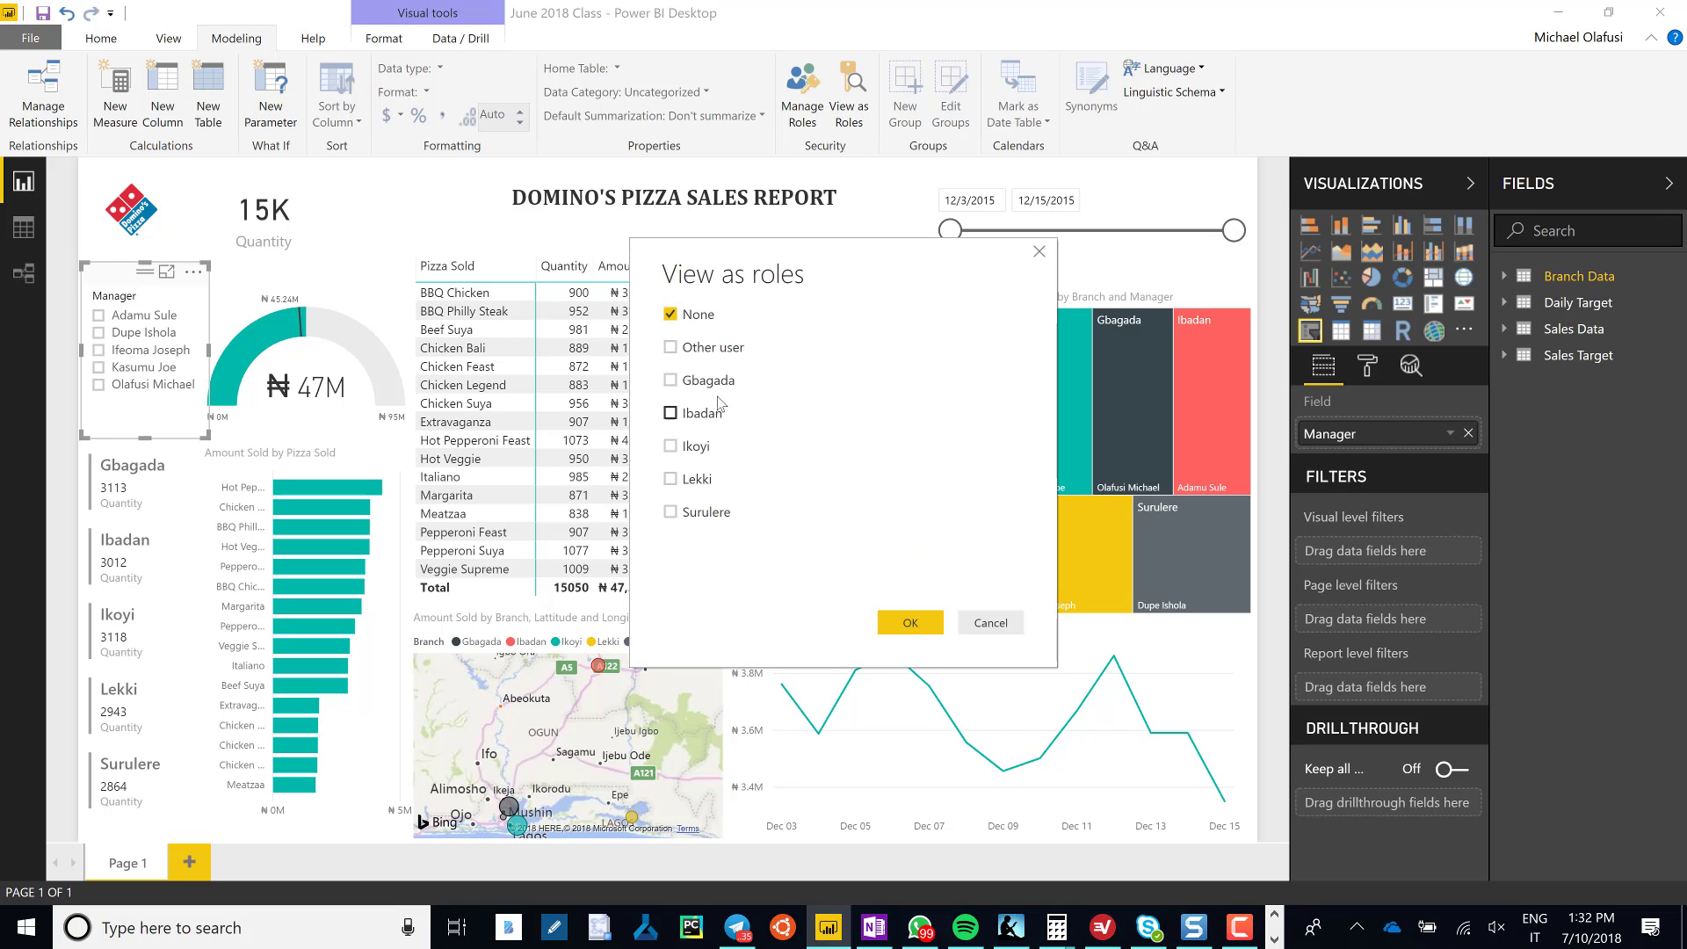
click(671, 379)
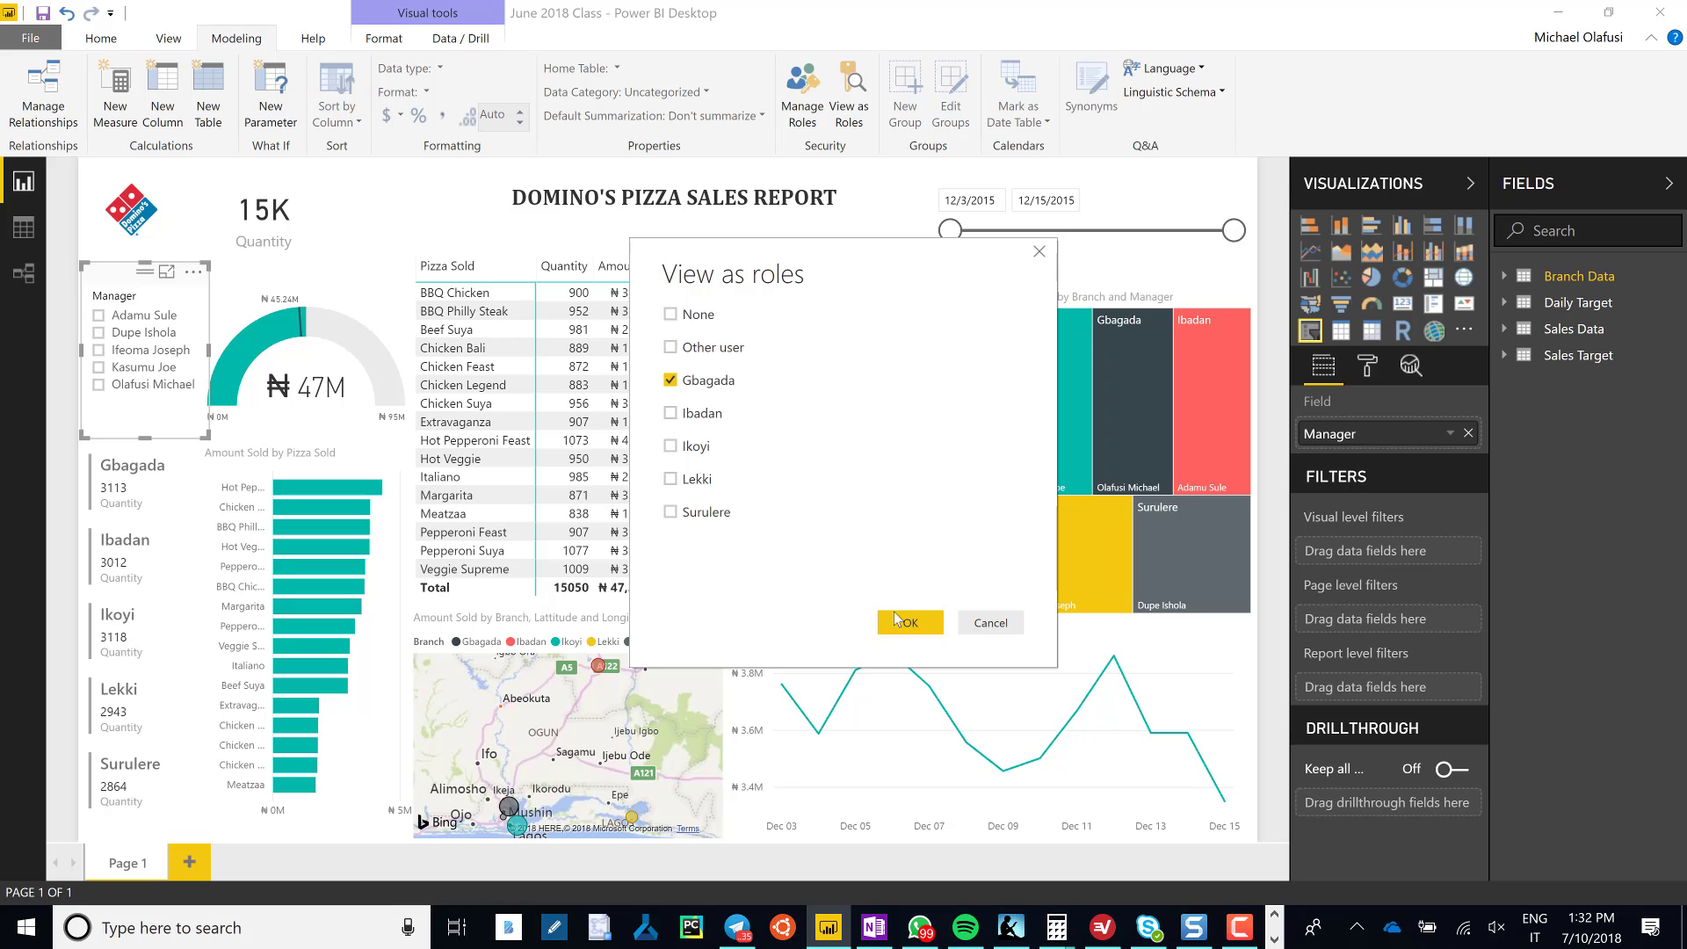
click(909, 622)
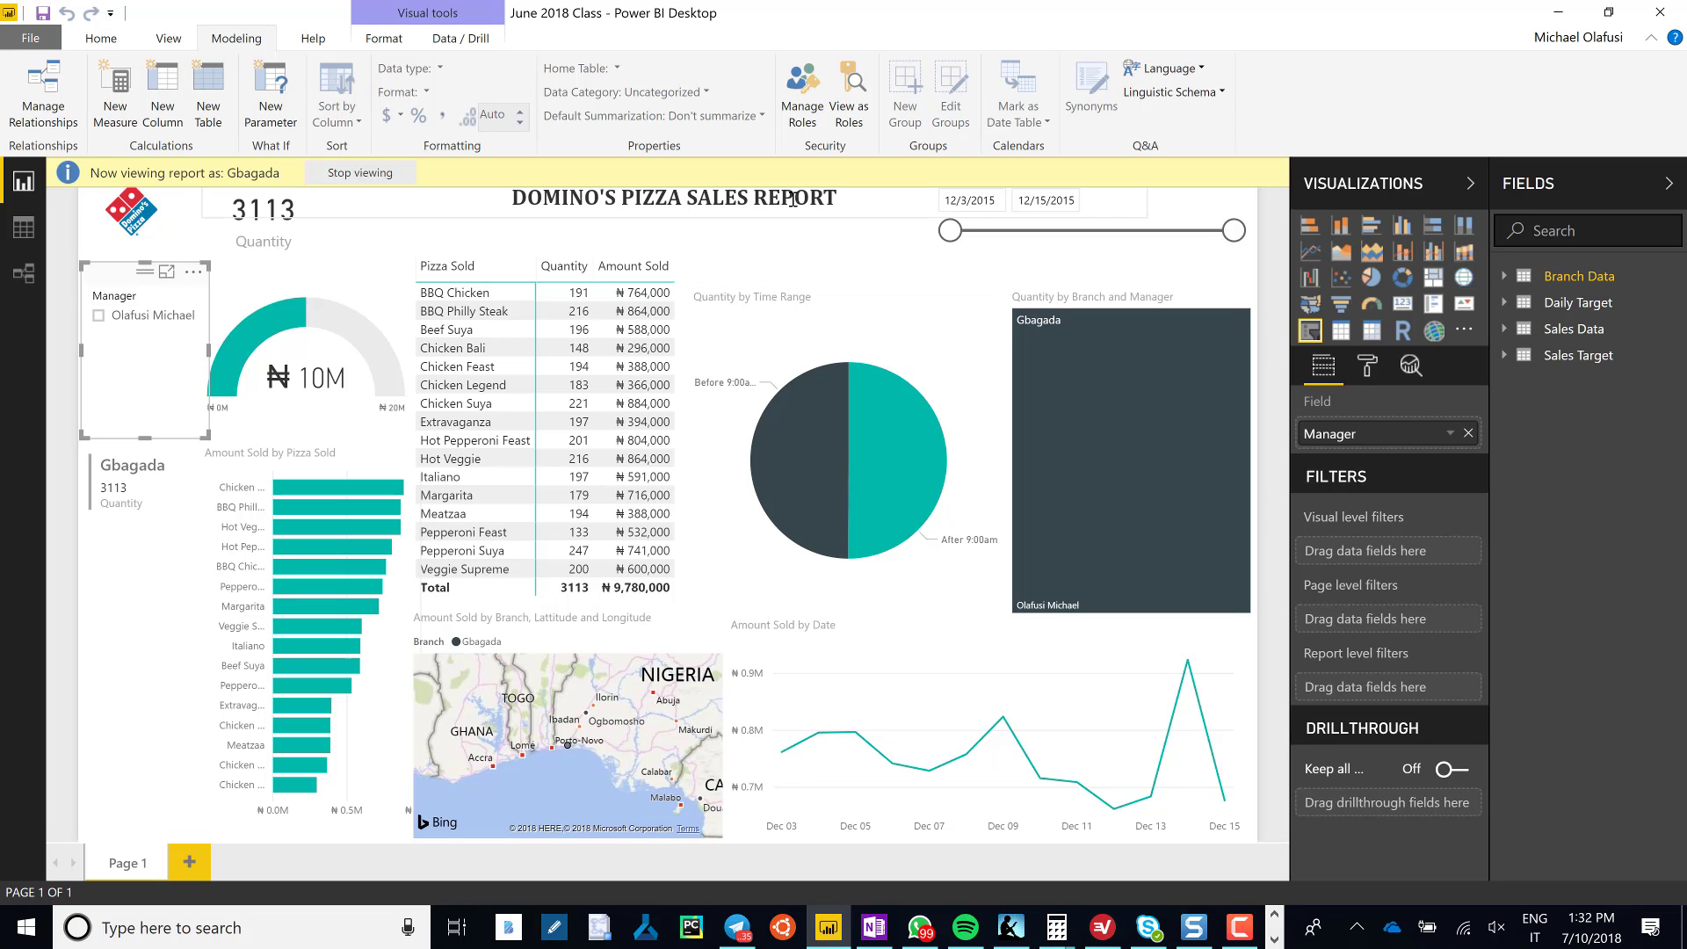
mouse_move(360, 172)
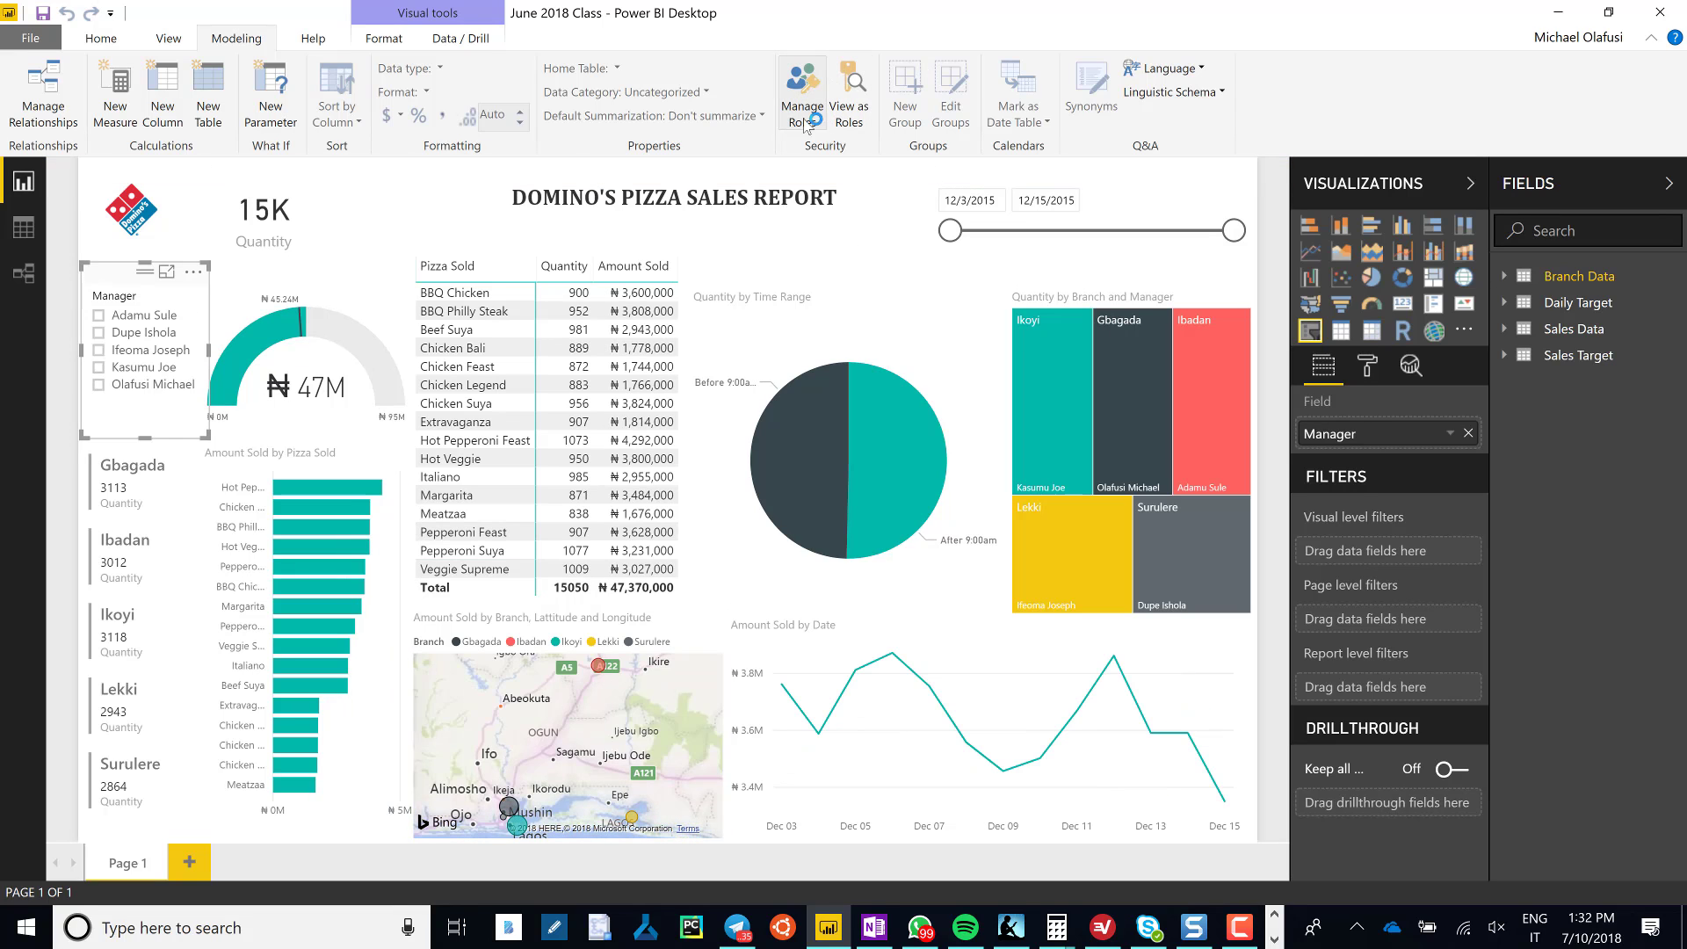
Add a Country Manager role in Manage Roles, leaving its filter expression empty.
click(802, 86)
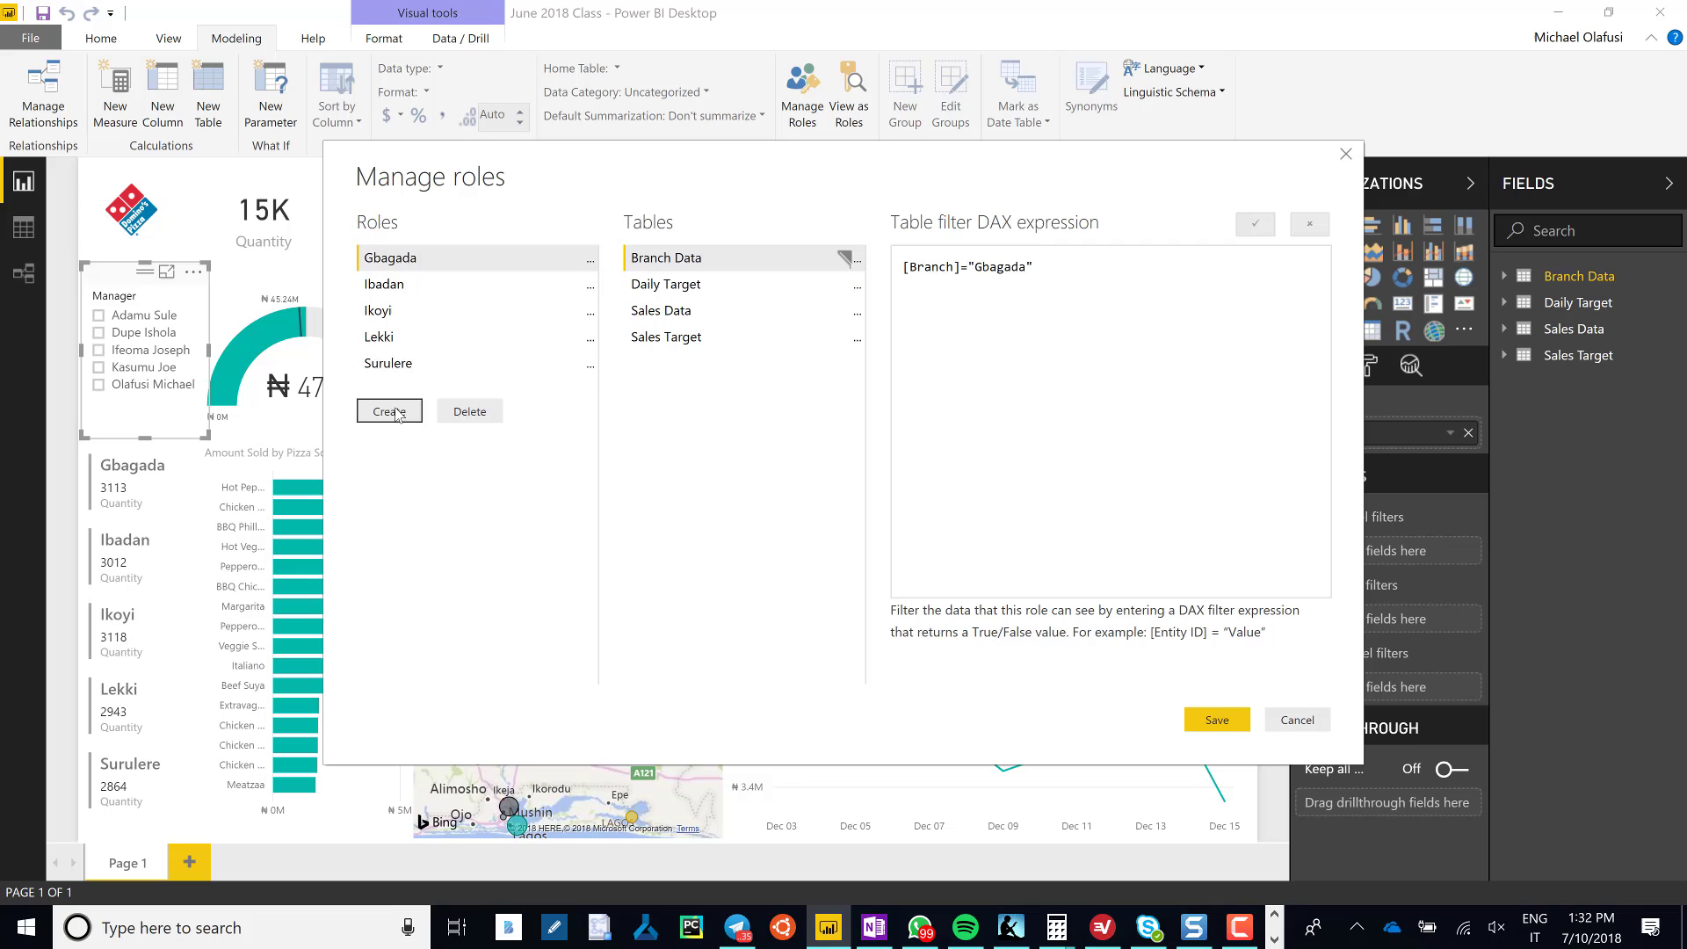
click(388, 411)
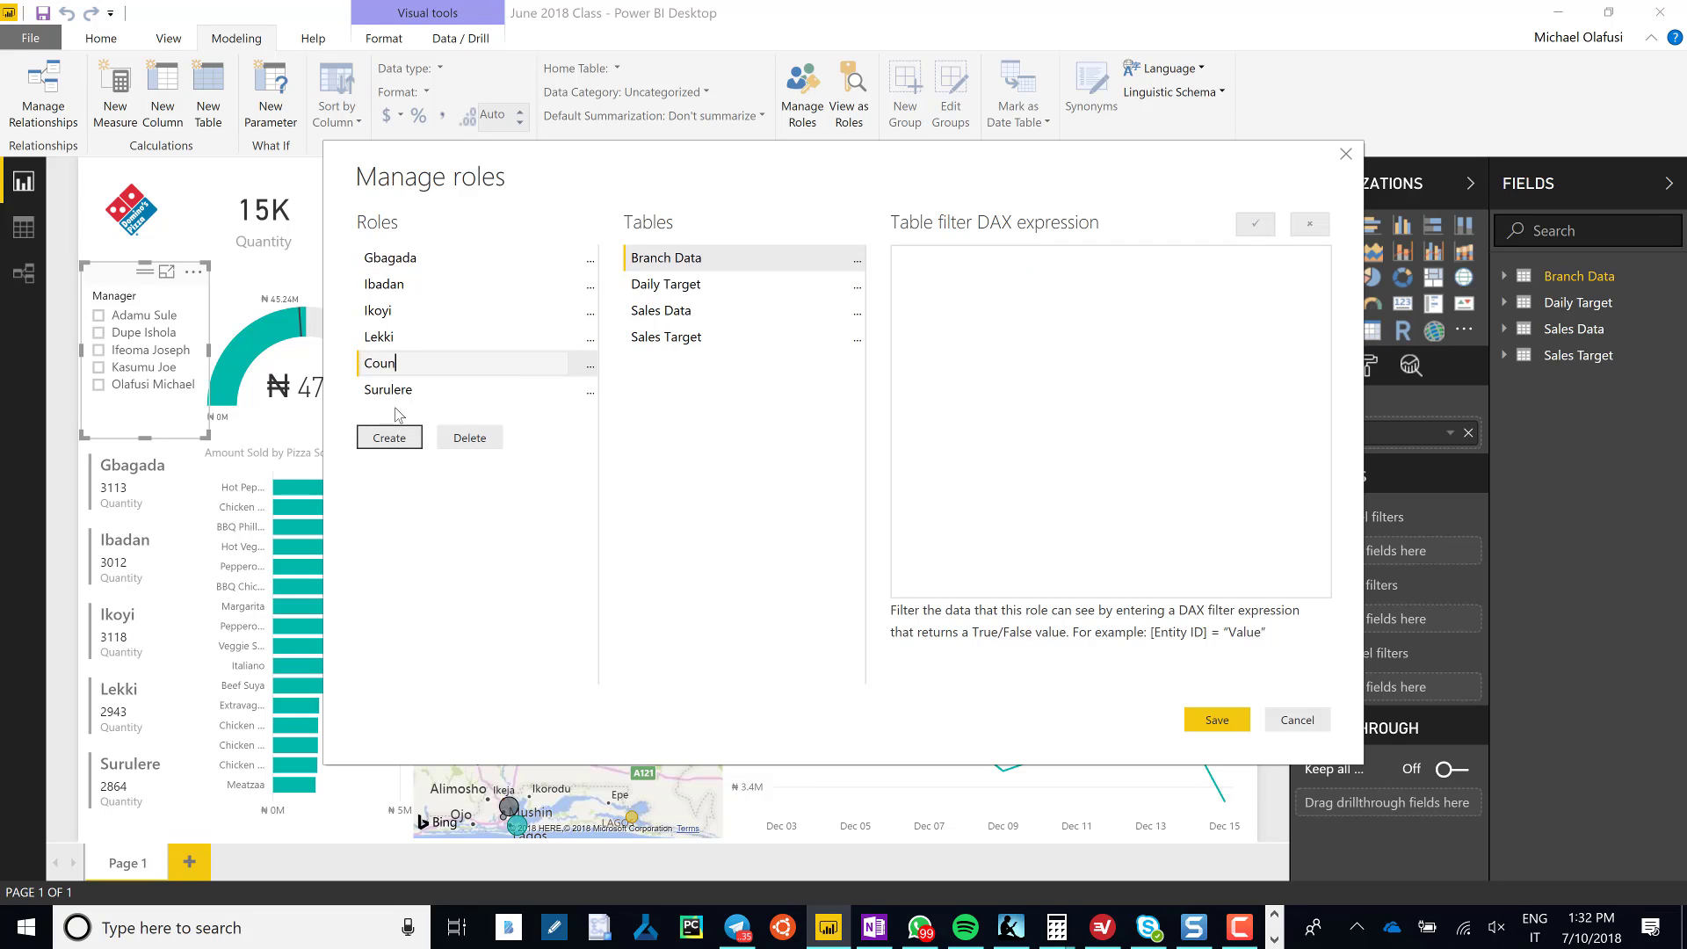
text(tr)
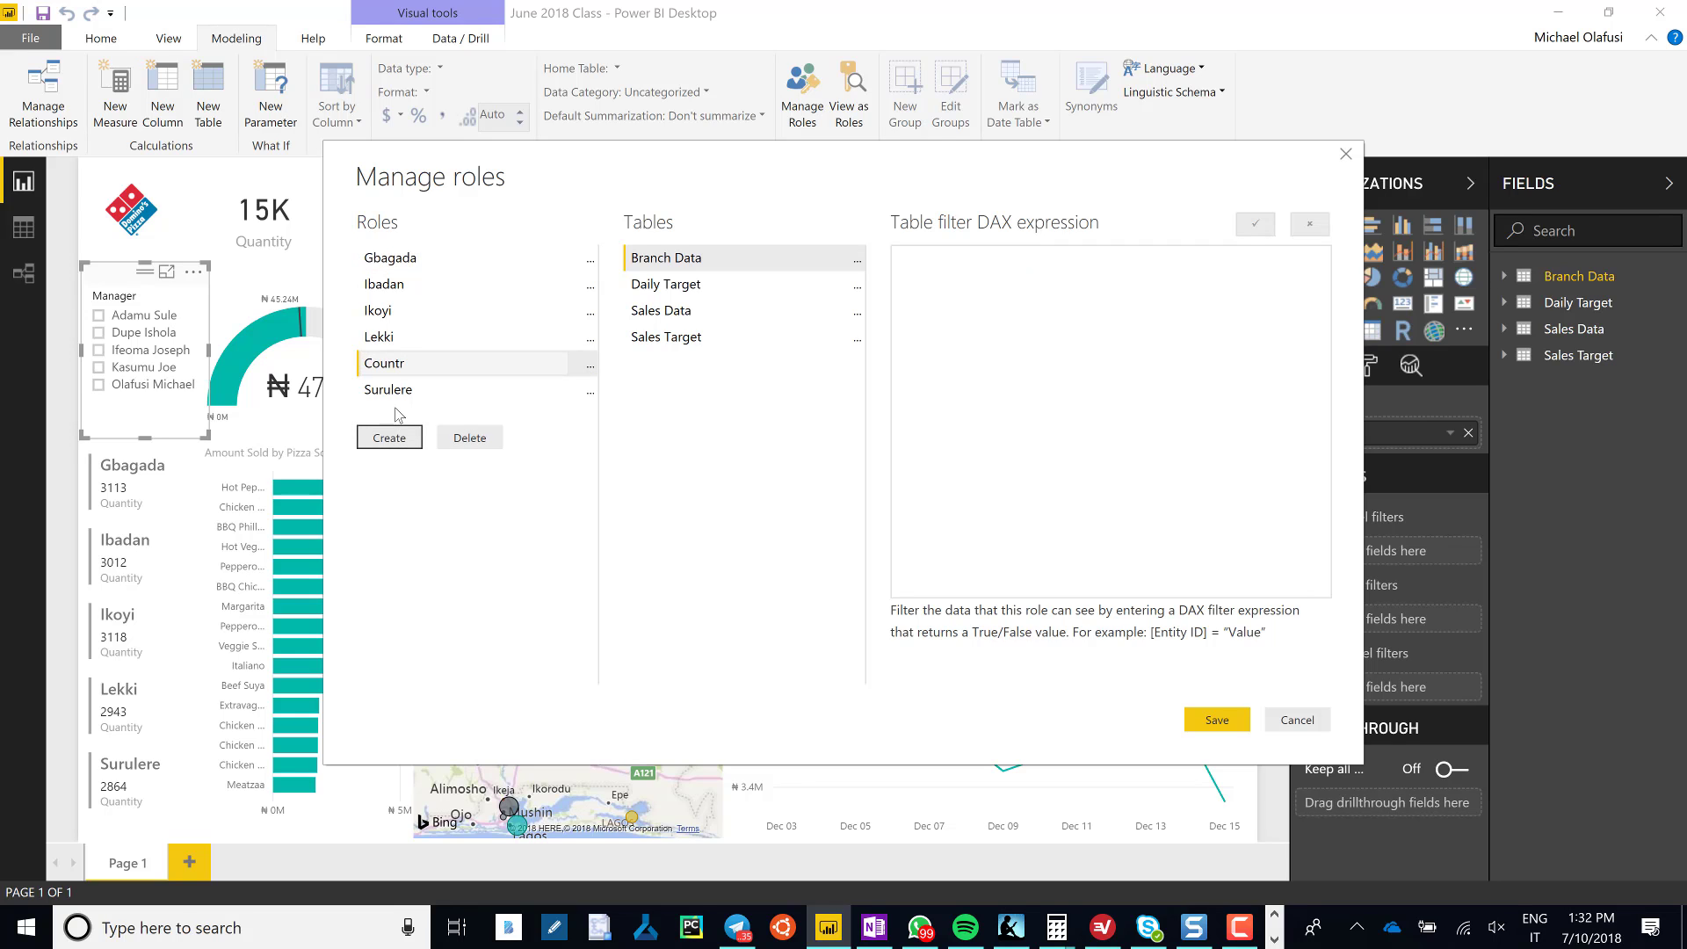
text(y Manager)
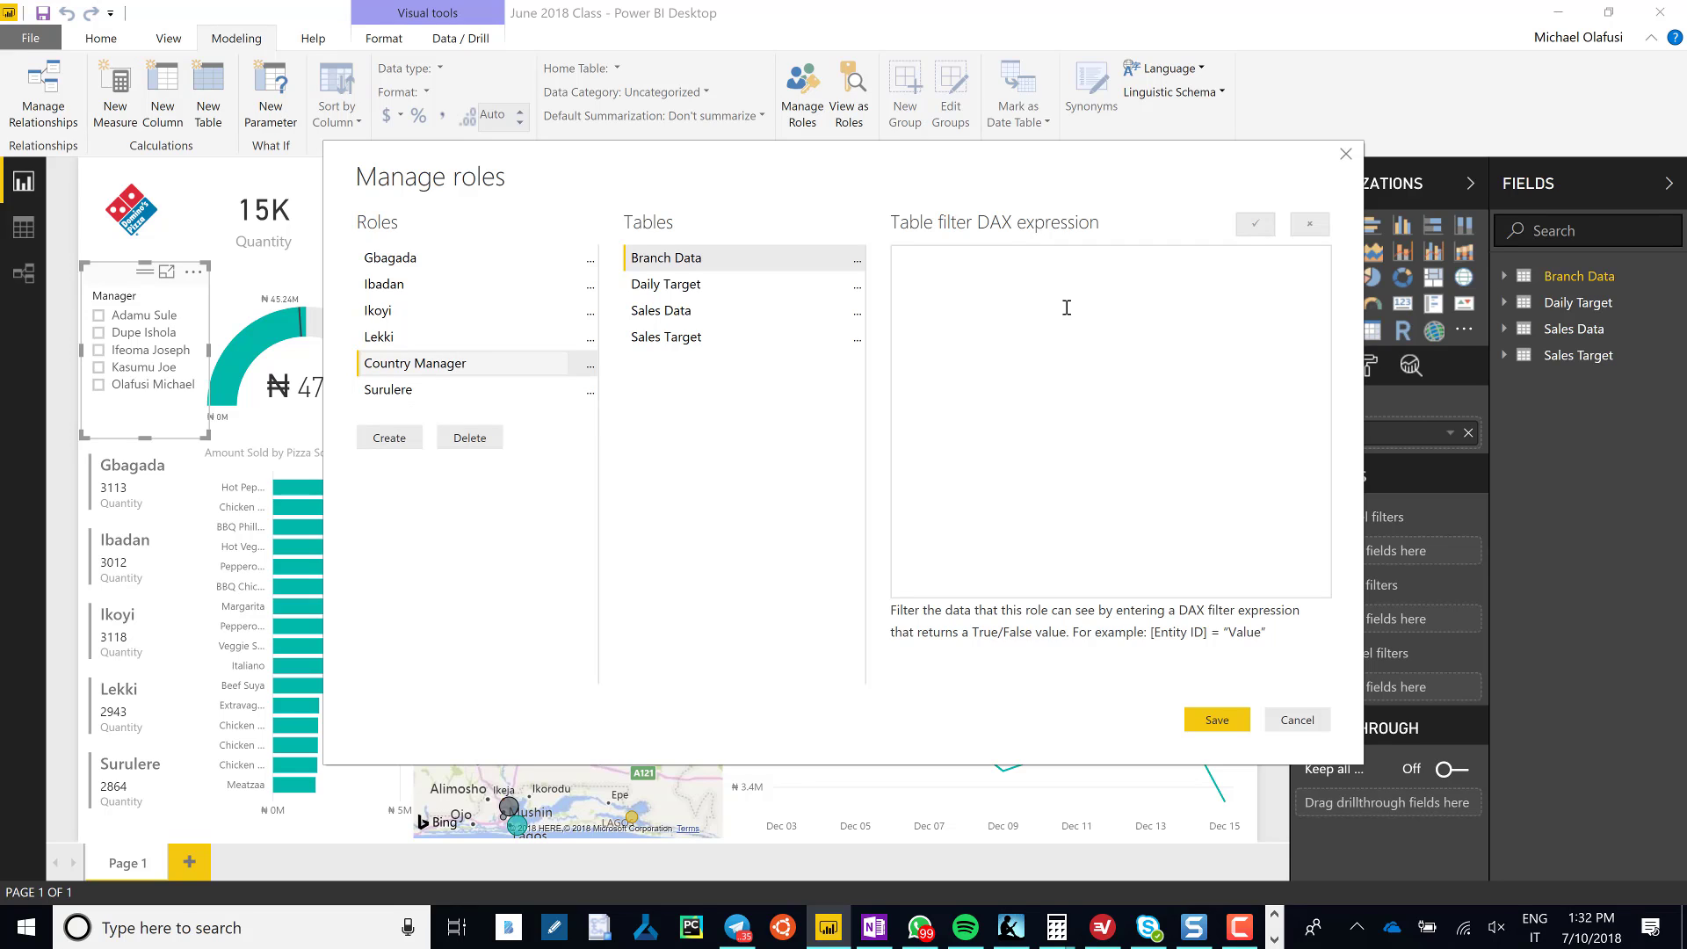
click(416, 363)
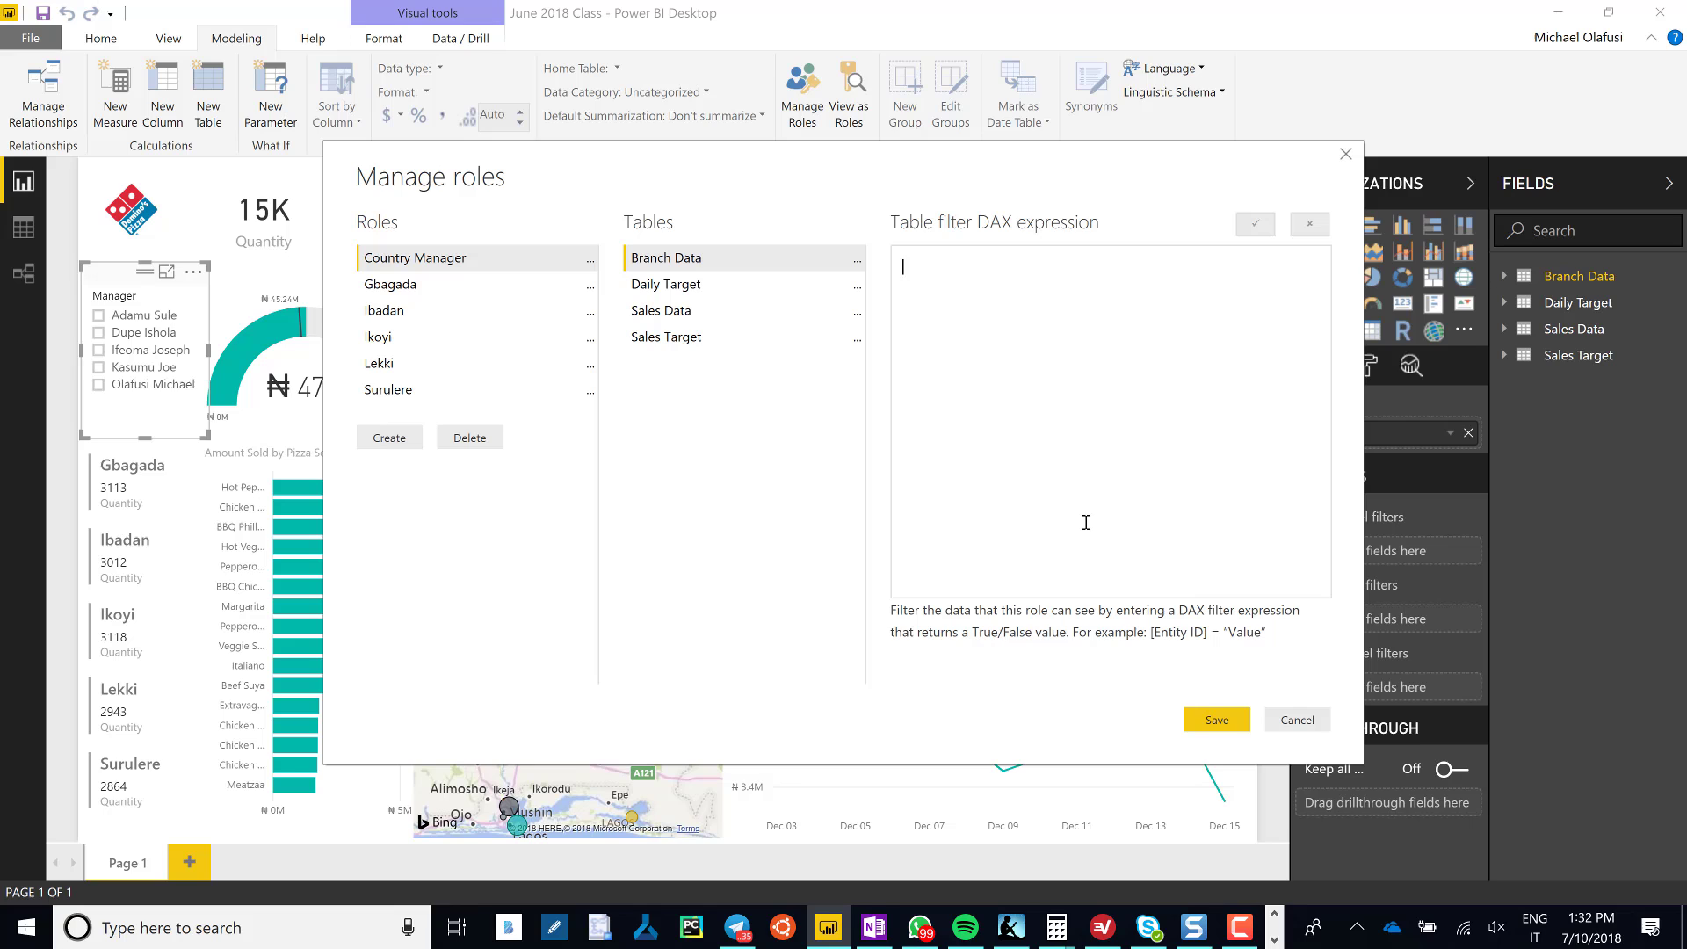
Save the Country Manager role and close Manage roles.
click(1298, 719)
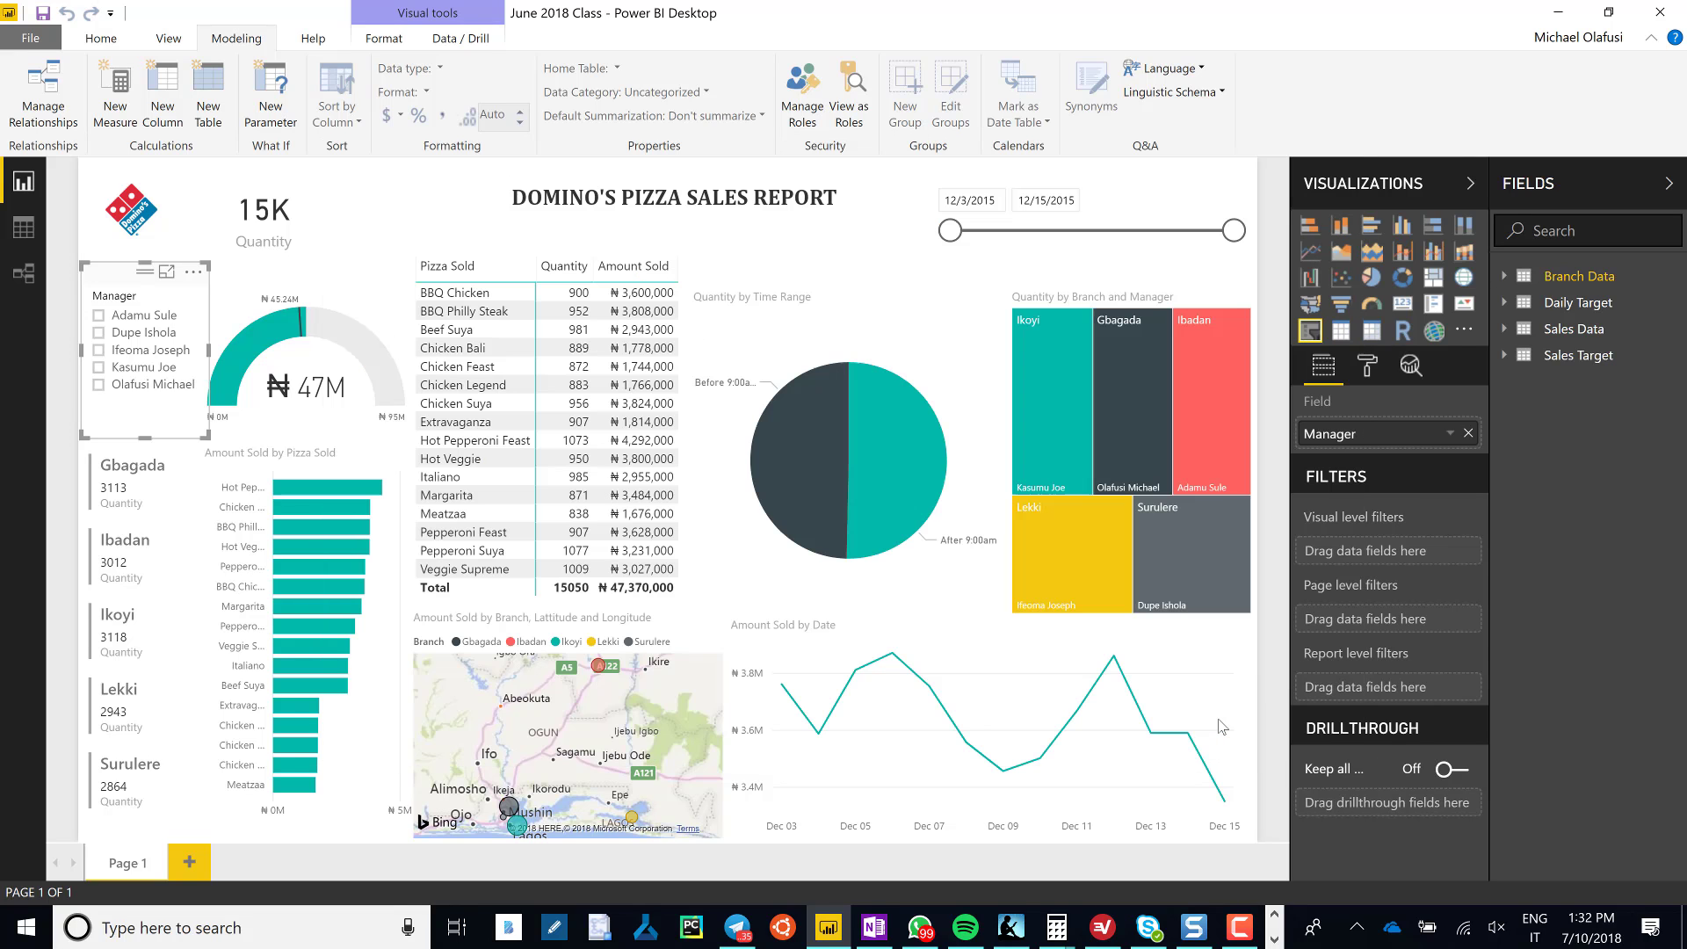
mouse_move(1219, 727)
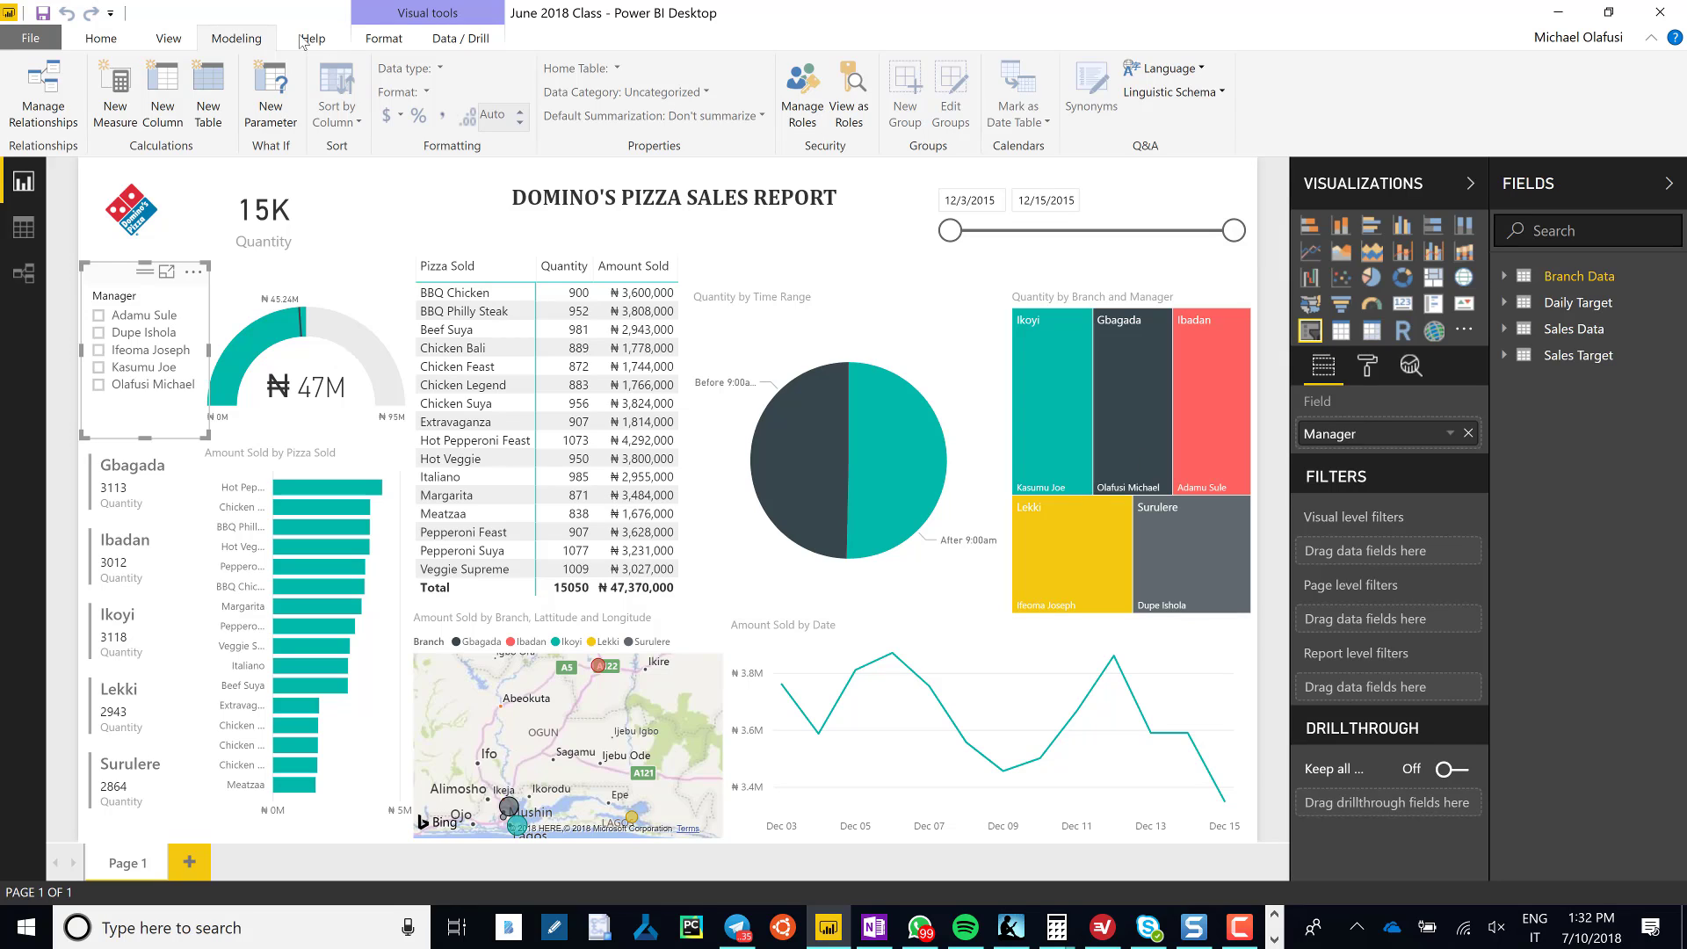
mouse_move(101, 37)
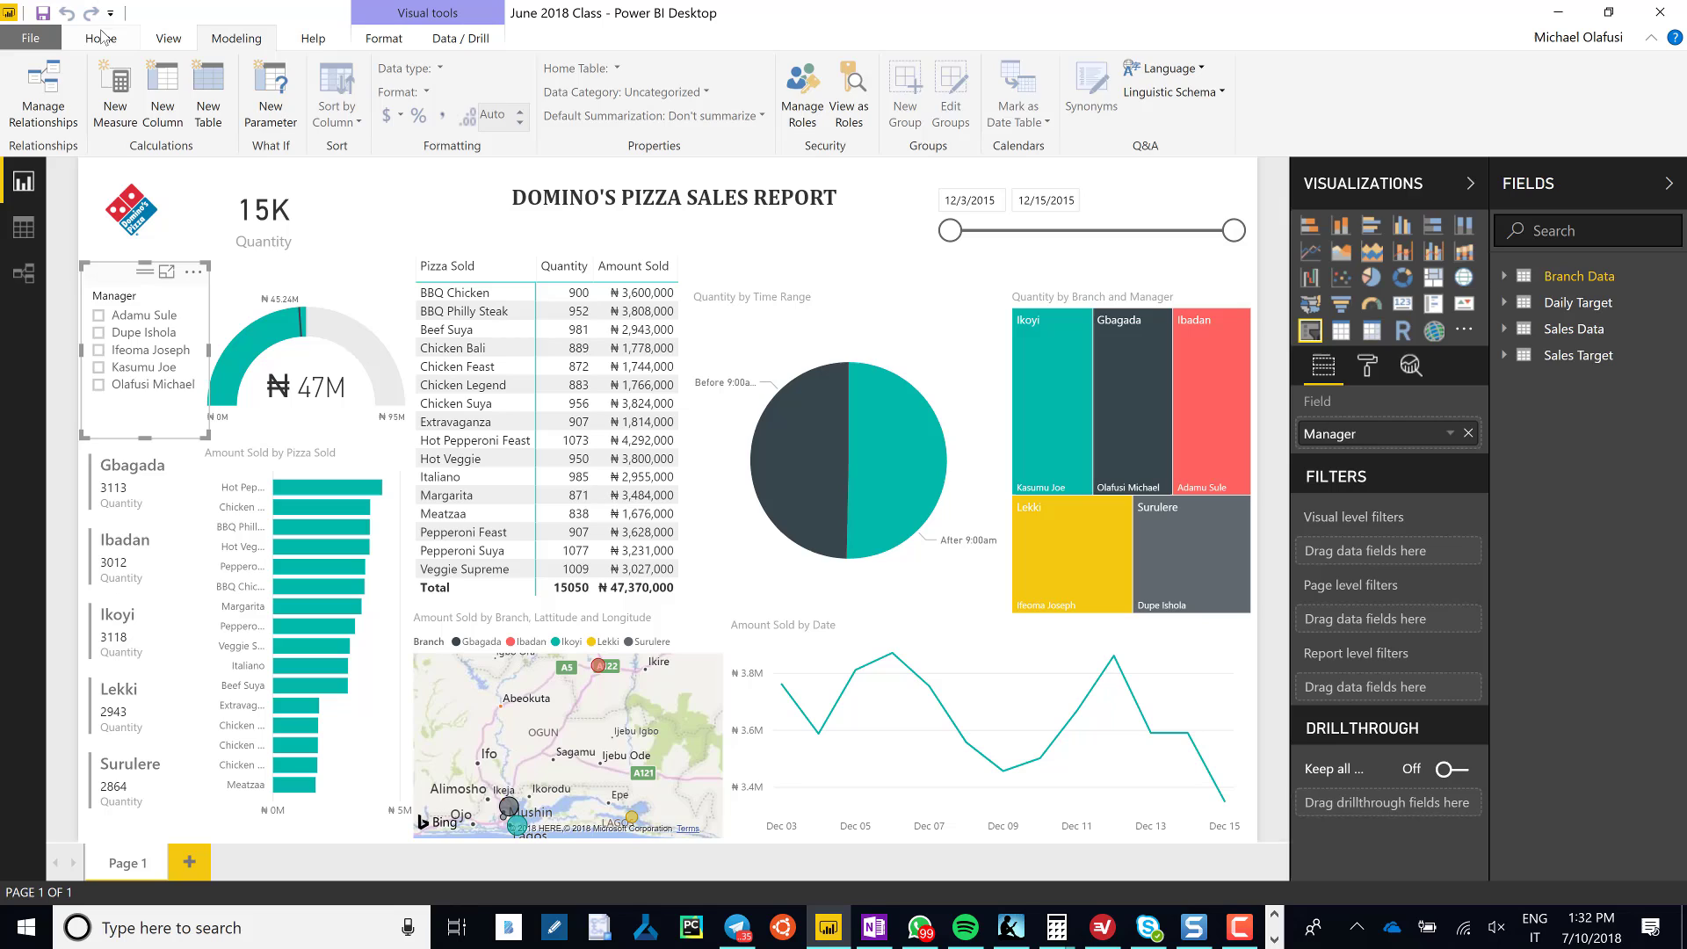
Start publishing the report via Publish on the Home ribbon.
click(99, 37)
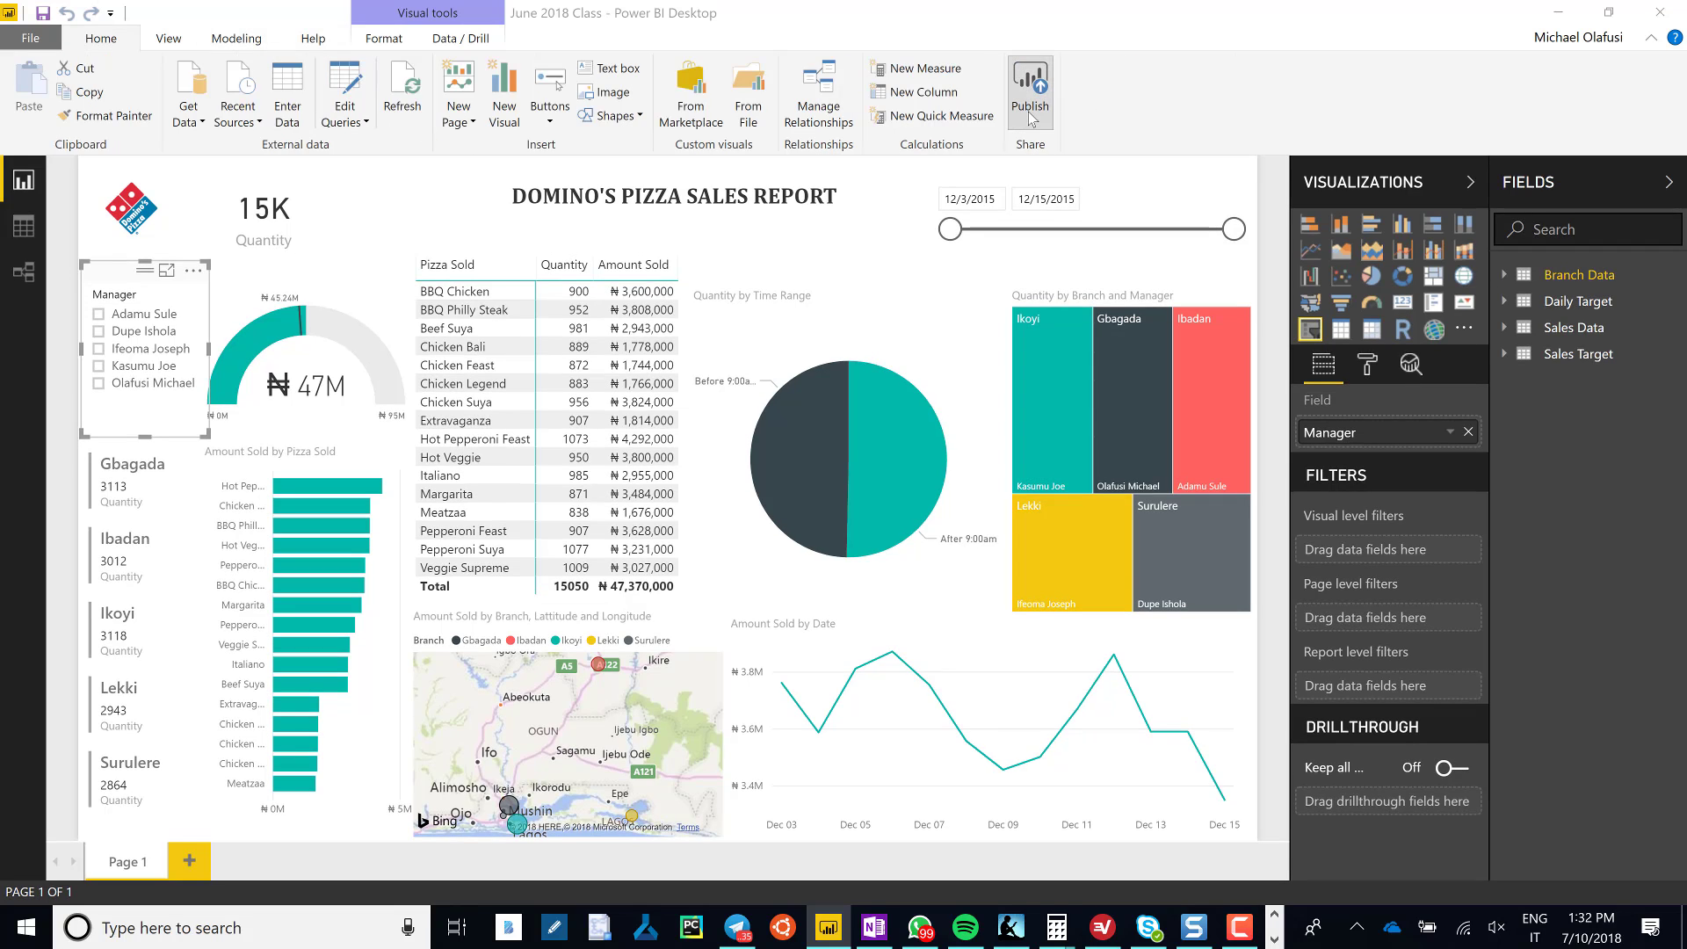
click(1029, 91)
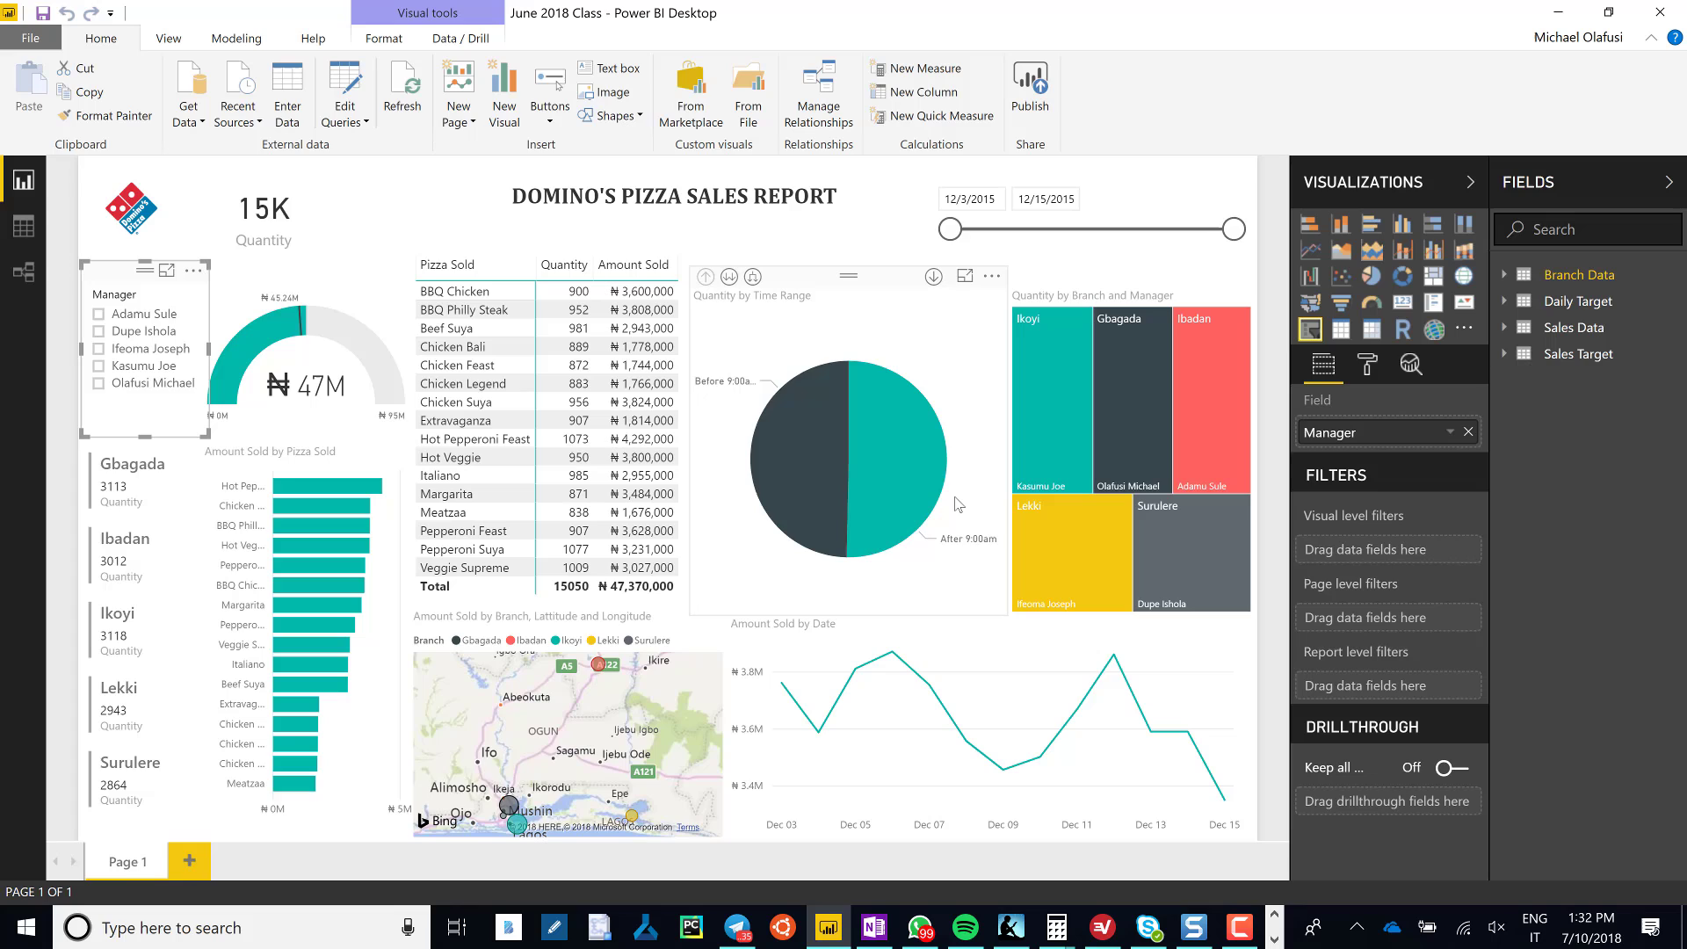
click(1030, 89)
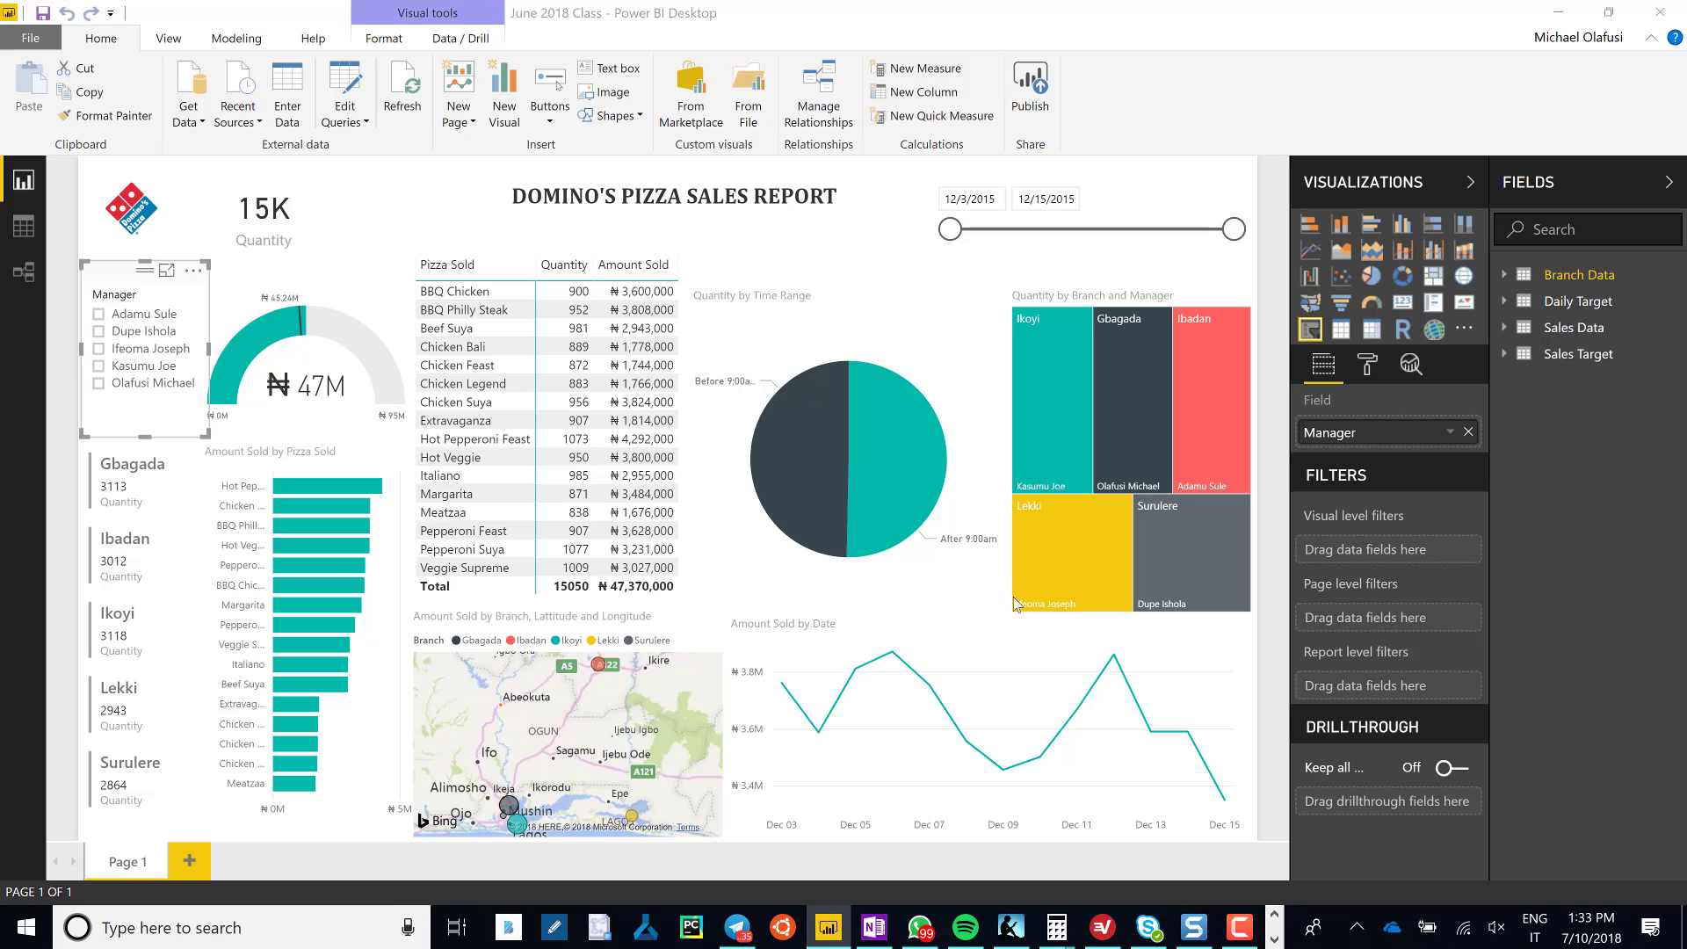
click(1027, 77)
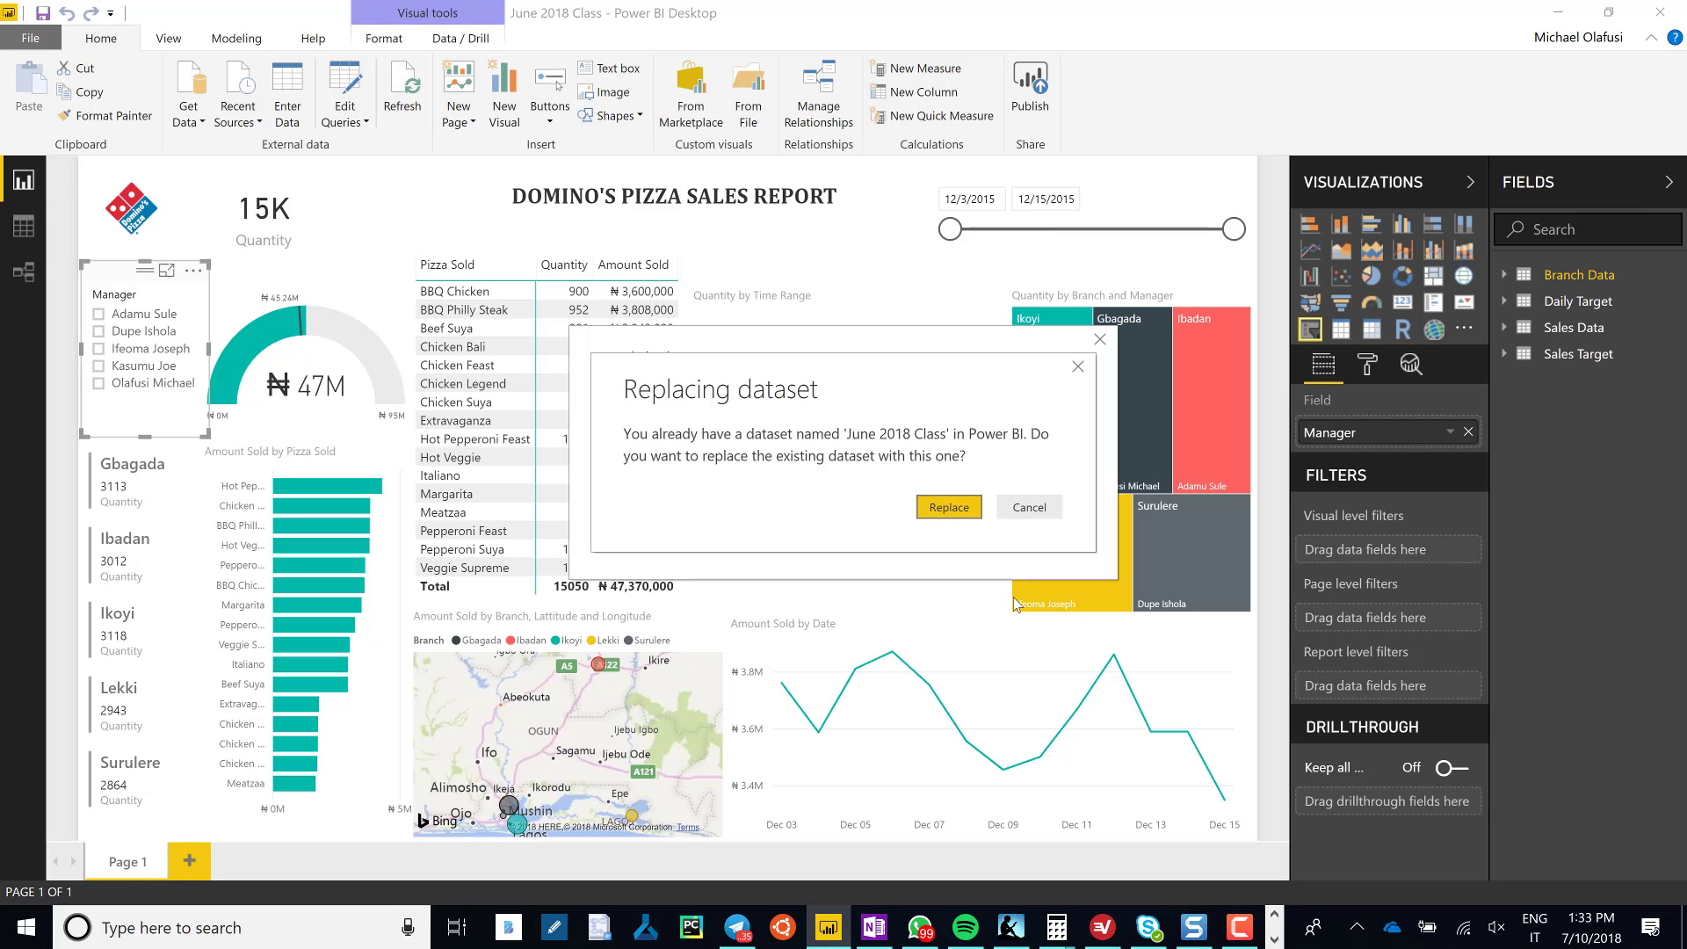
mouse_move(1027, 507)
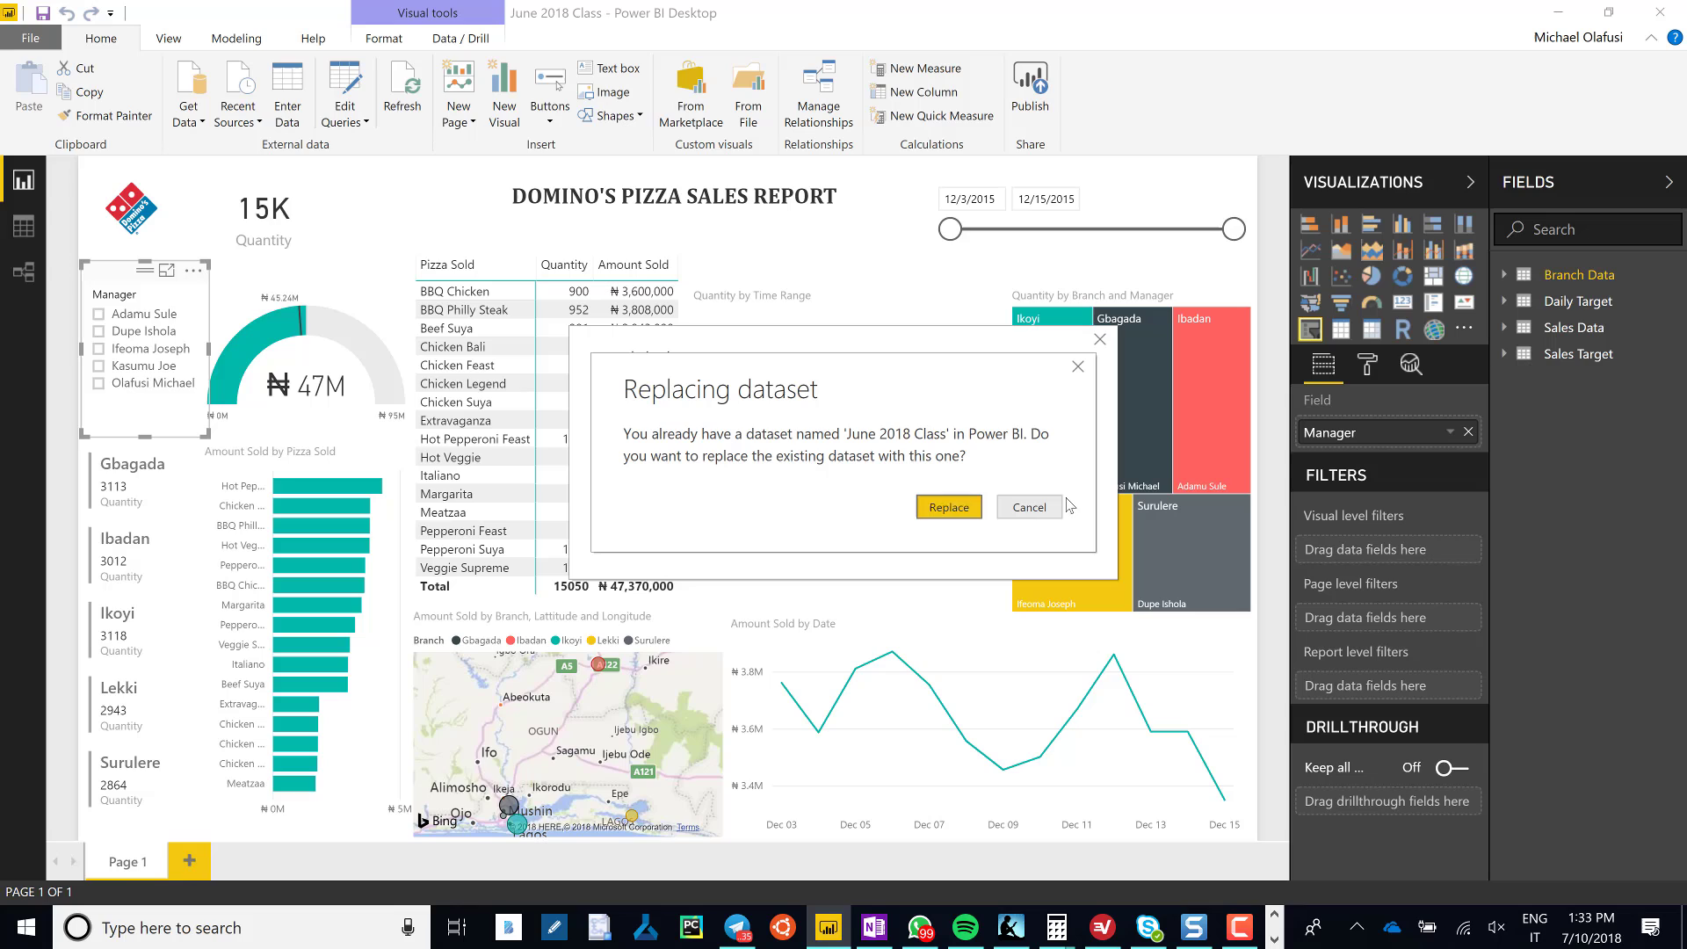
mouse_move(998, 401)
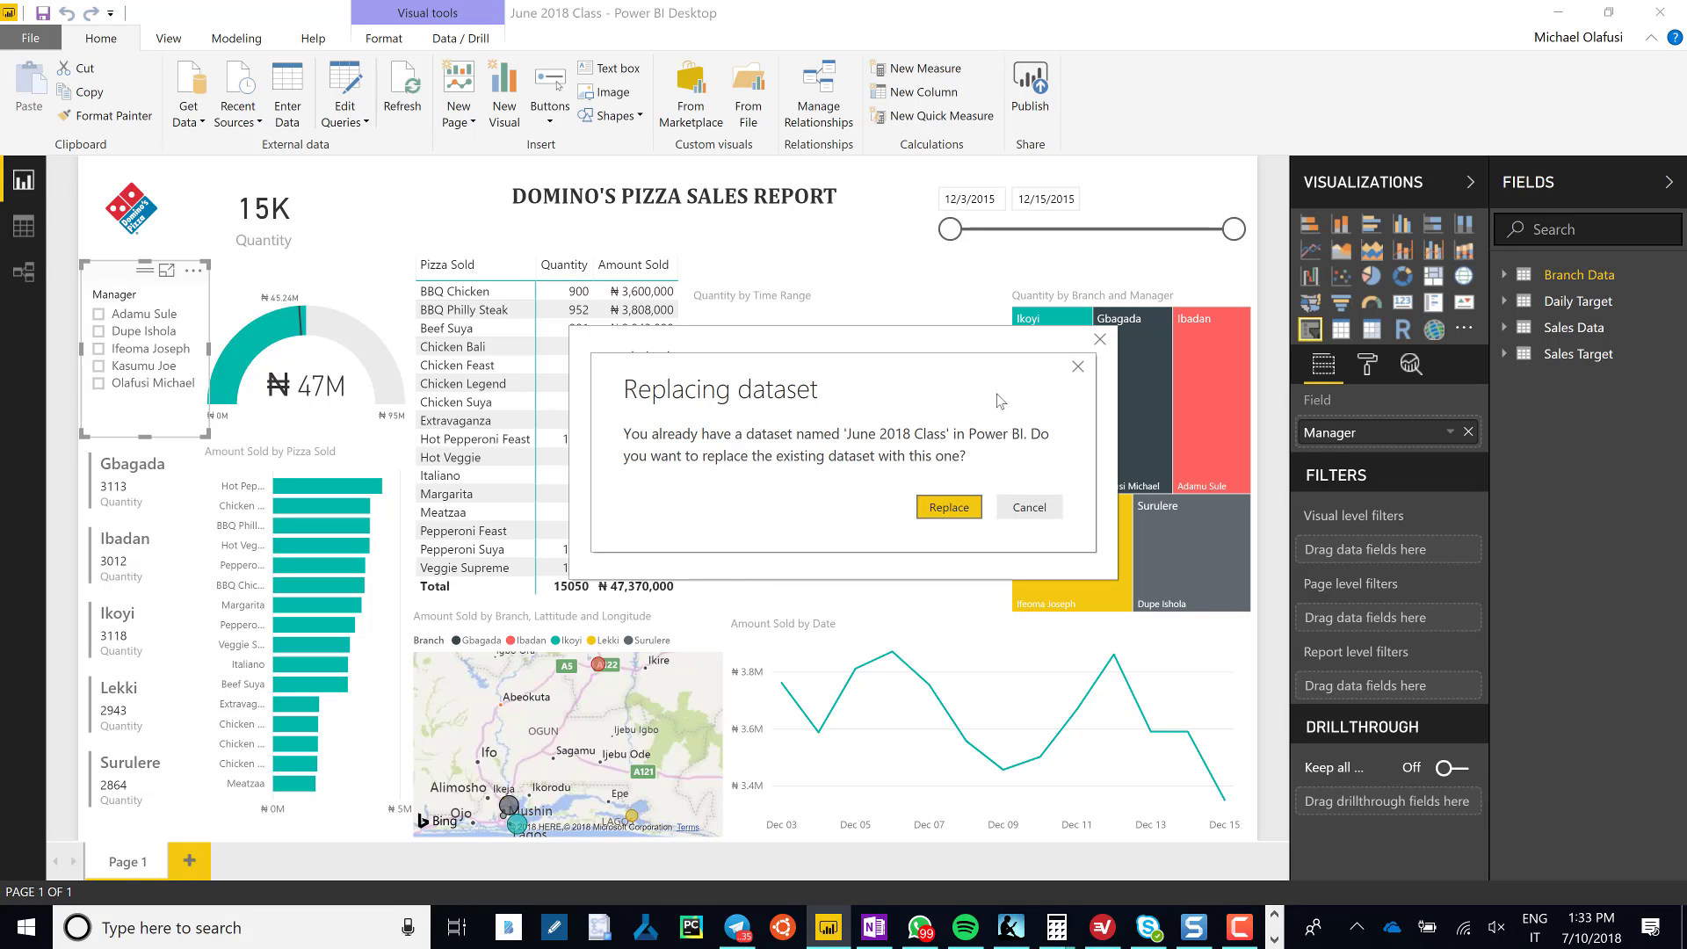
mouse_move(955, 383)
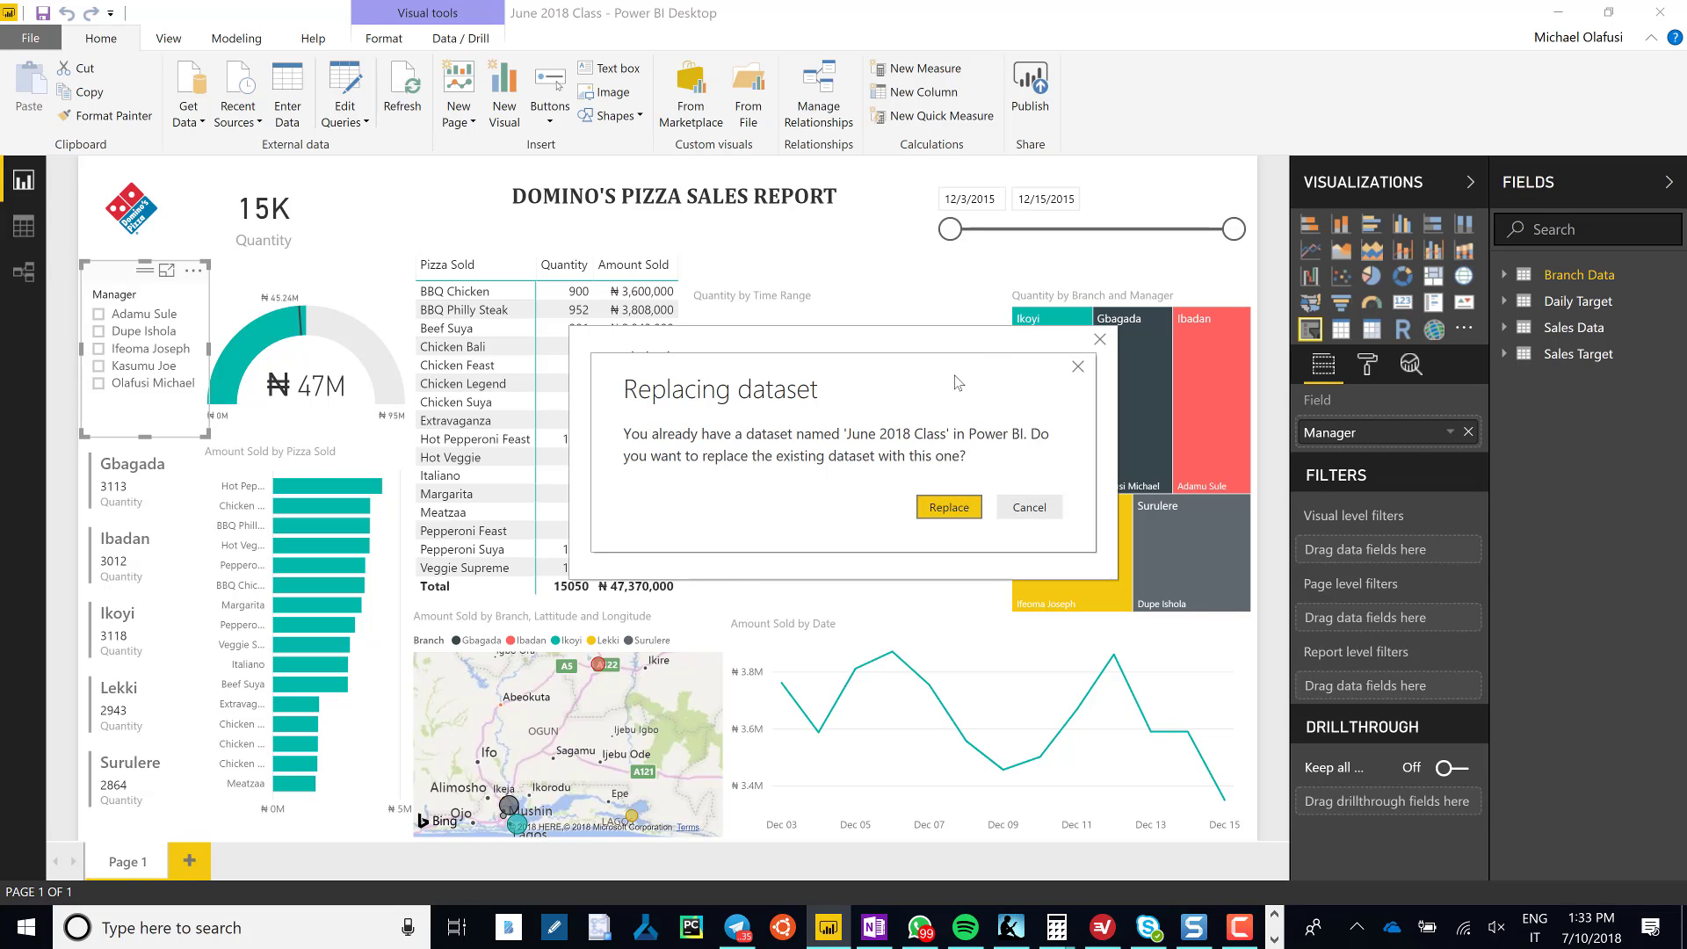
click(948, 507)
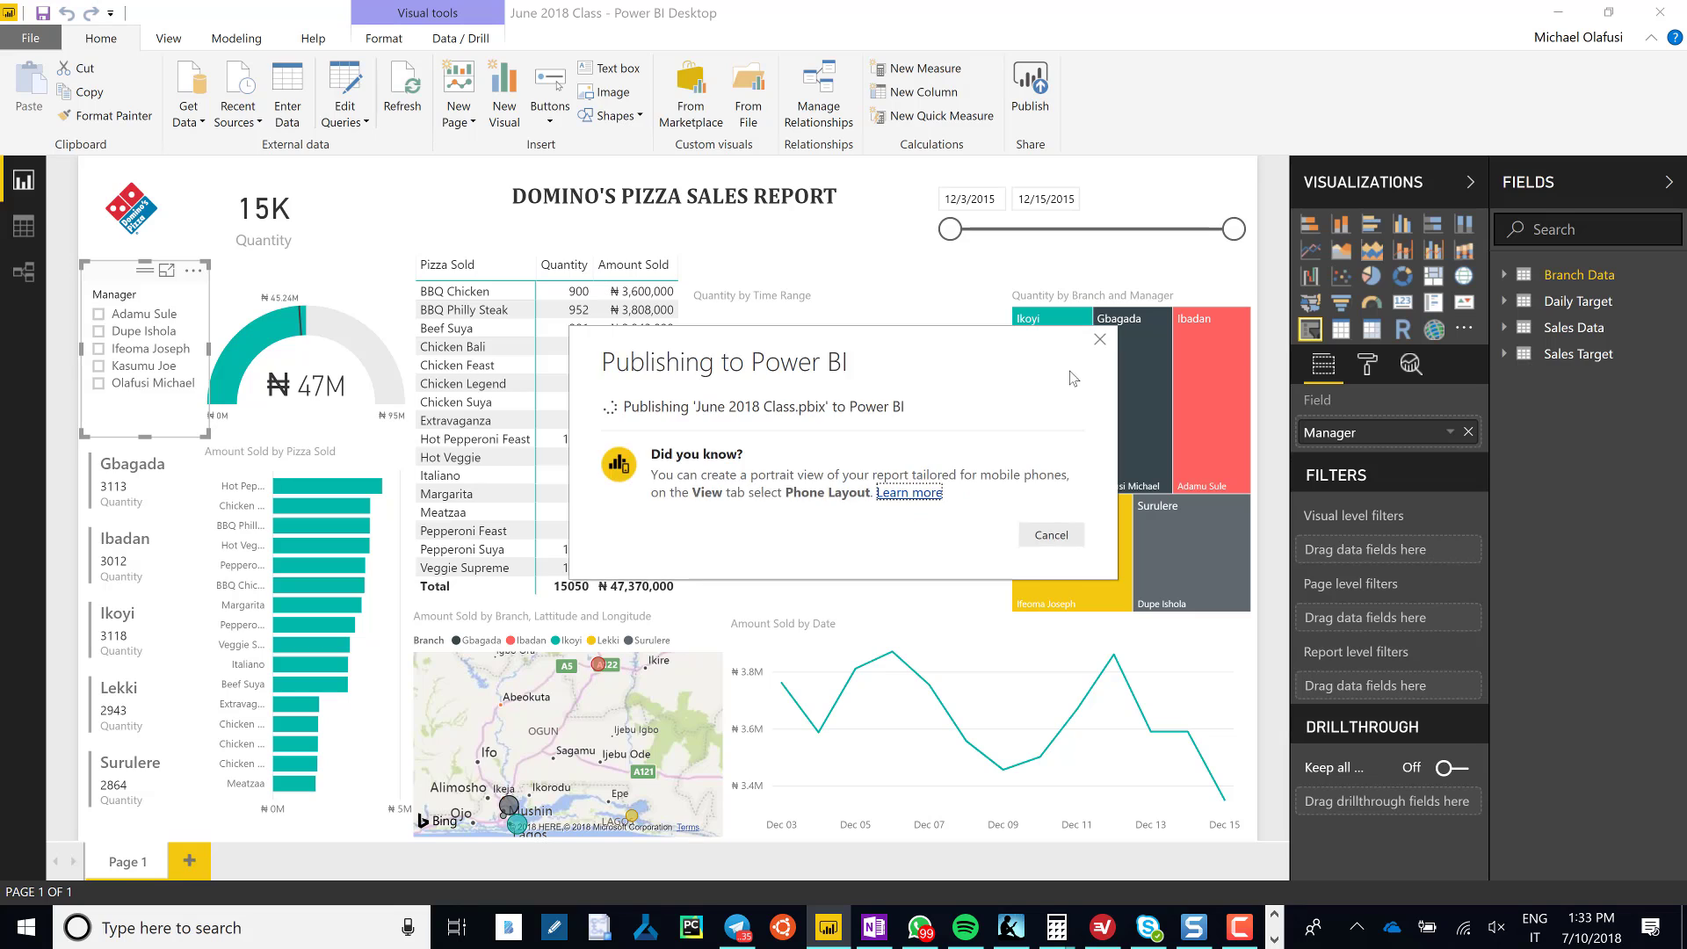
click(1049, 535)
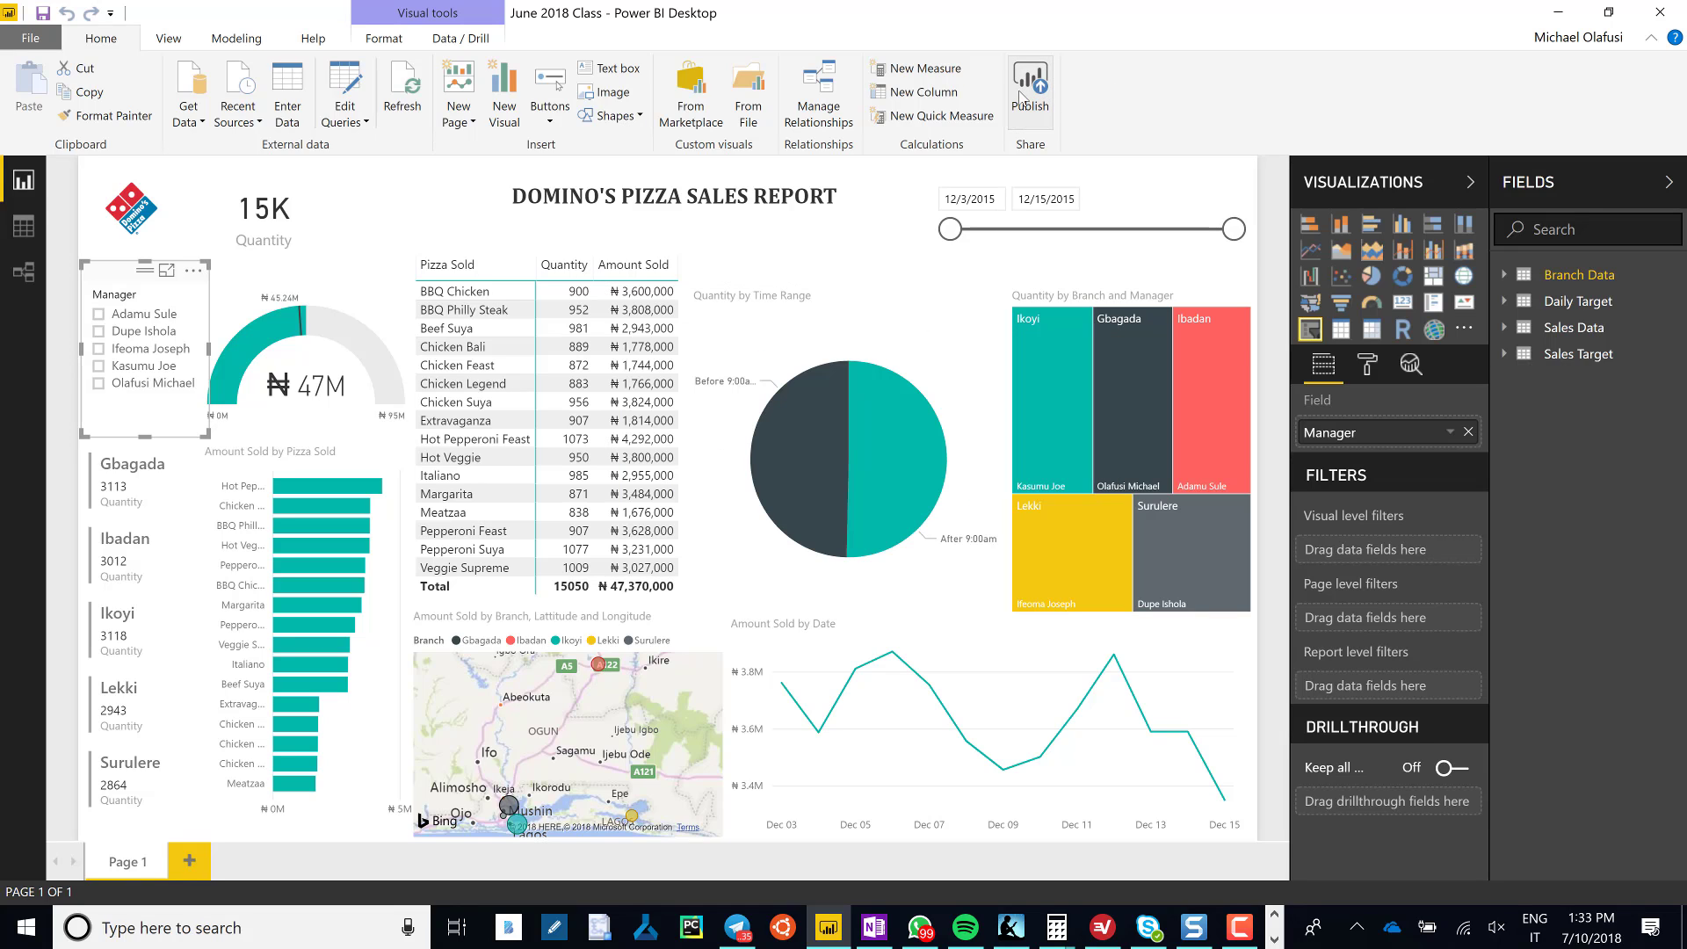
mouse_move(758, 363)
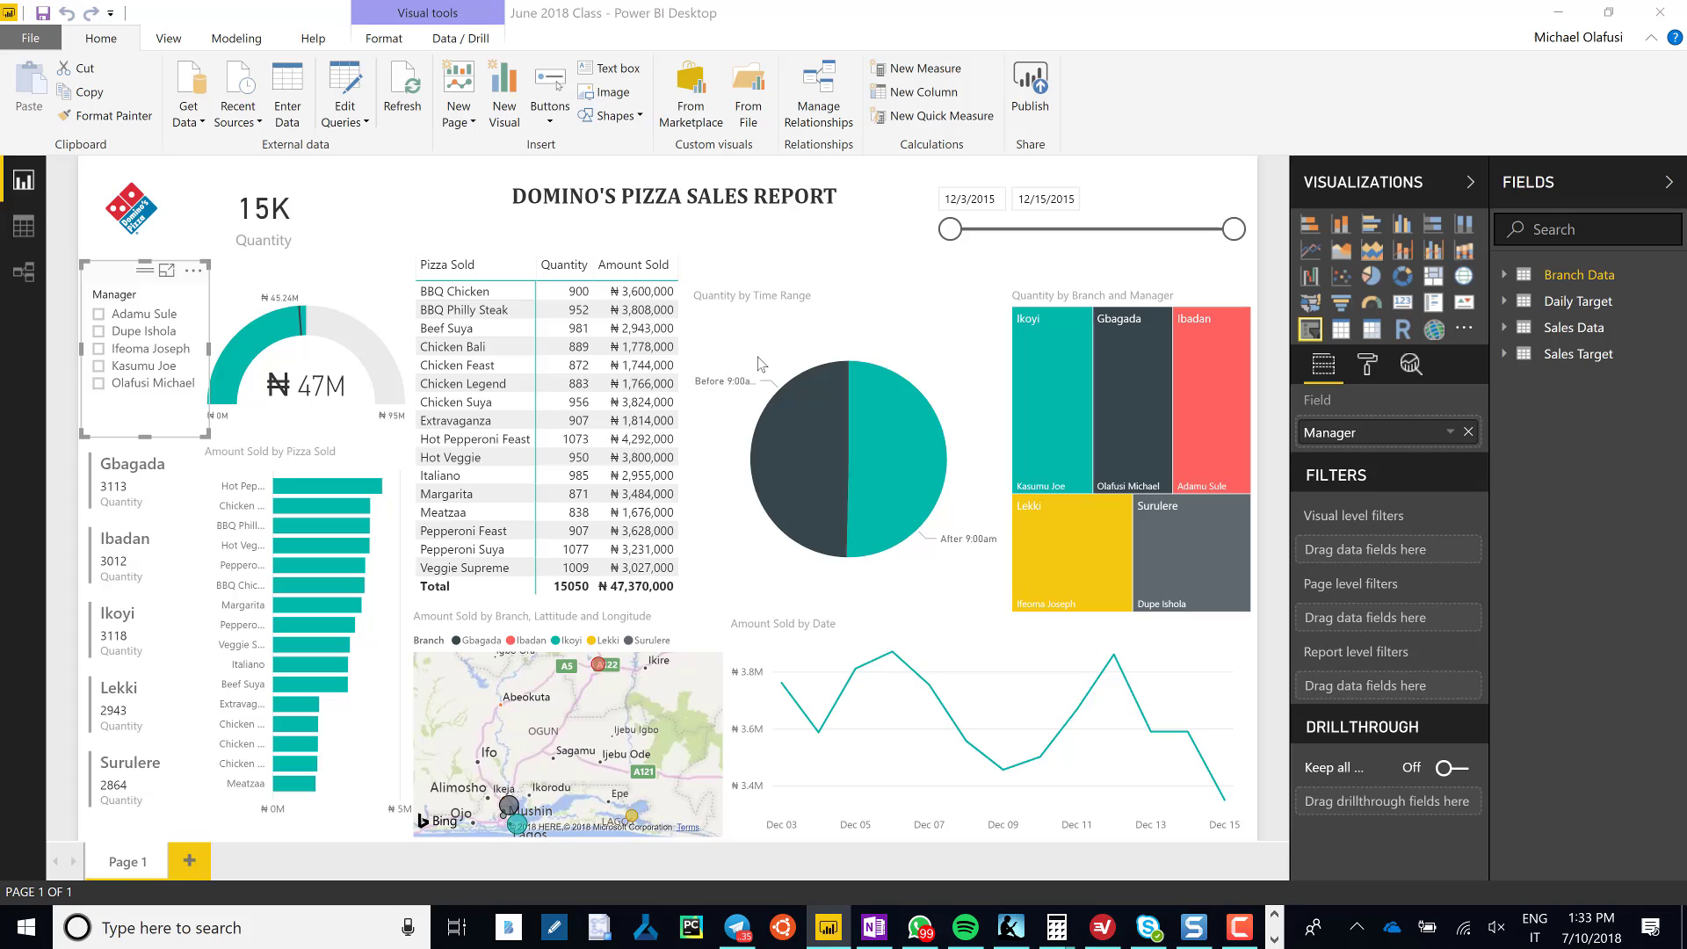
Publish June 2018 Class.pbix to the Stock Analysis workspace.
click(1029, 84)
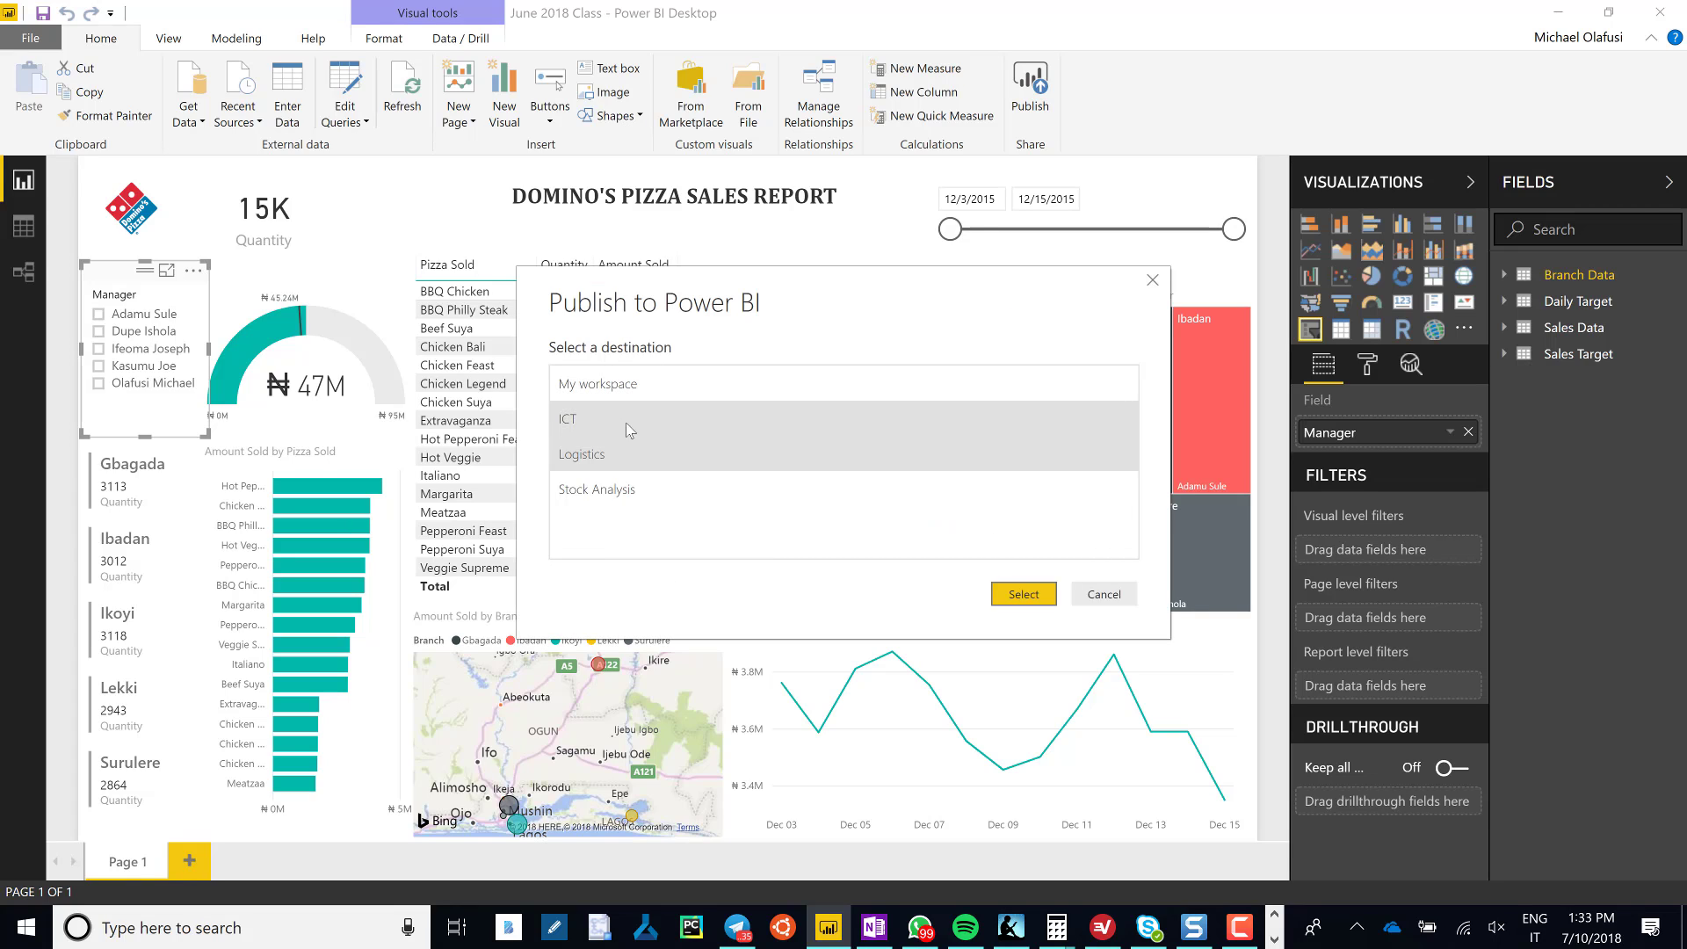
click(596, 489)
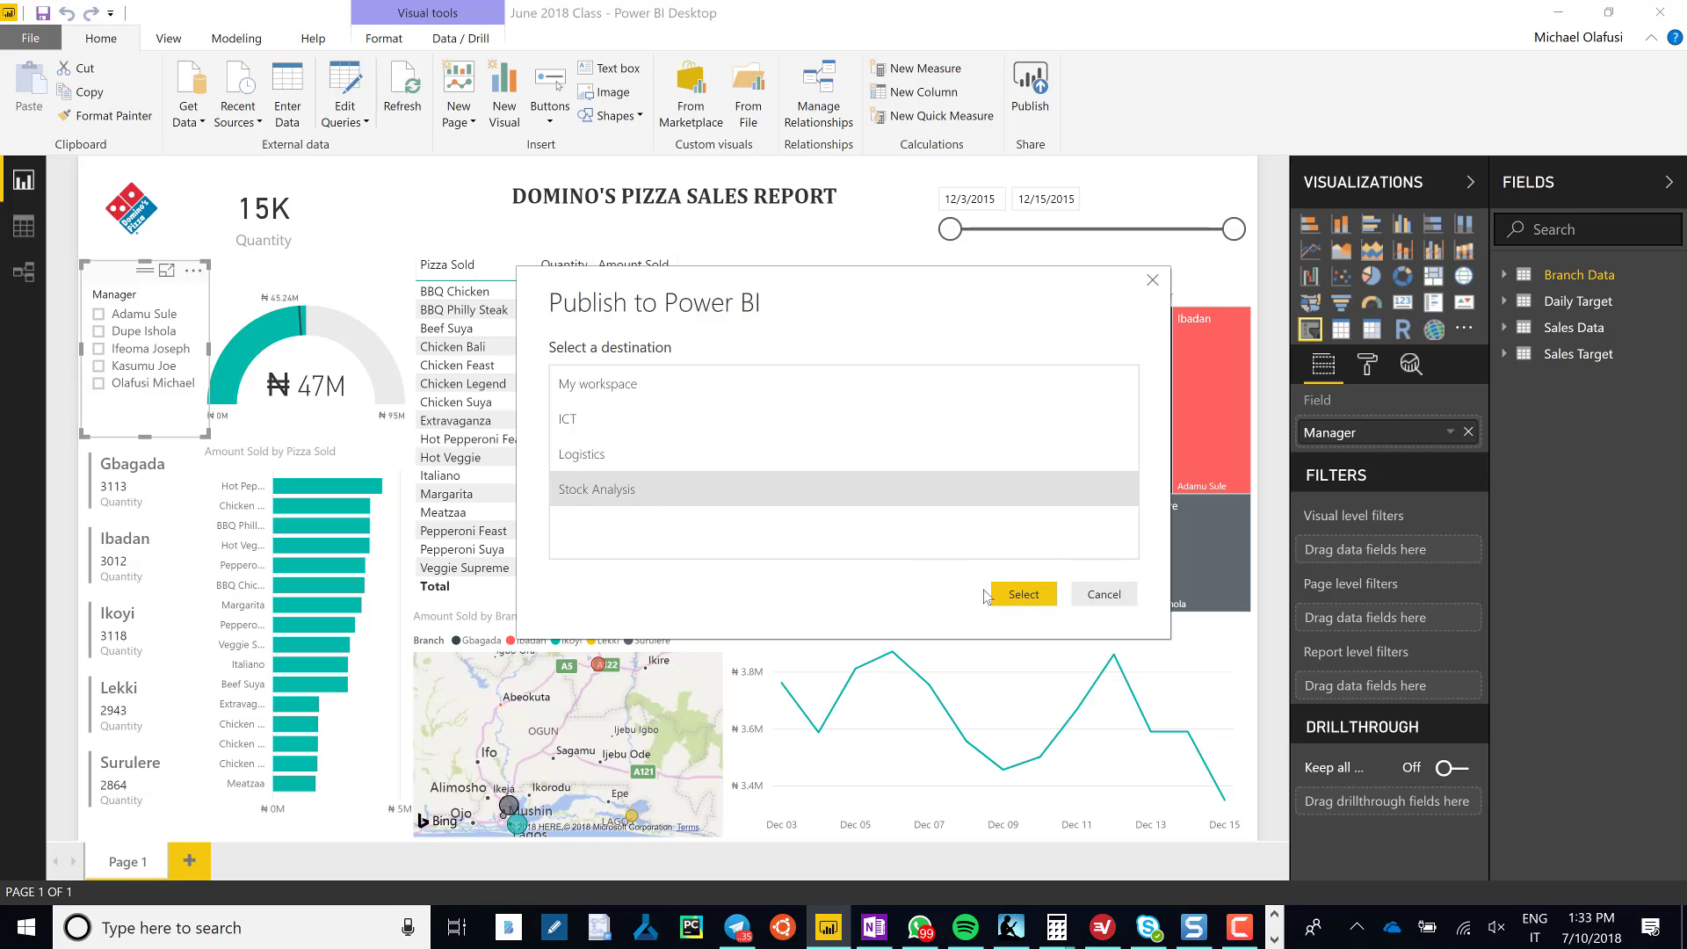
click(1023, 594)
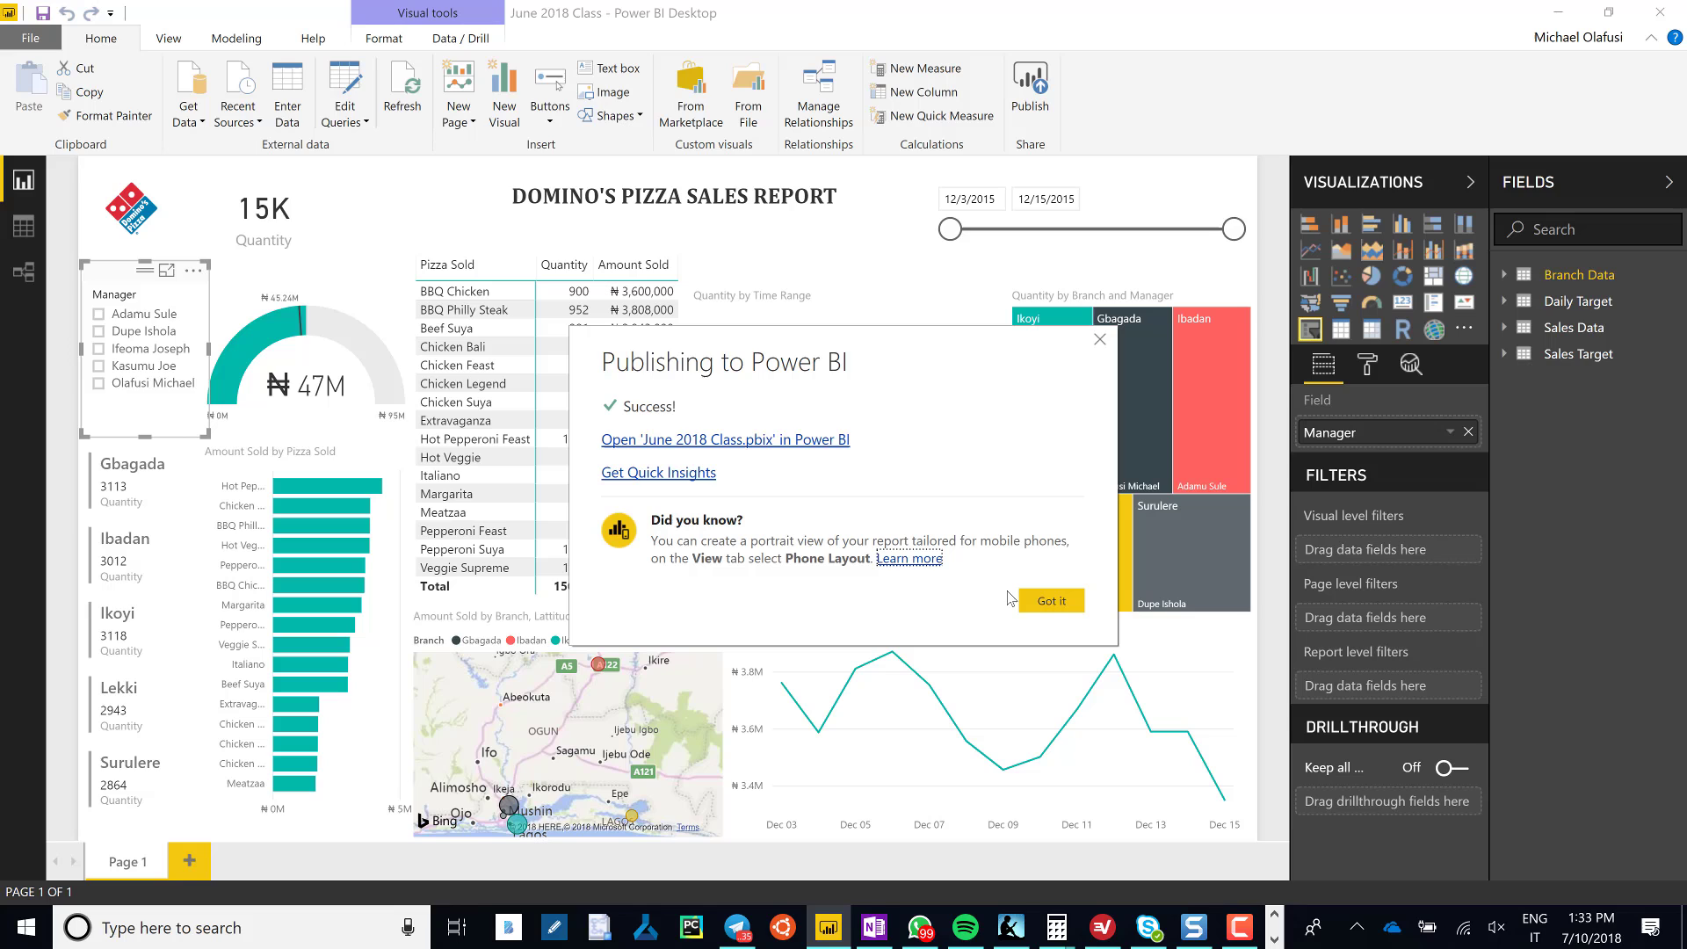
mouse_move(725, 444)
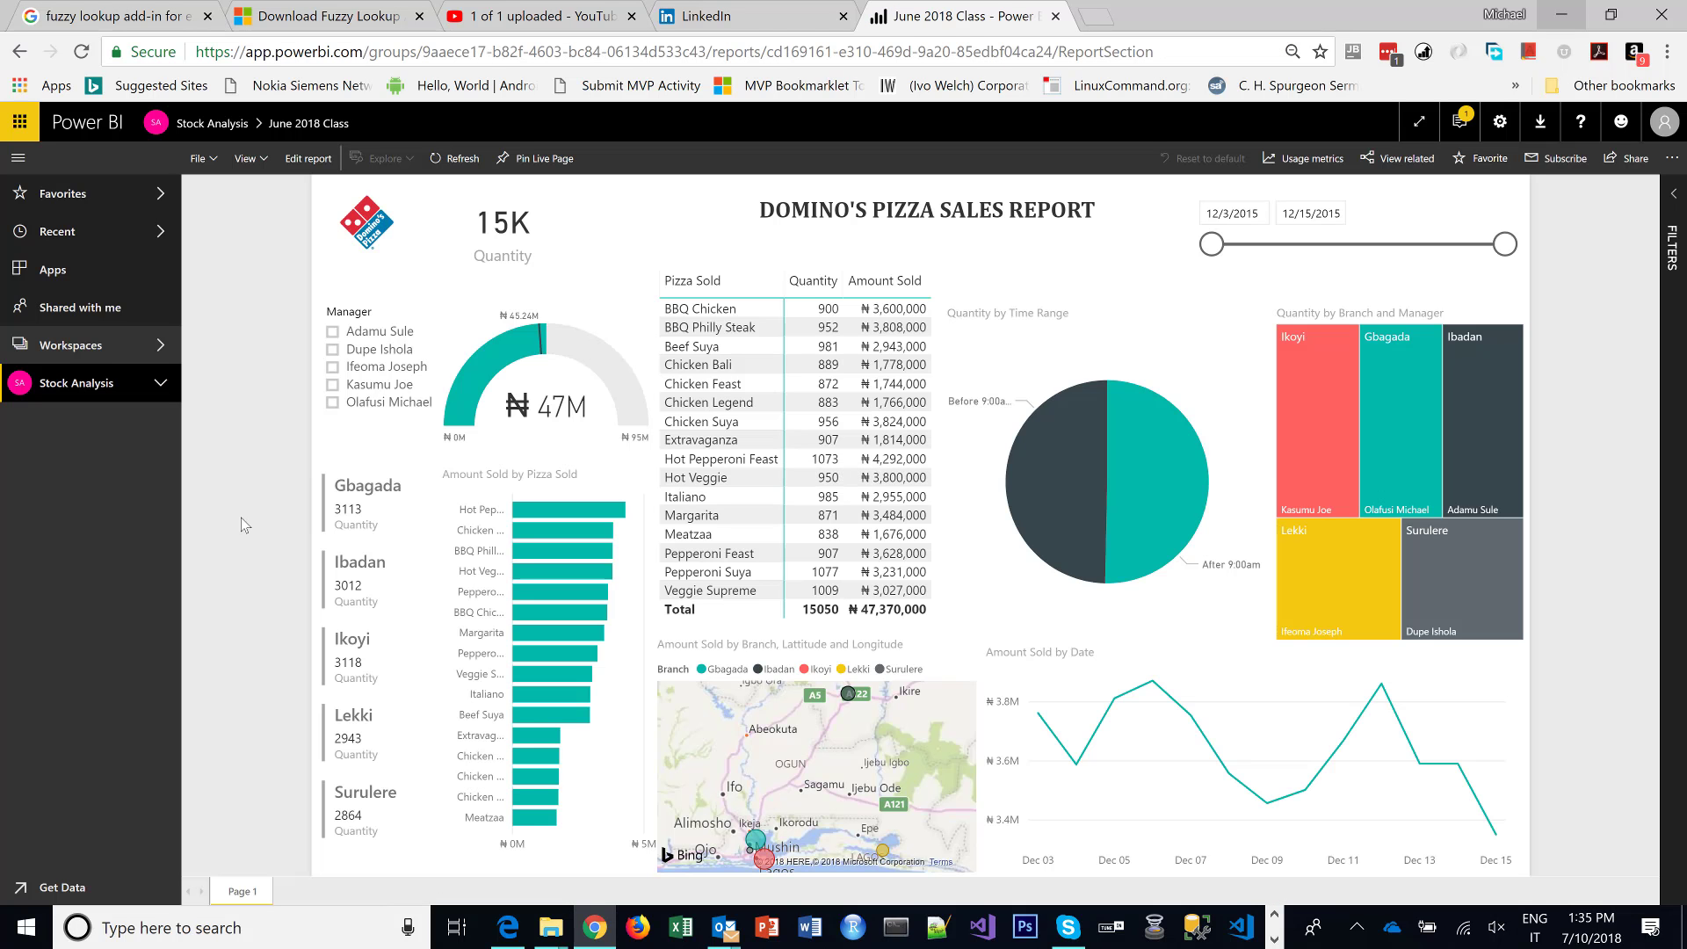
mouse_move(164, 384)
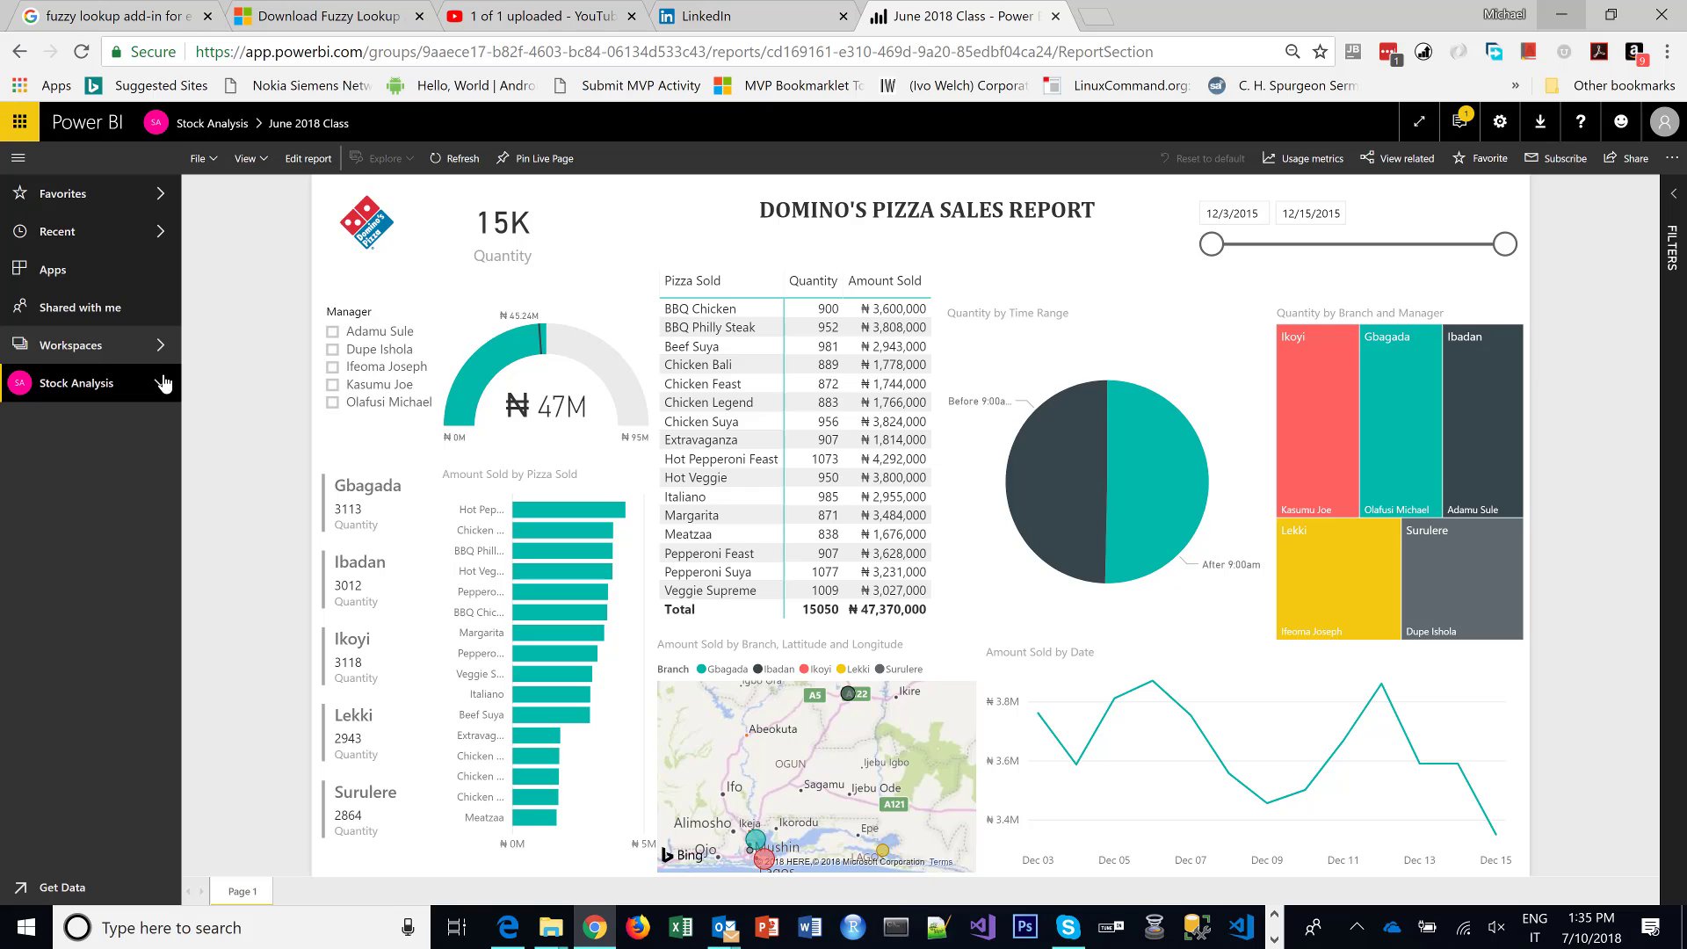
Open Security settings for the June 2018 Class dataset in Stock Analysis.
click(78, 383)
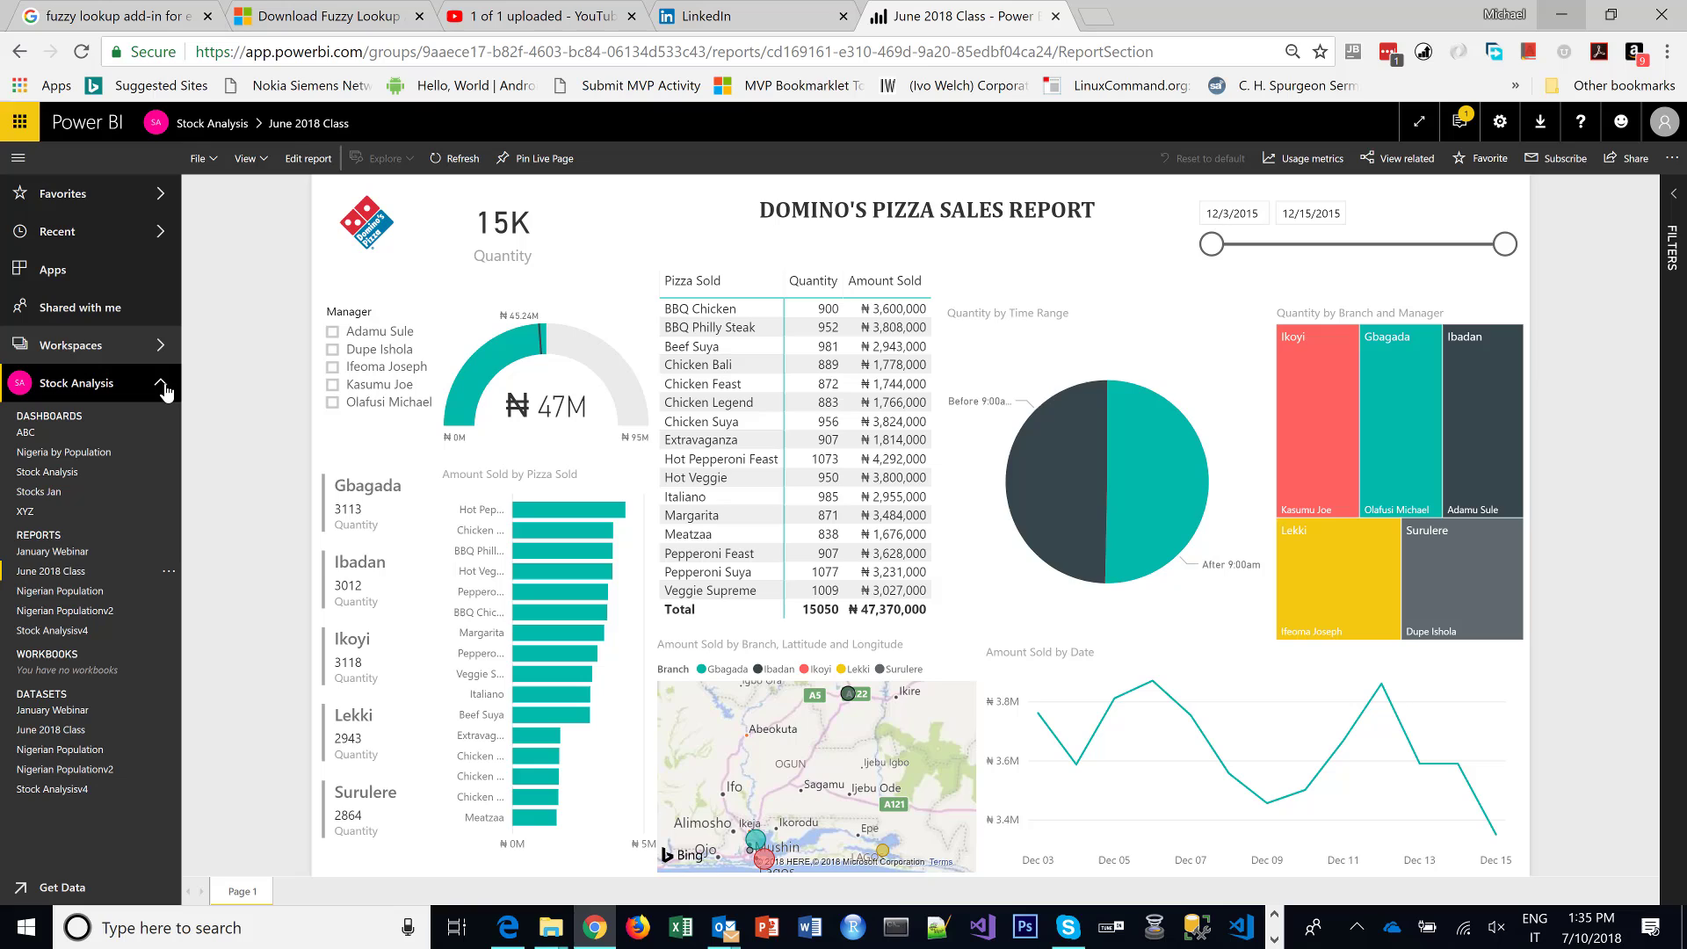
mouse_move(71, 582)
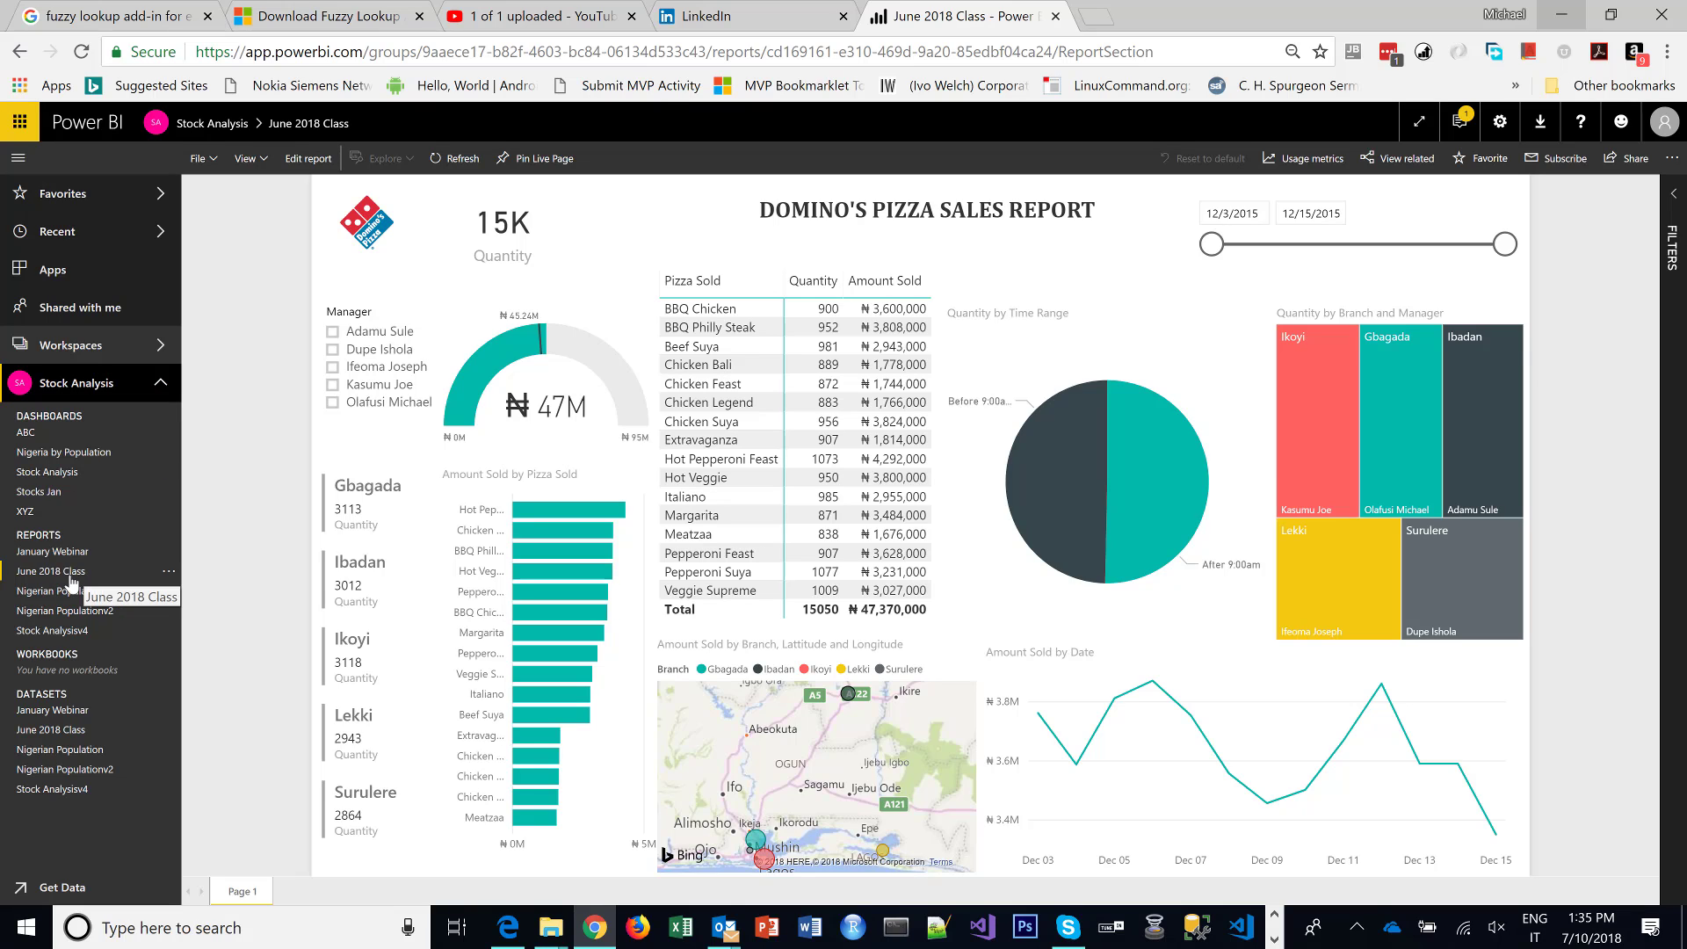
mouse_move(62, 581)
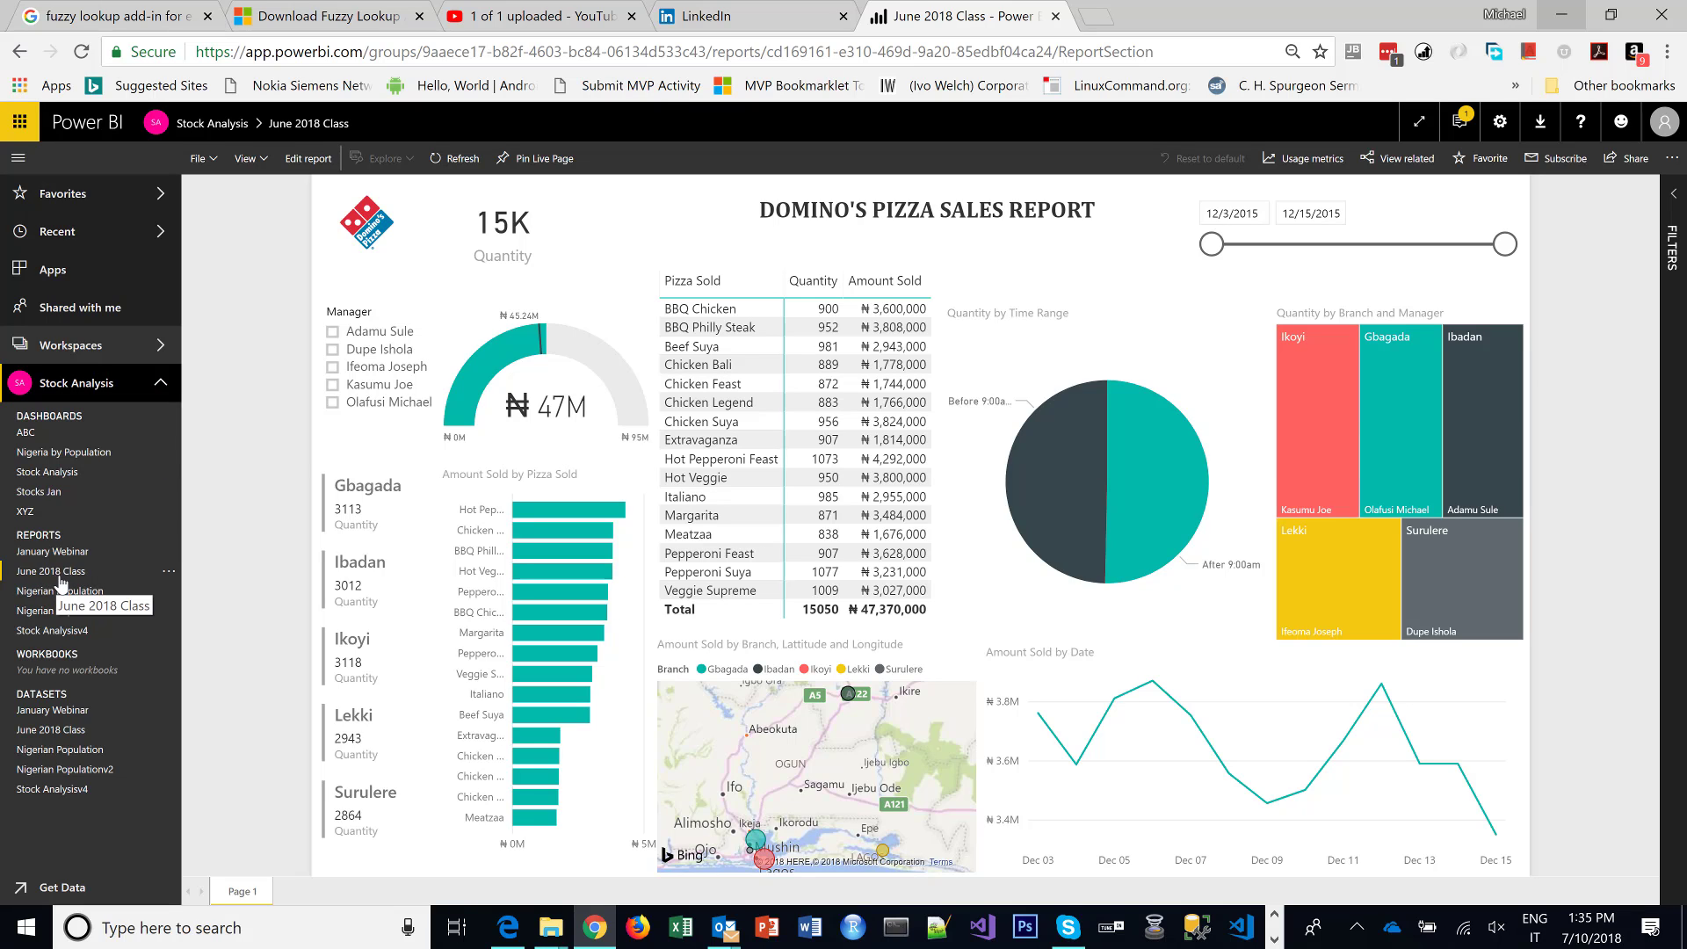
mouse_move(124, 738)
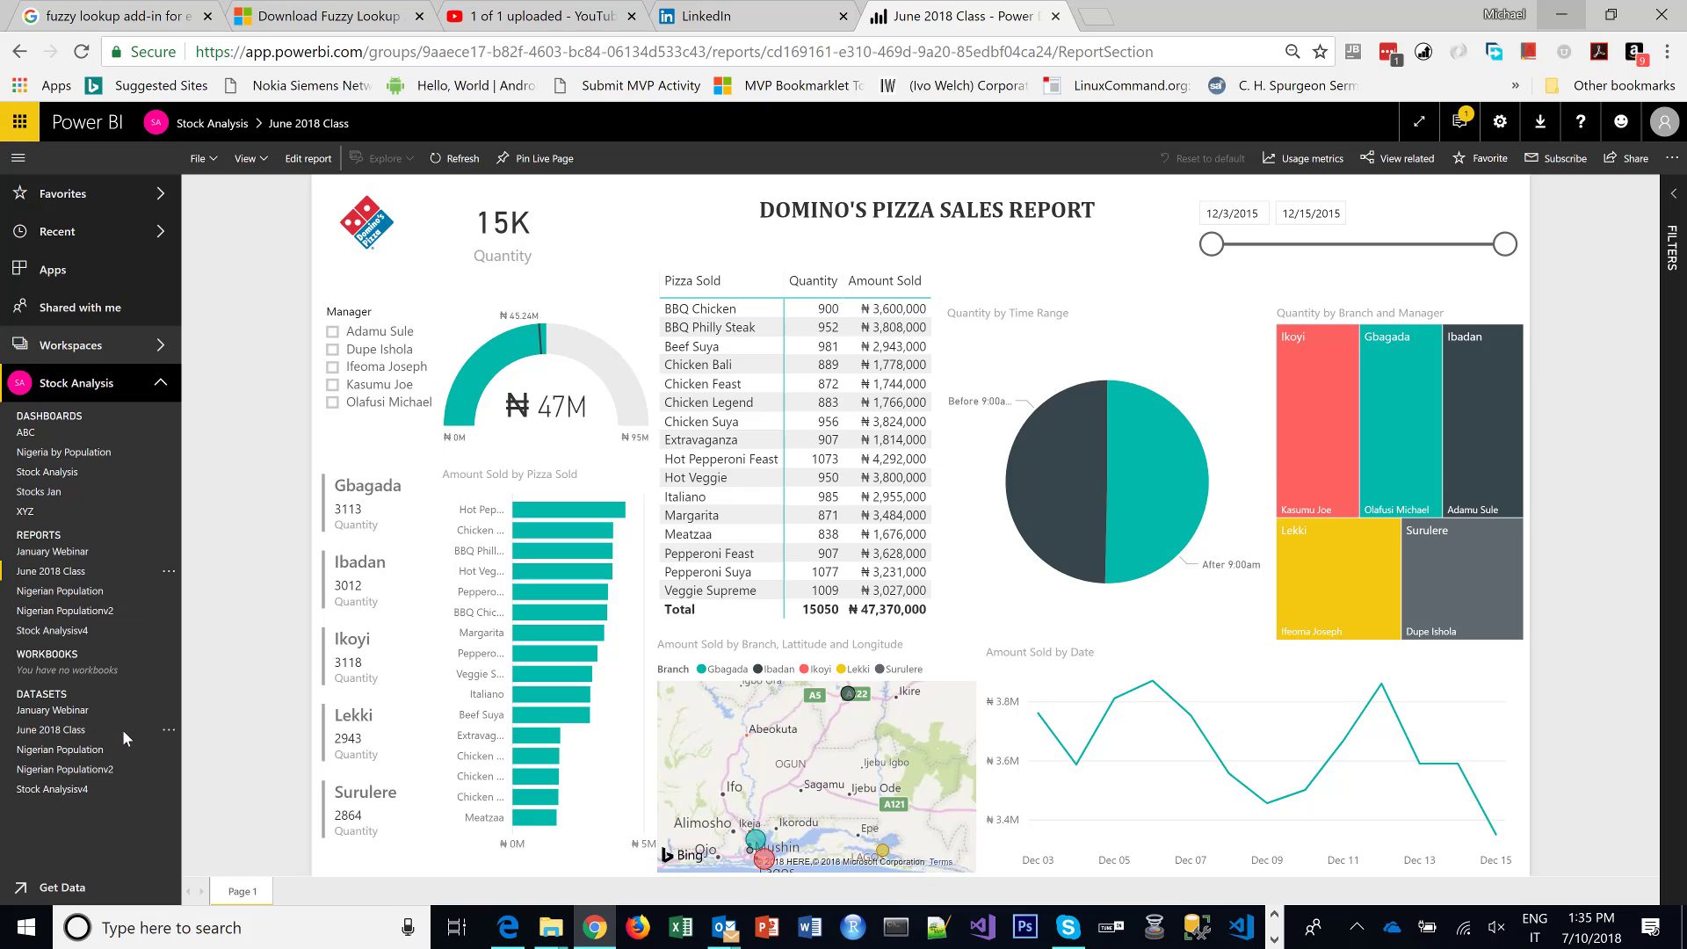
click(168, 733)
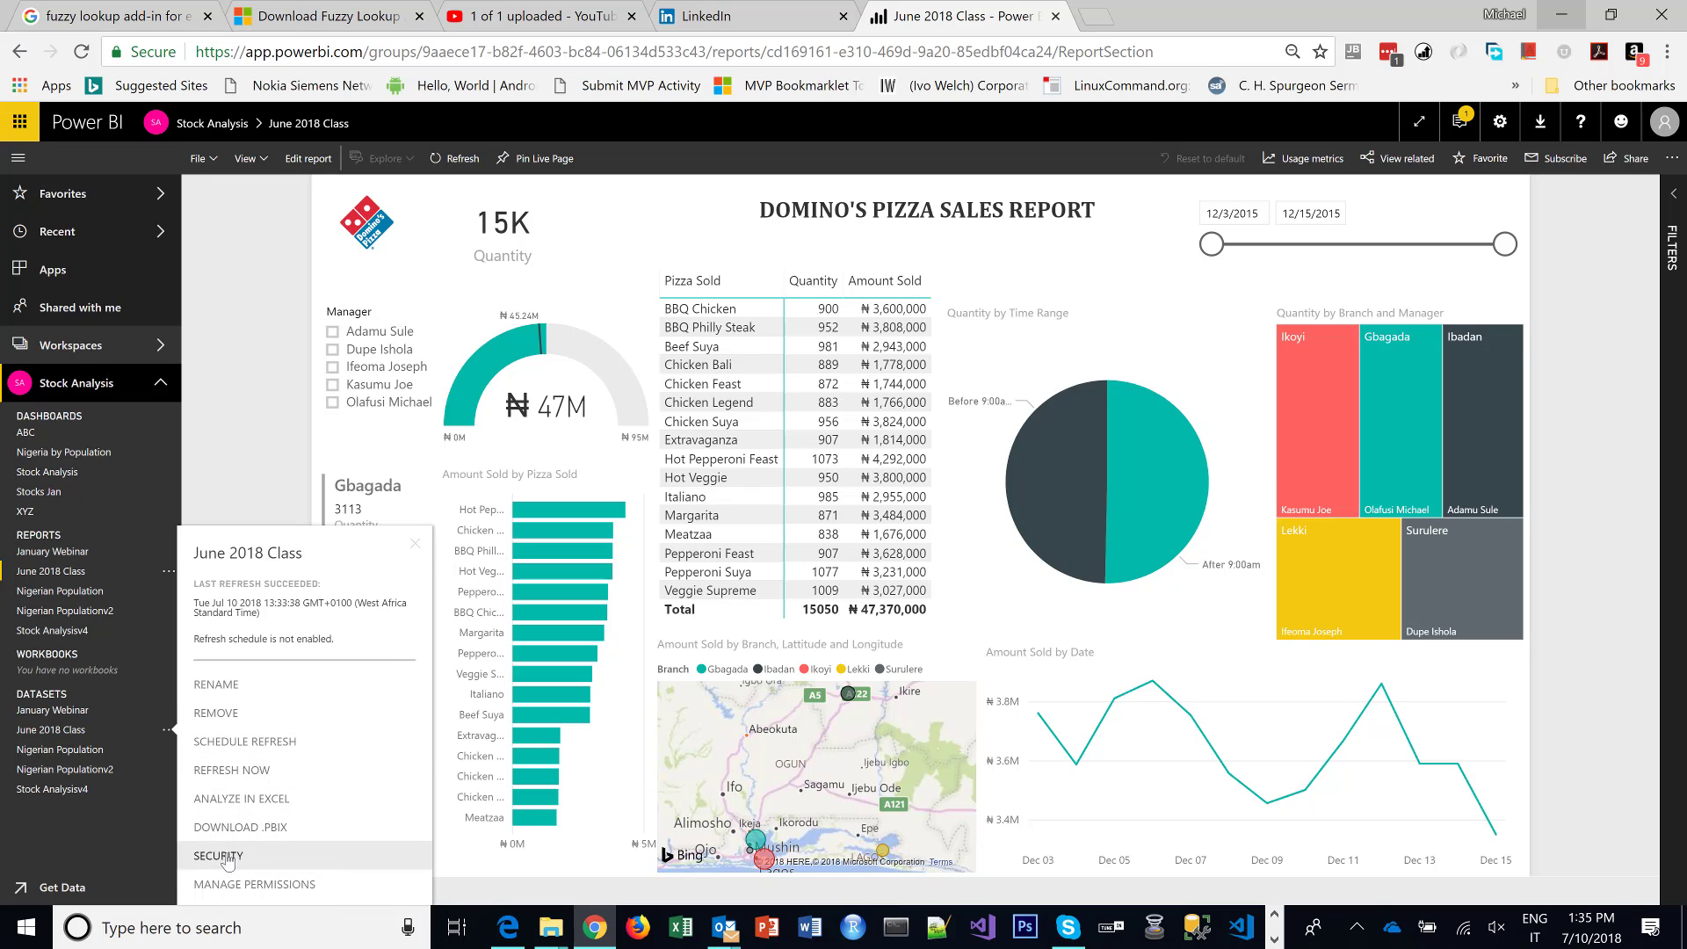
click(217, 855)
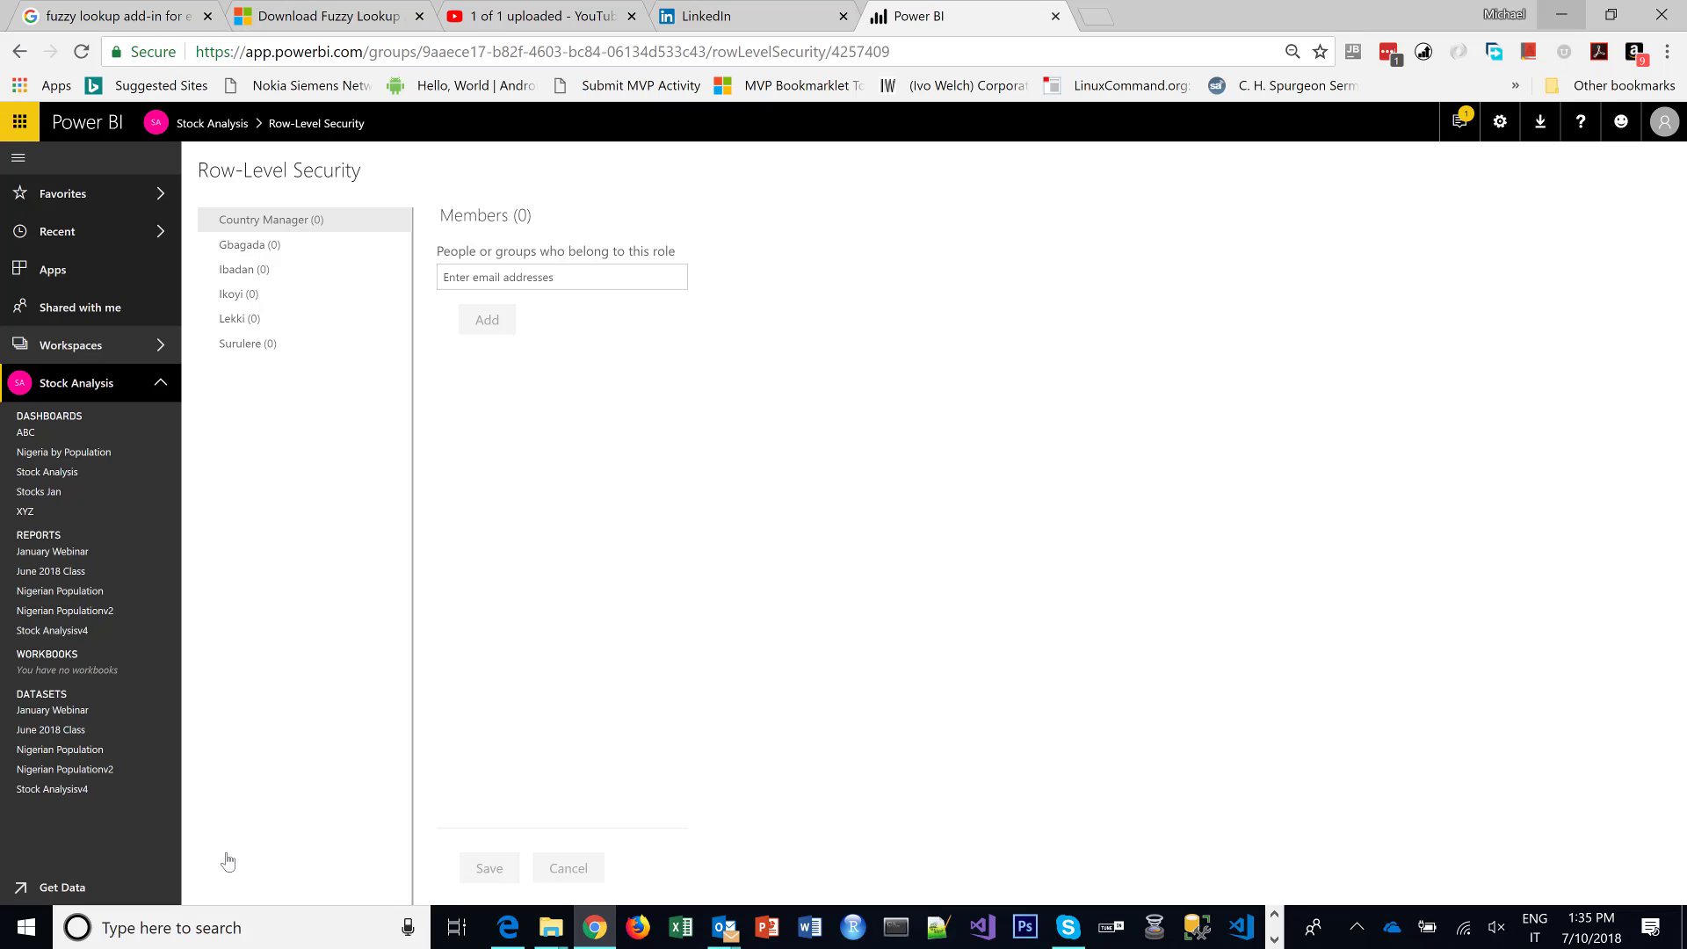
Add Michael Olafusi as the Country Manager role's member and save the change.
click(561, 277)
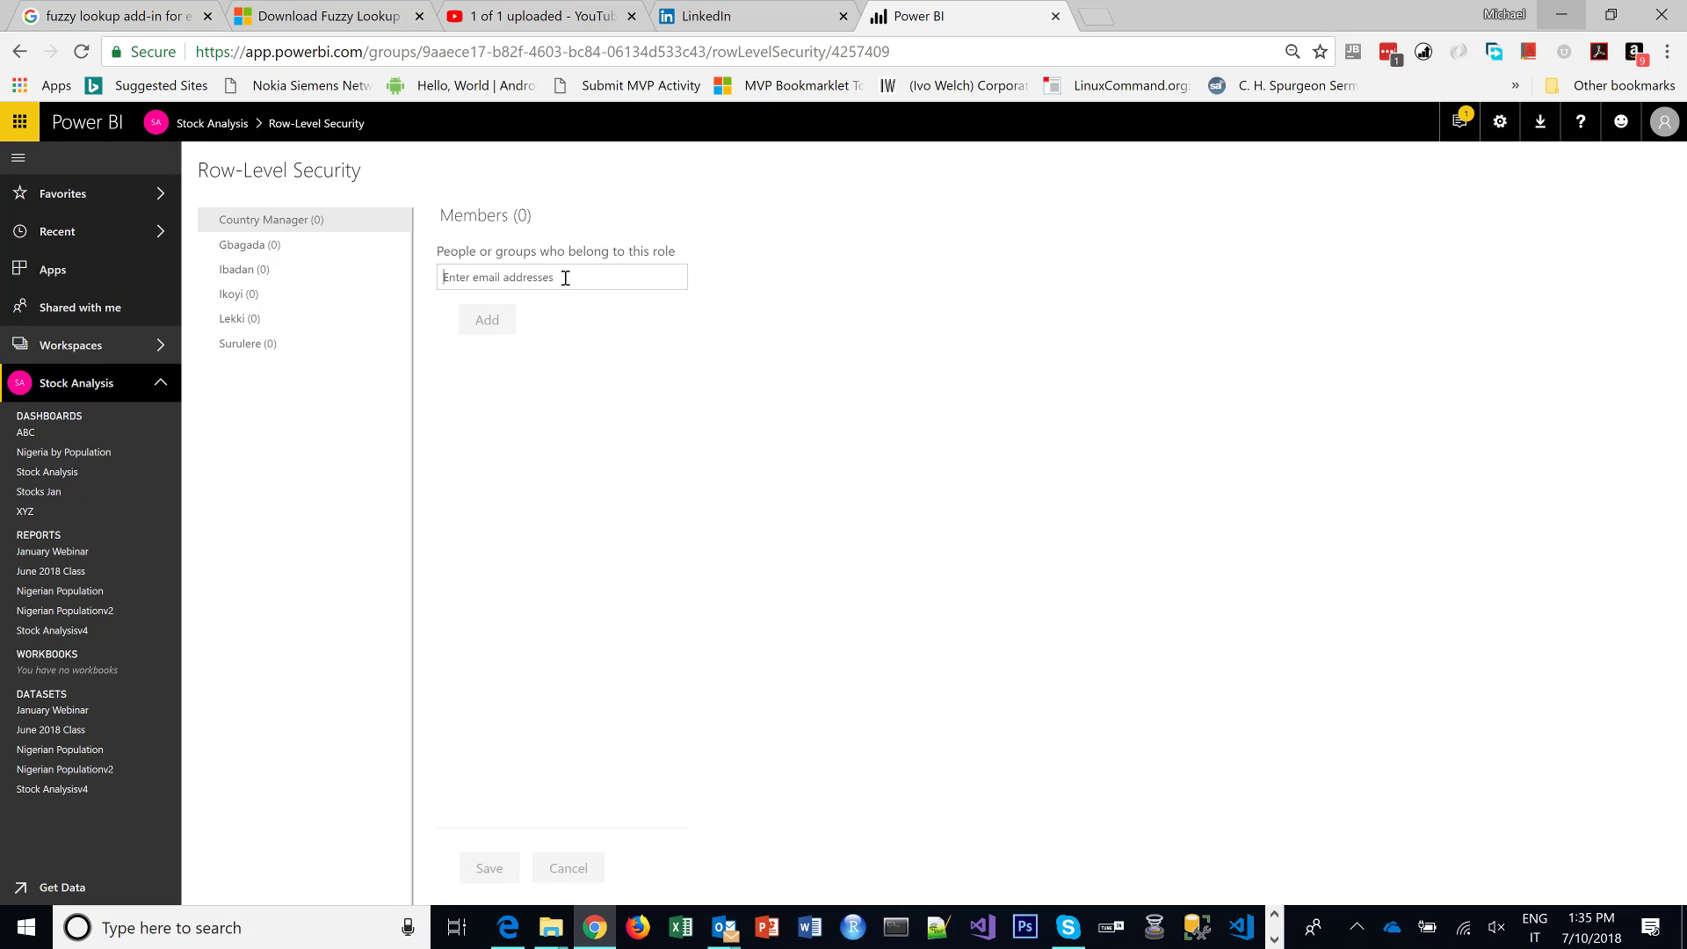
text(mike)
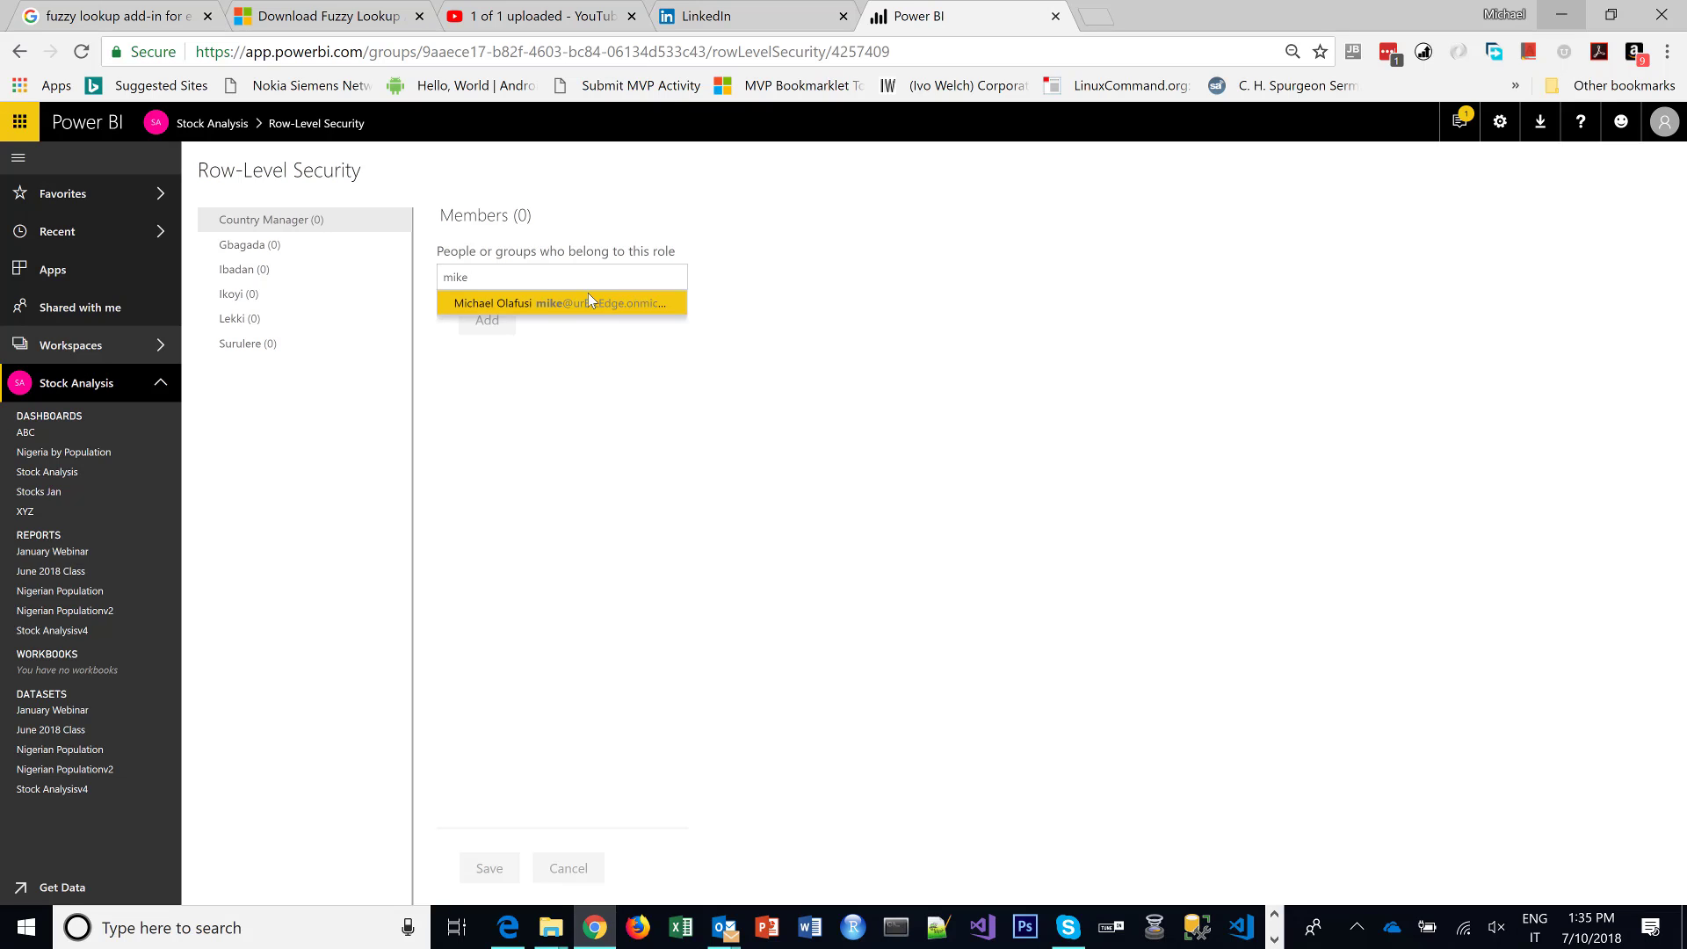
click(560, 302)
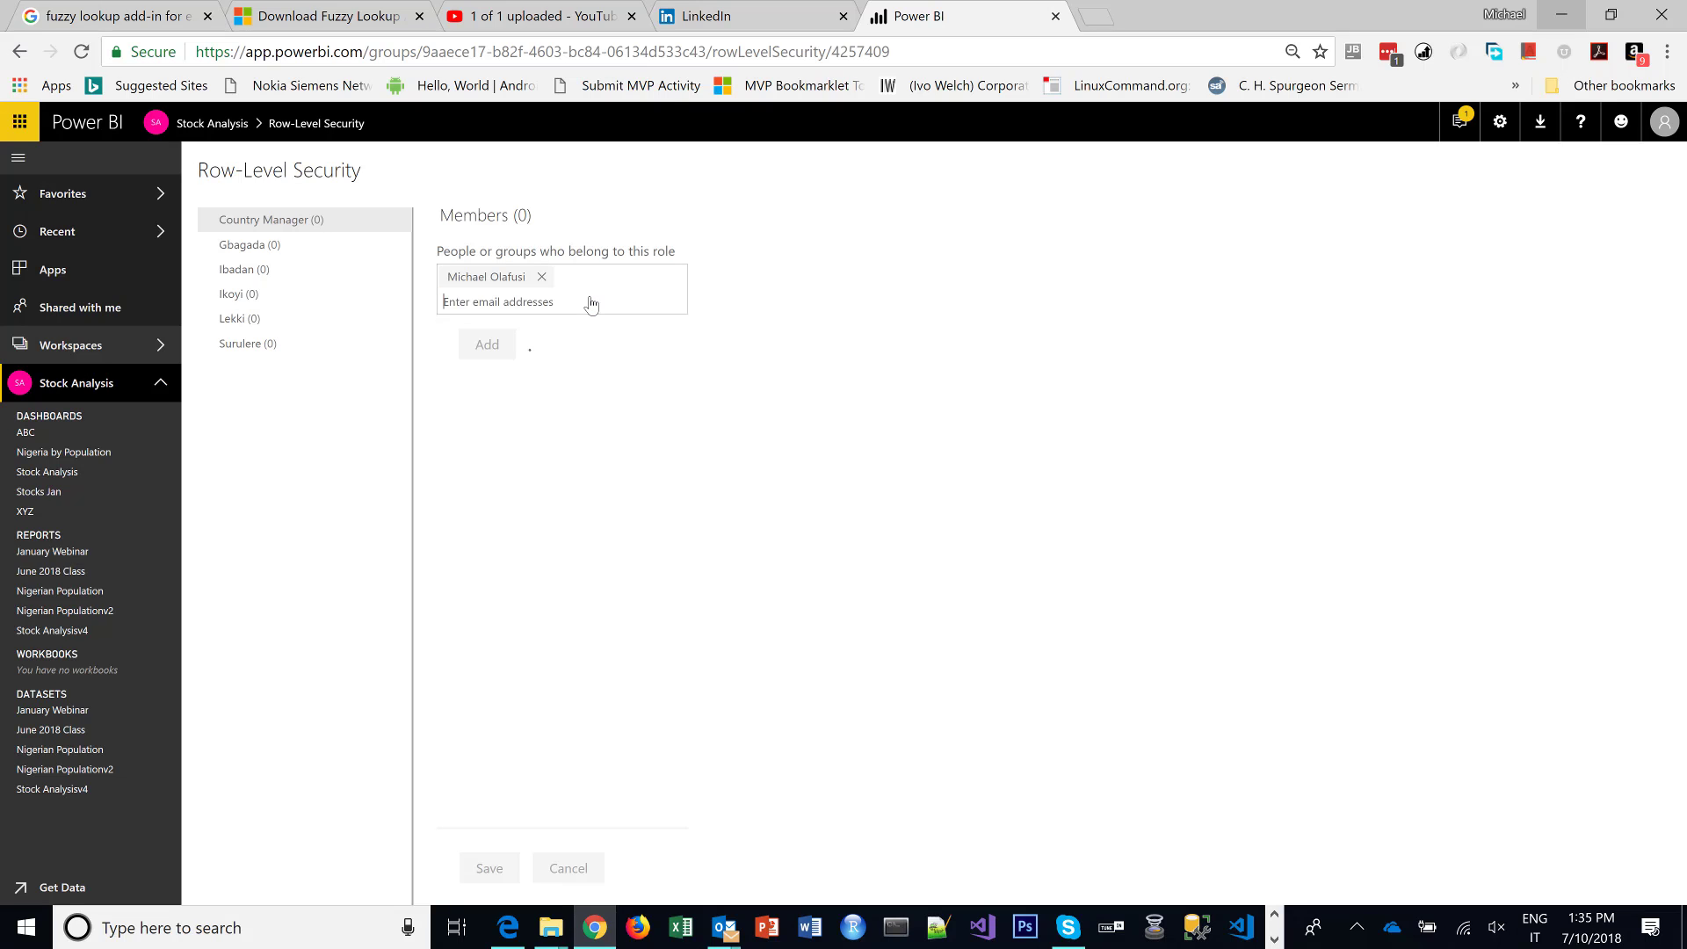
click(485, 344)
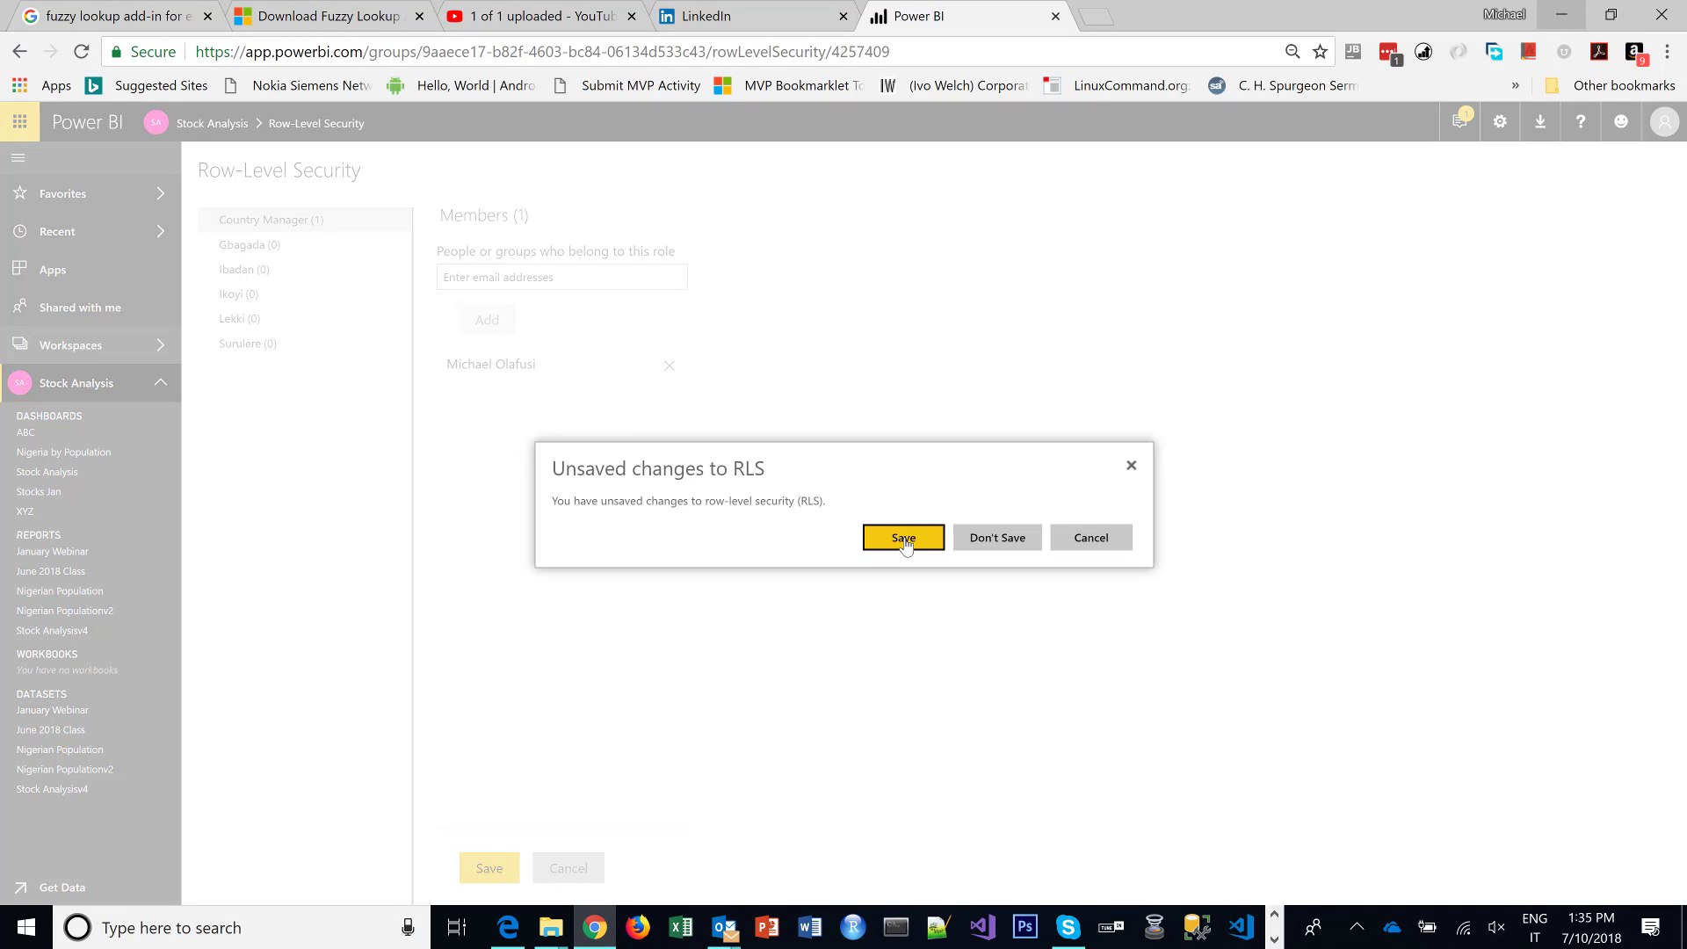
click(903, 537)
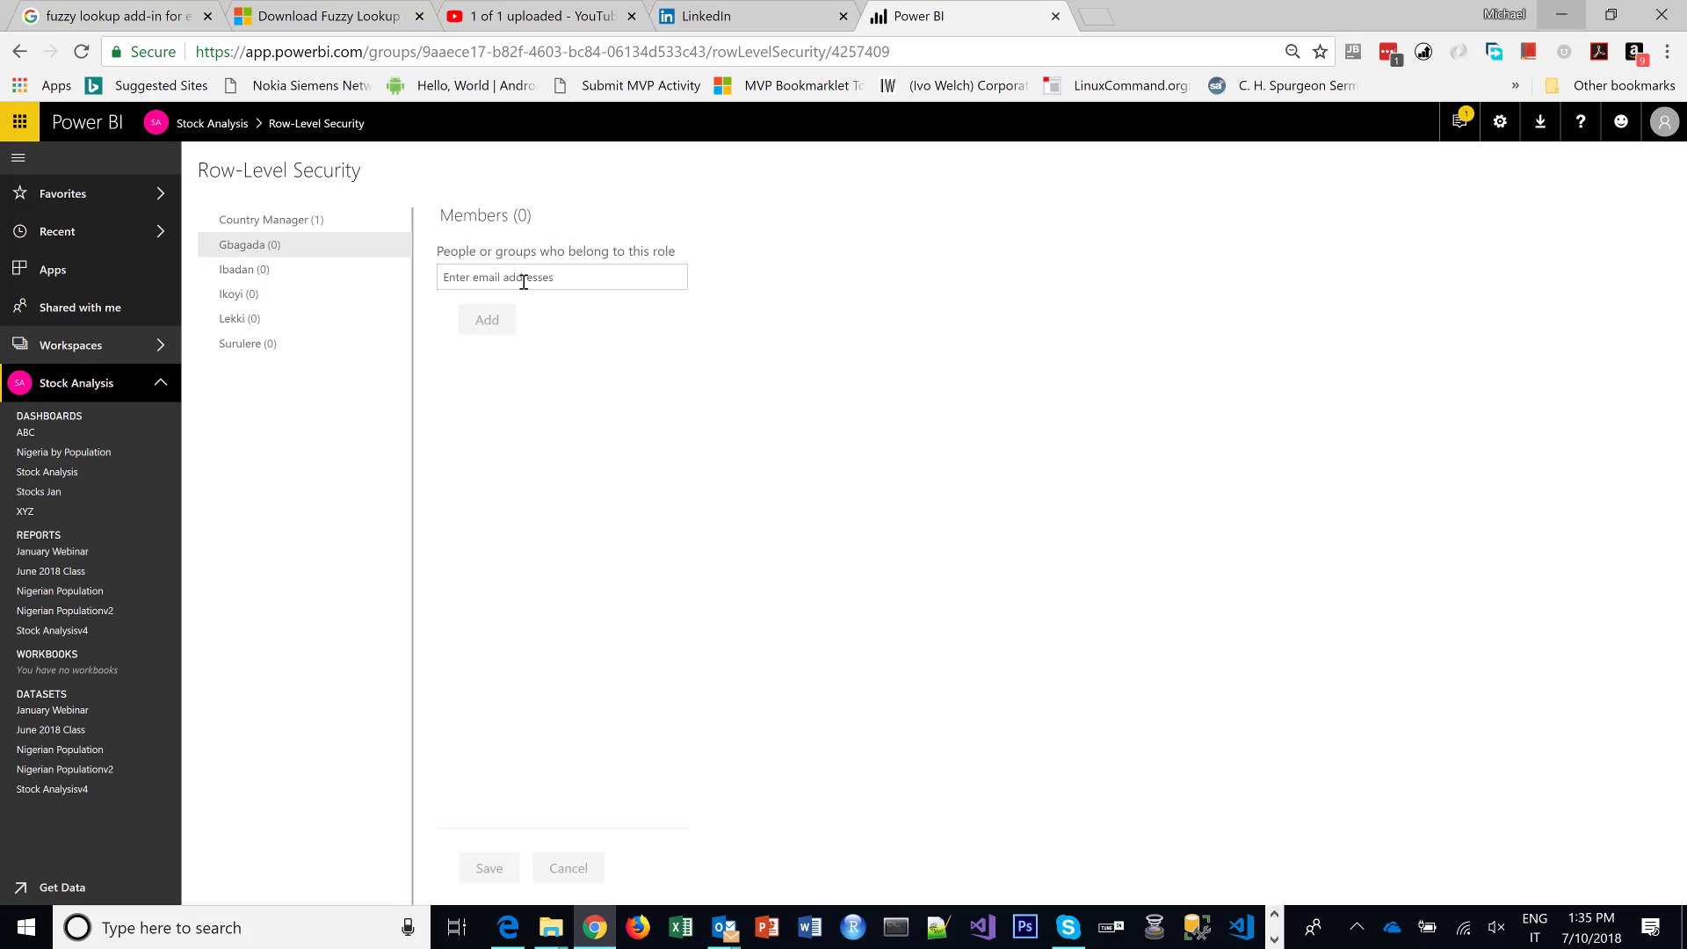
text(hanna)
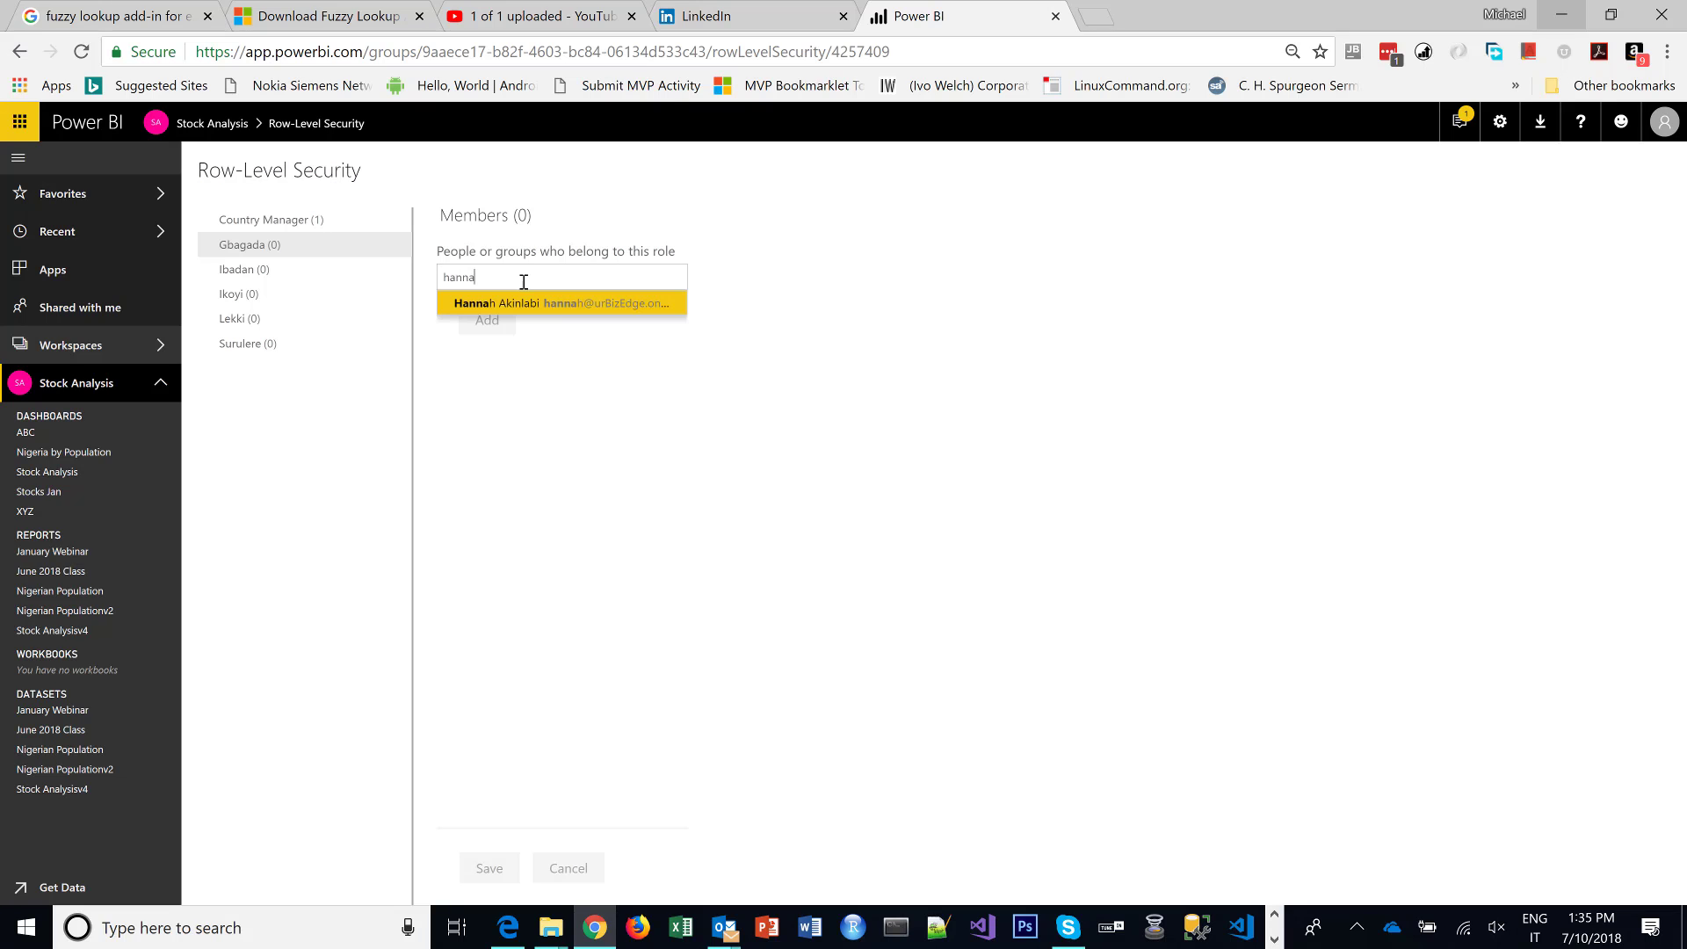
click(561, 302)
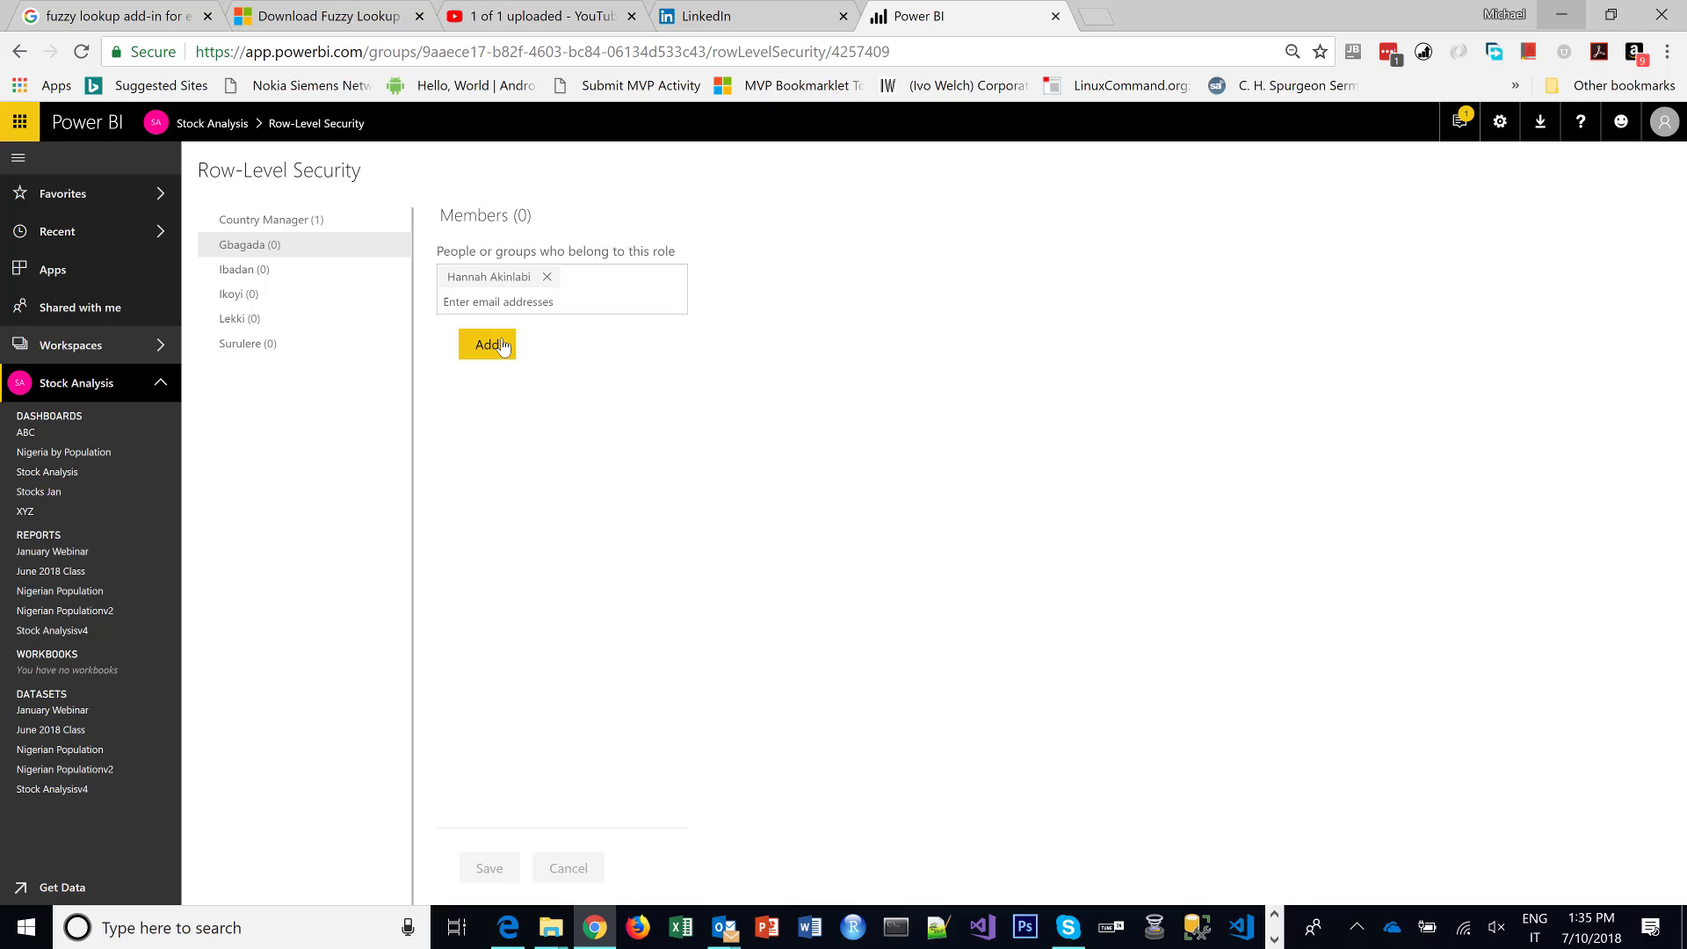
click(486, 344)
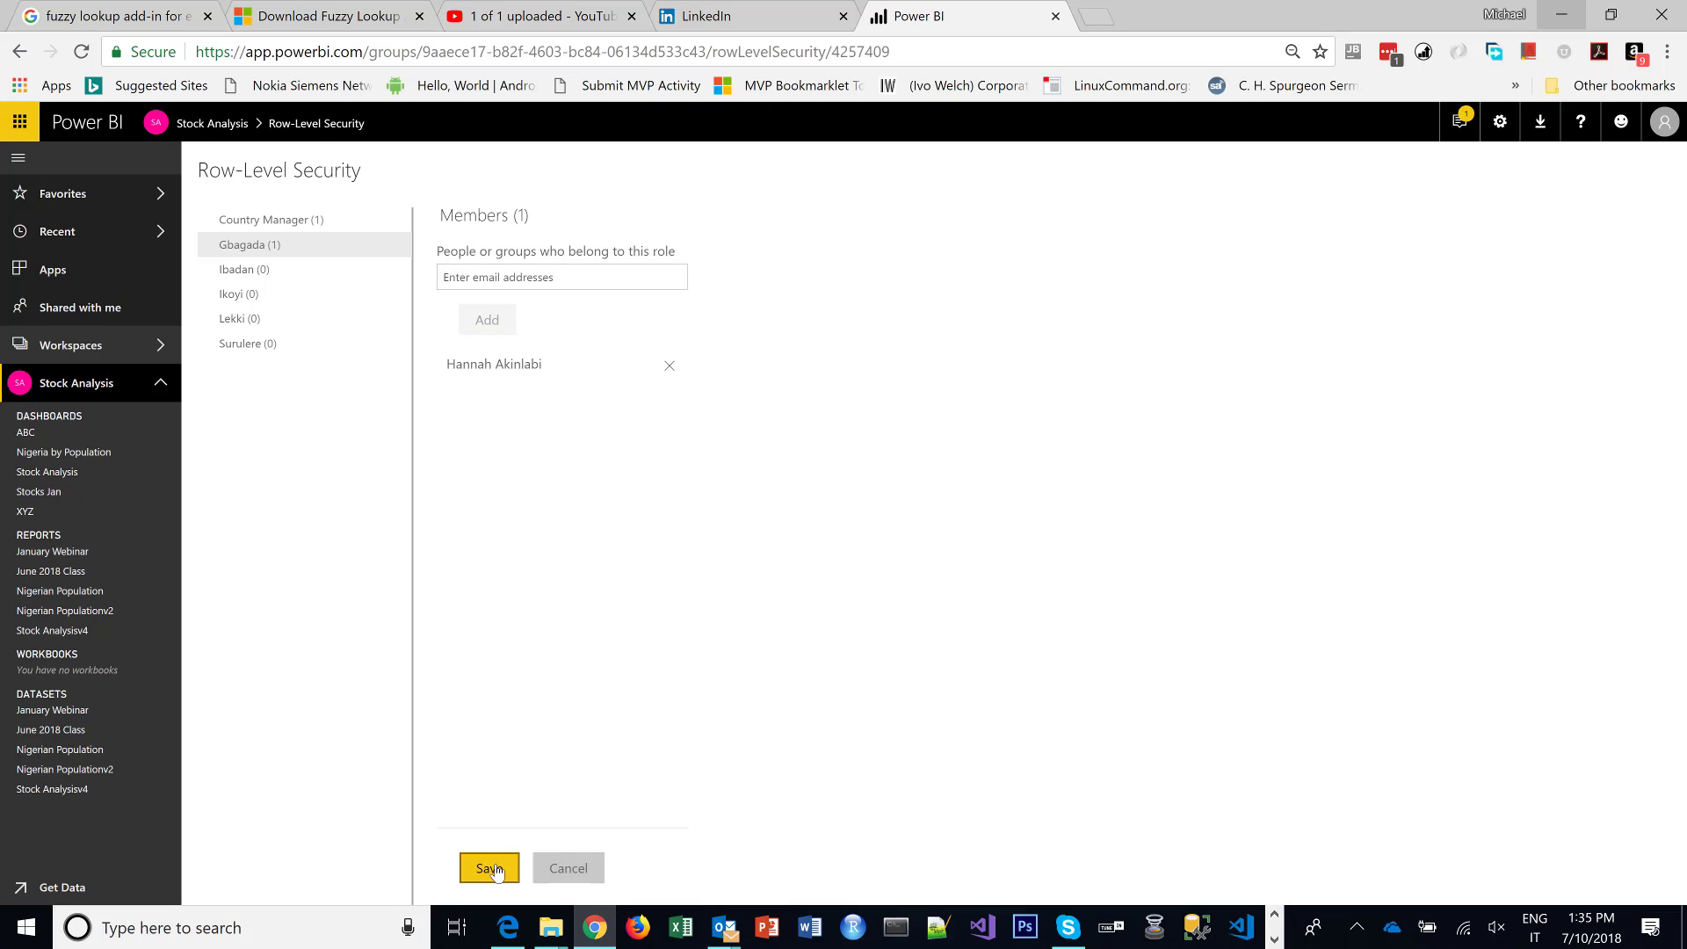
click(488, 869)
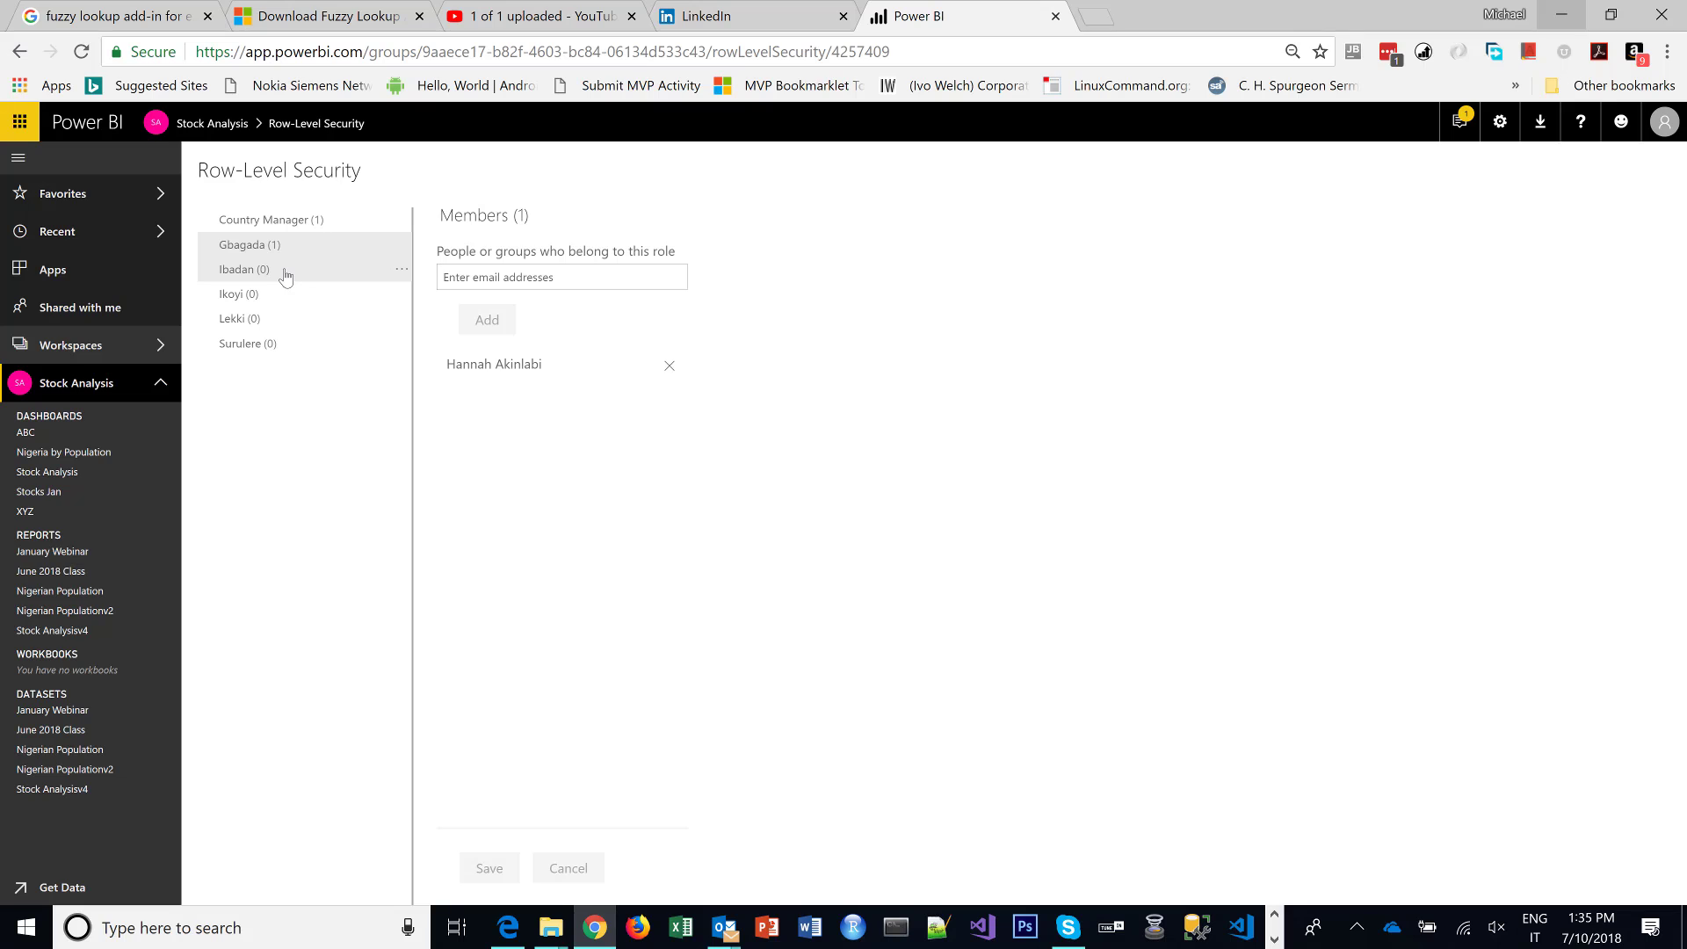
click(239, 293)
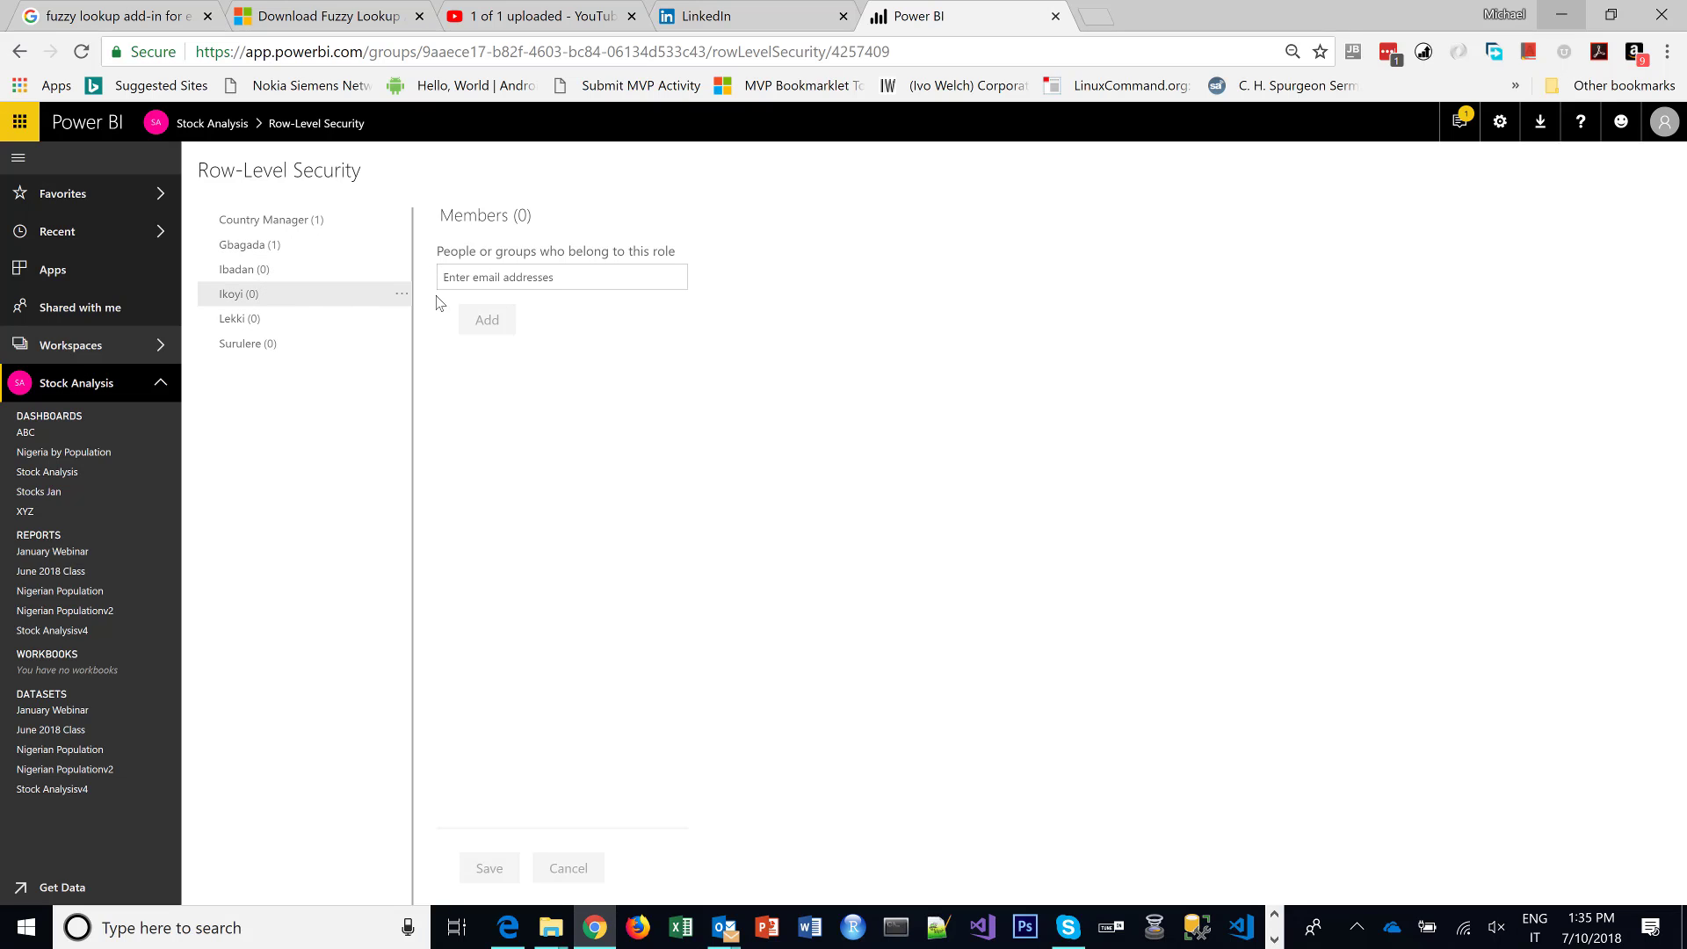
text(Eem)
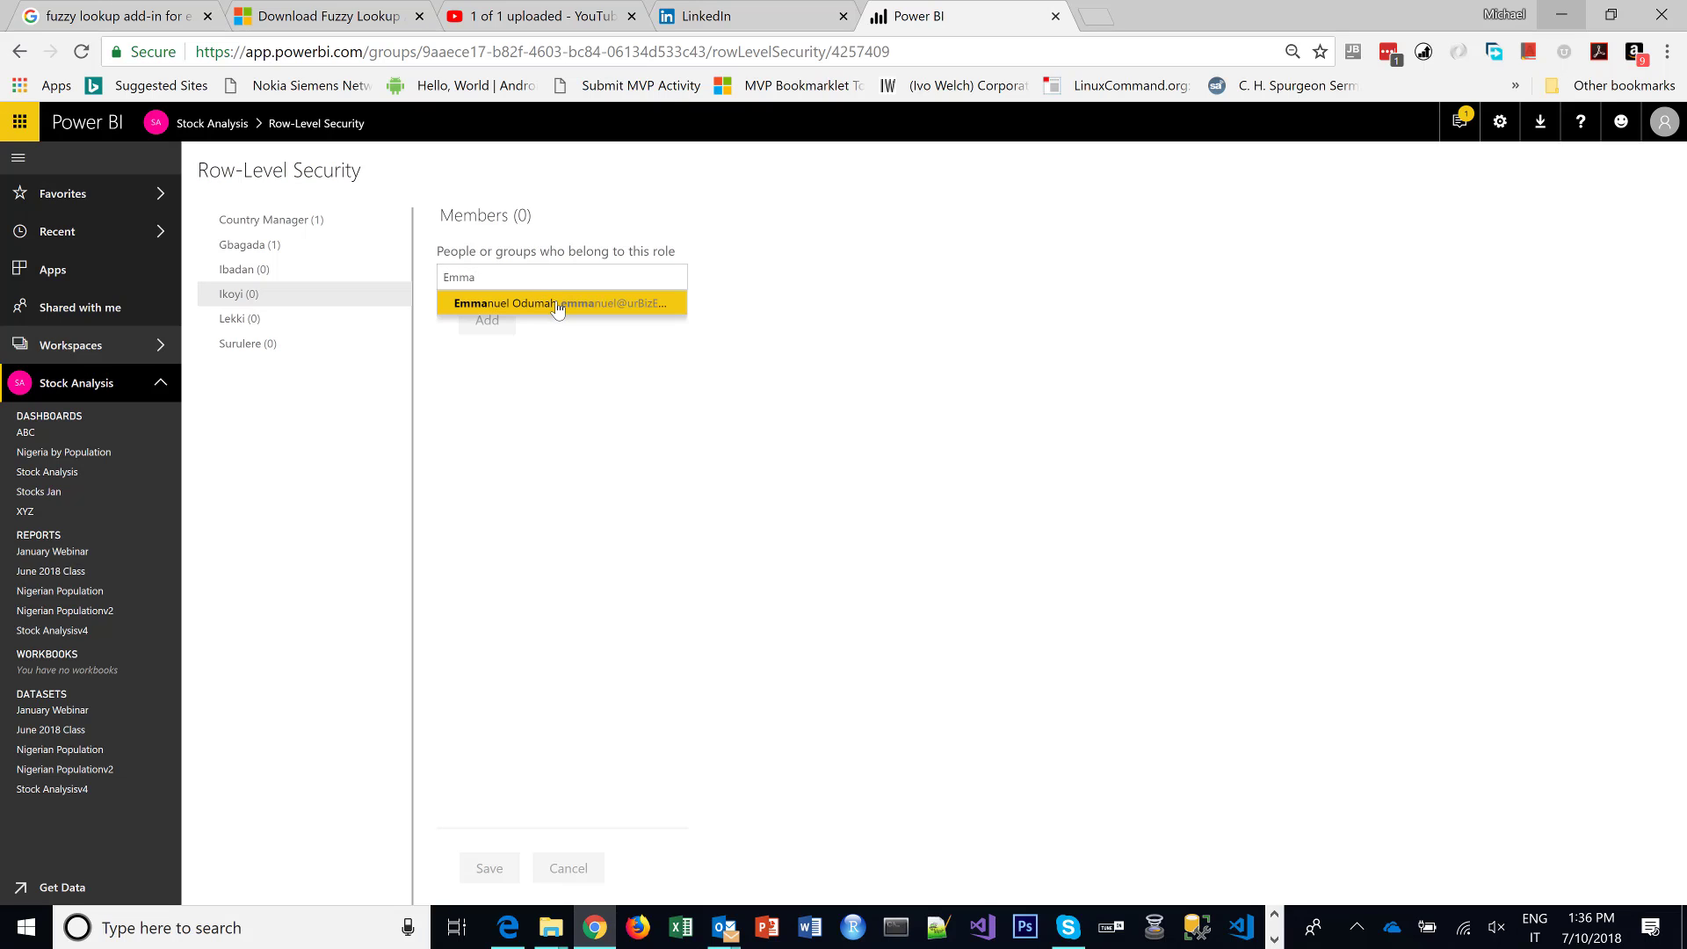
click(557, 303)
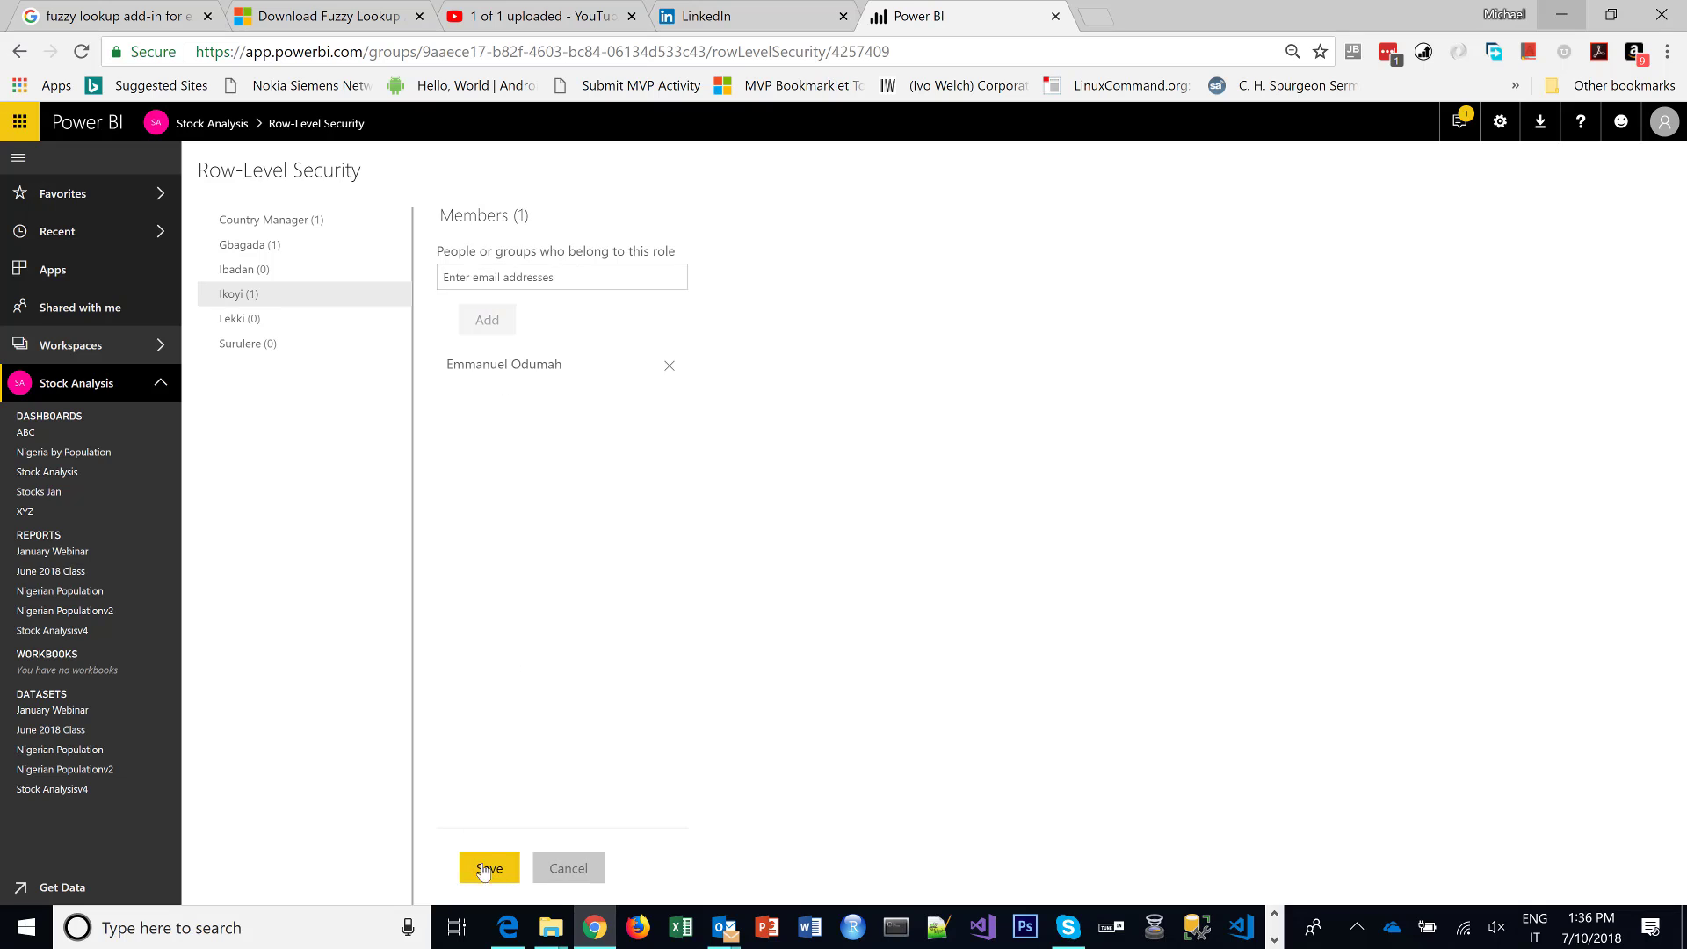
click(489, 868)
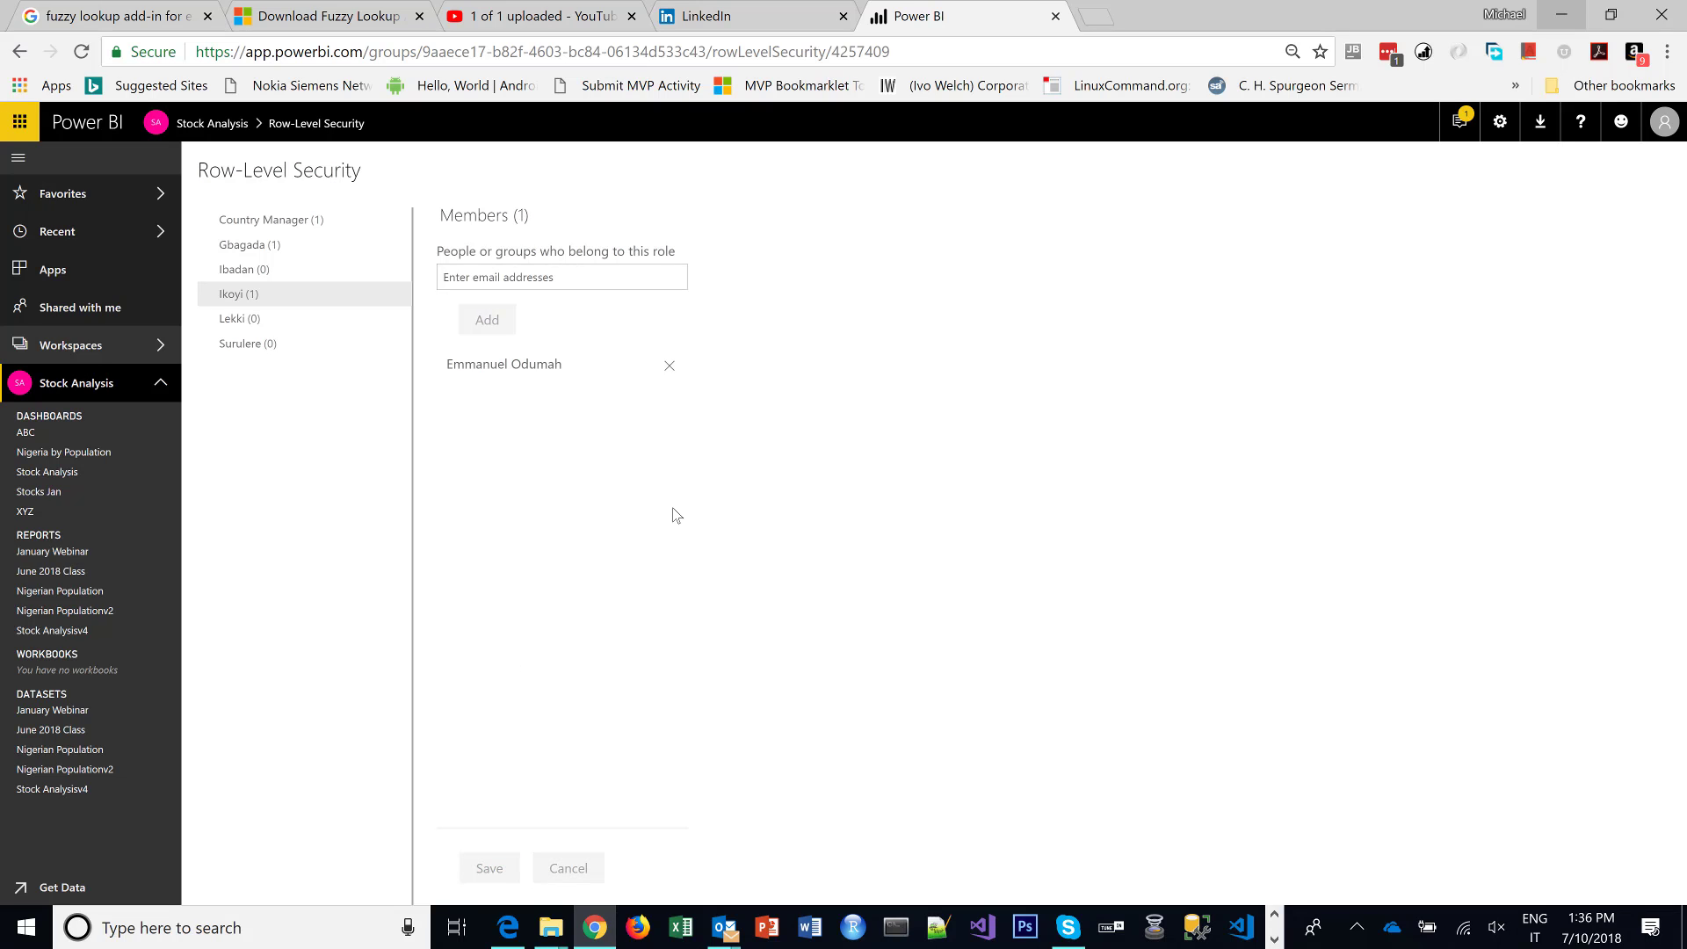
mouse_move(277, 339)
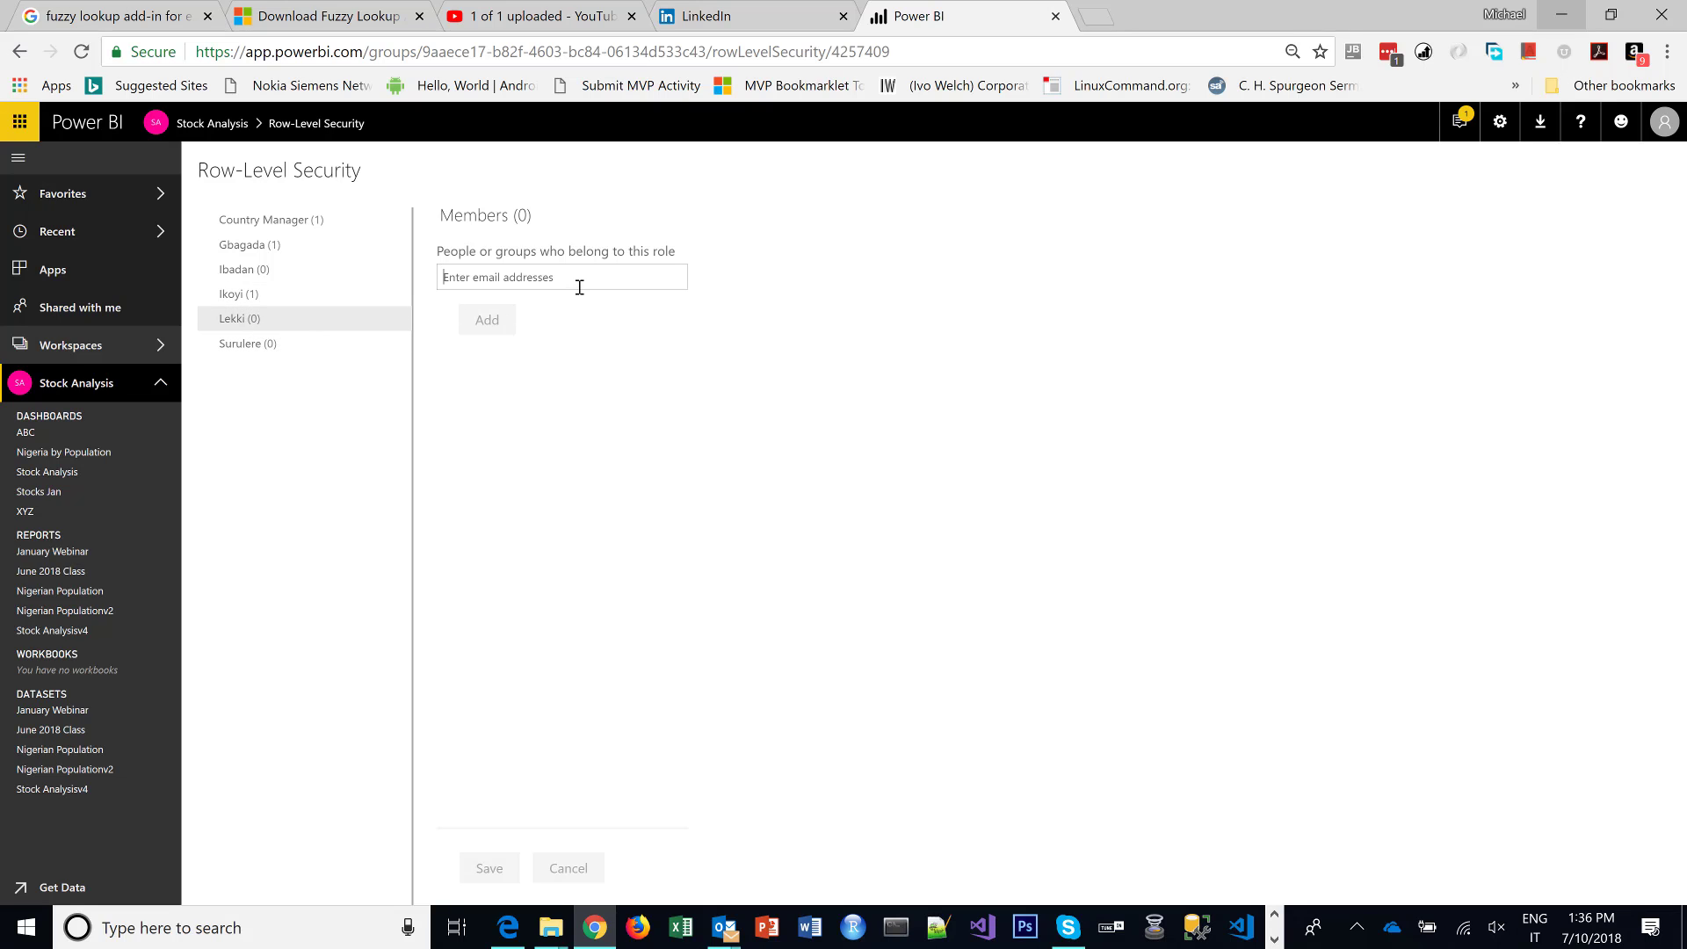
text(Step)
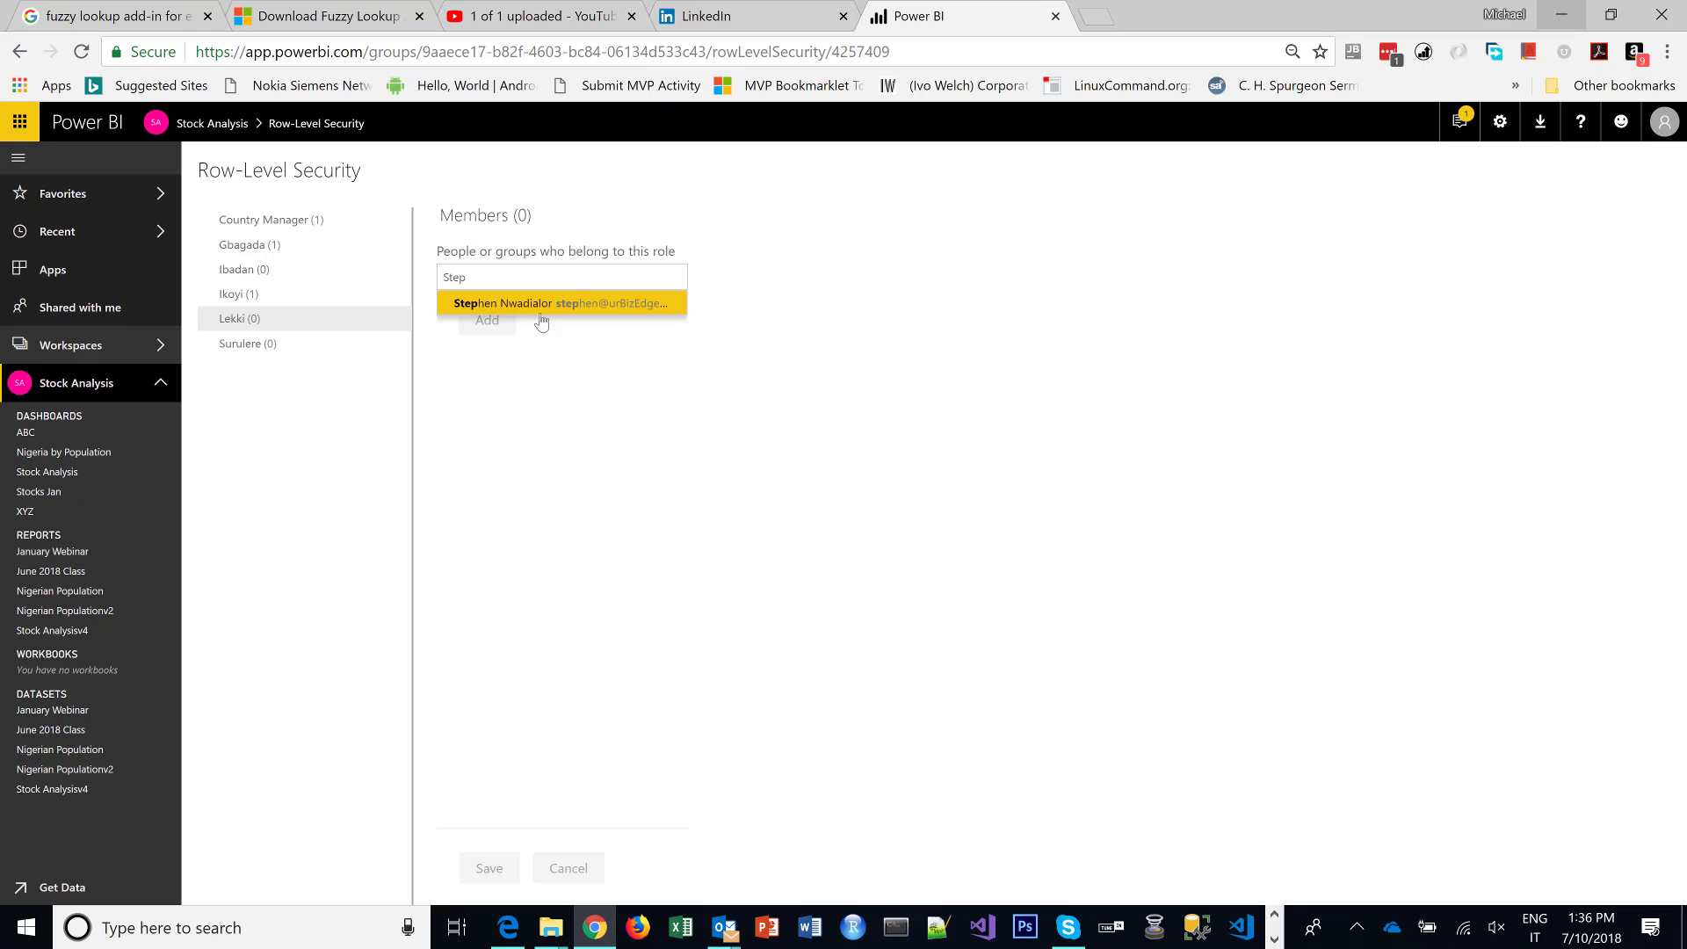
click(559, 302)
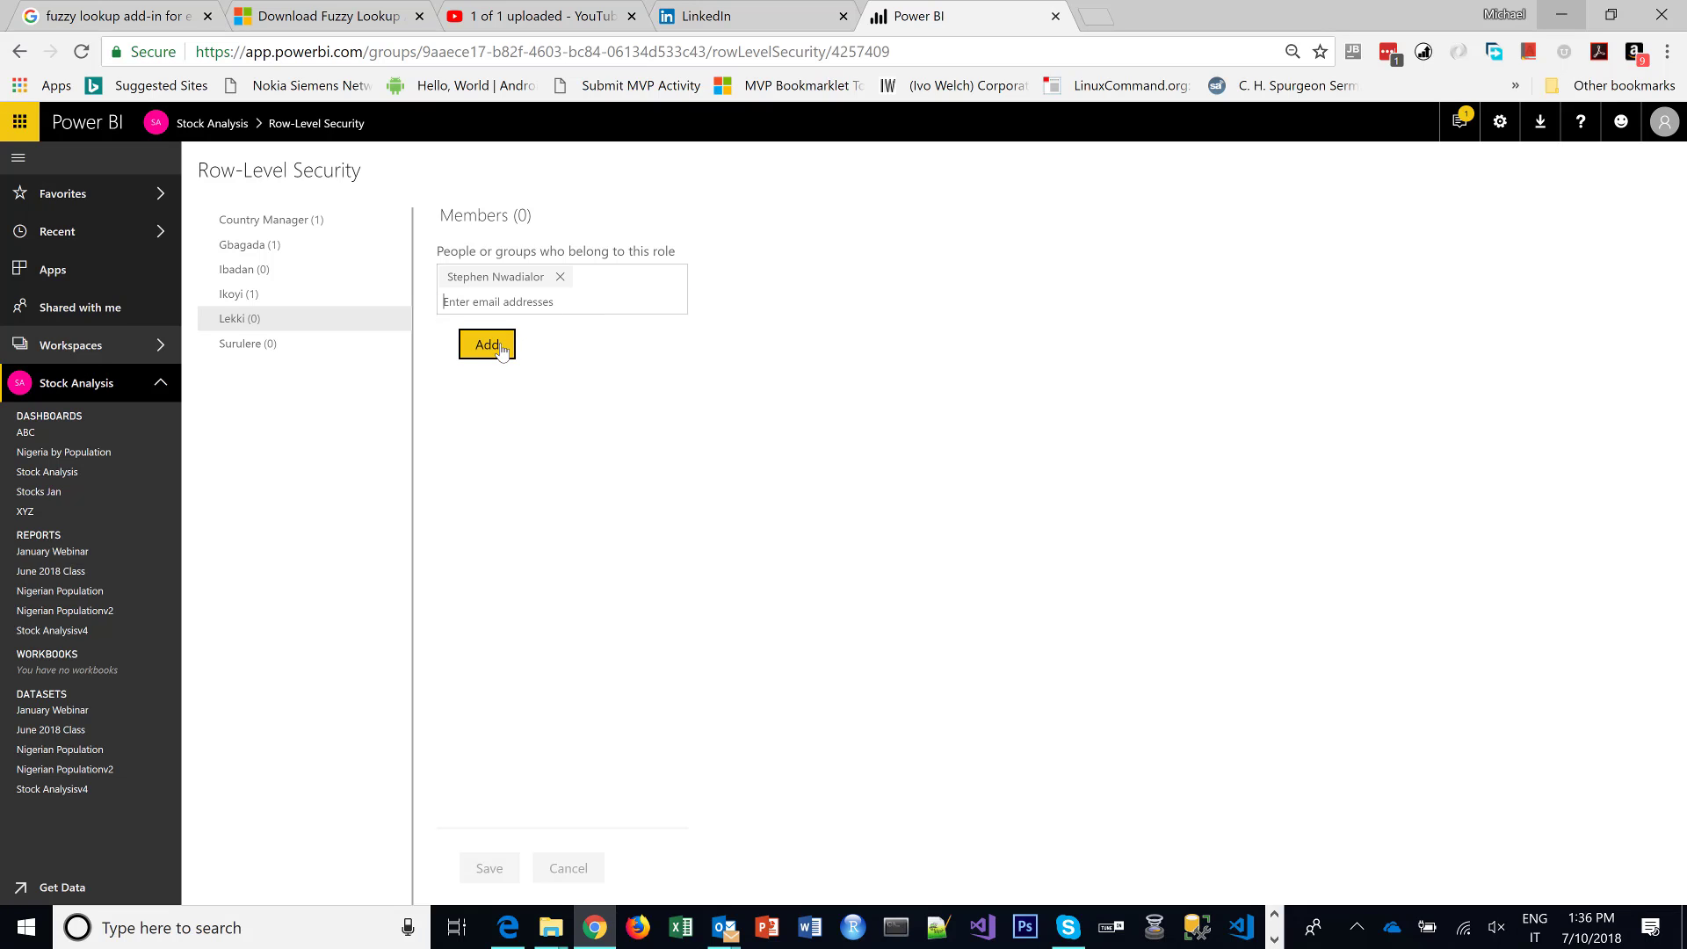
click(486, 345)
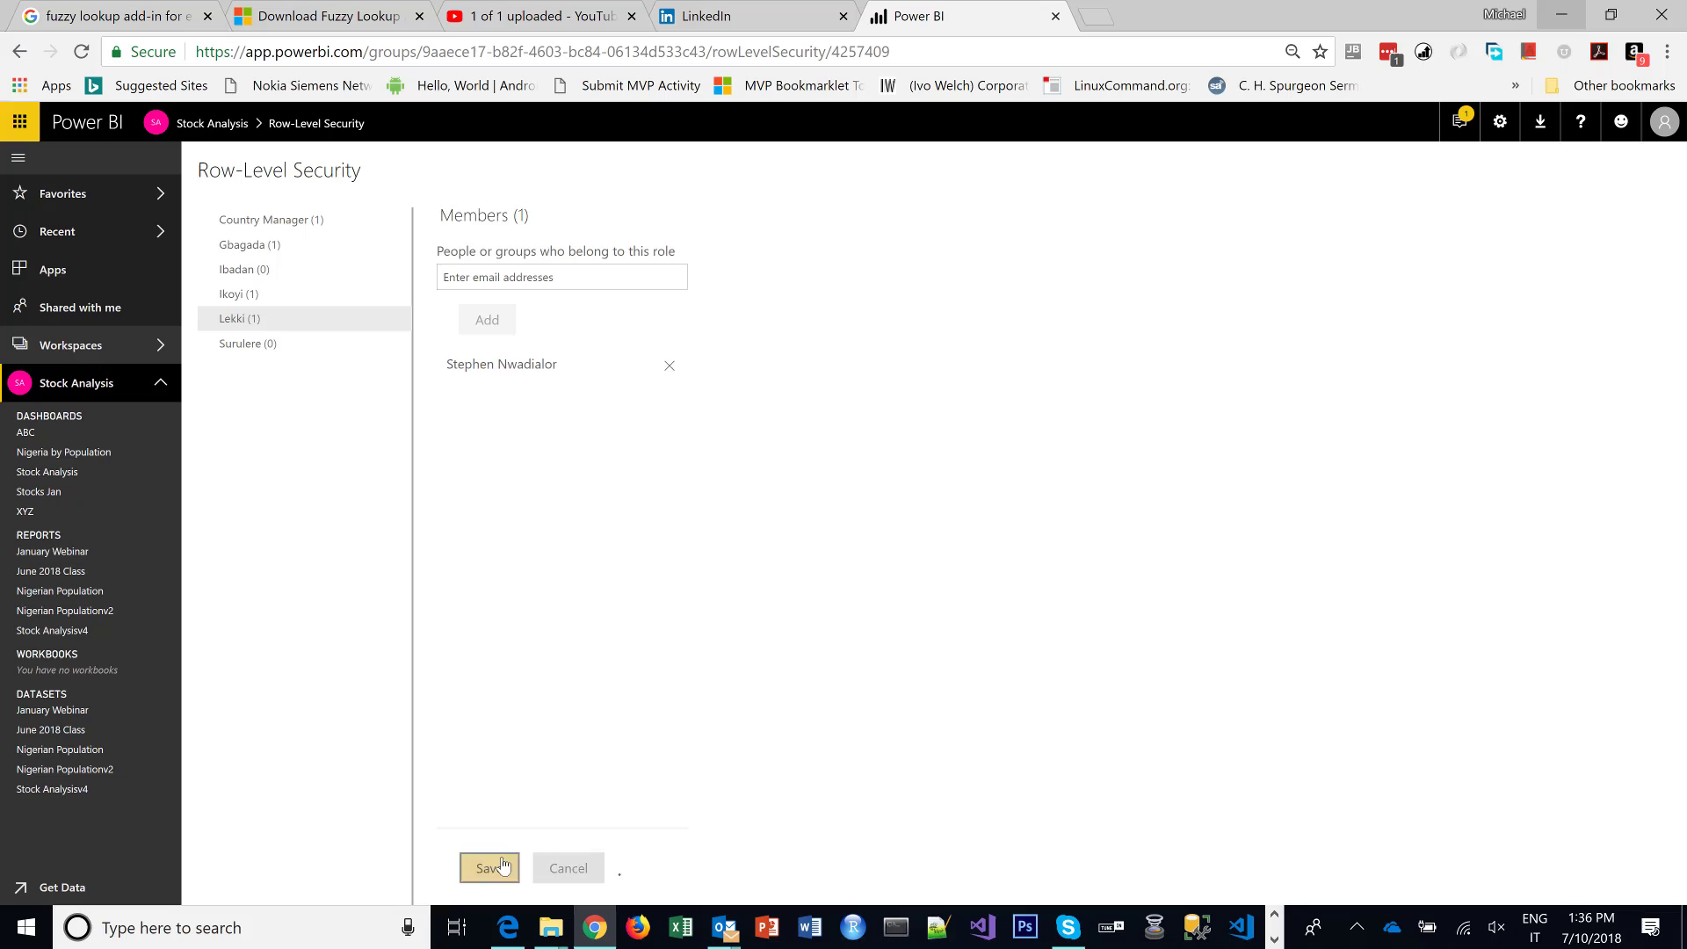
click(489, 868)
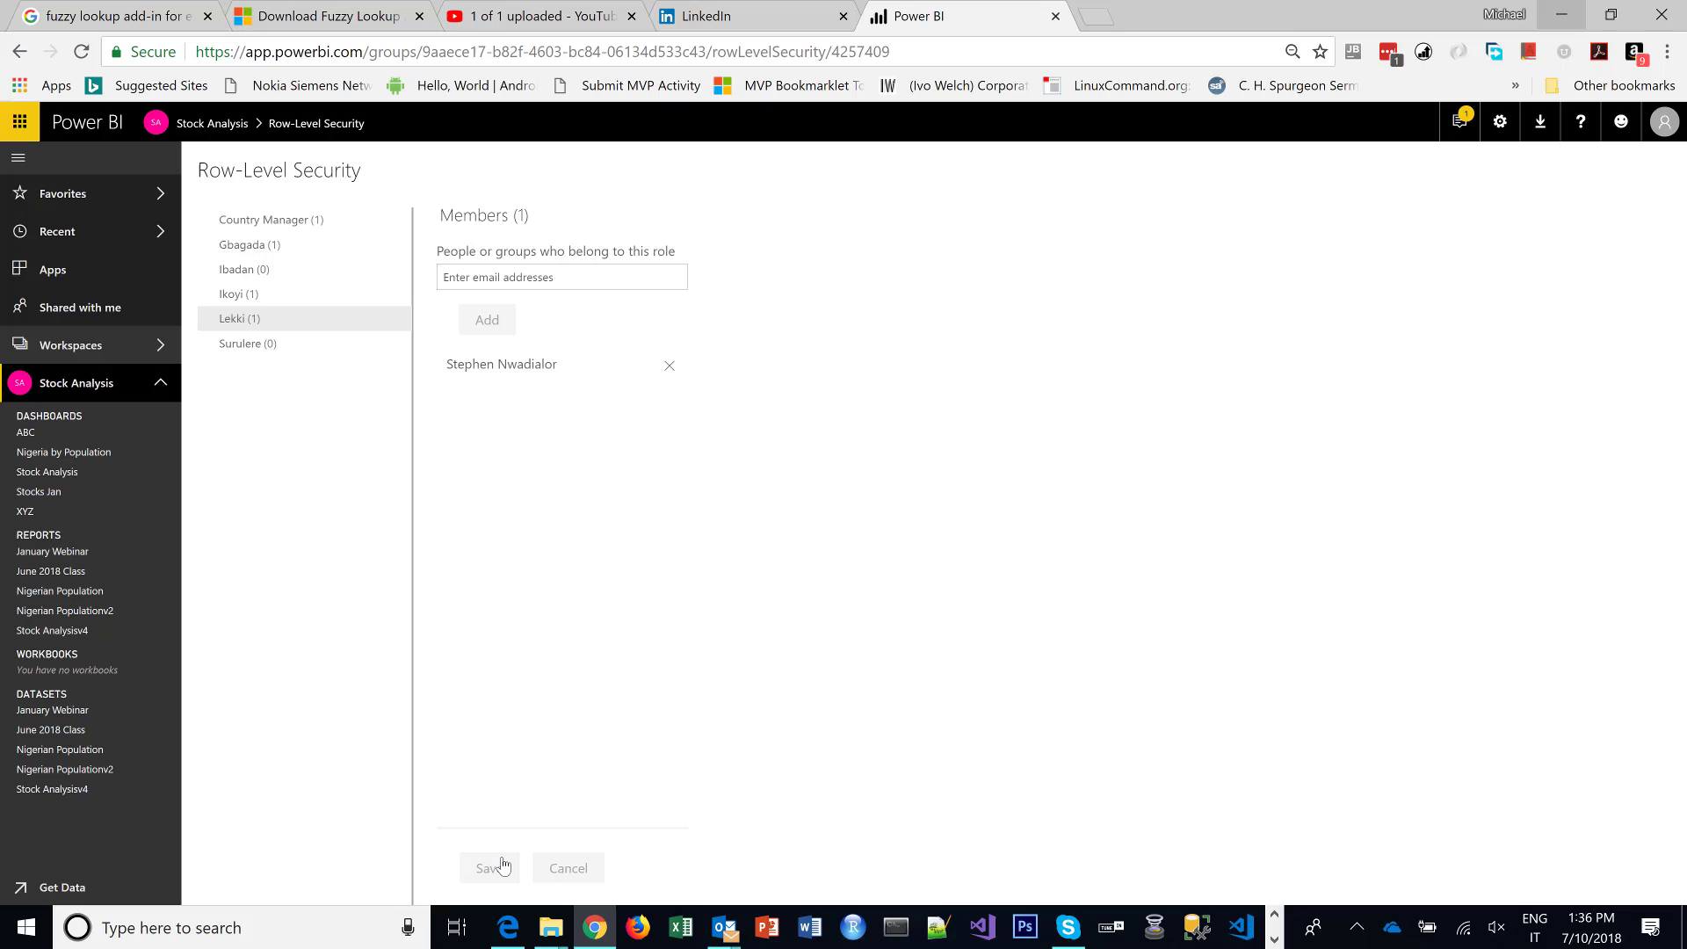
mouse_move(317, 389)
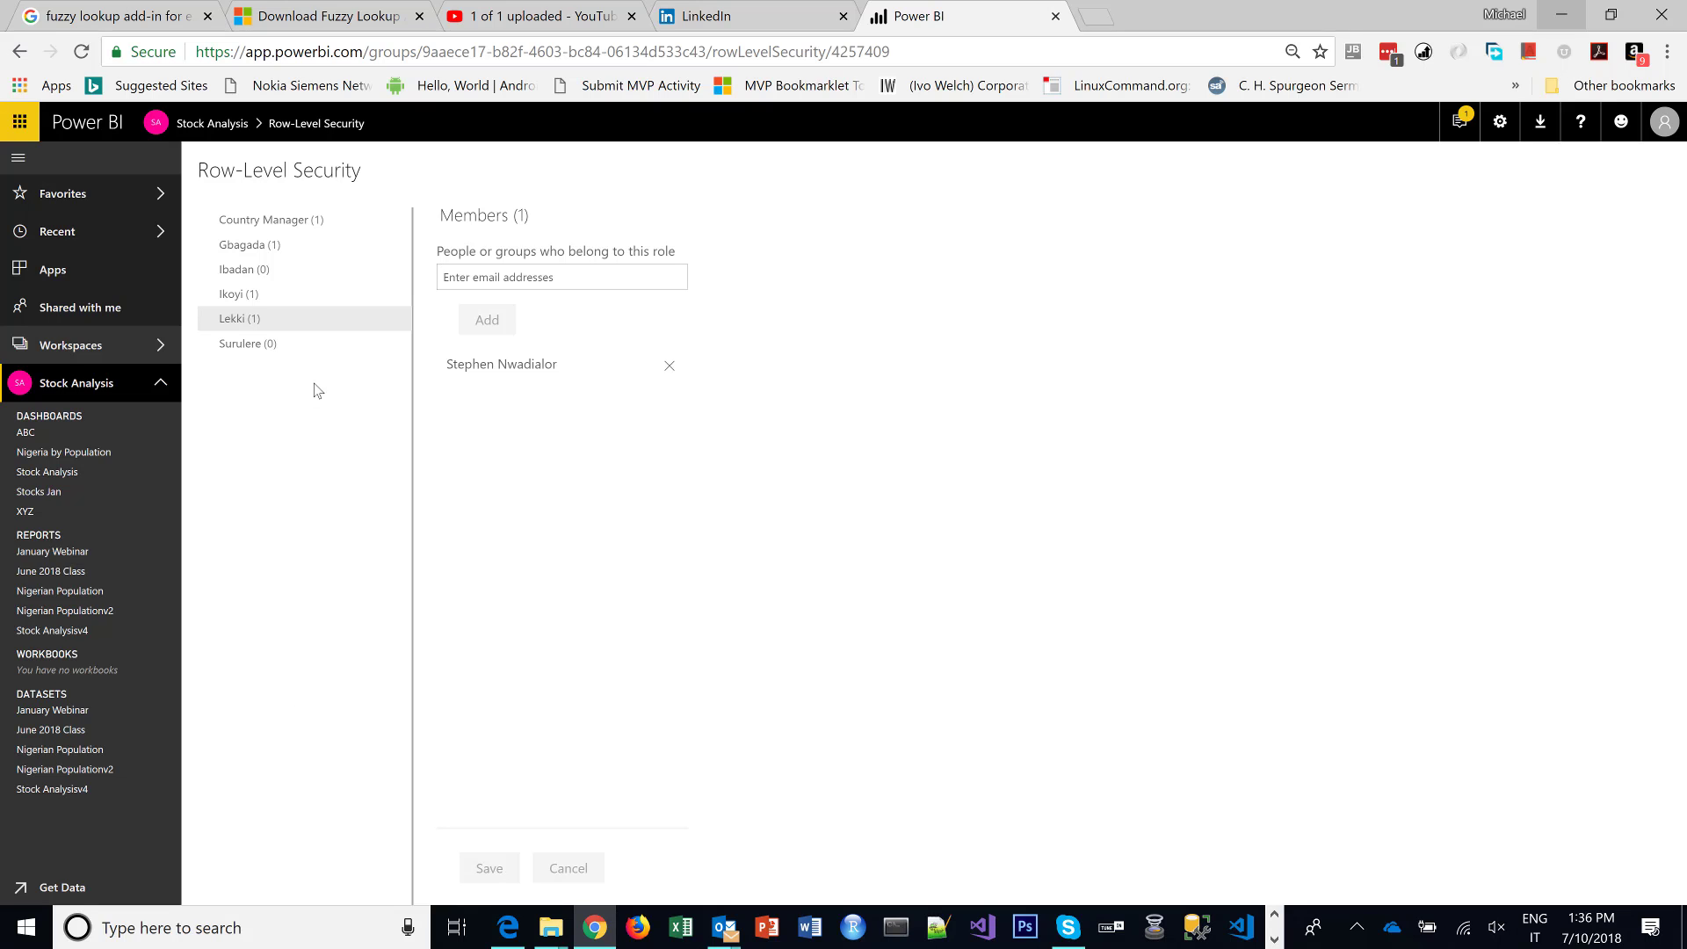
mouse_move(394, 327)
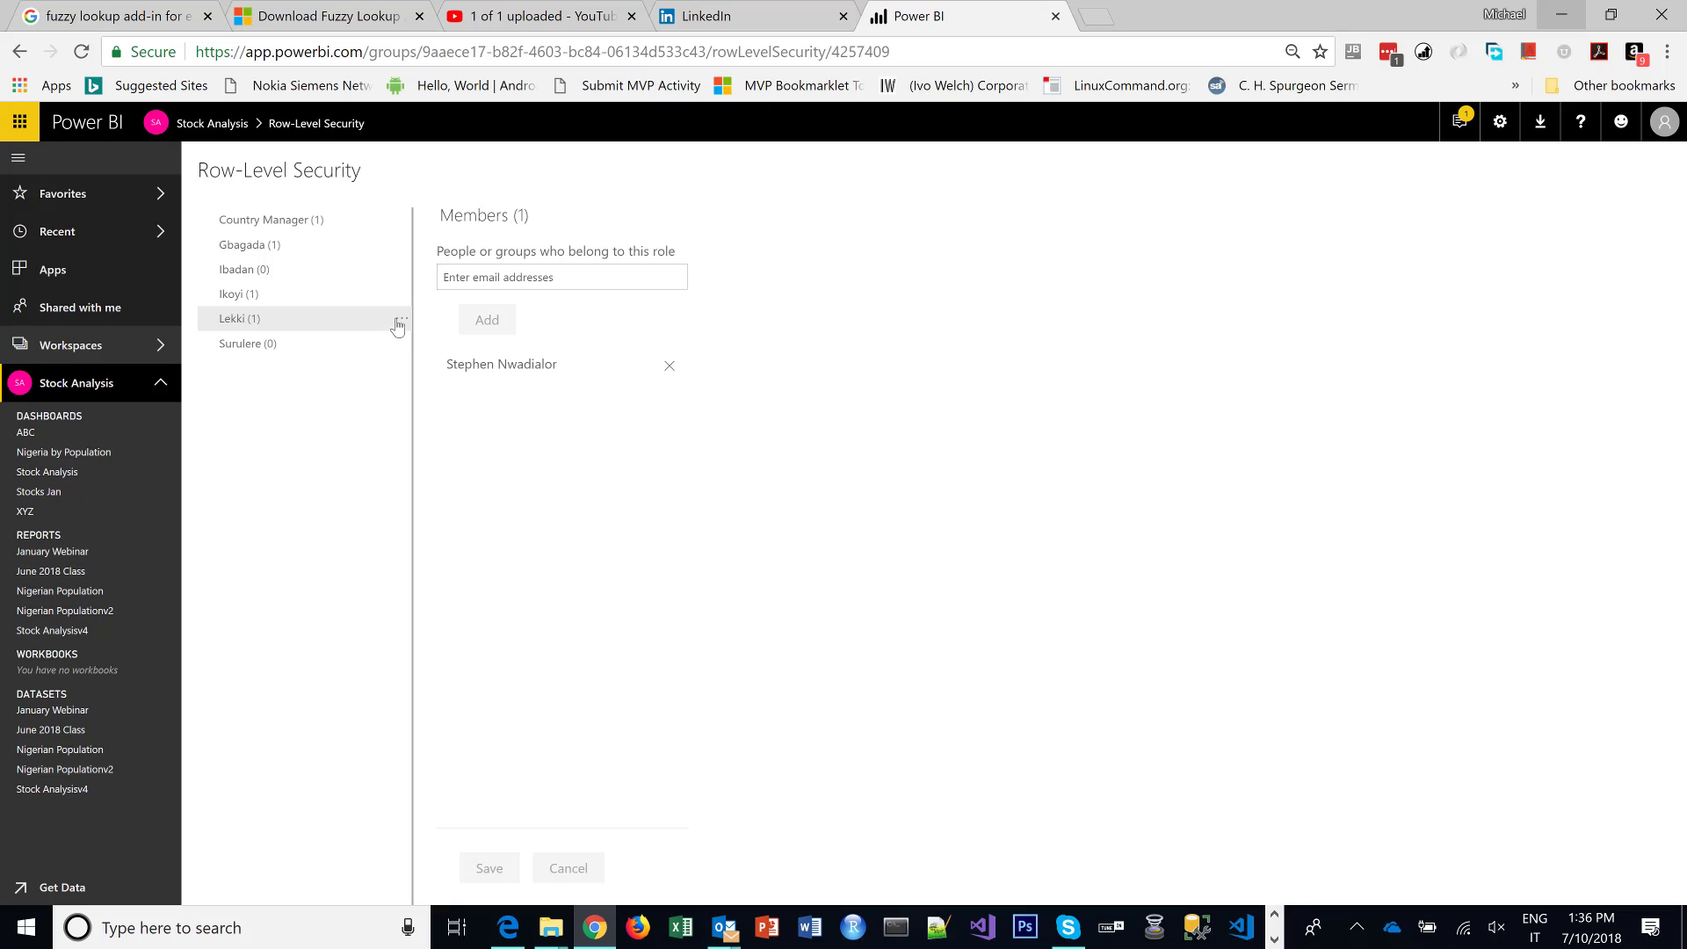
Test the June 2018 Class report as the Lekki role.
click(401, 322)
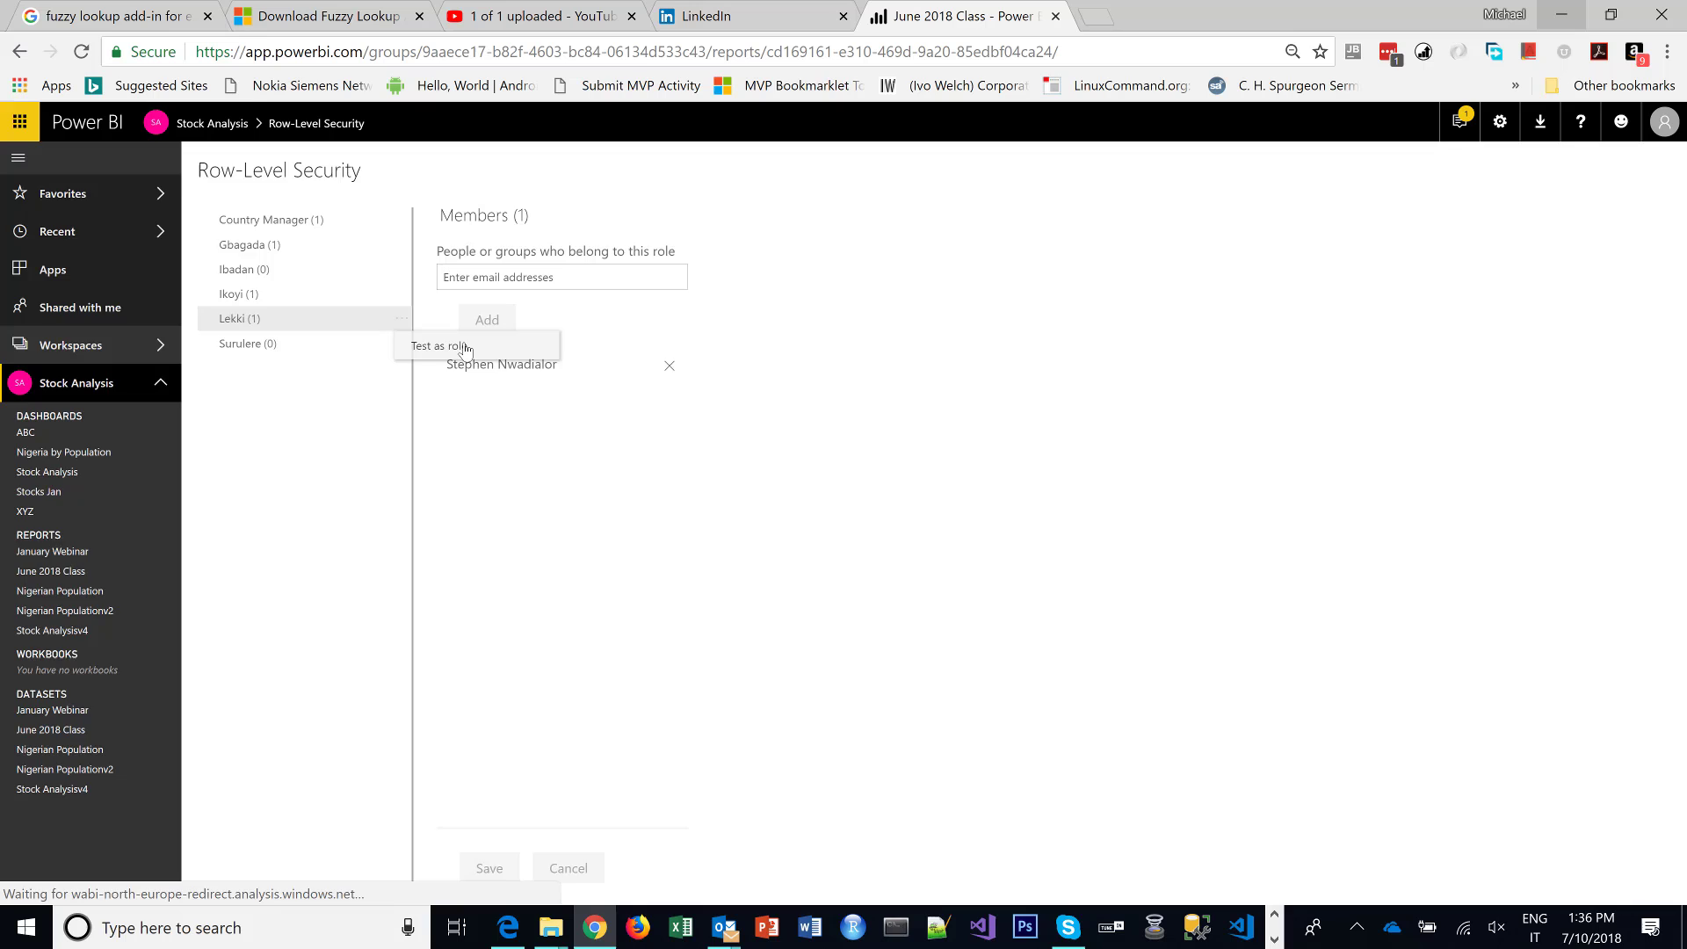
click(436, 345)
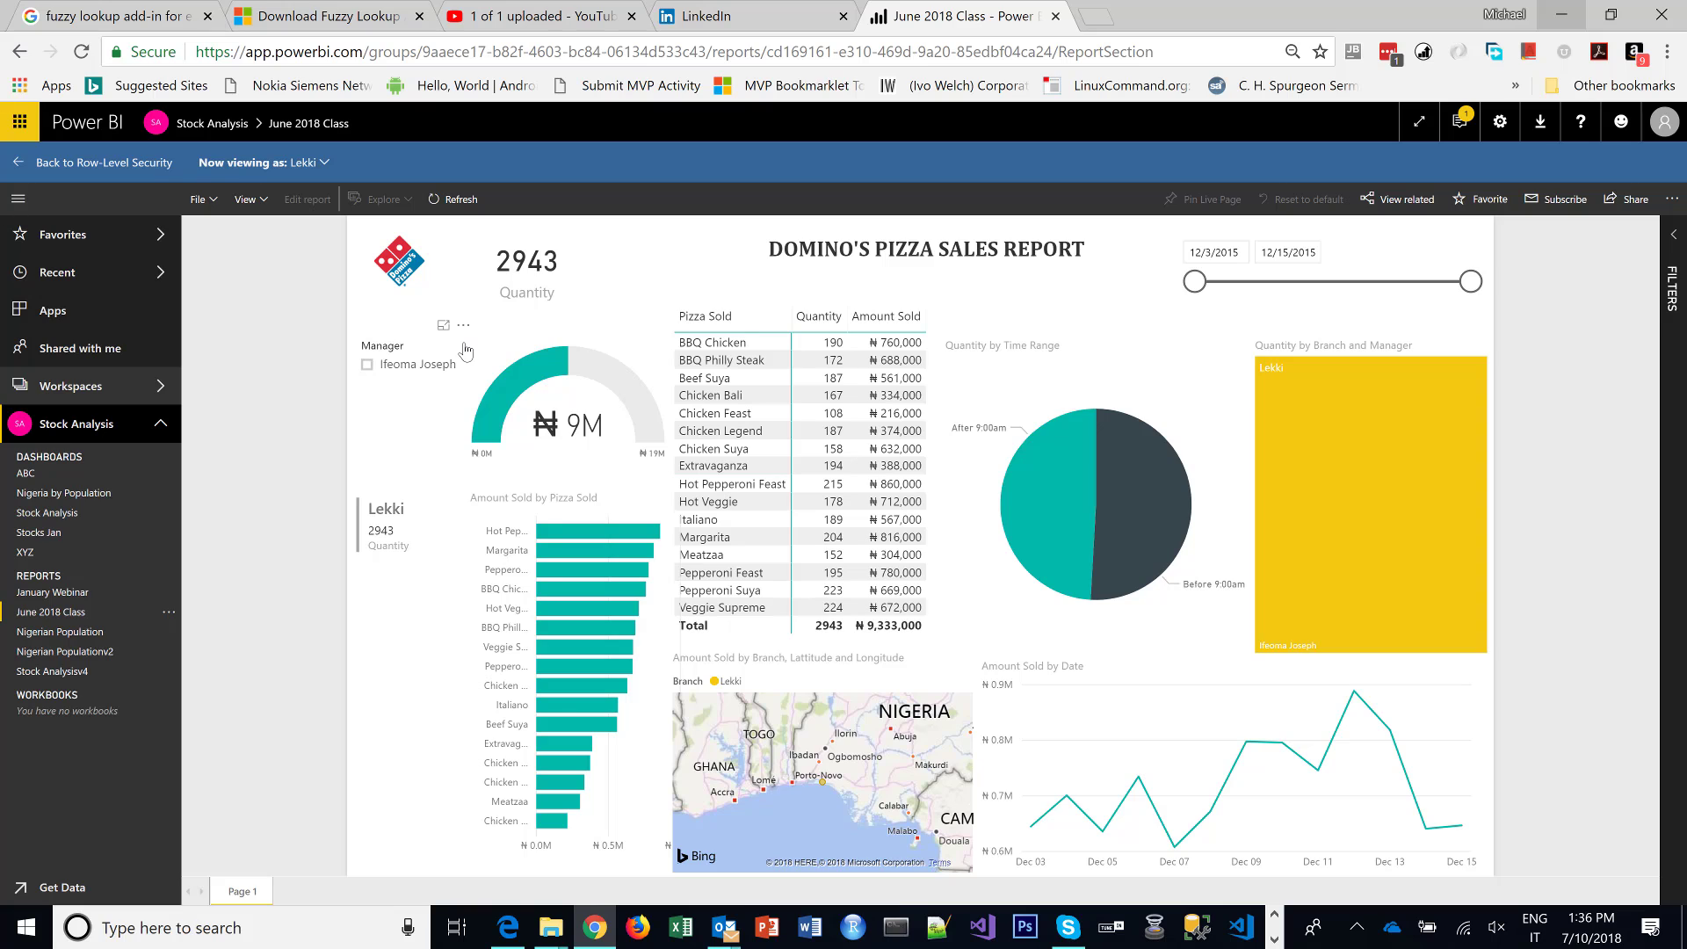
click(328, 162)
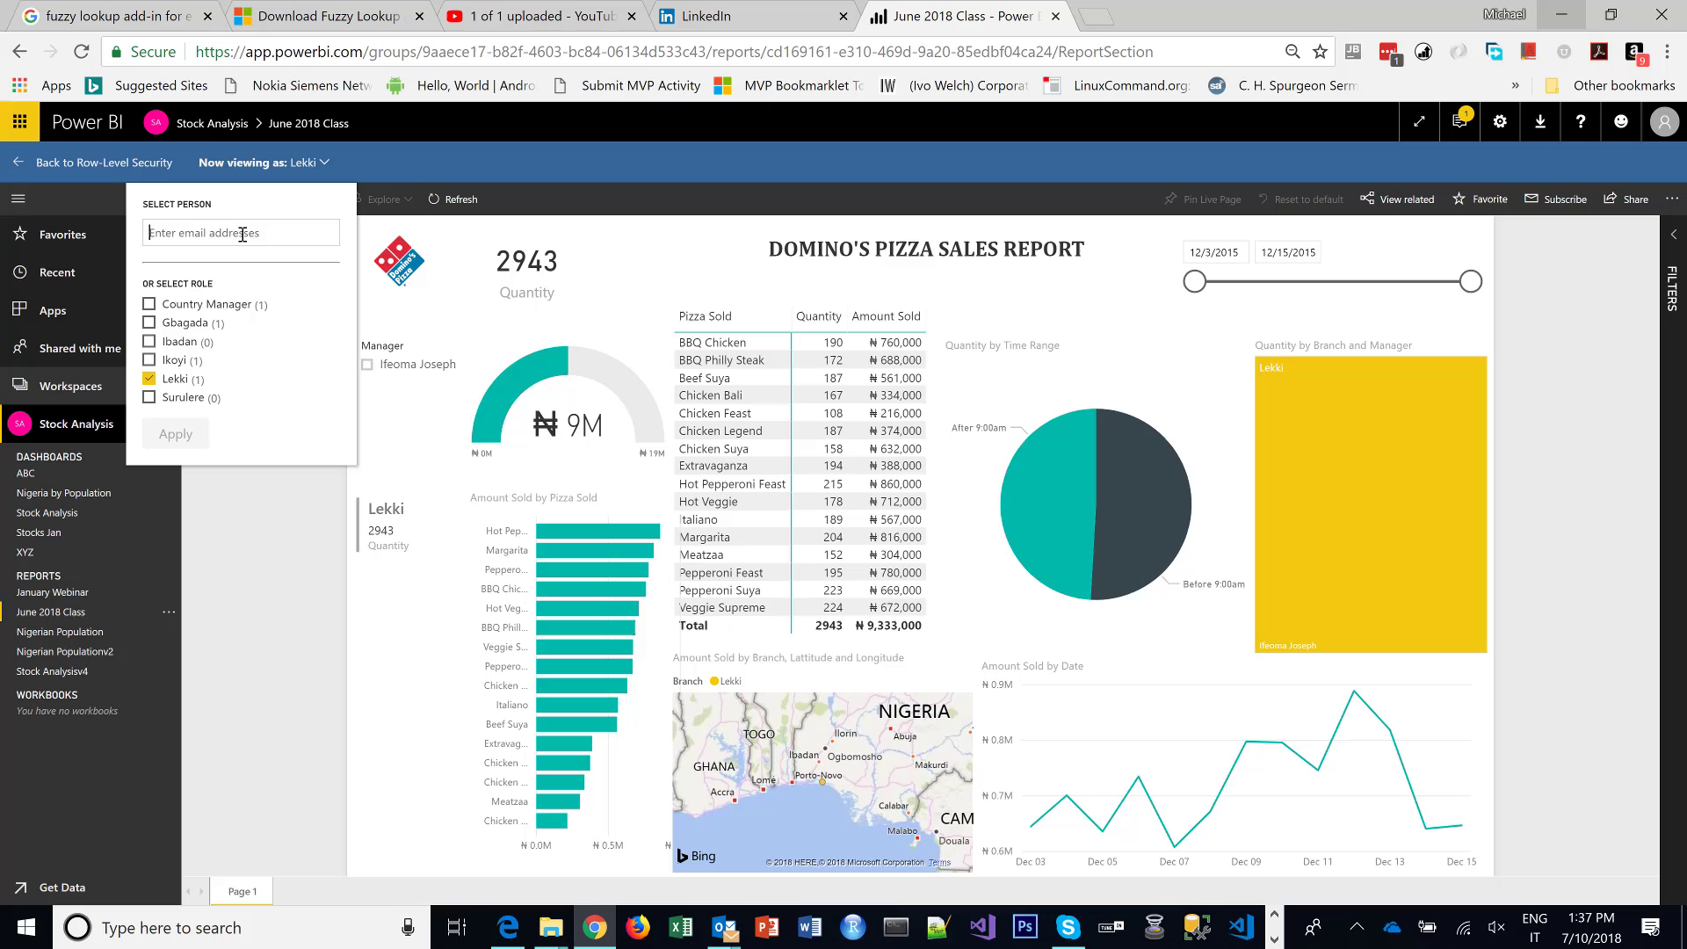
text(hann)
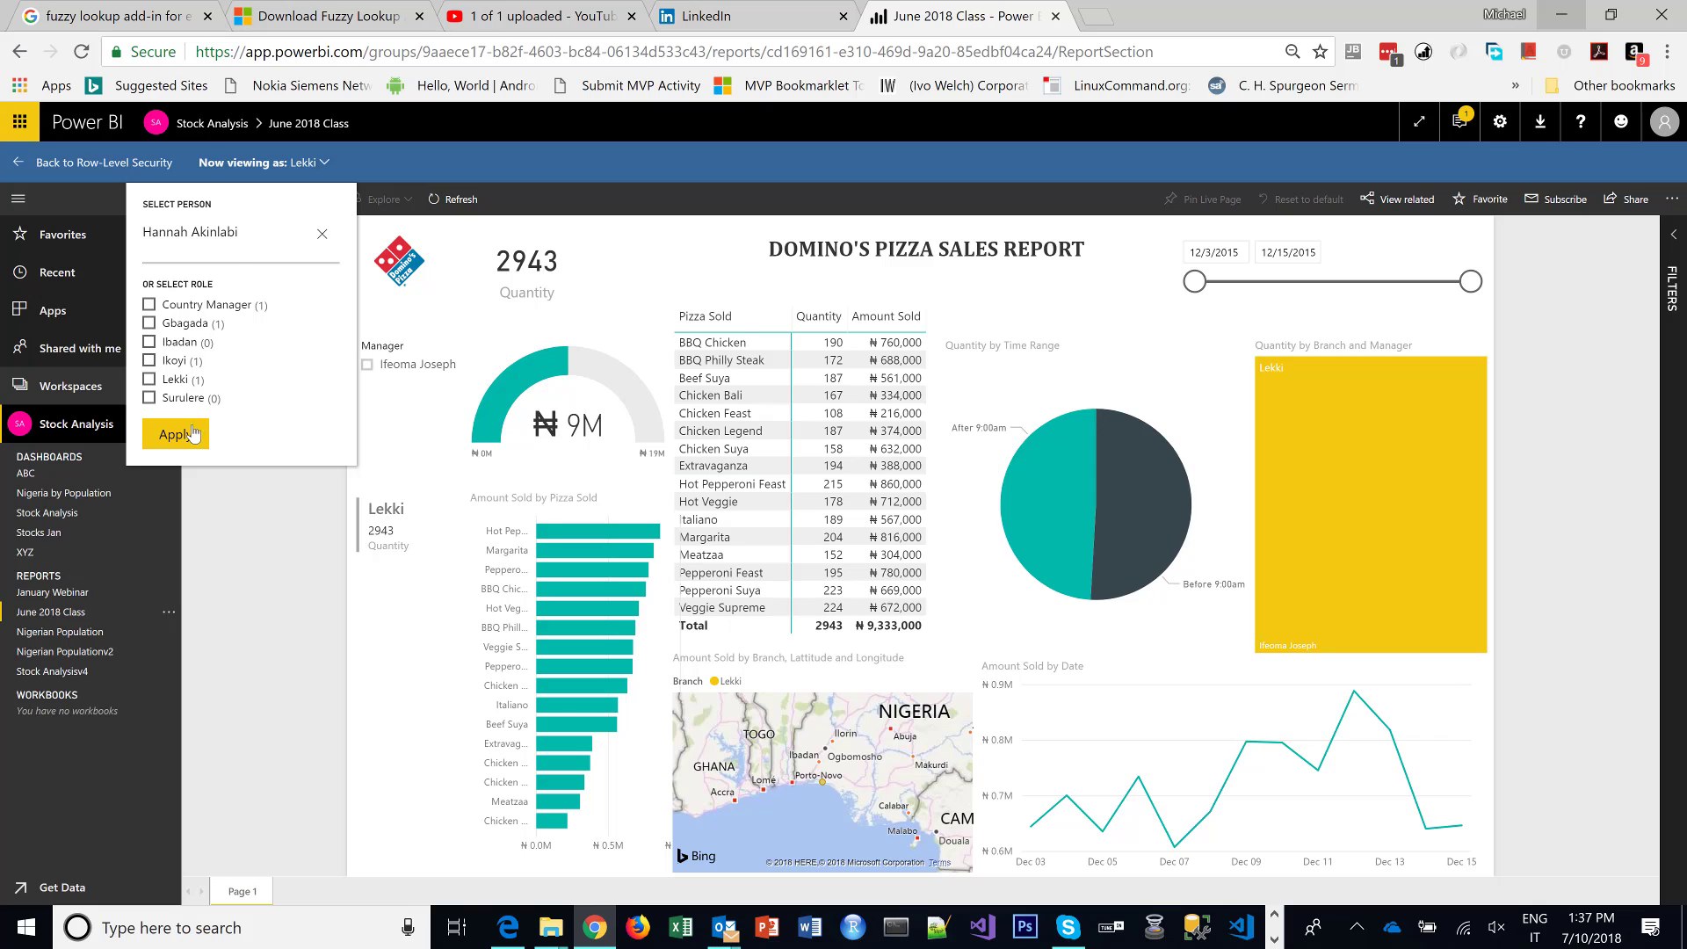
click(174, 434)
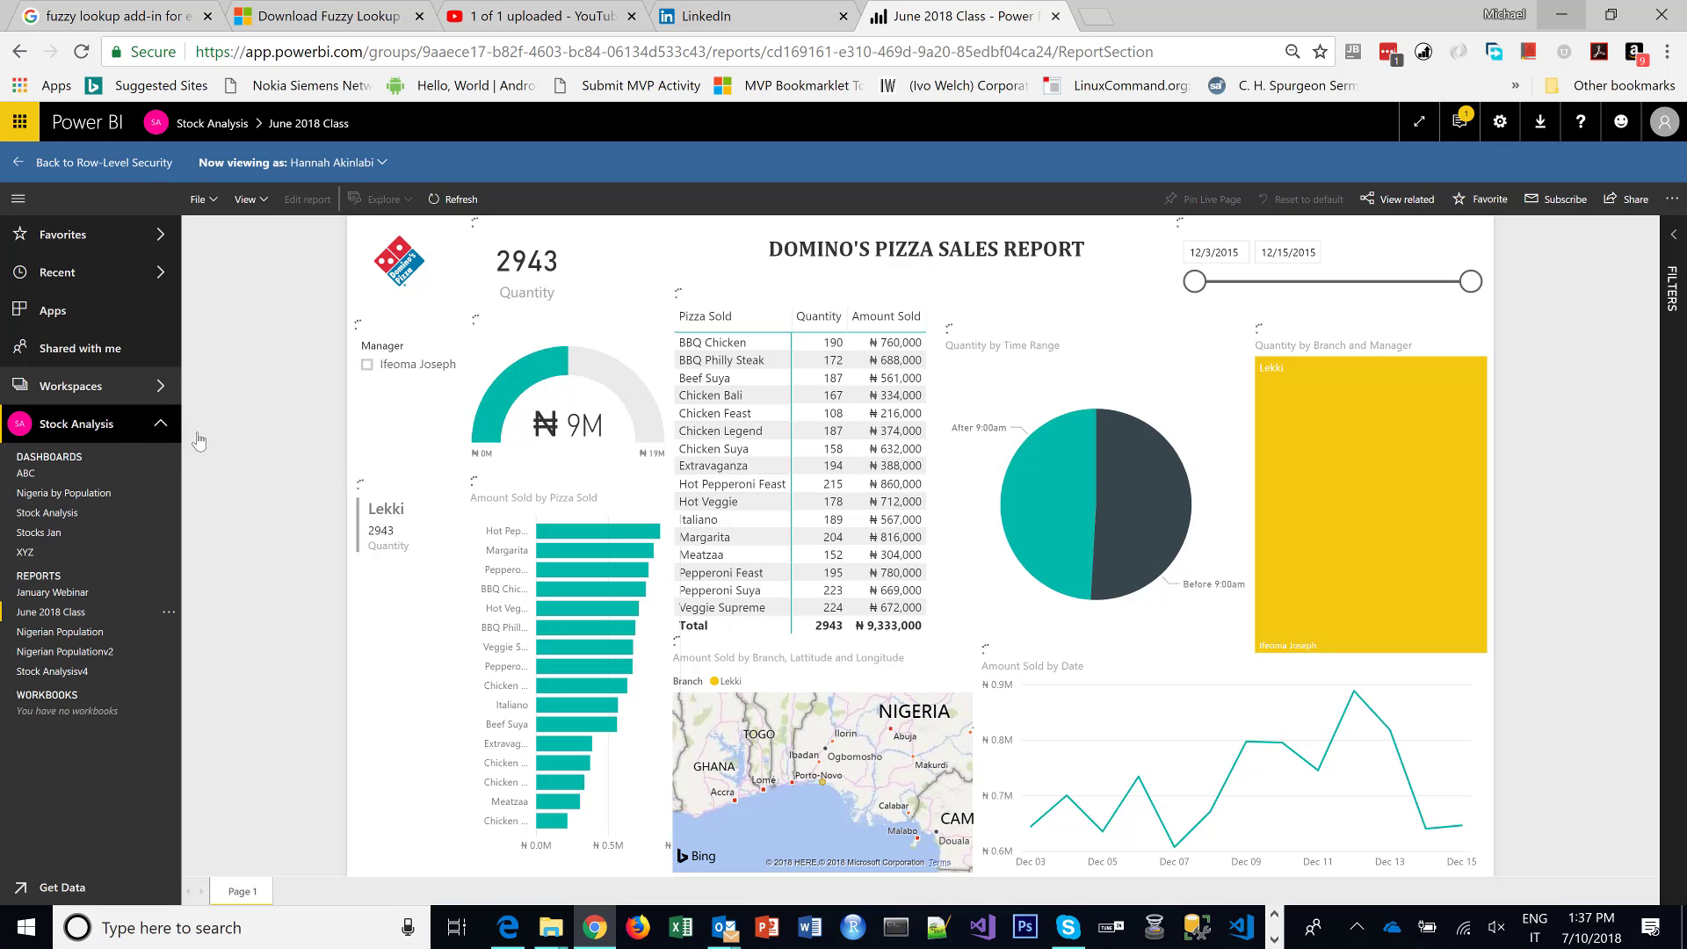